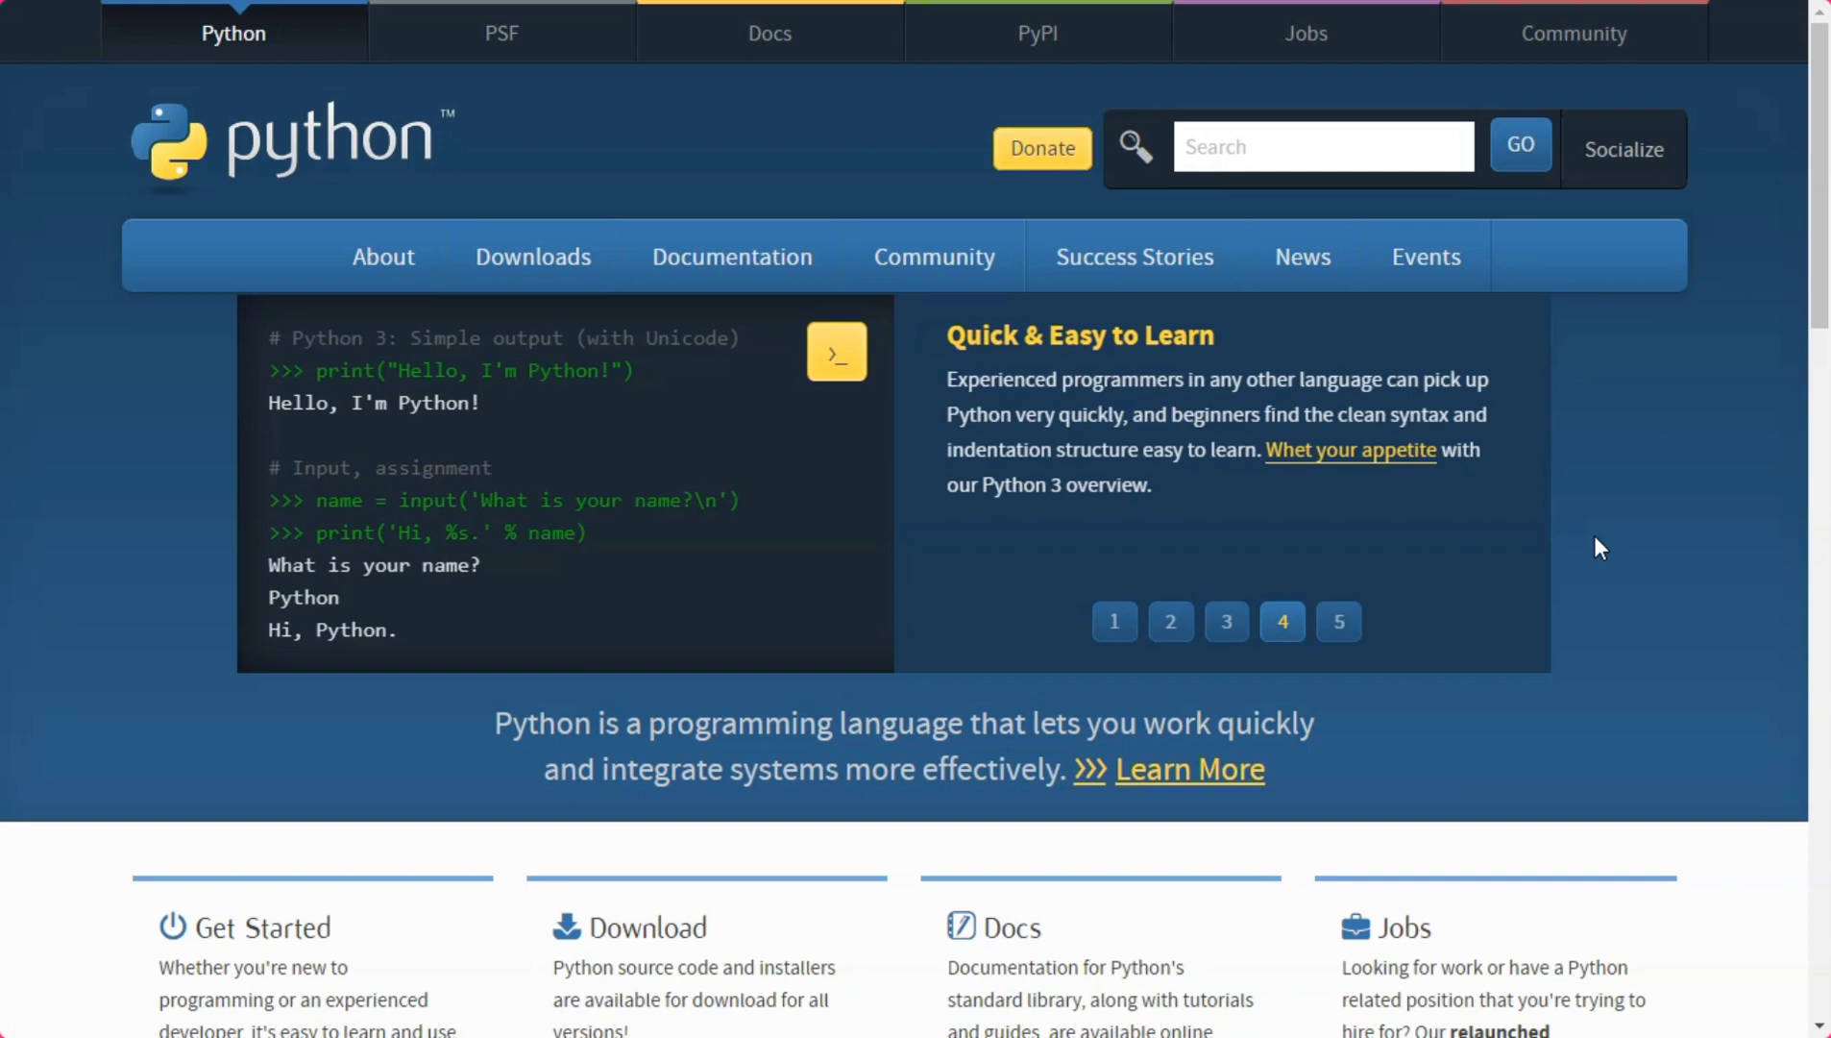
pyautogui.moveTo(532, 258)
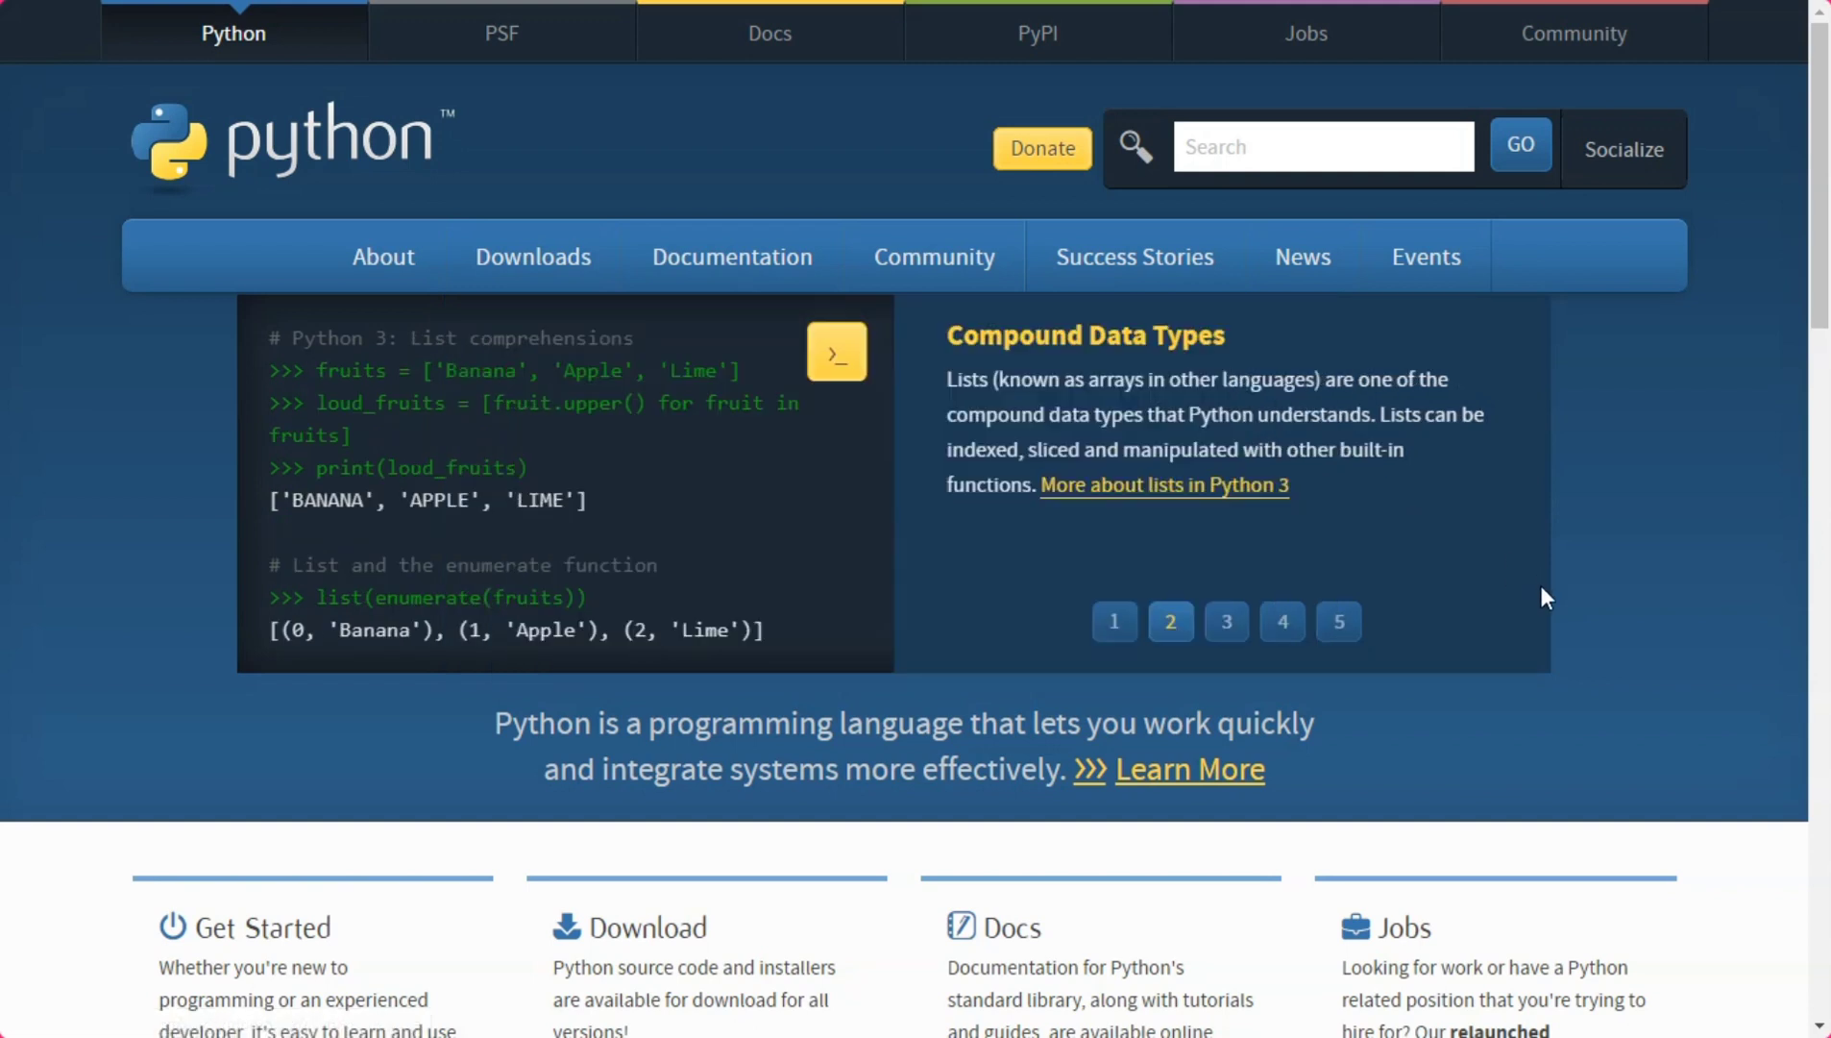
# Scroll the python.org homepage down past the banner to the Get Started, Download, Docs and Jobs panels.
pyautogui.scroll(-3)
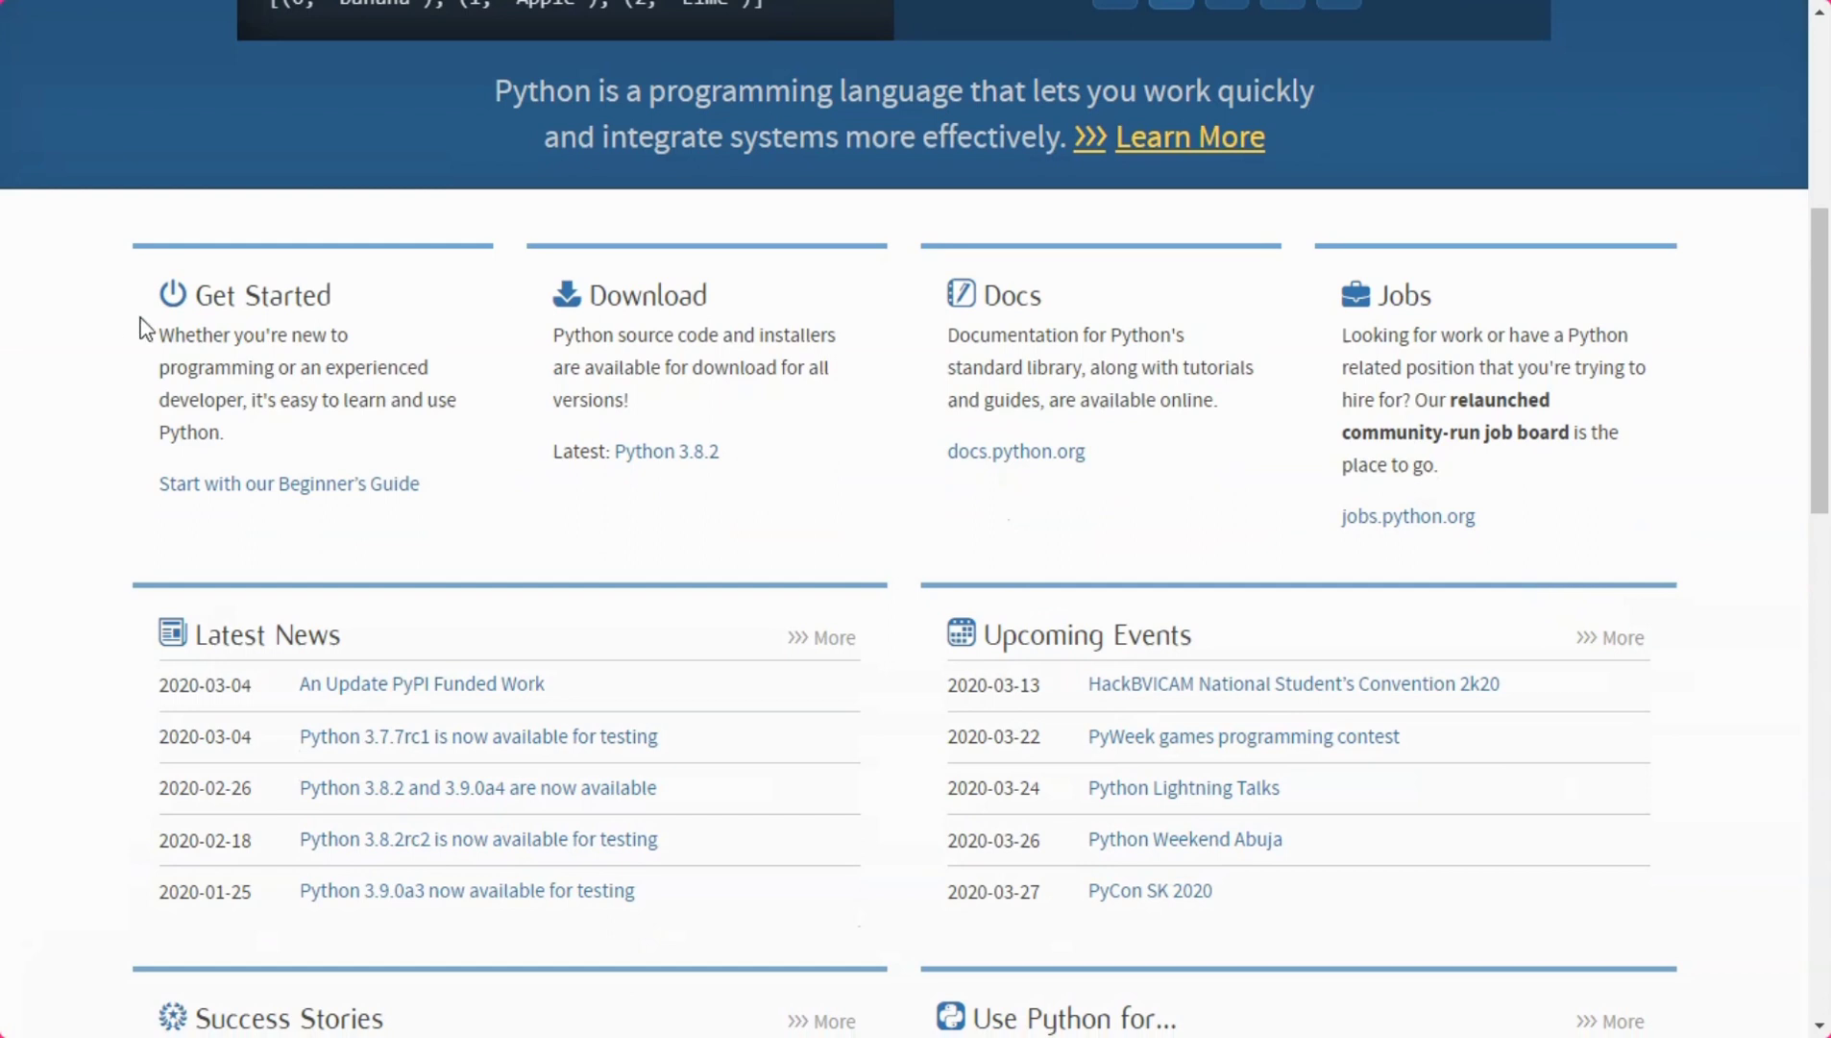
pyautogui.moveTo(277, 491)
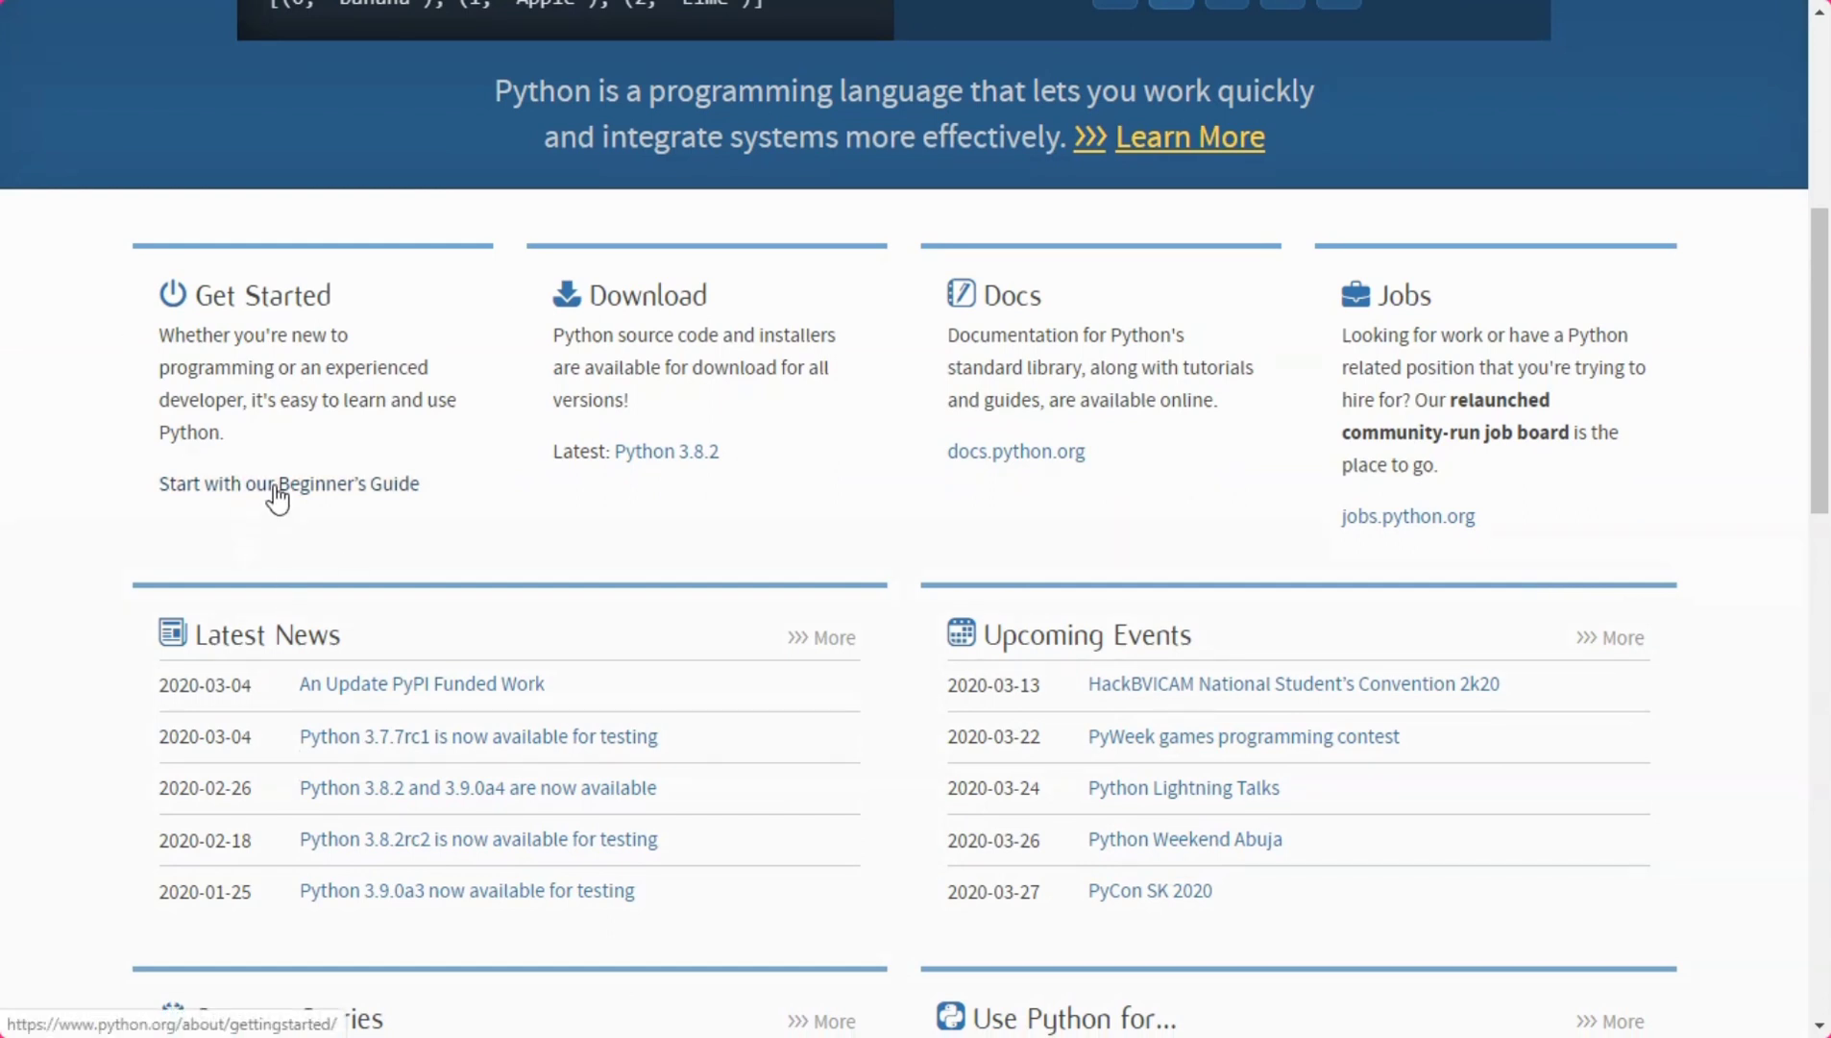
pyautogui.moveTo(303, 508)
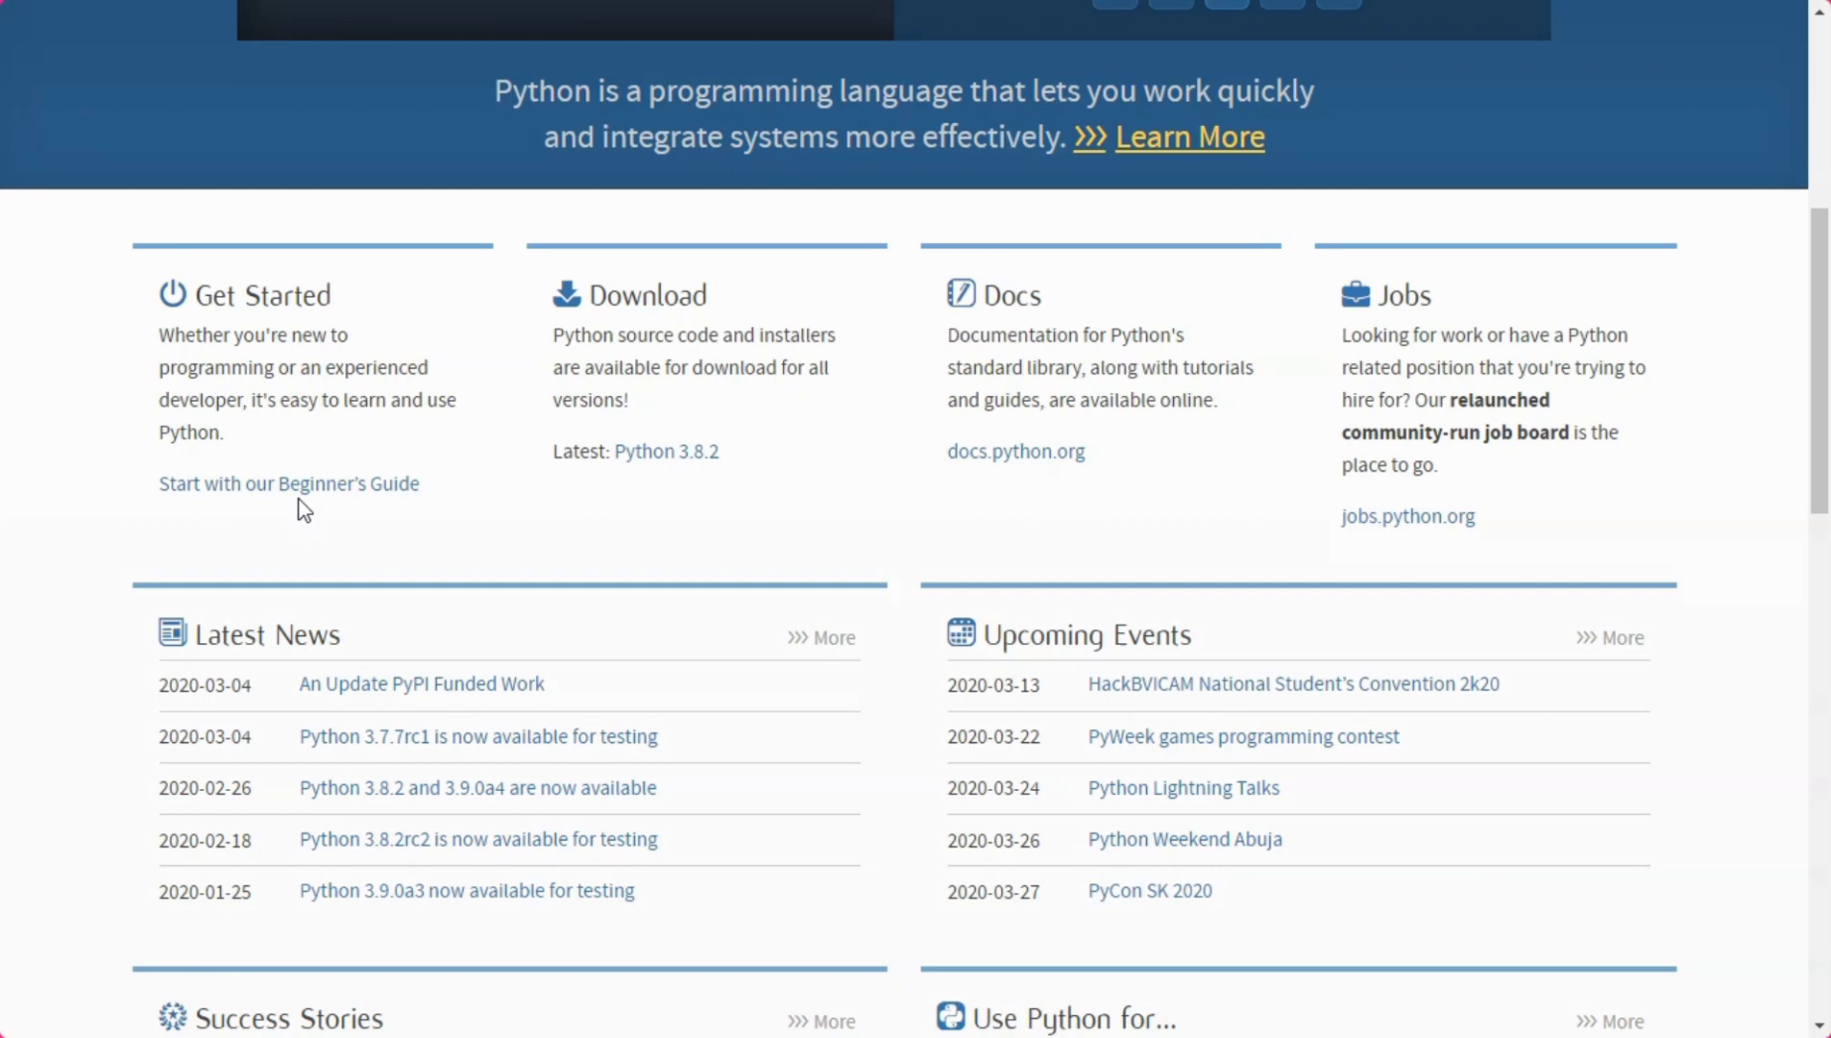
pyautogui.moveTo(1484, 463)
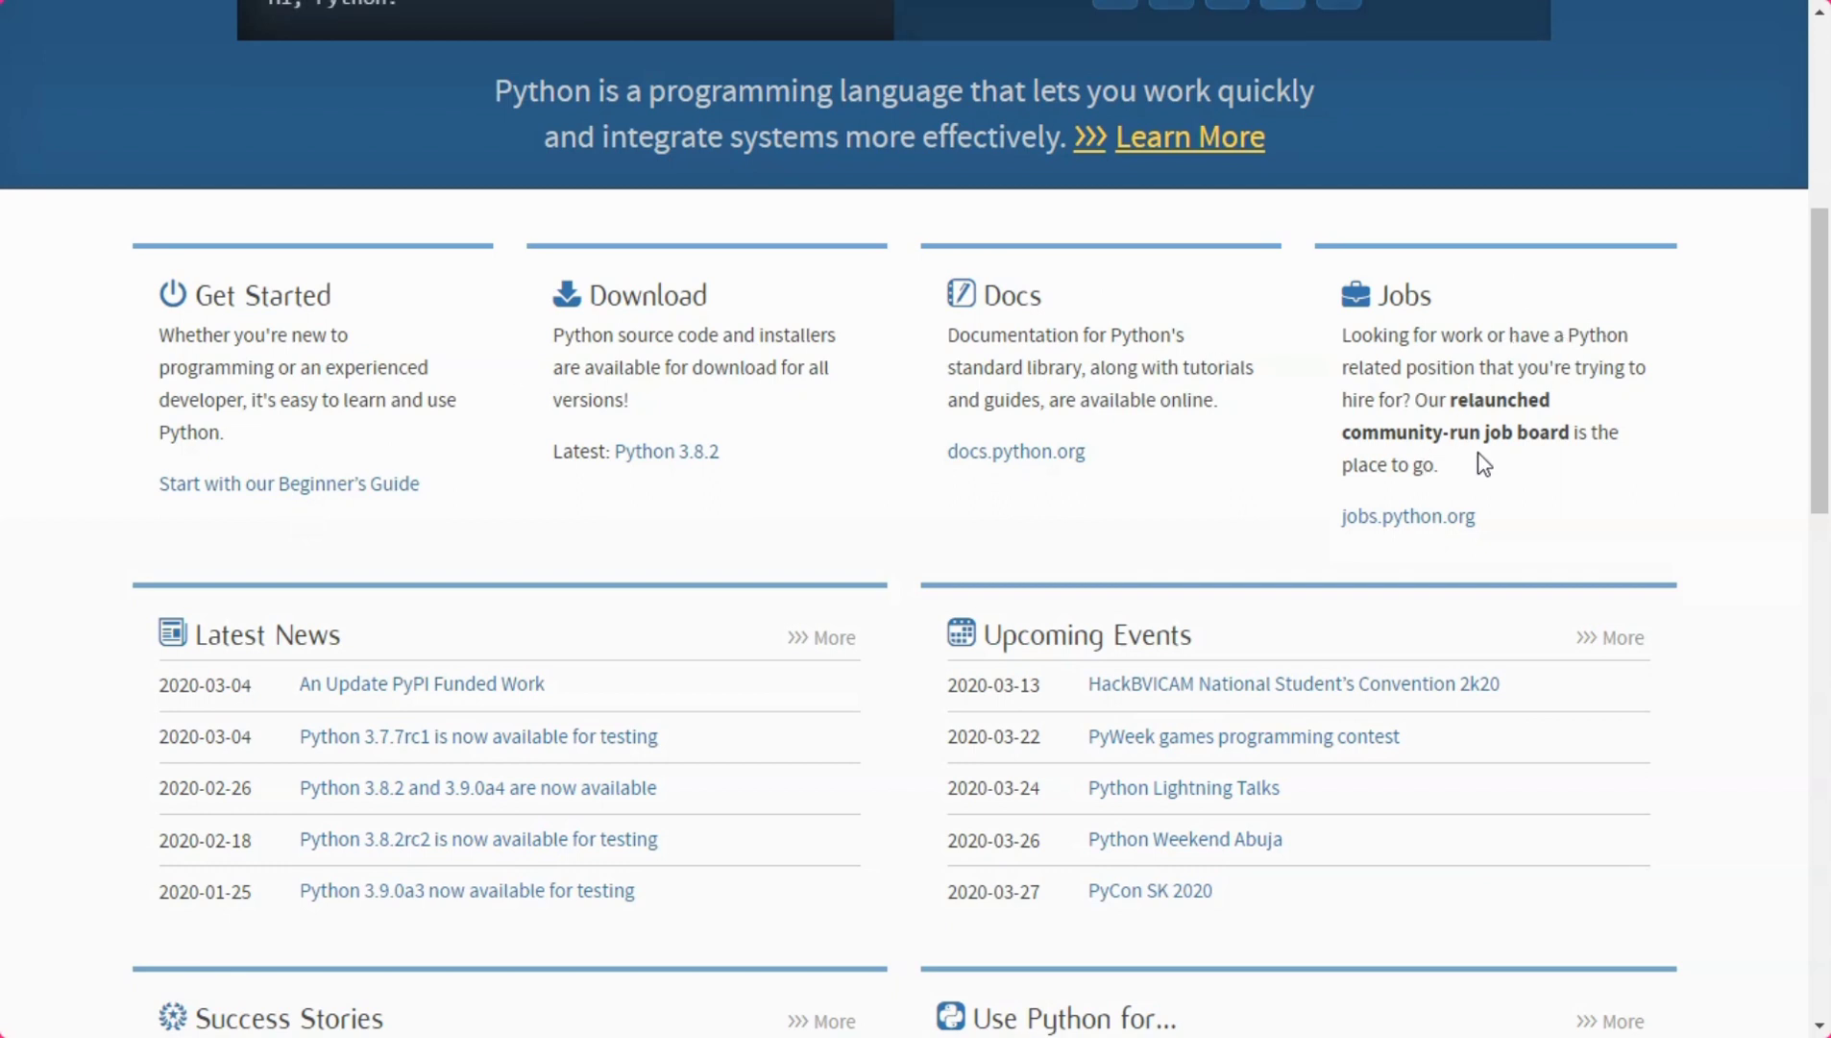
pyautogui.moveTo(1408, 515)
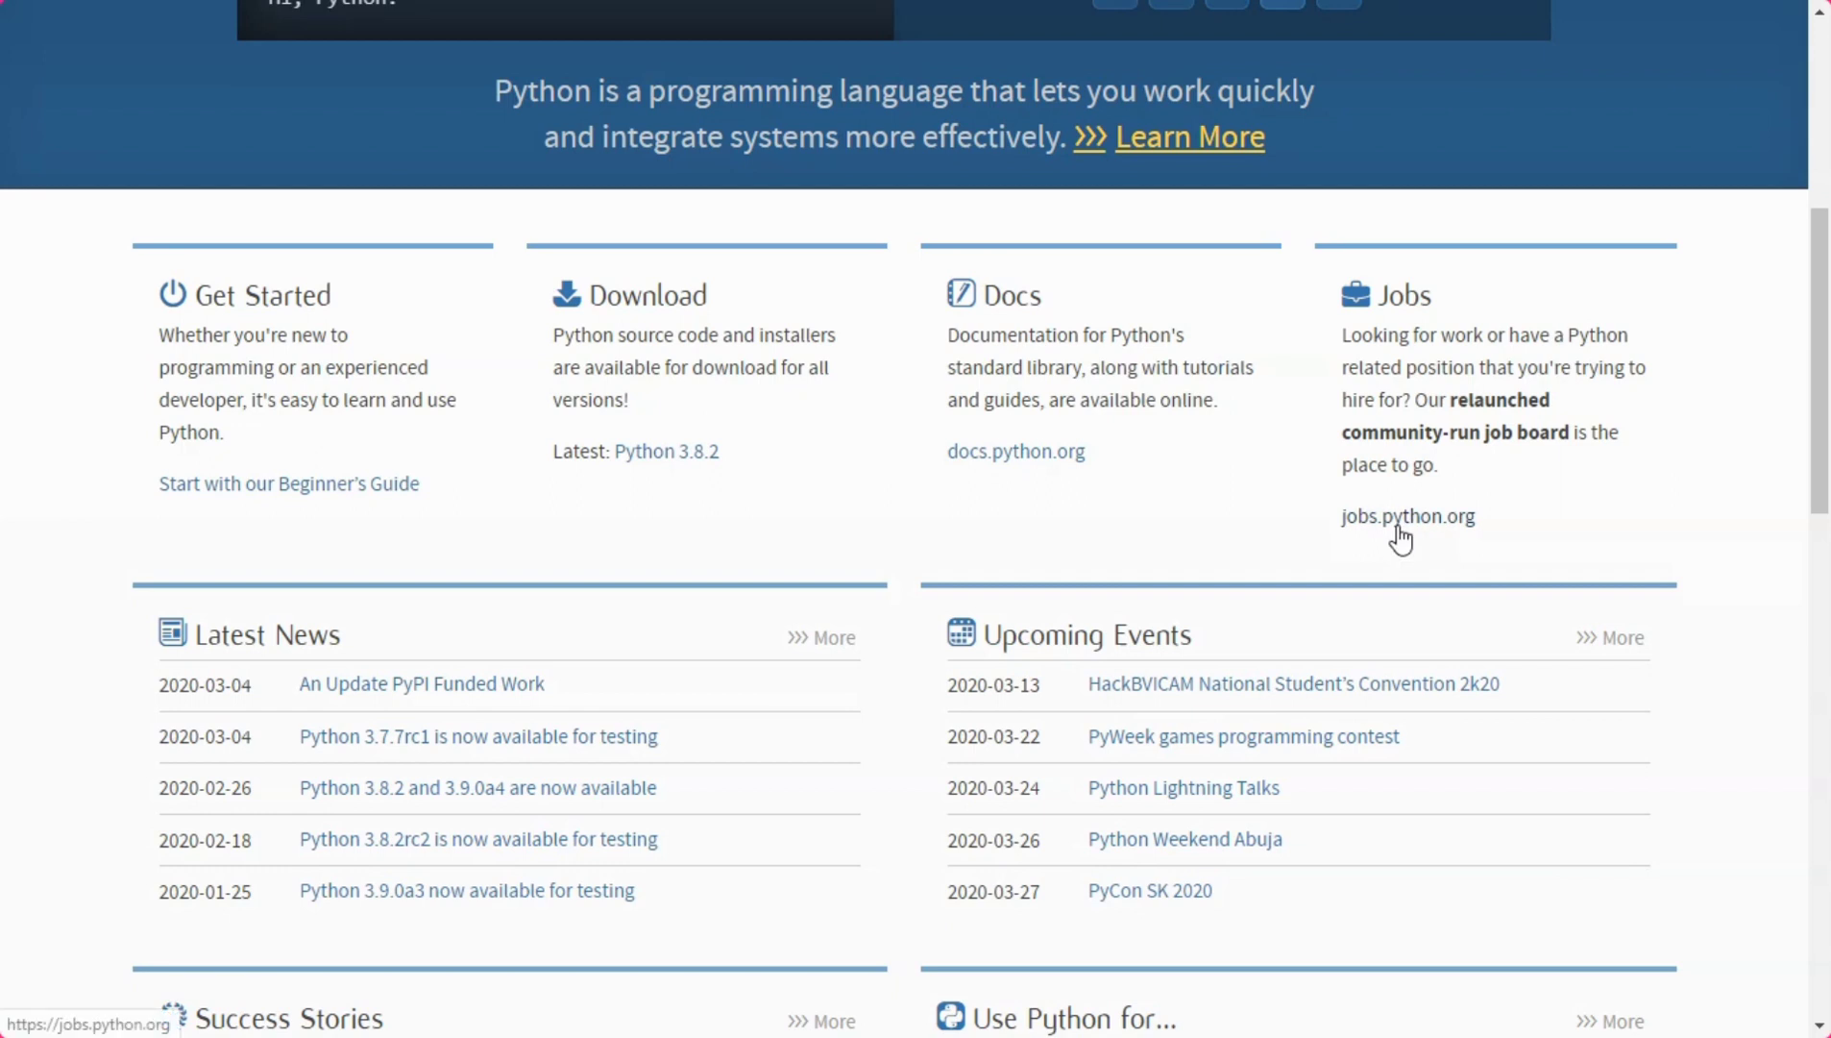
pyautogui.click(1408, 515)
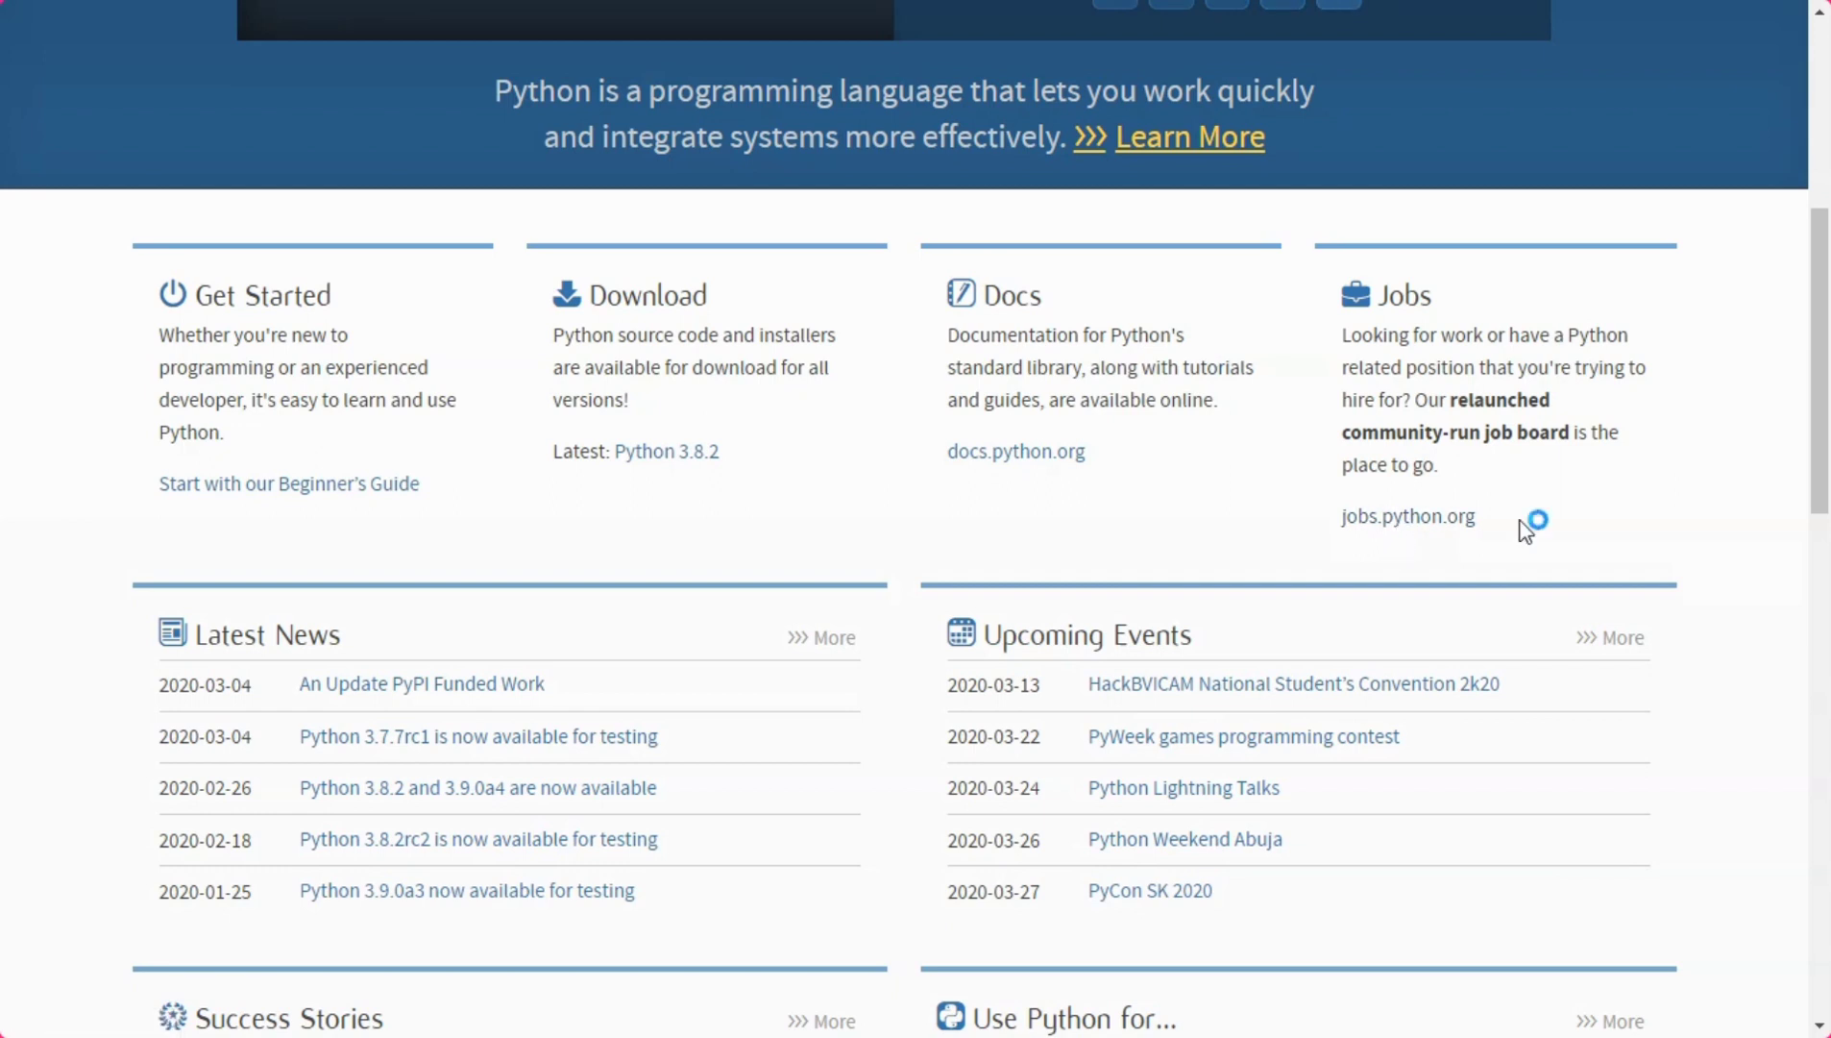
pyautogui.moveTo(1017, 453)
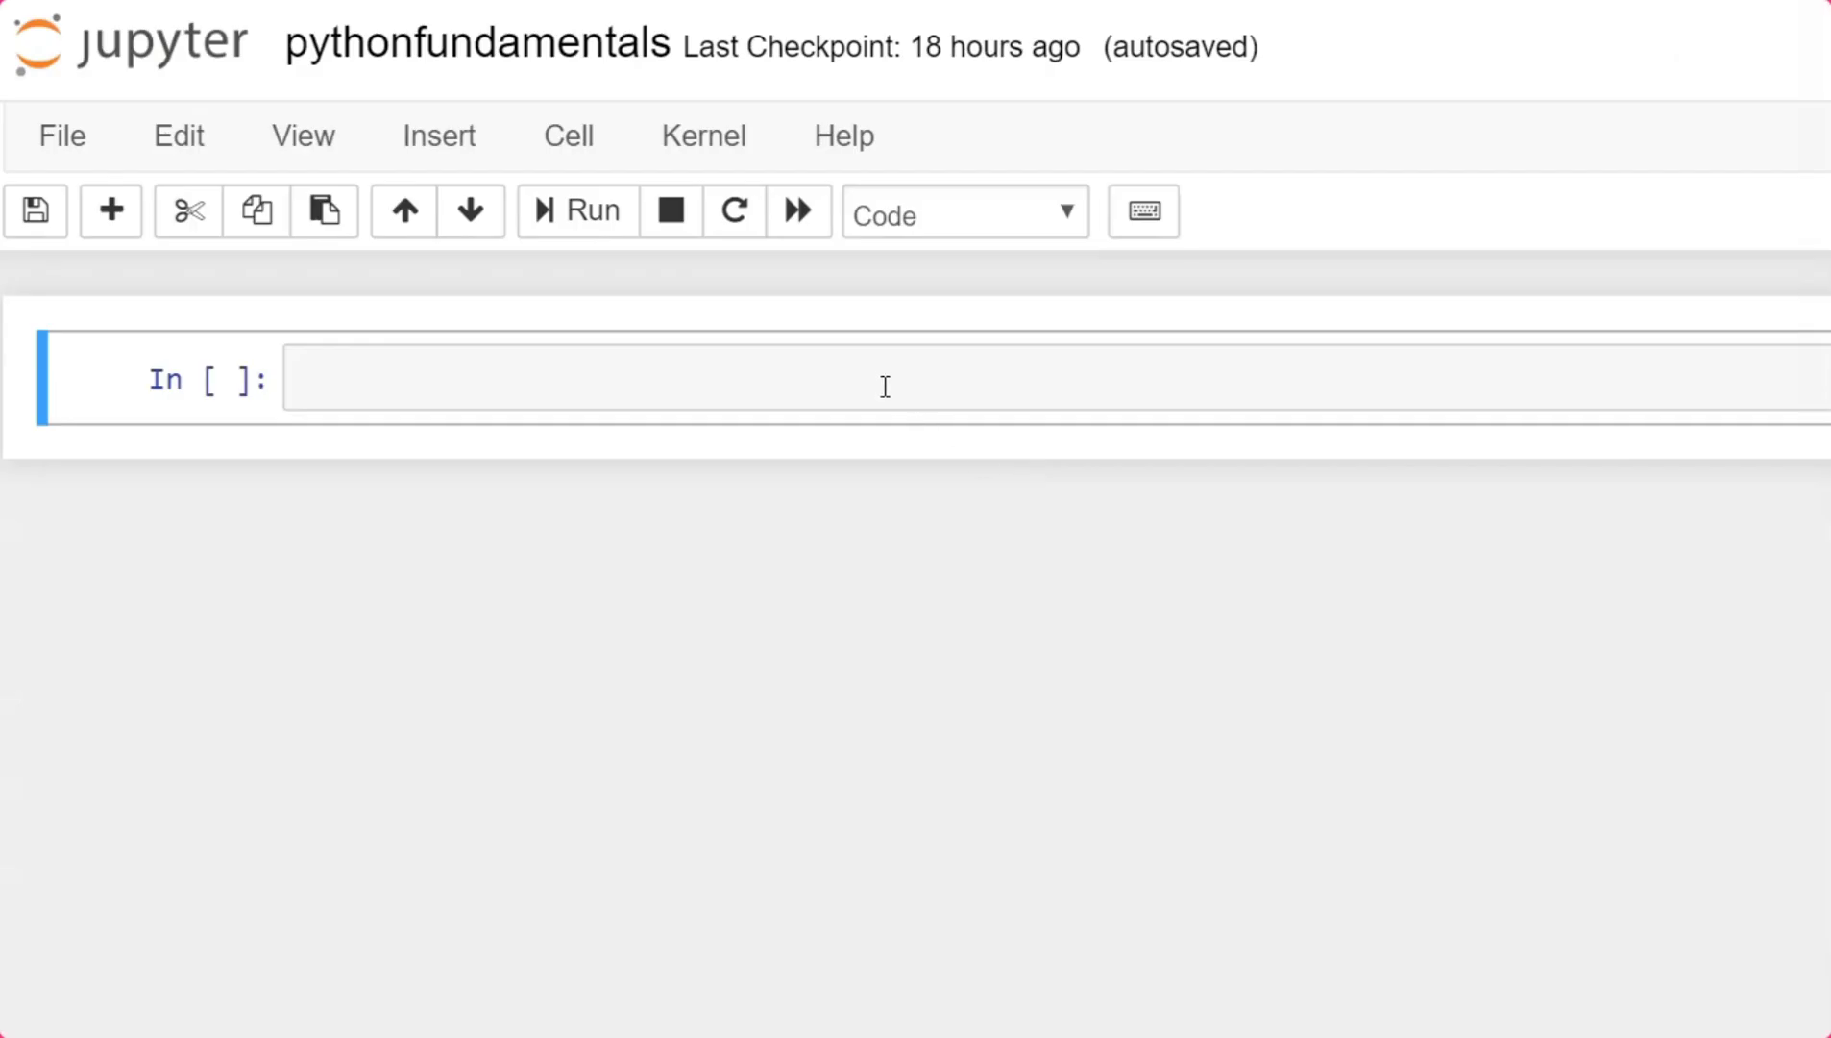
# Write a cell commented #Strongly Typed that assigns the string "Sabari" to name.
pyautogui.click(883, 379)
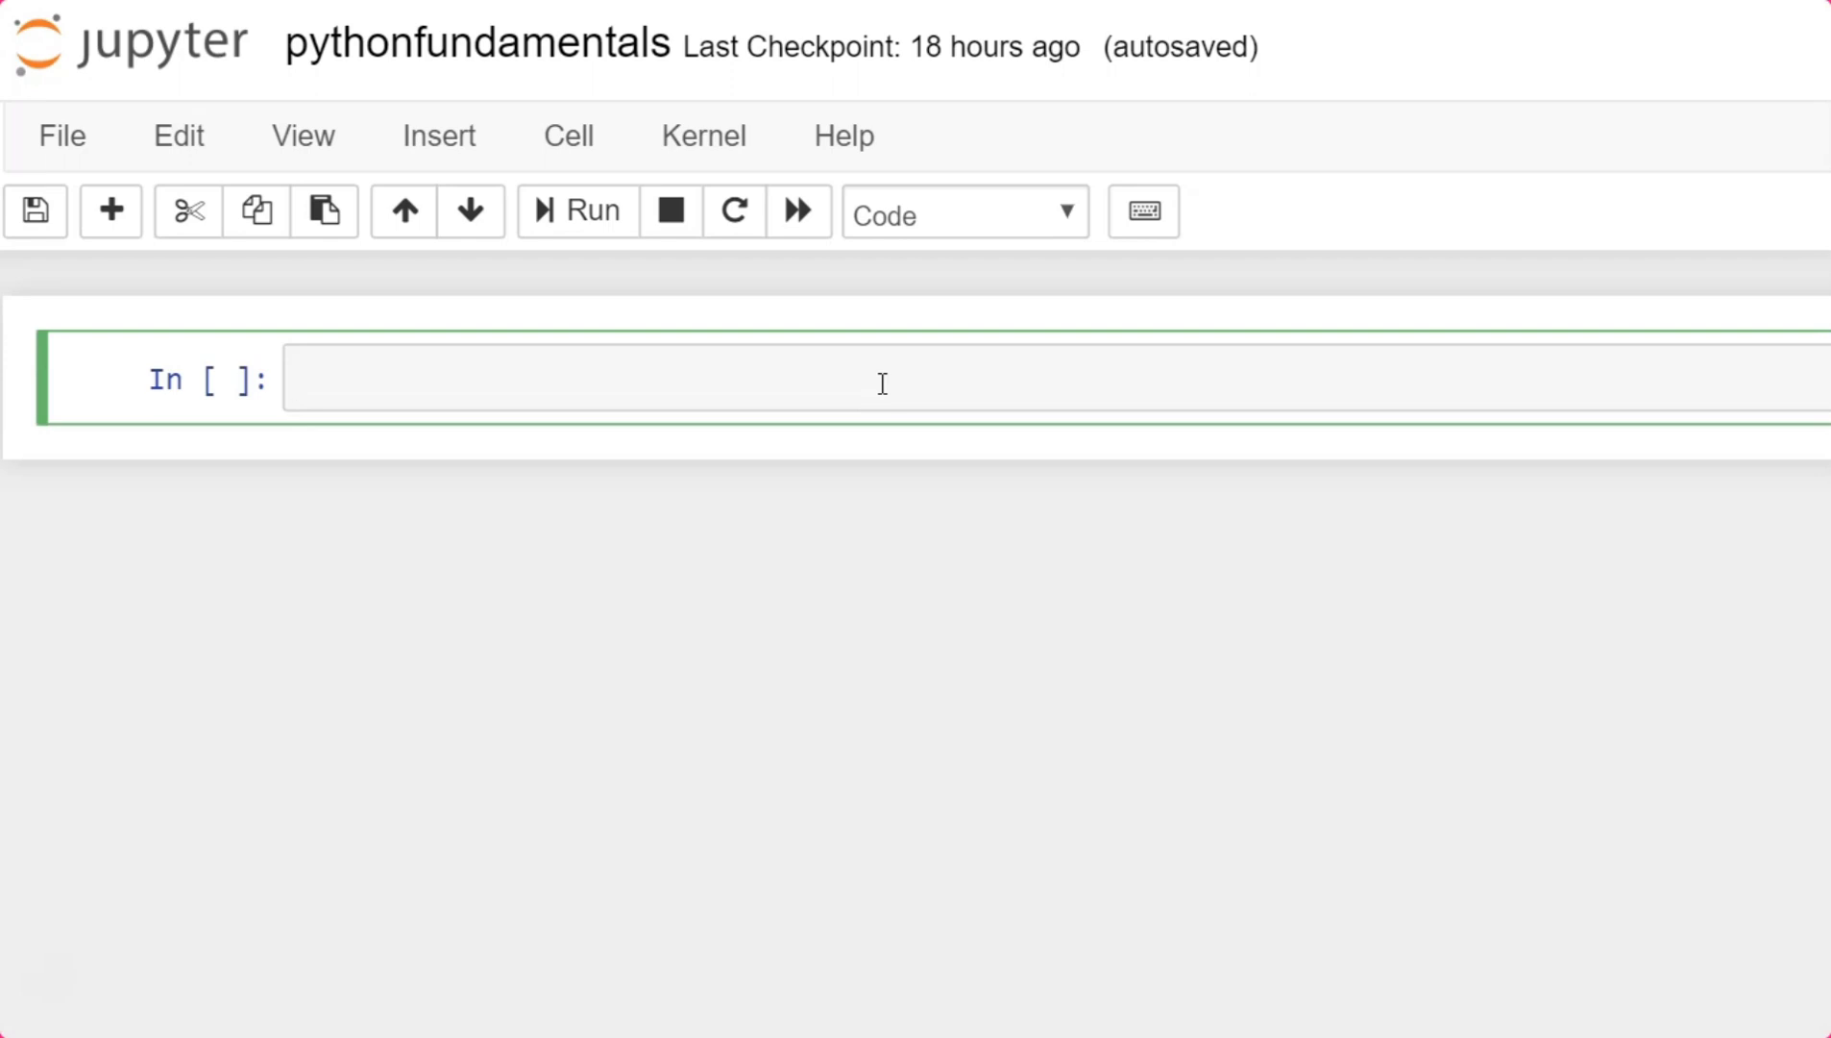
pyautogui.write('#Strongly Typr')
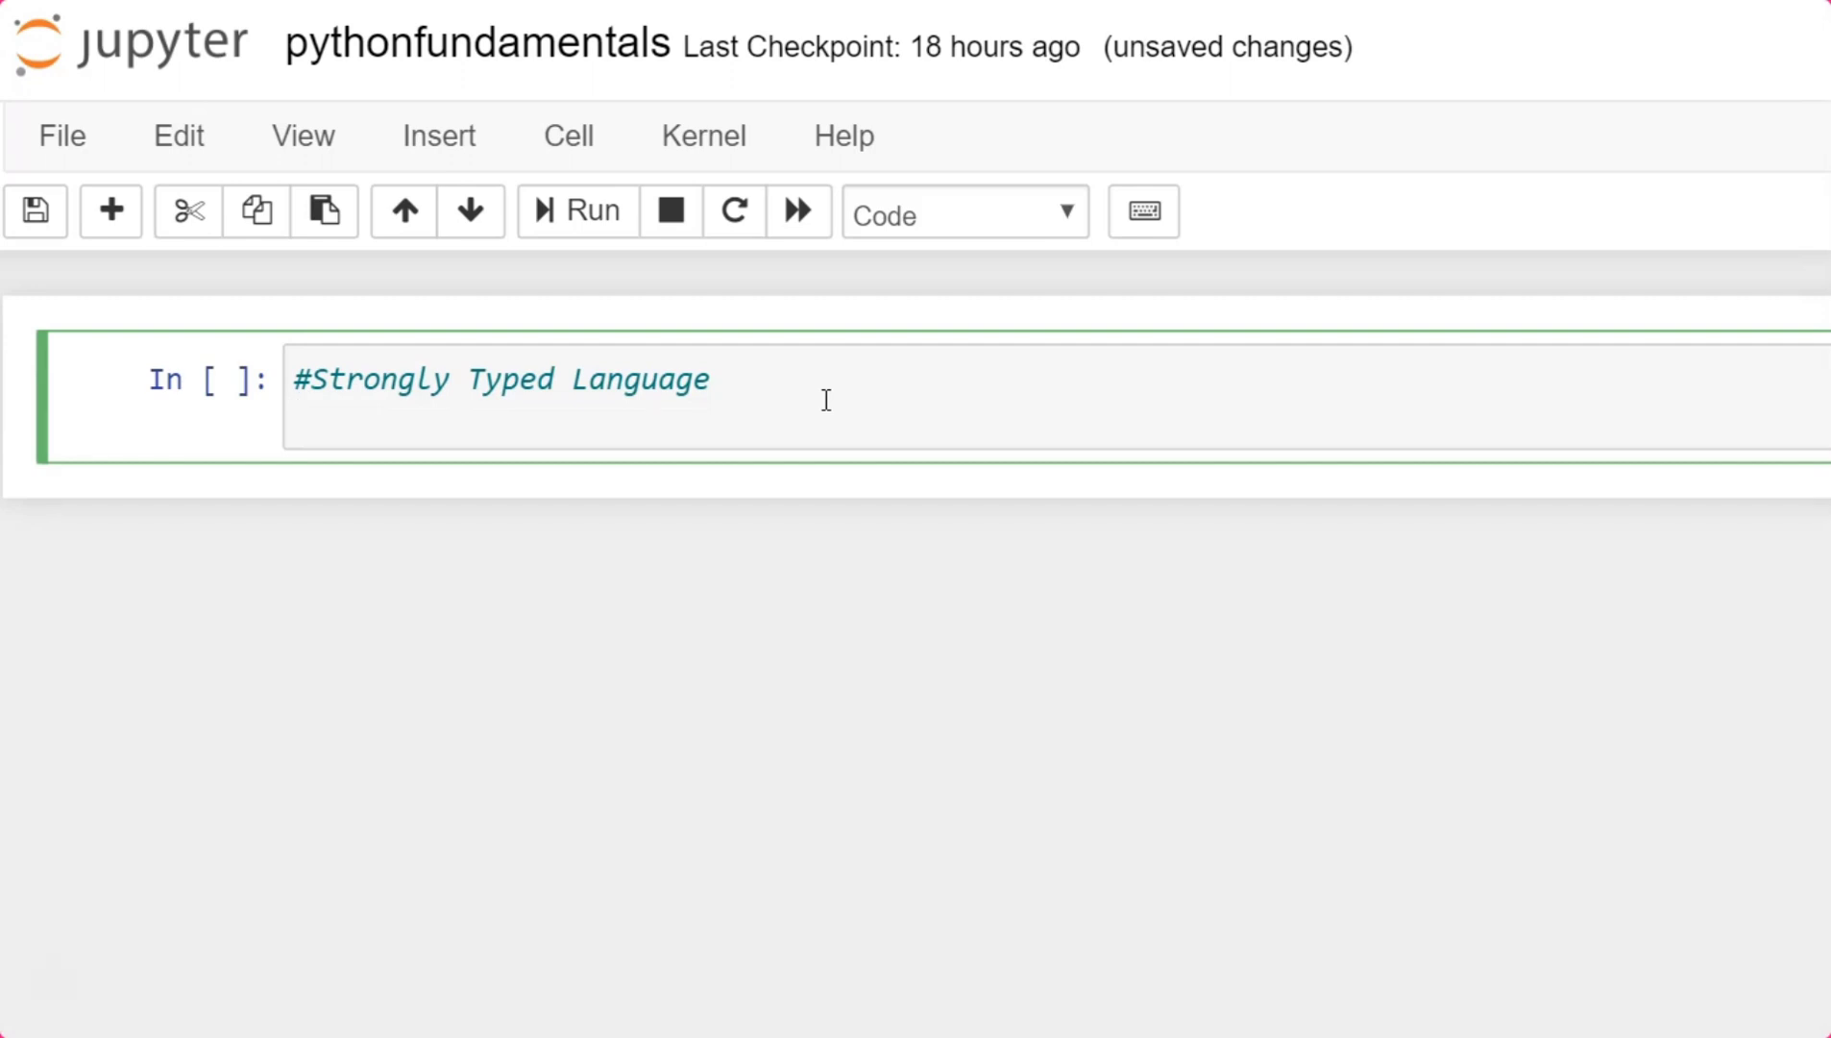
pyautogui.write('name')
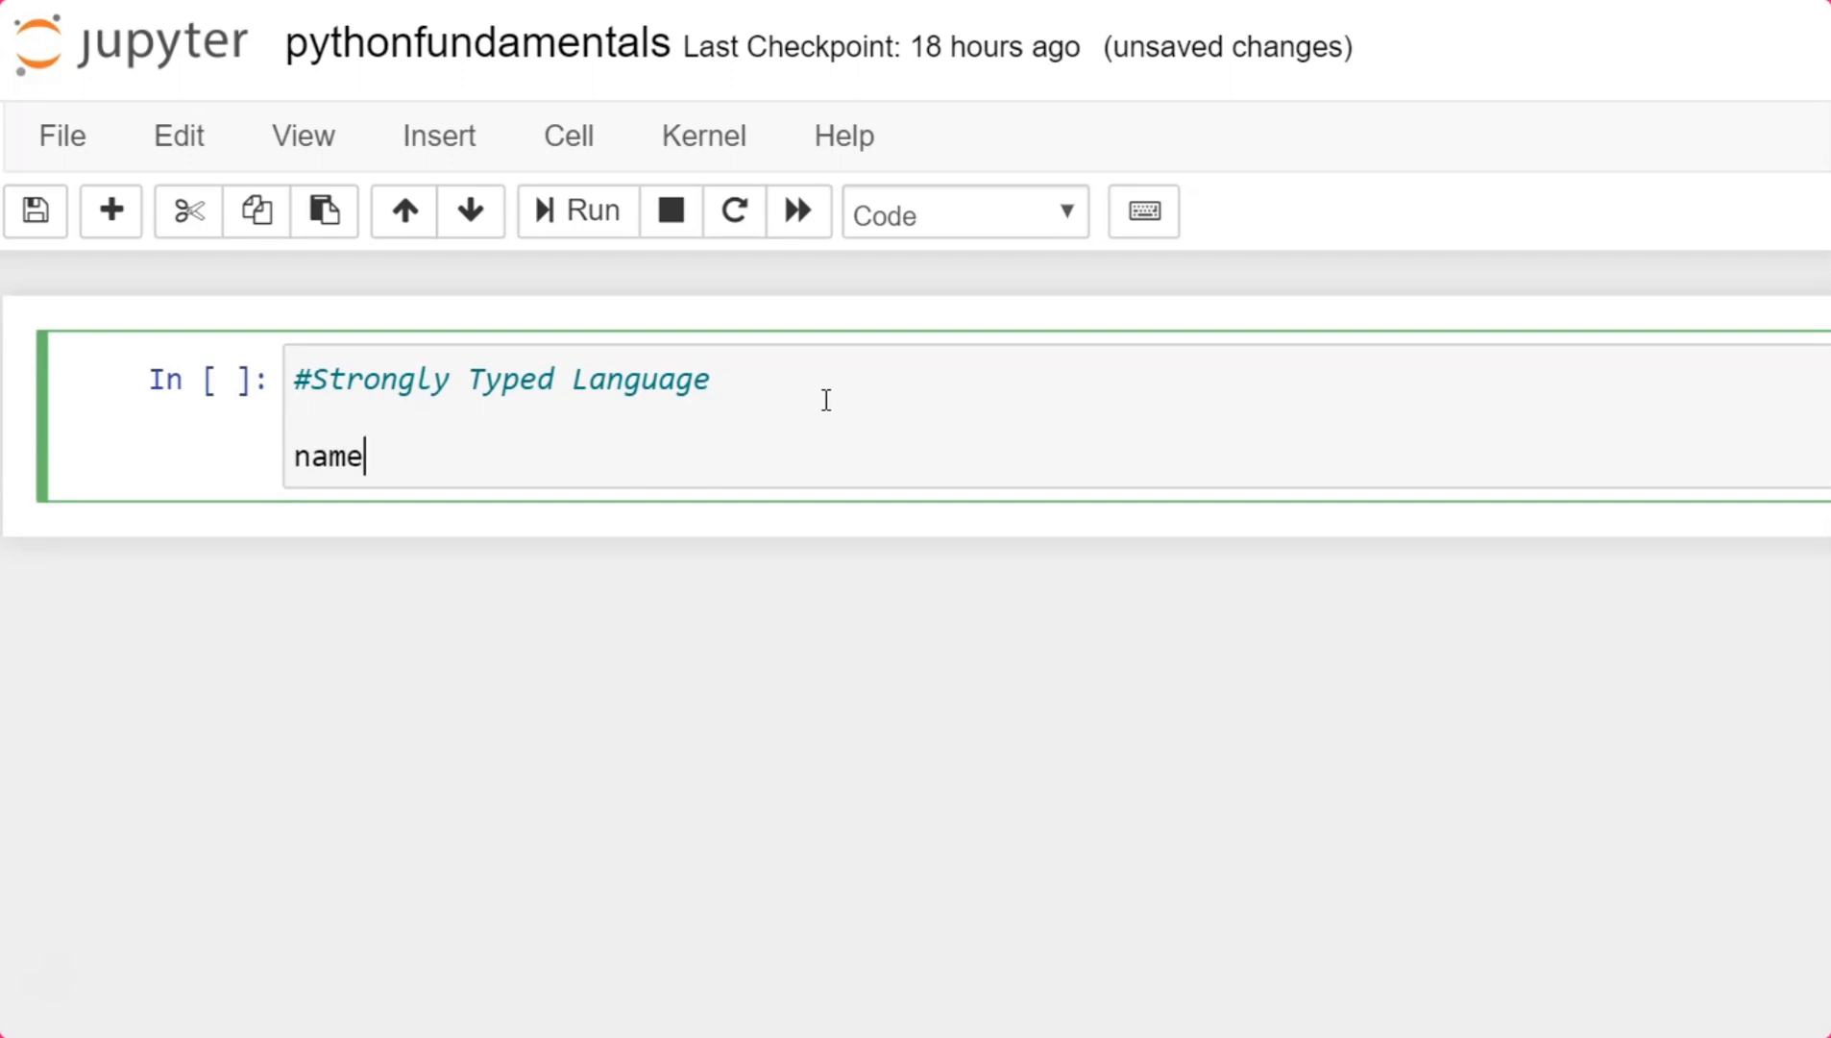
pyautogui.write('=')
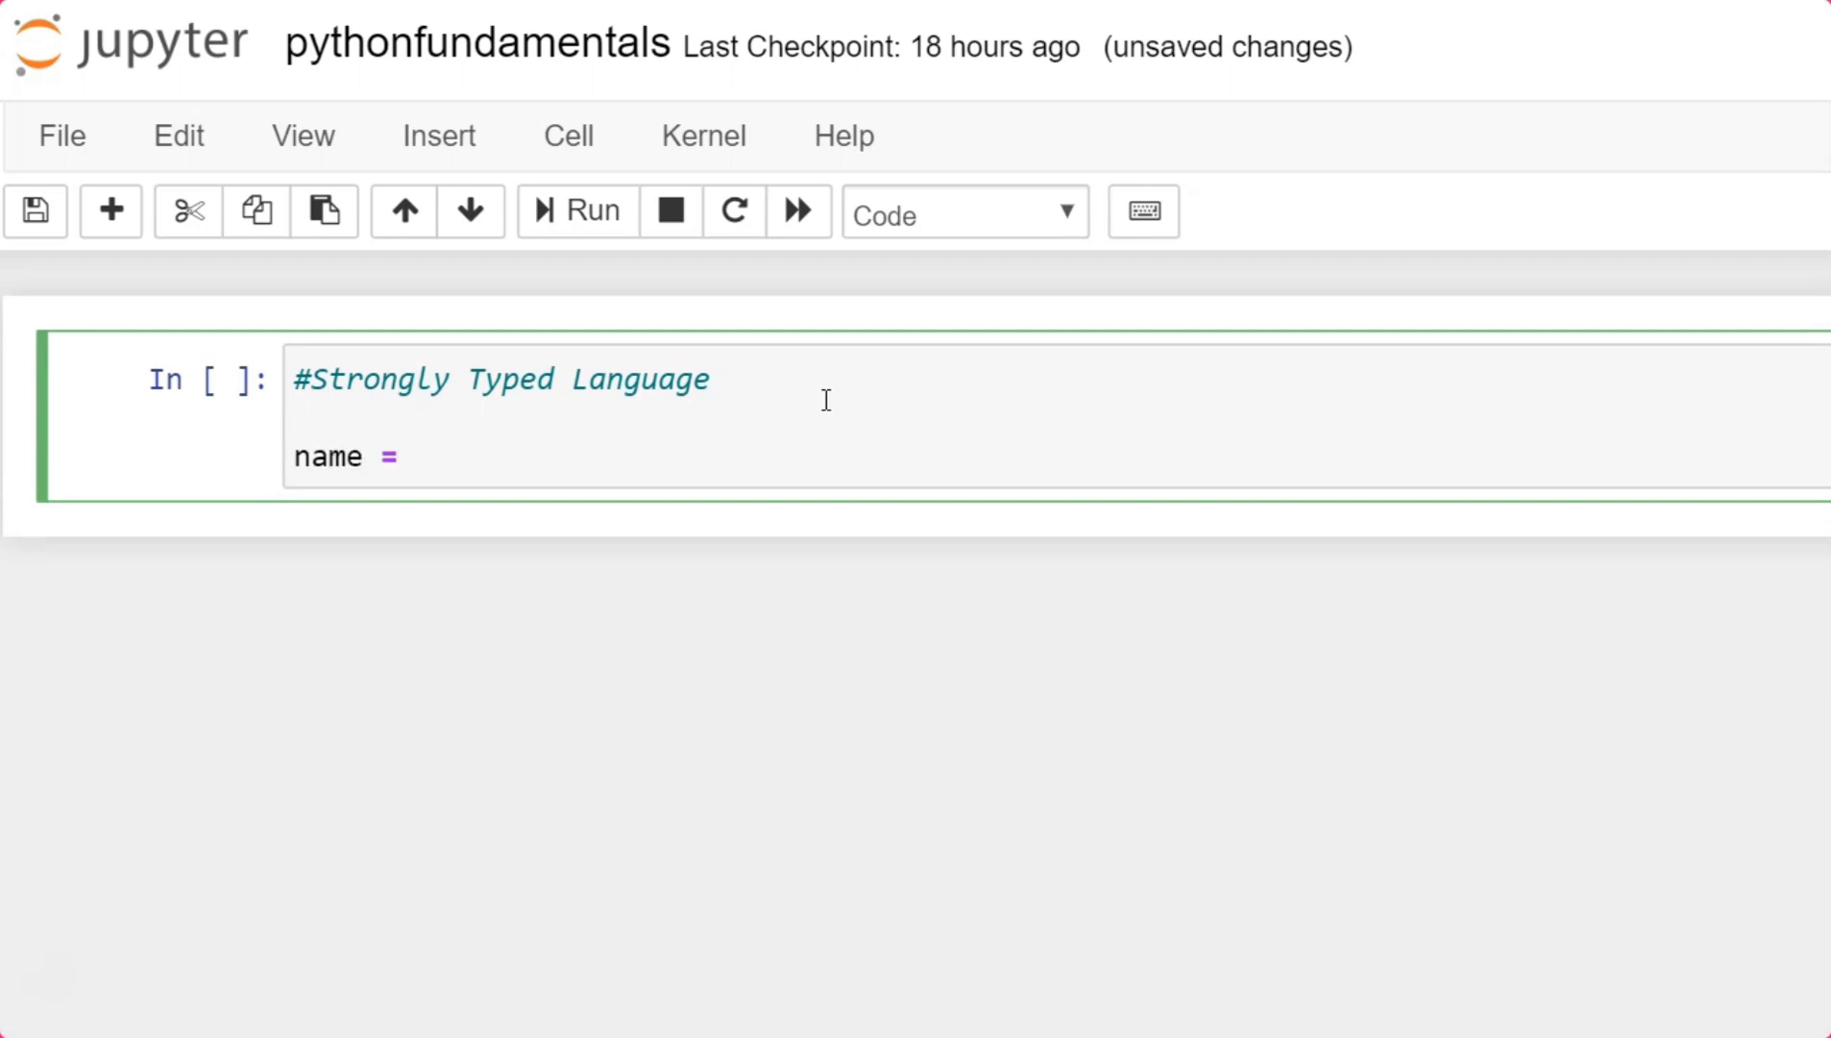
pyautogui.click(415, 455)
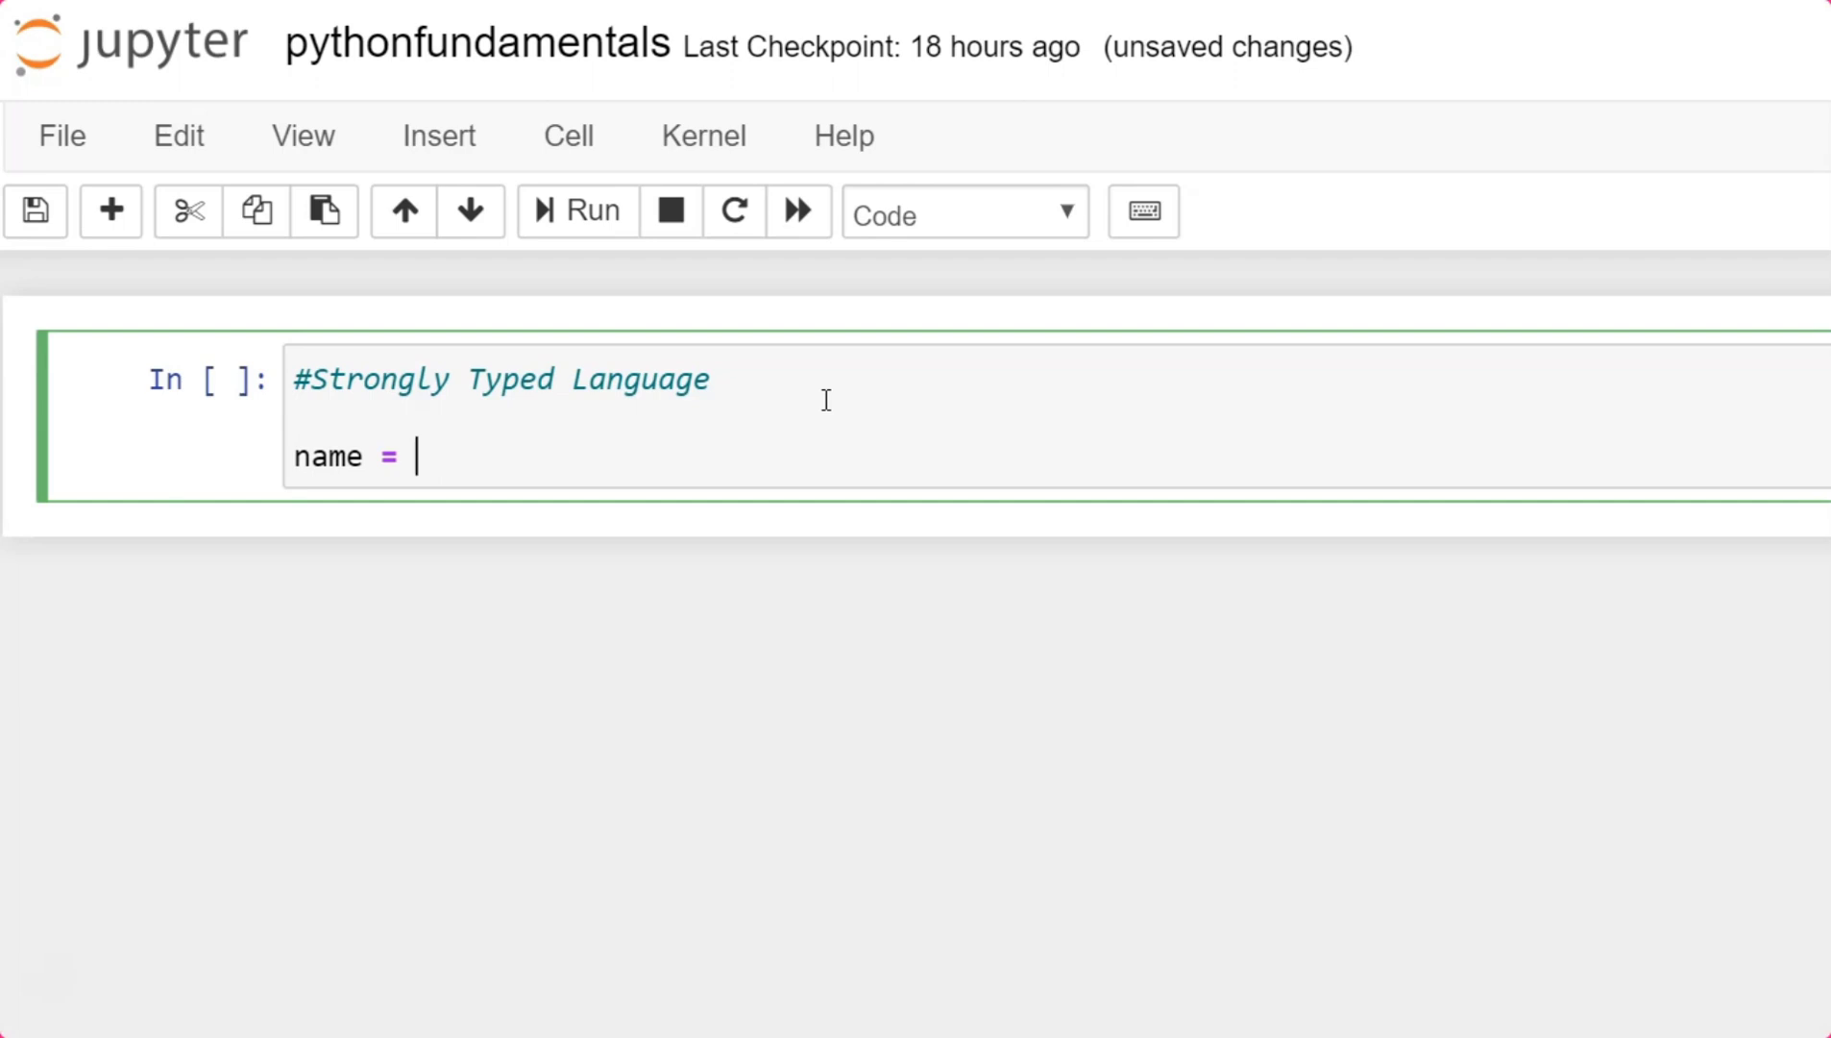
pyautogui.write('"')
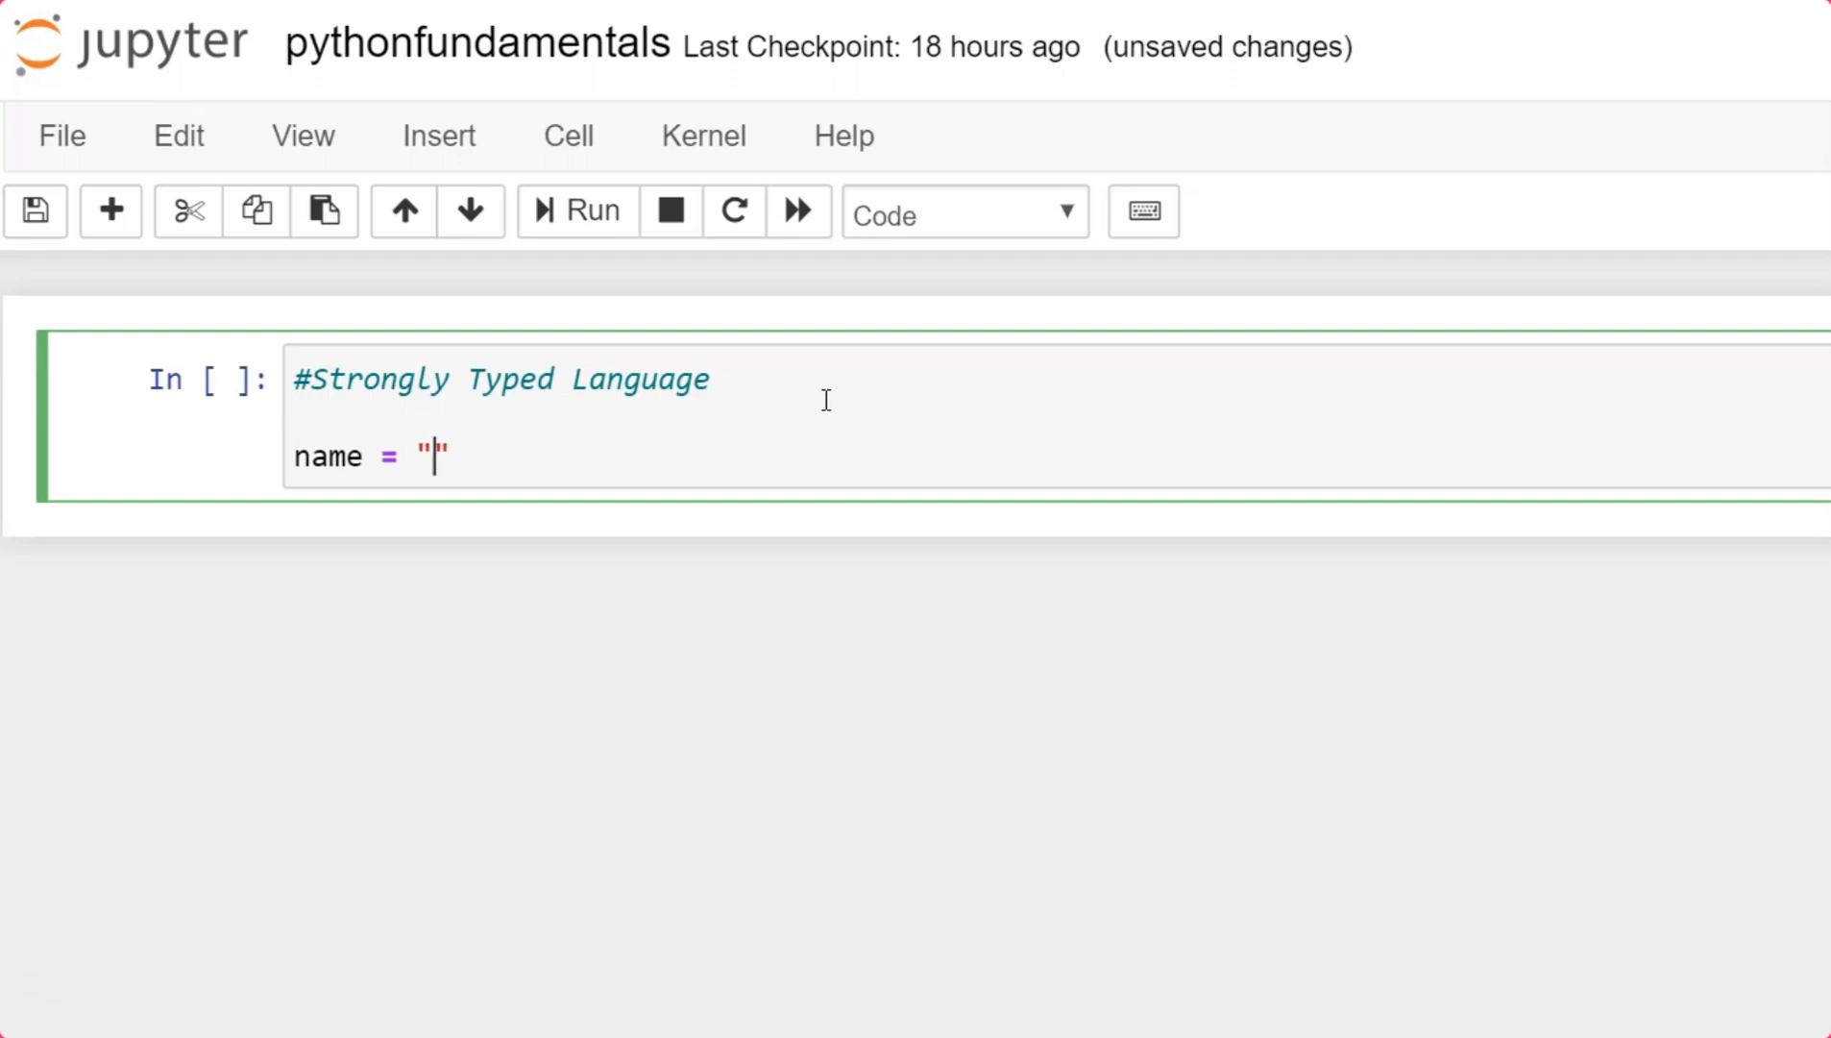
pyautogui.write('Sabari')
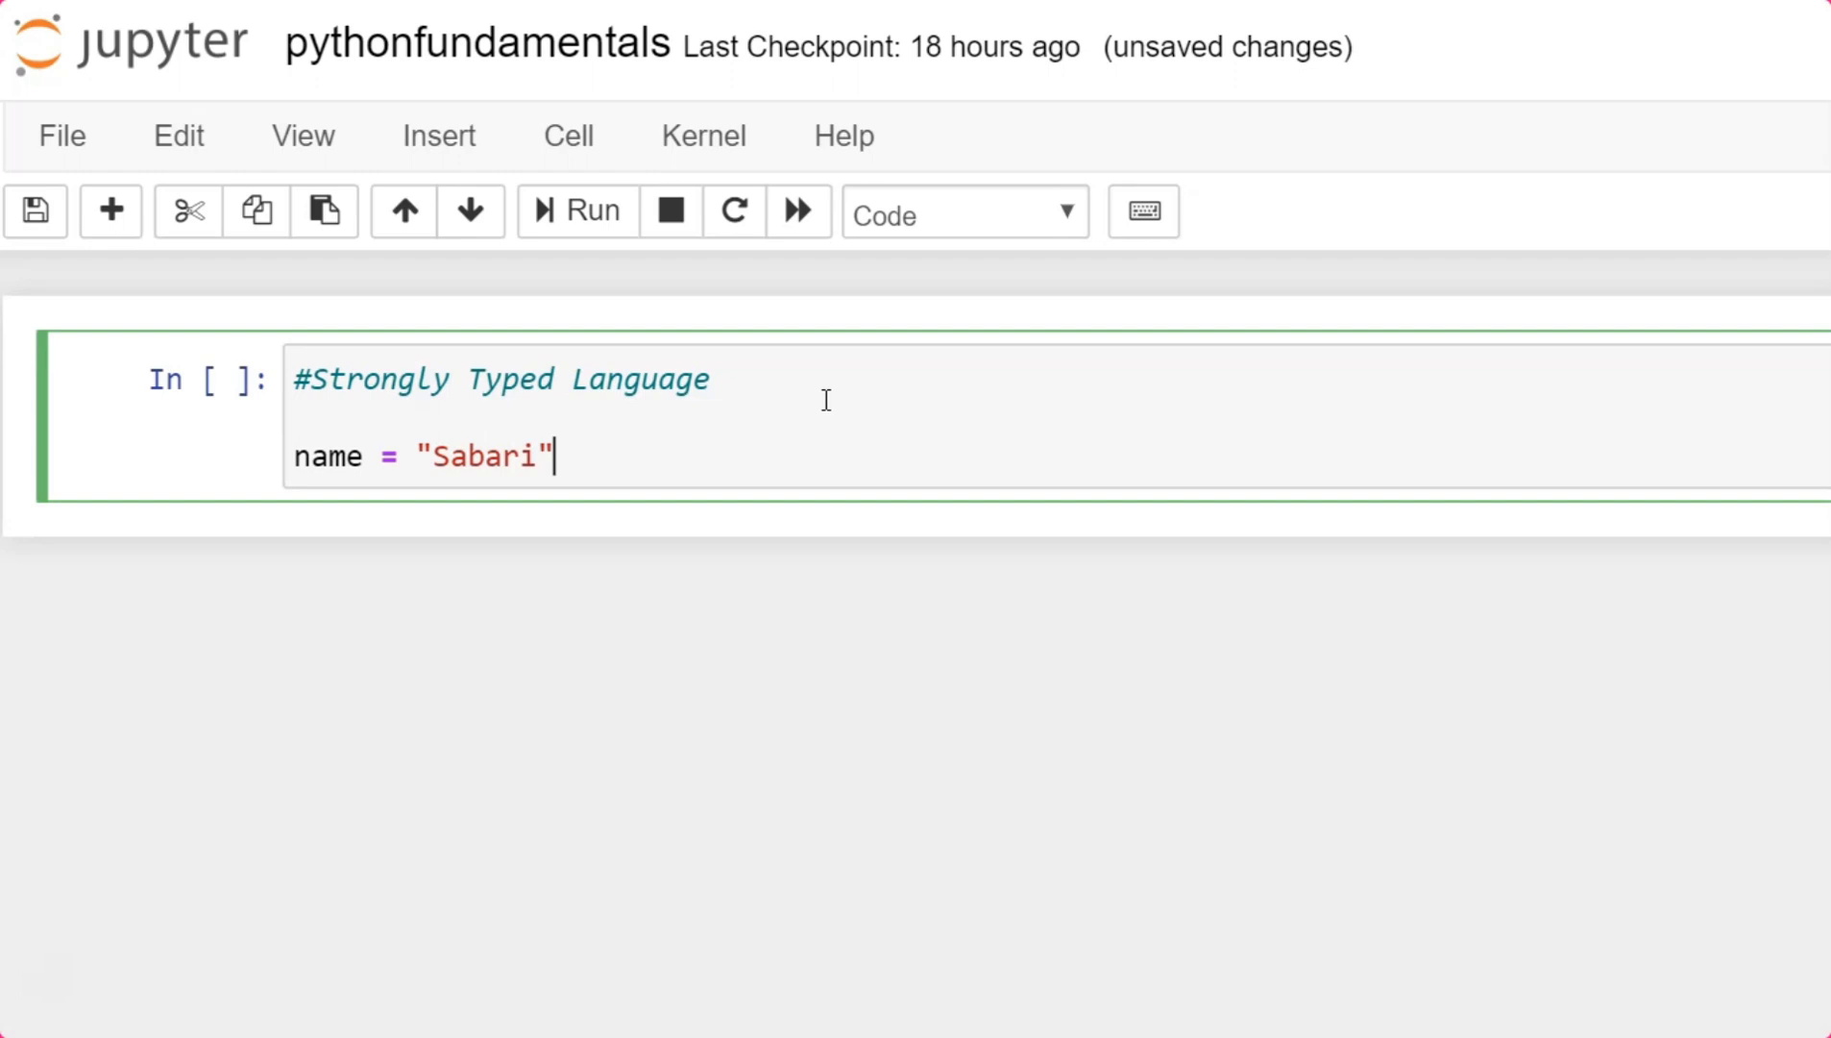
# Add print(name) on a new line and run the cell to show Sabari.
pyautogui.press('Return')
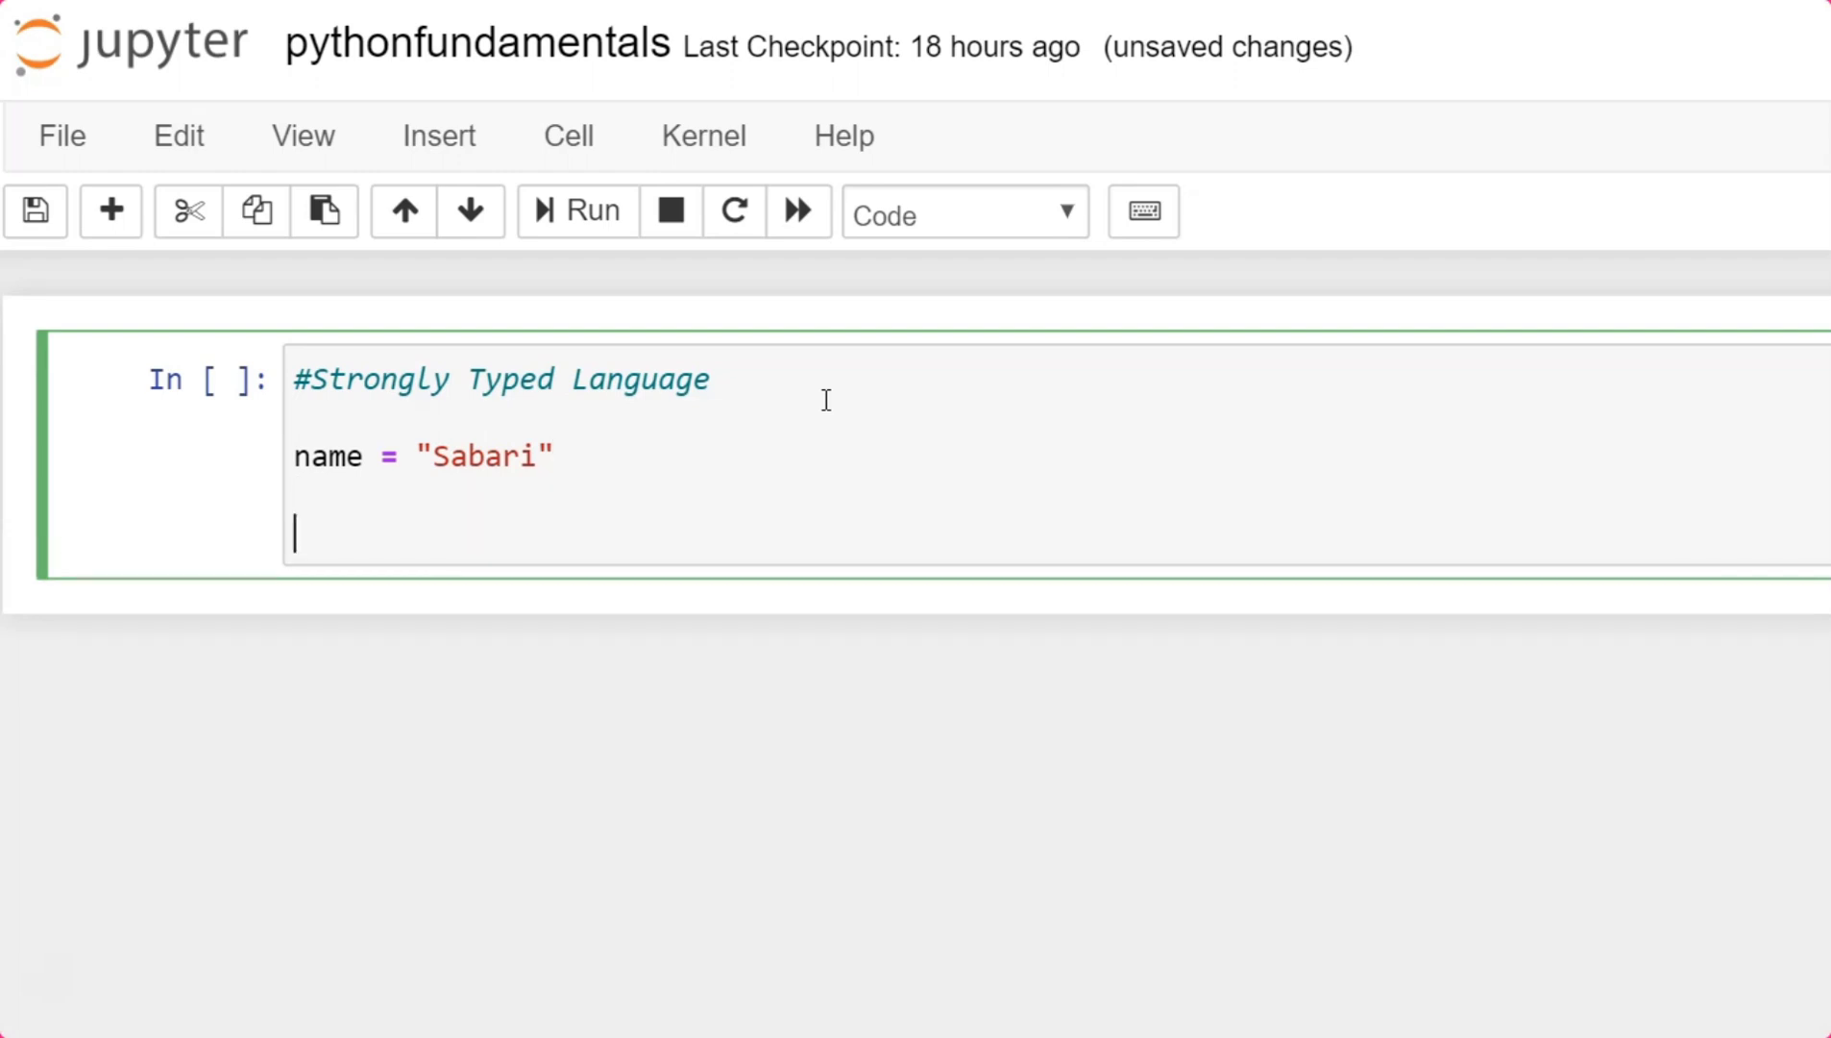
pyautogui.write('p')
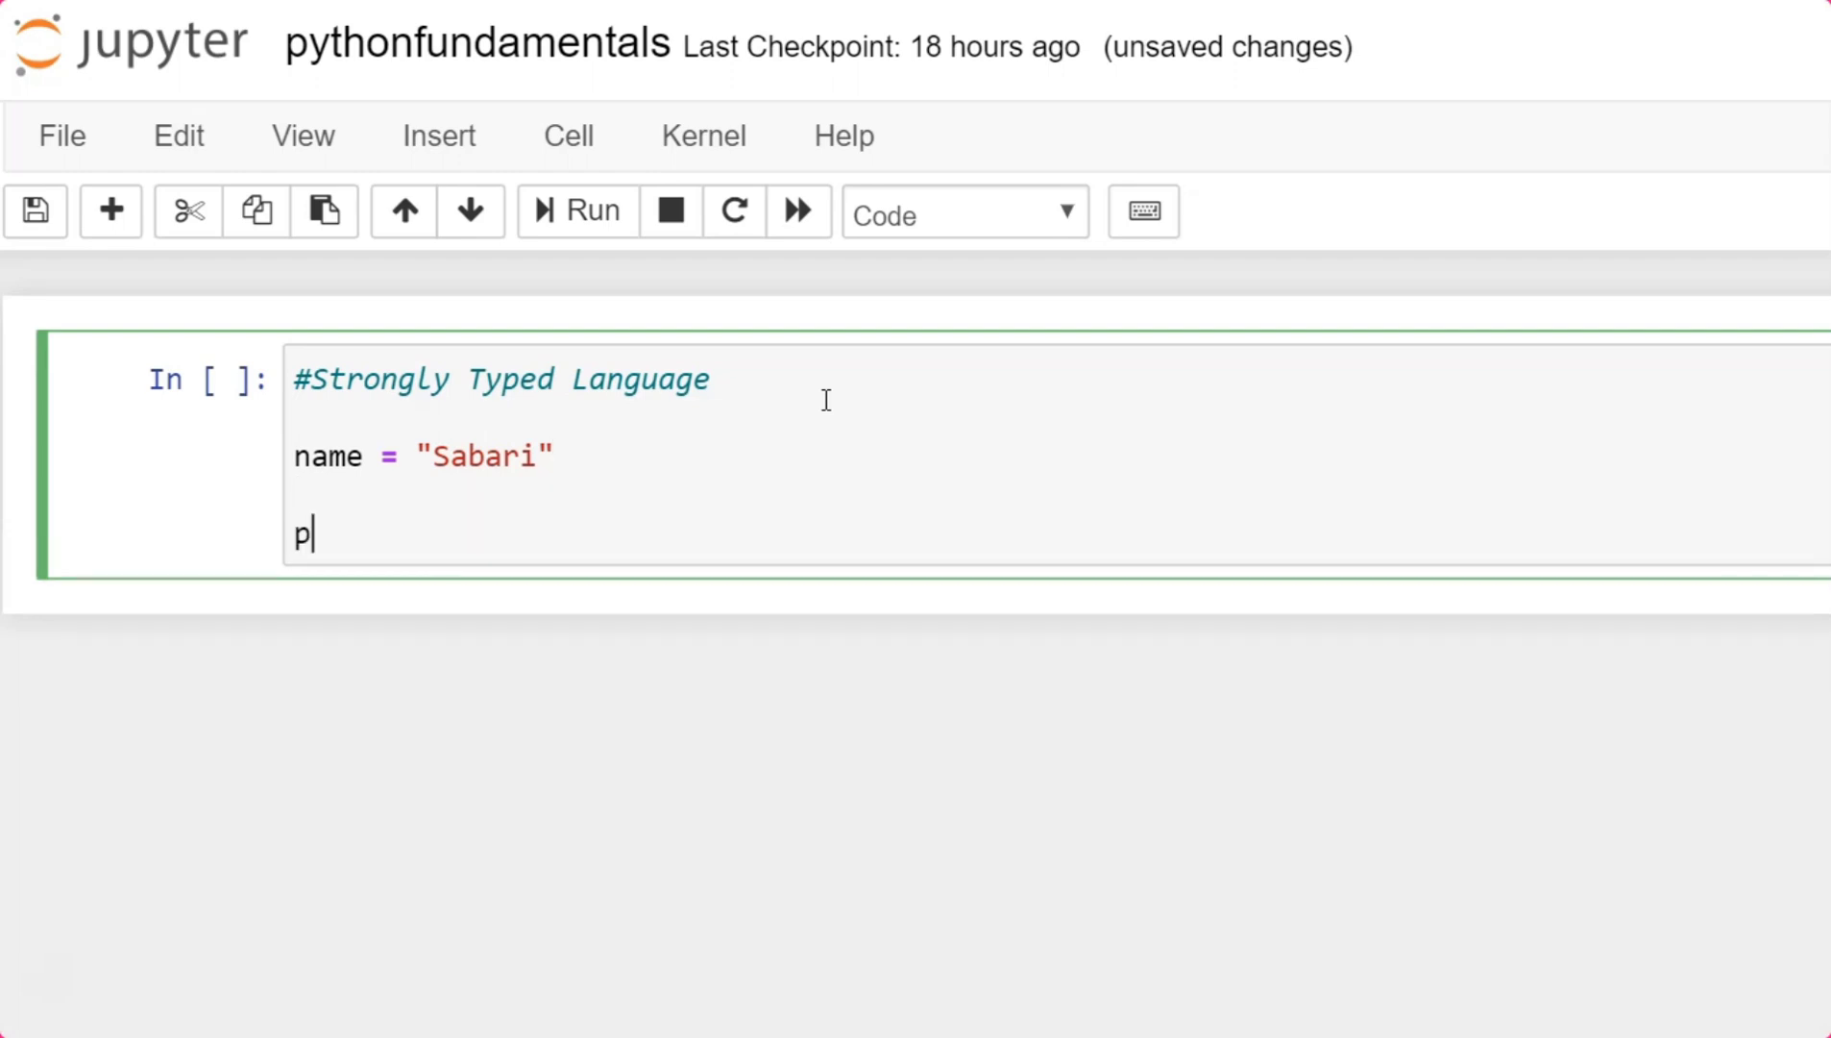
pyautogui.write('rint()')
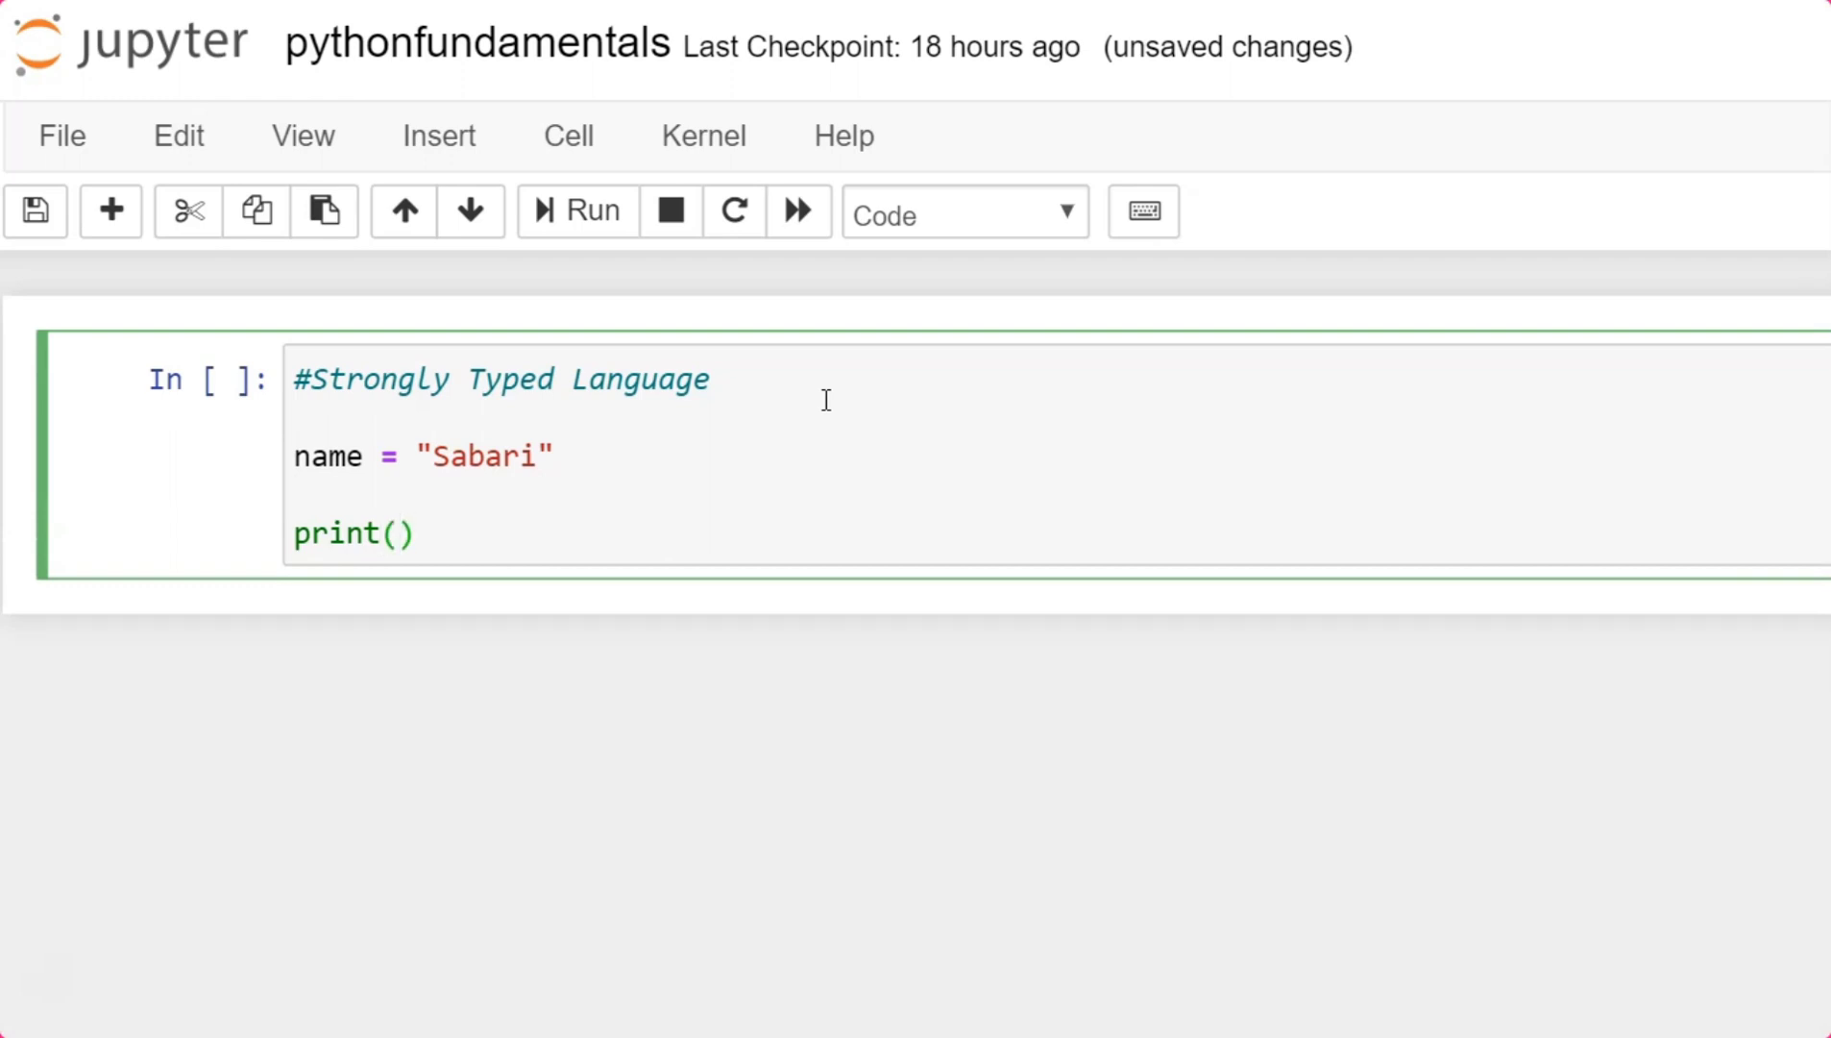
pyautogui.write('name')
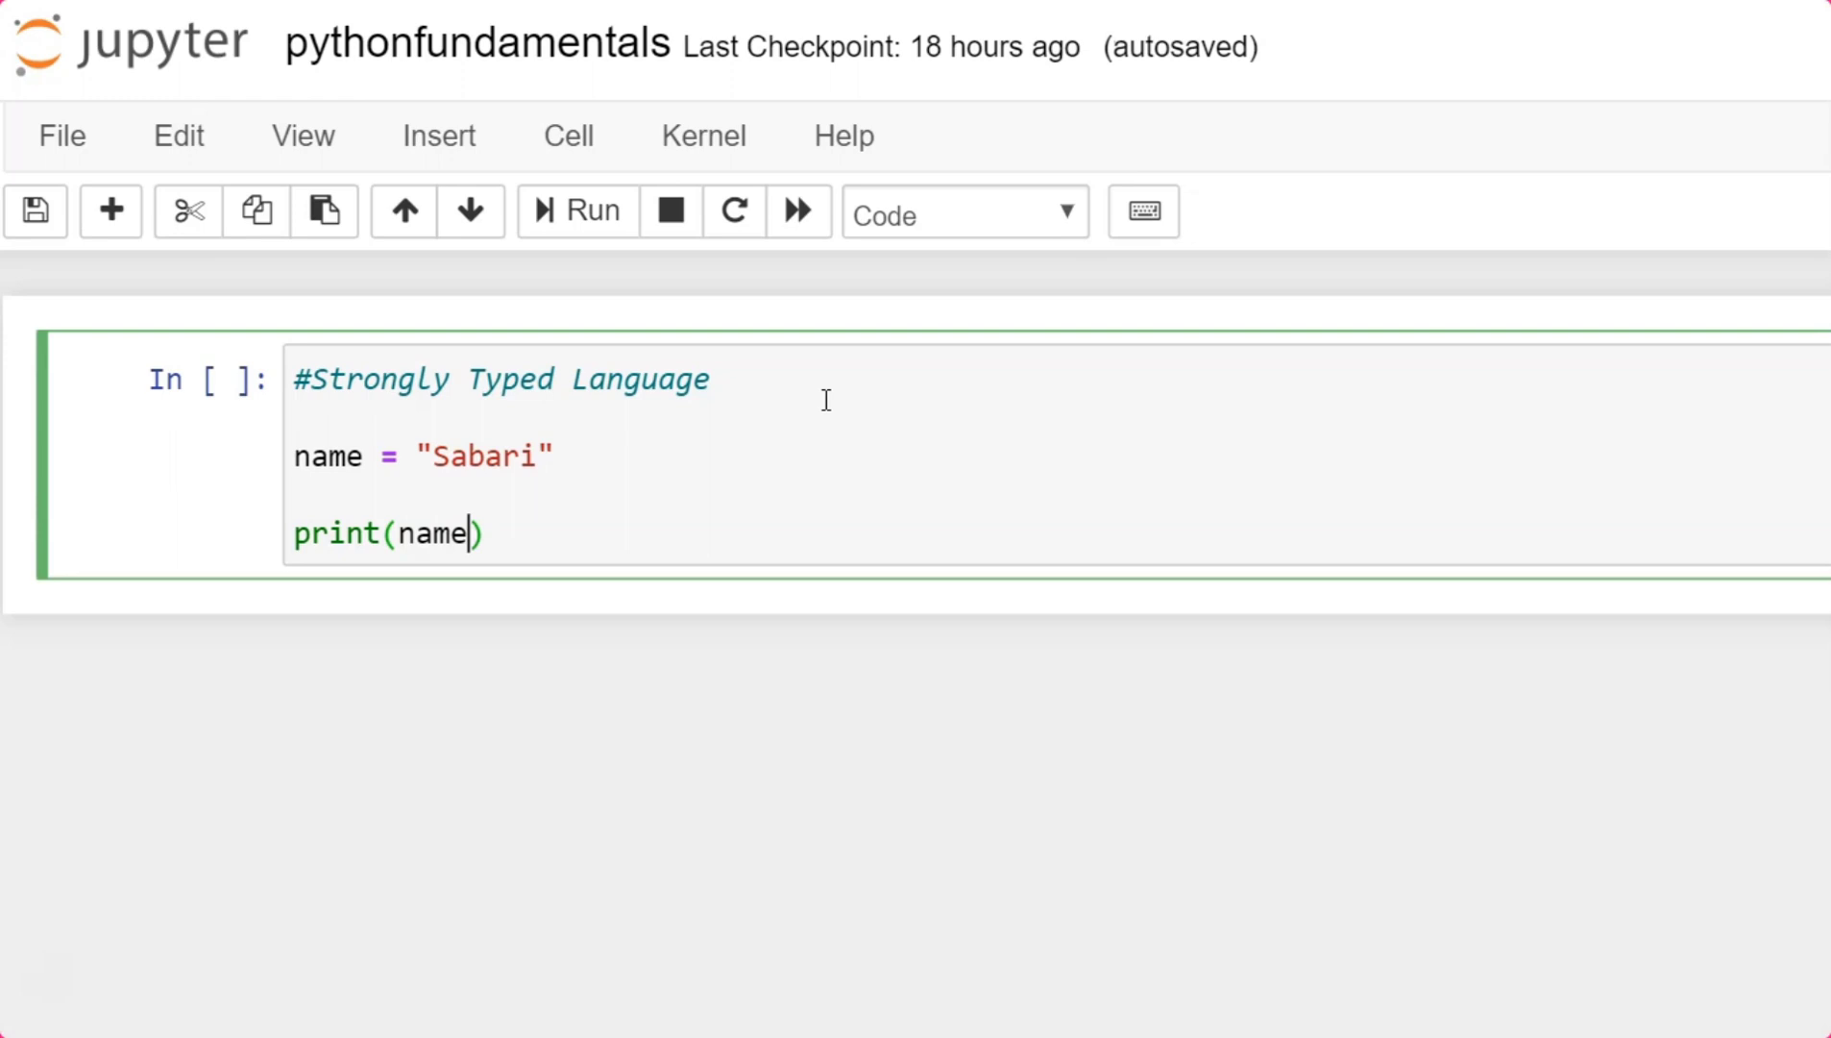
pyautogui.click(577, 210)
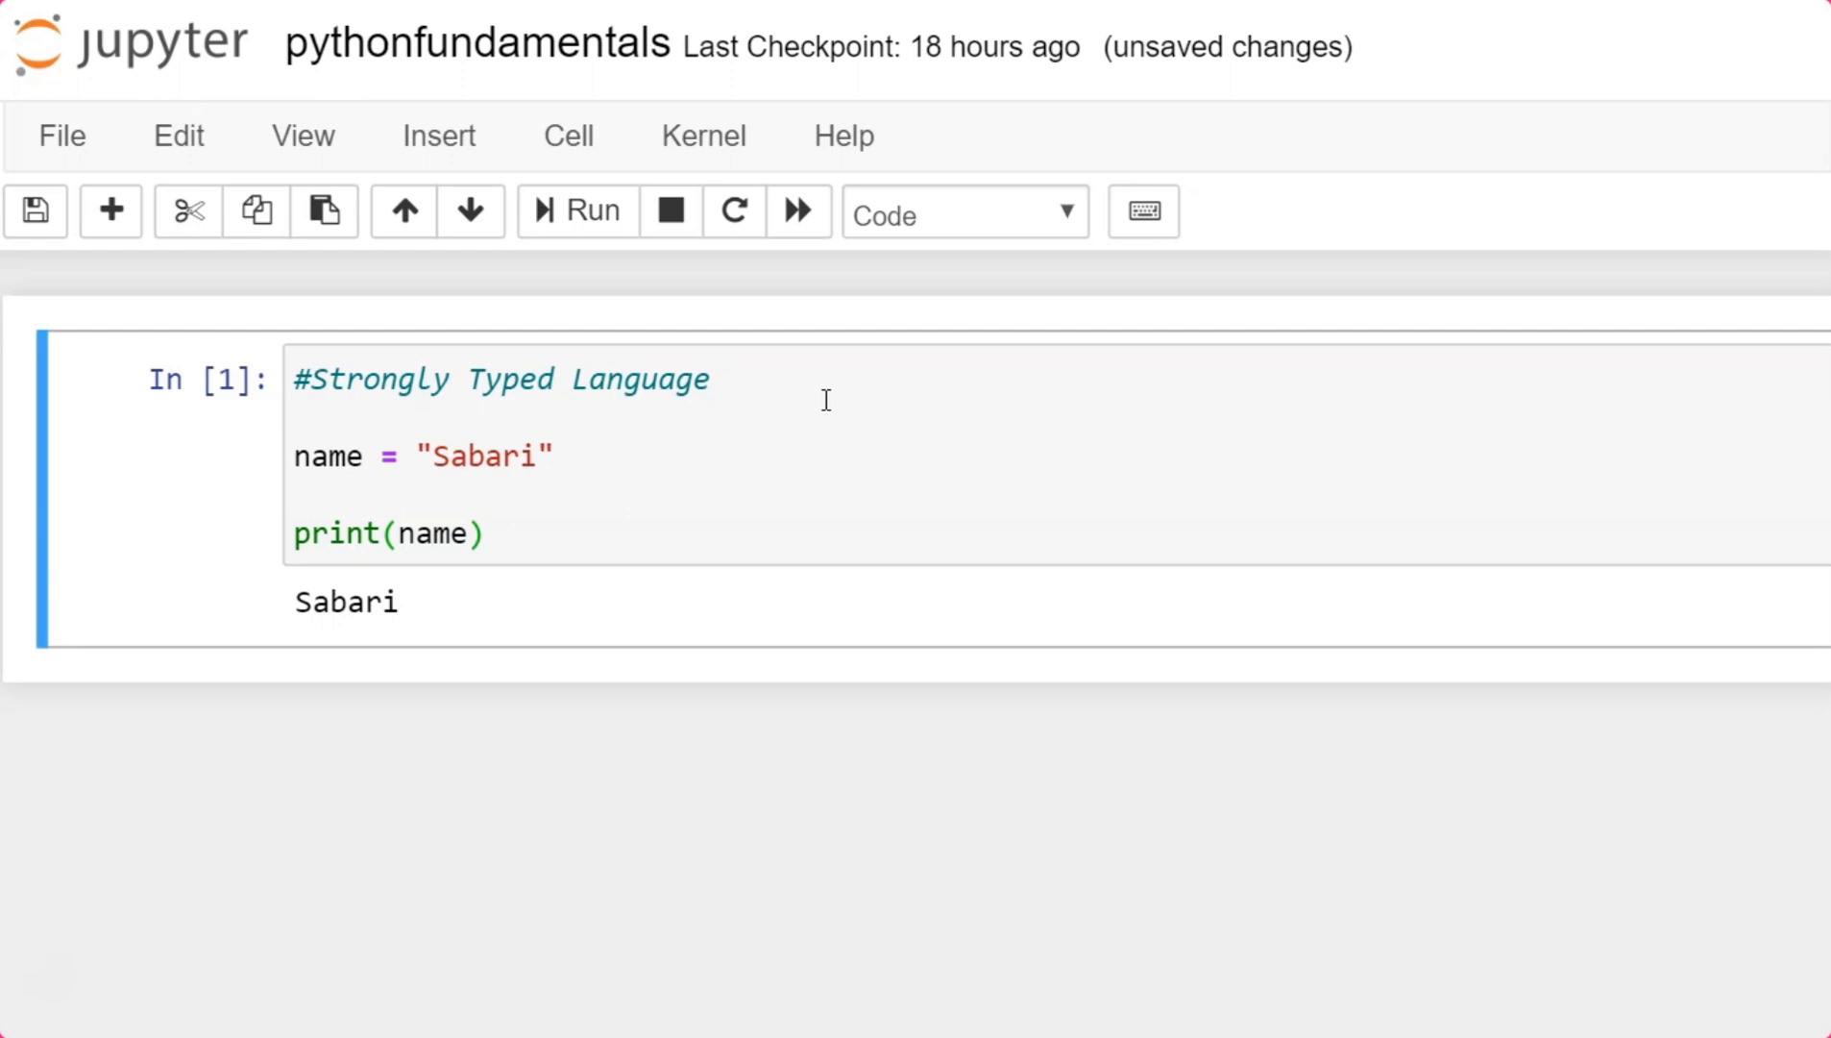
pyautogui.moveTo(392, 542)
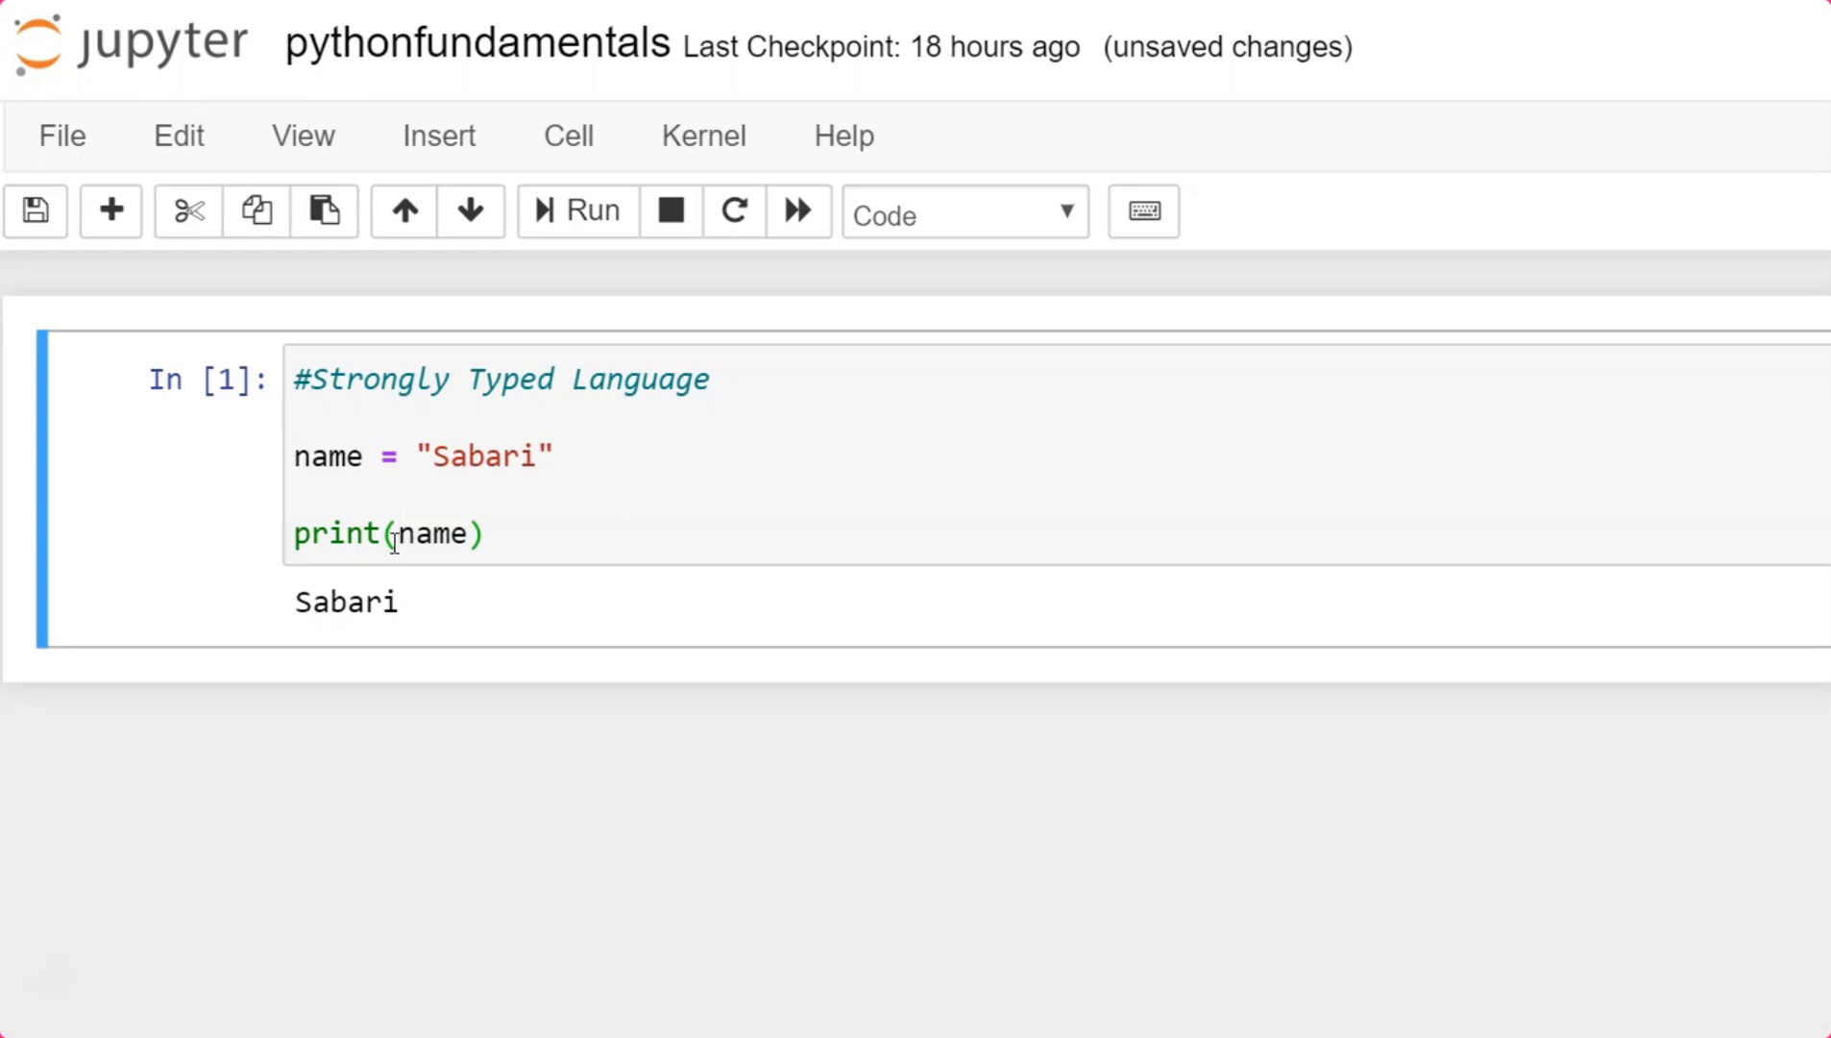
# Change the print to print(type(name)) and rerun, showing <class 'str'>.
pyautogui.write('type(')
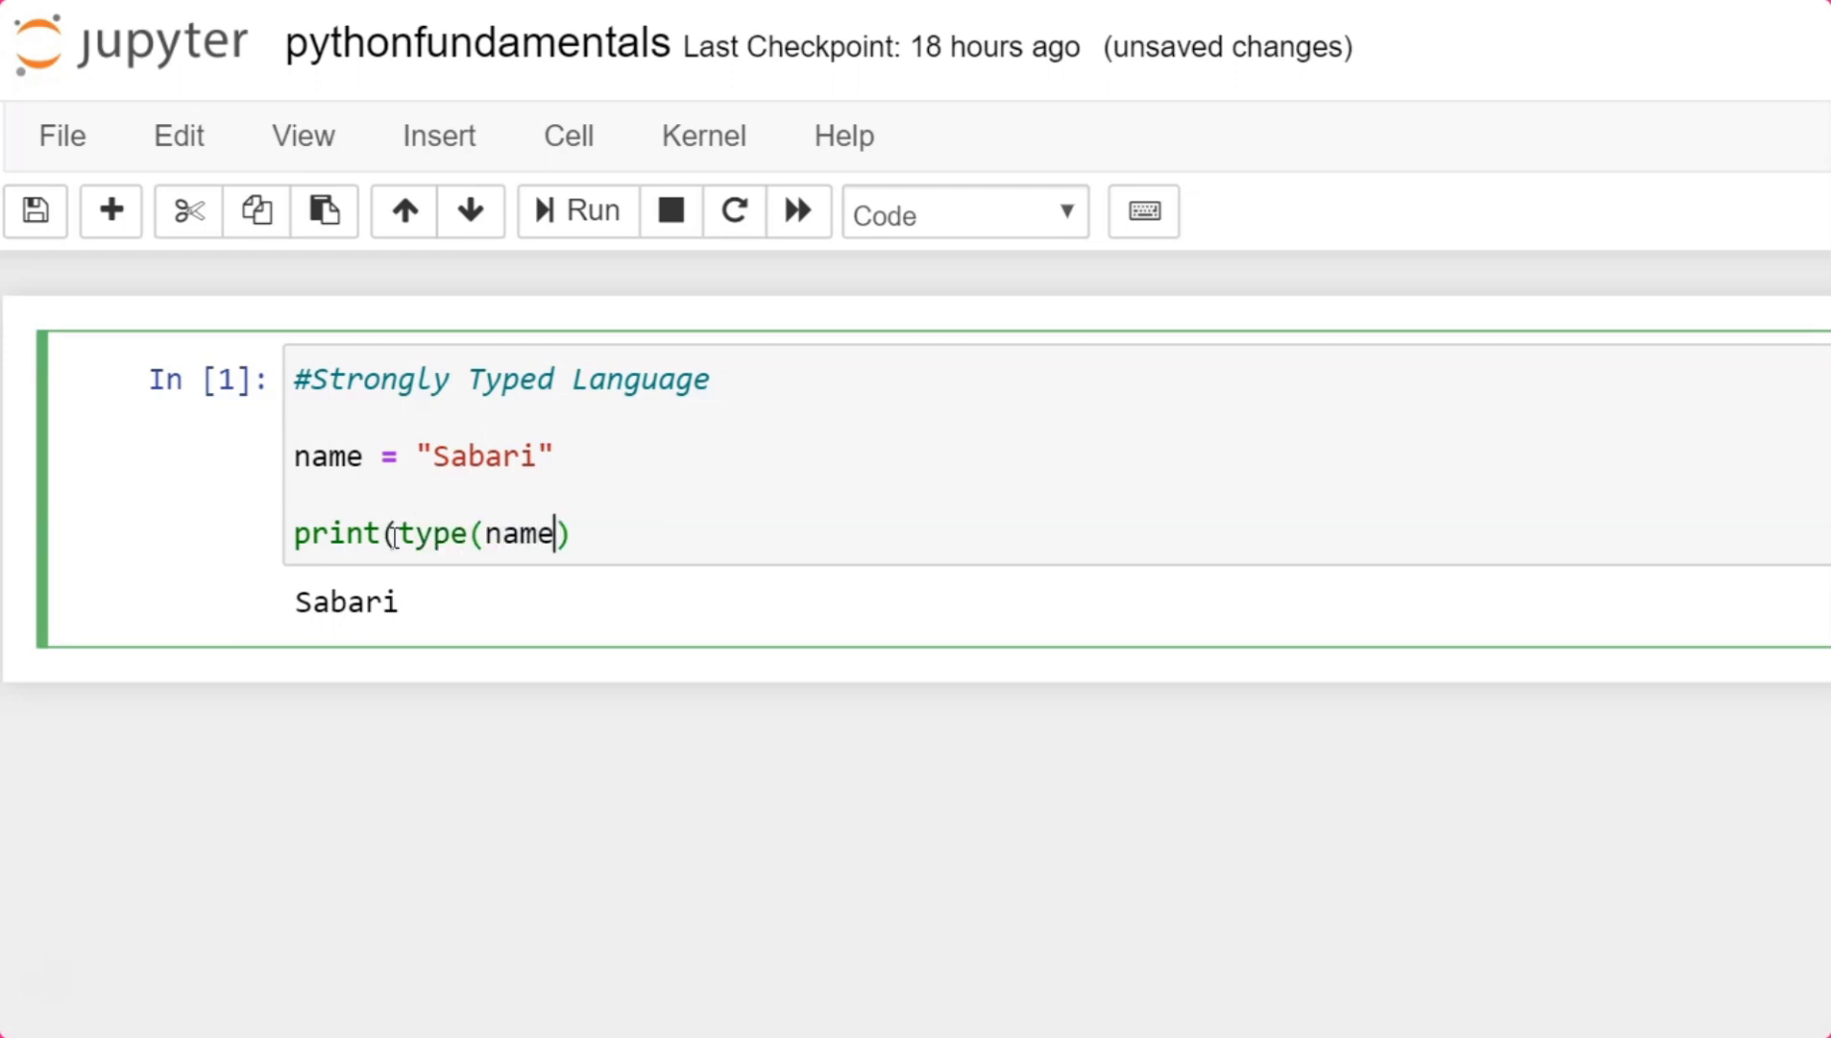
pyautogui.write(')')
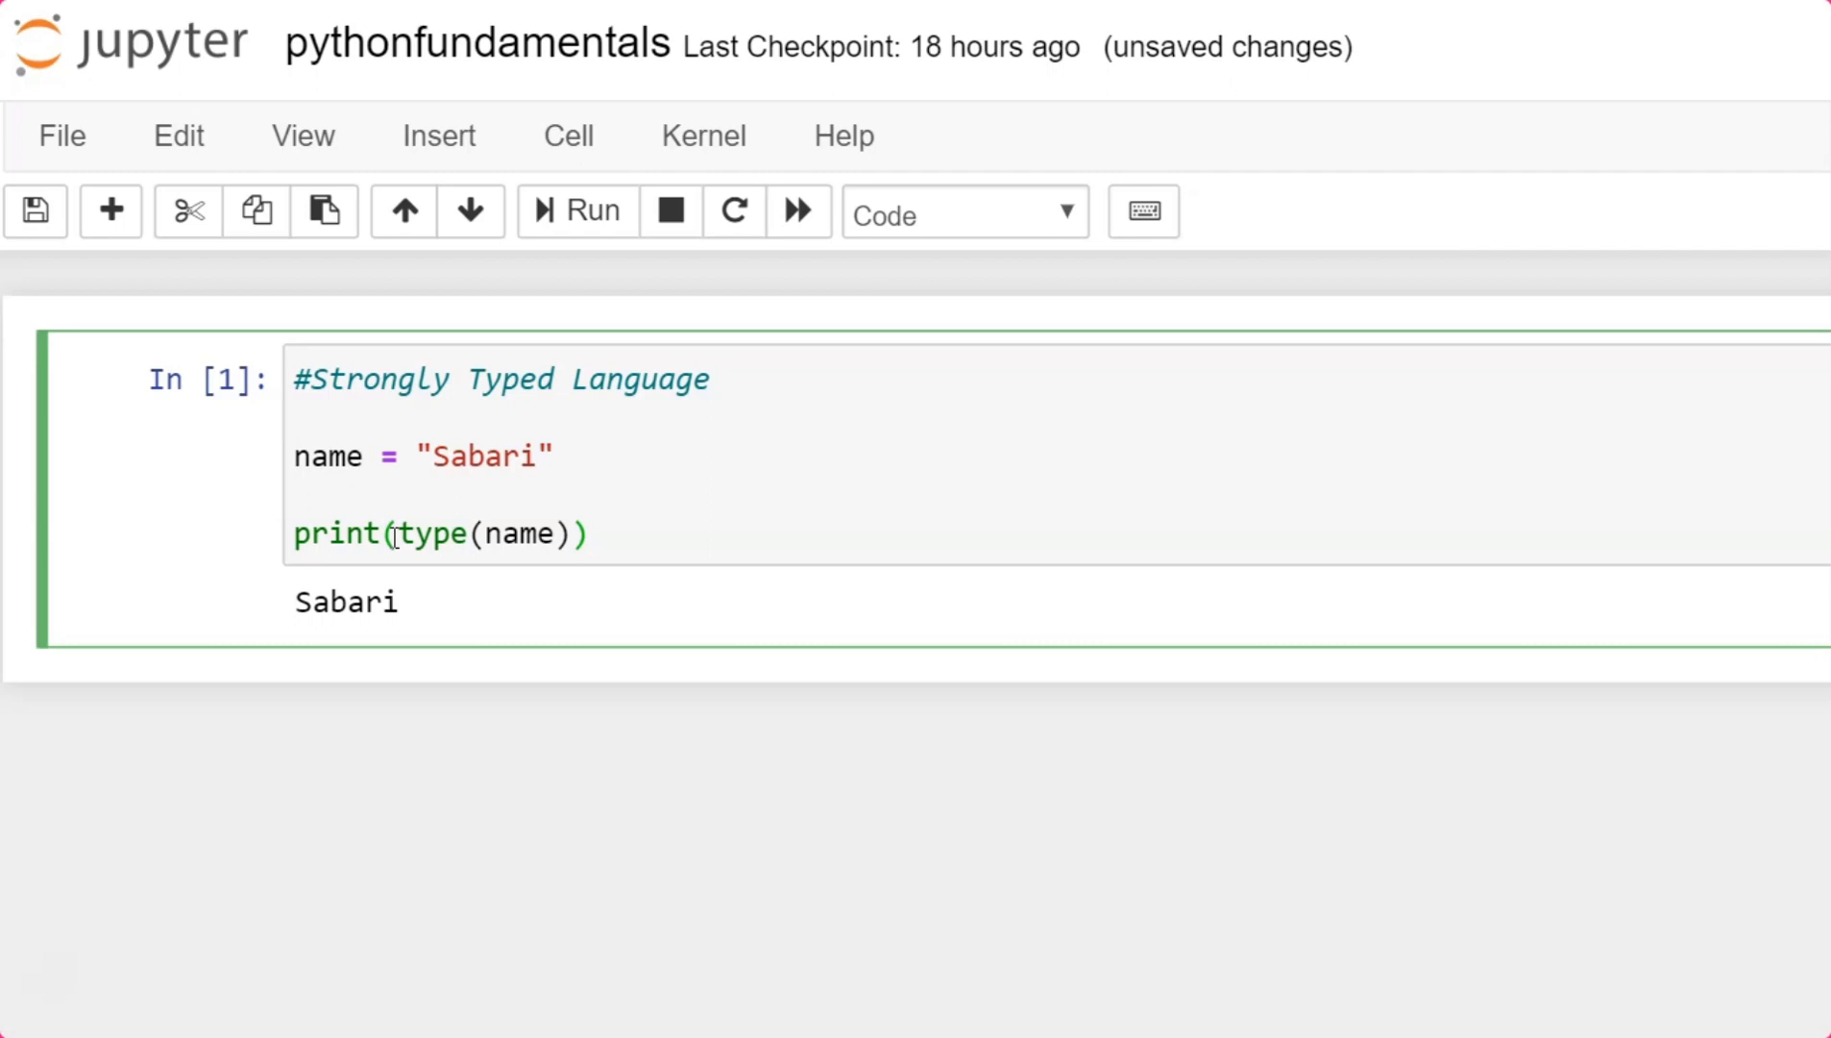
pyautogui.click(576, 211)
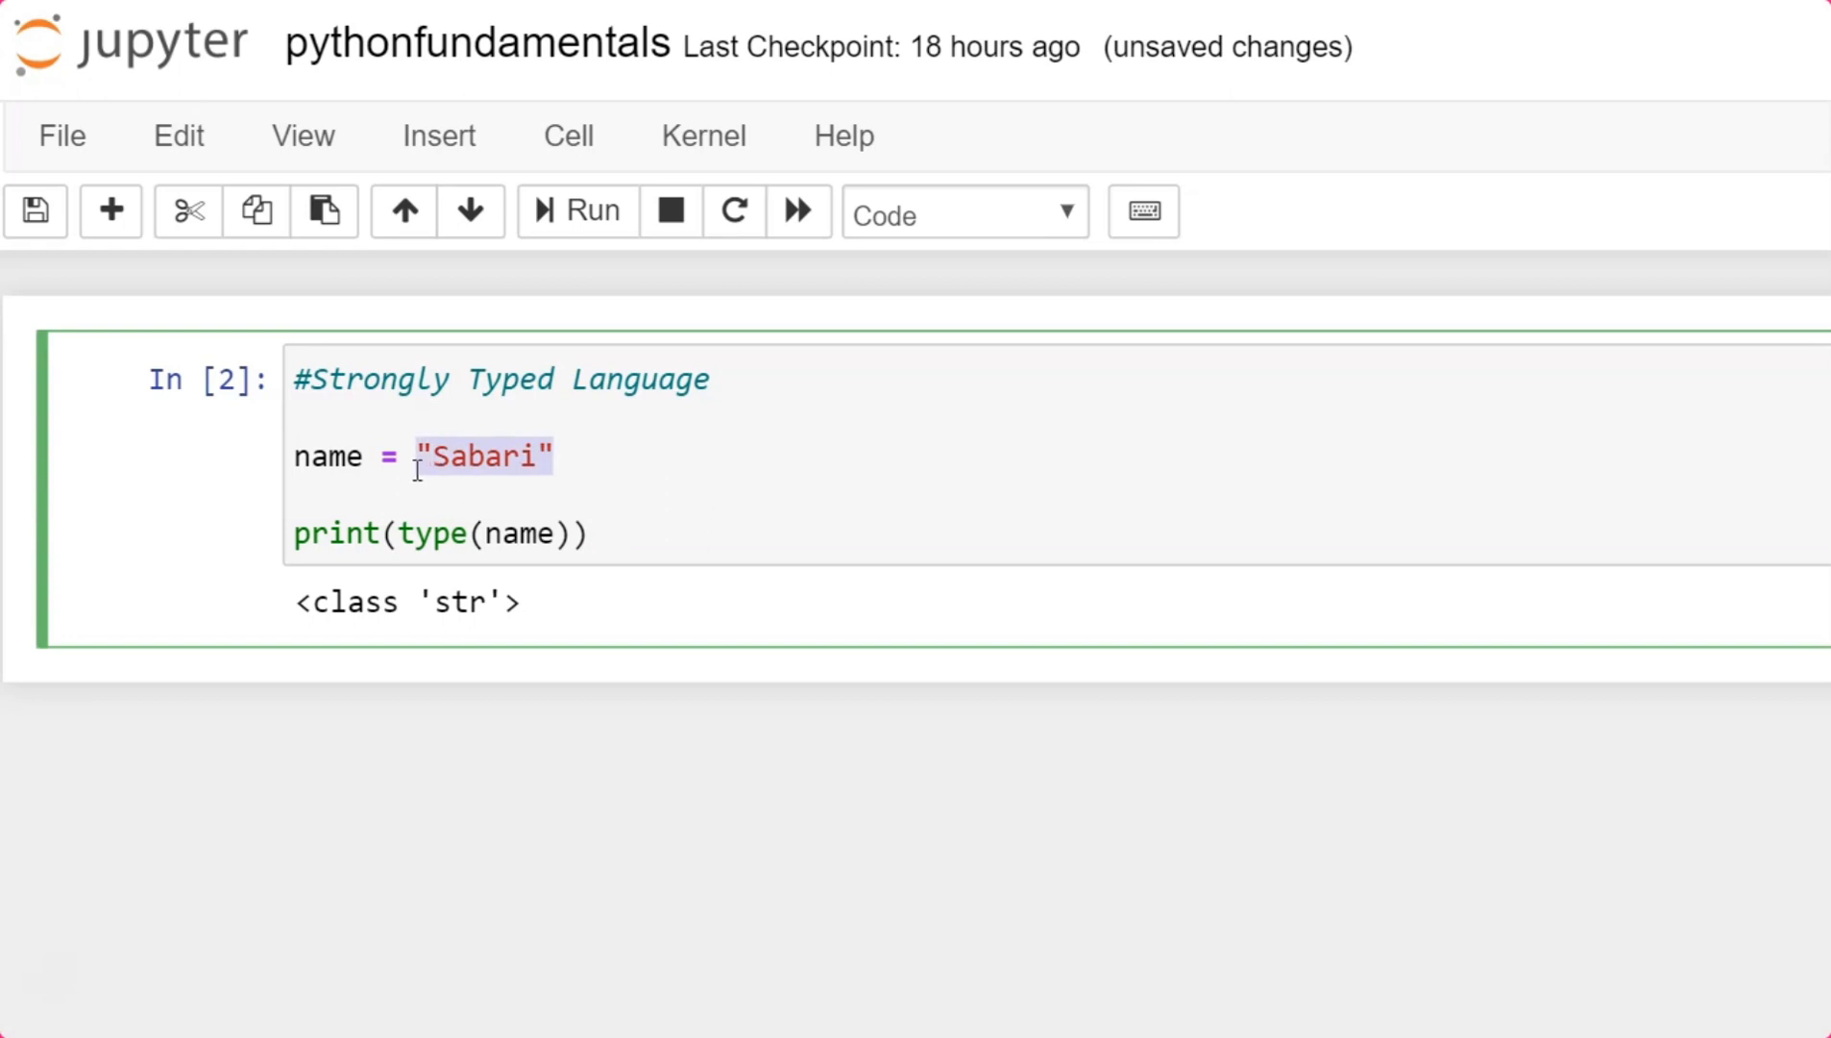
# Append + 20 to the name string assignment and run it, raising a TypeError.
pyautogui.click(558, 456)
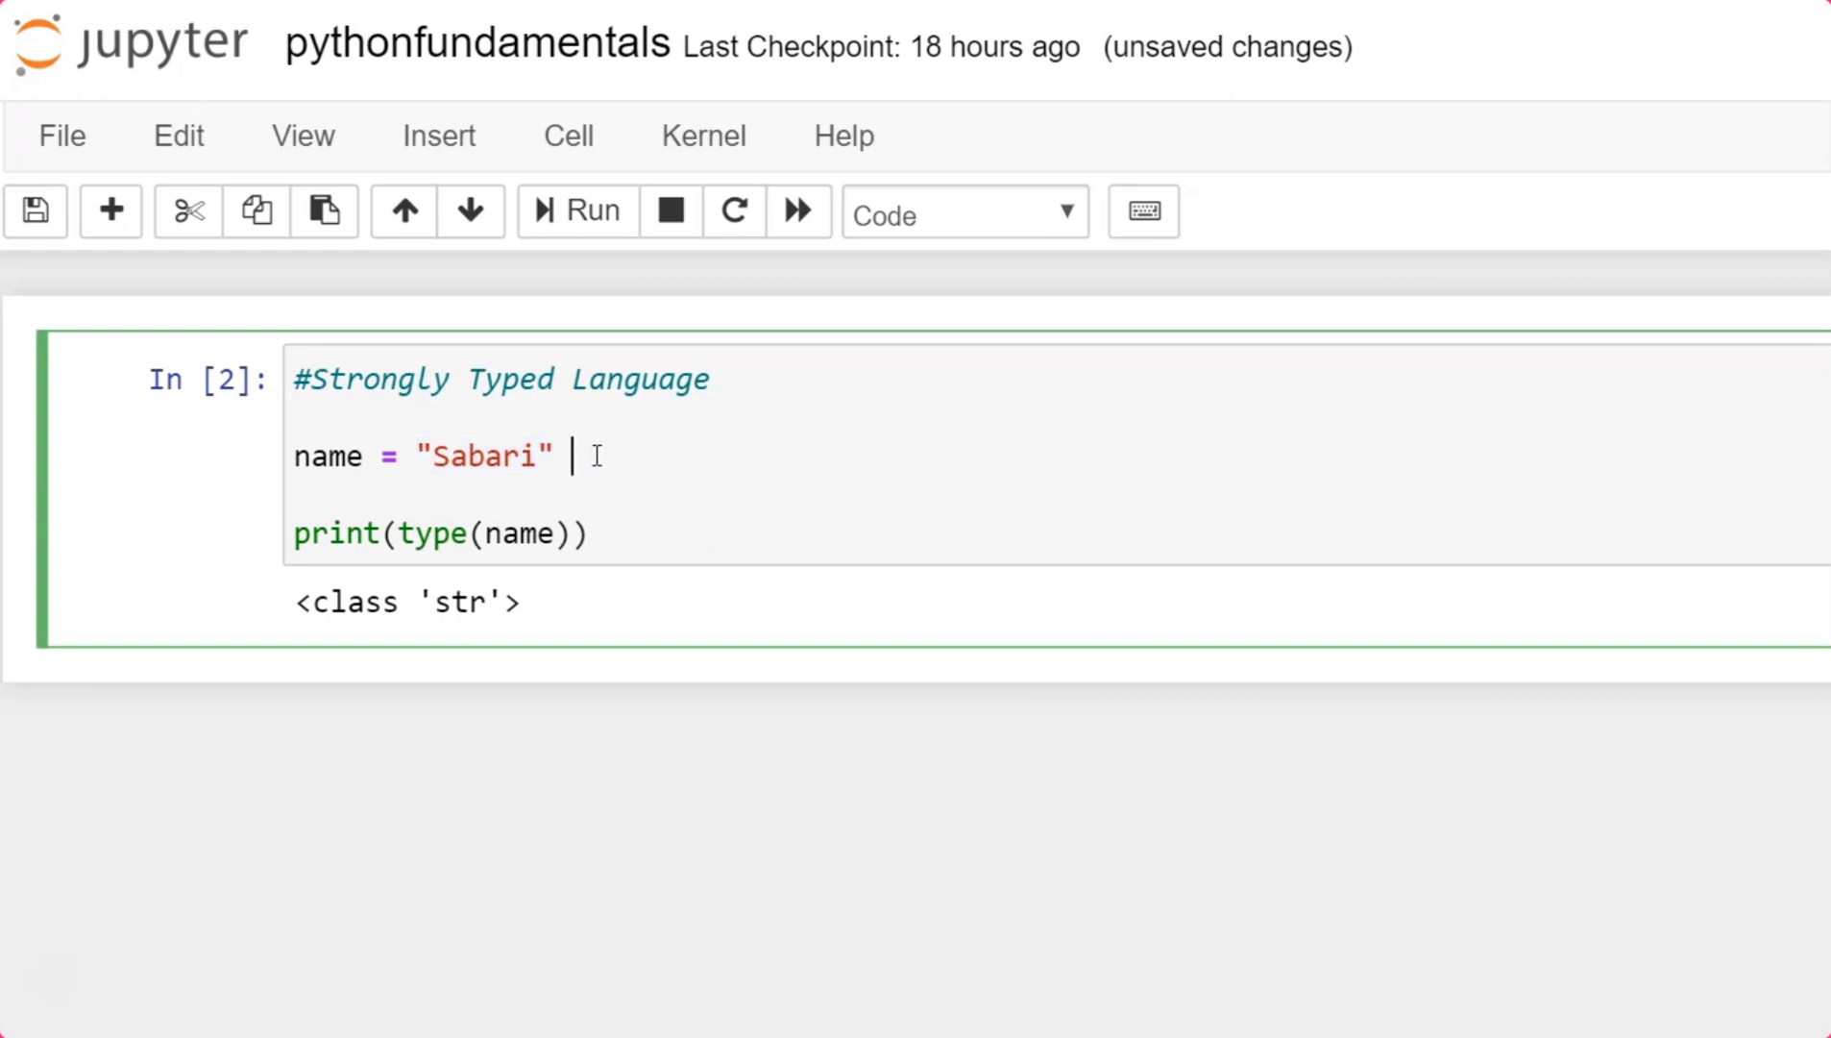
pyautogui.write('+')
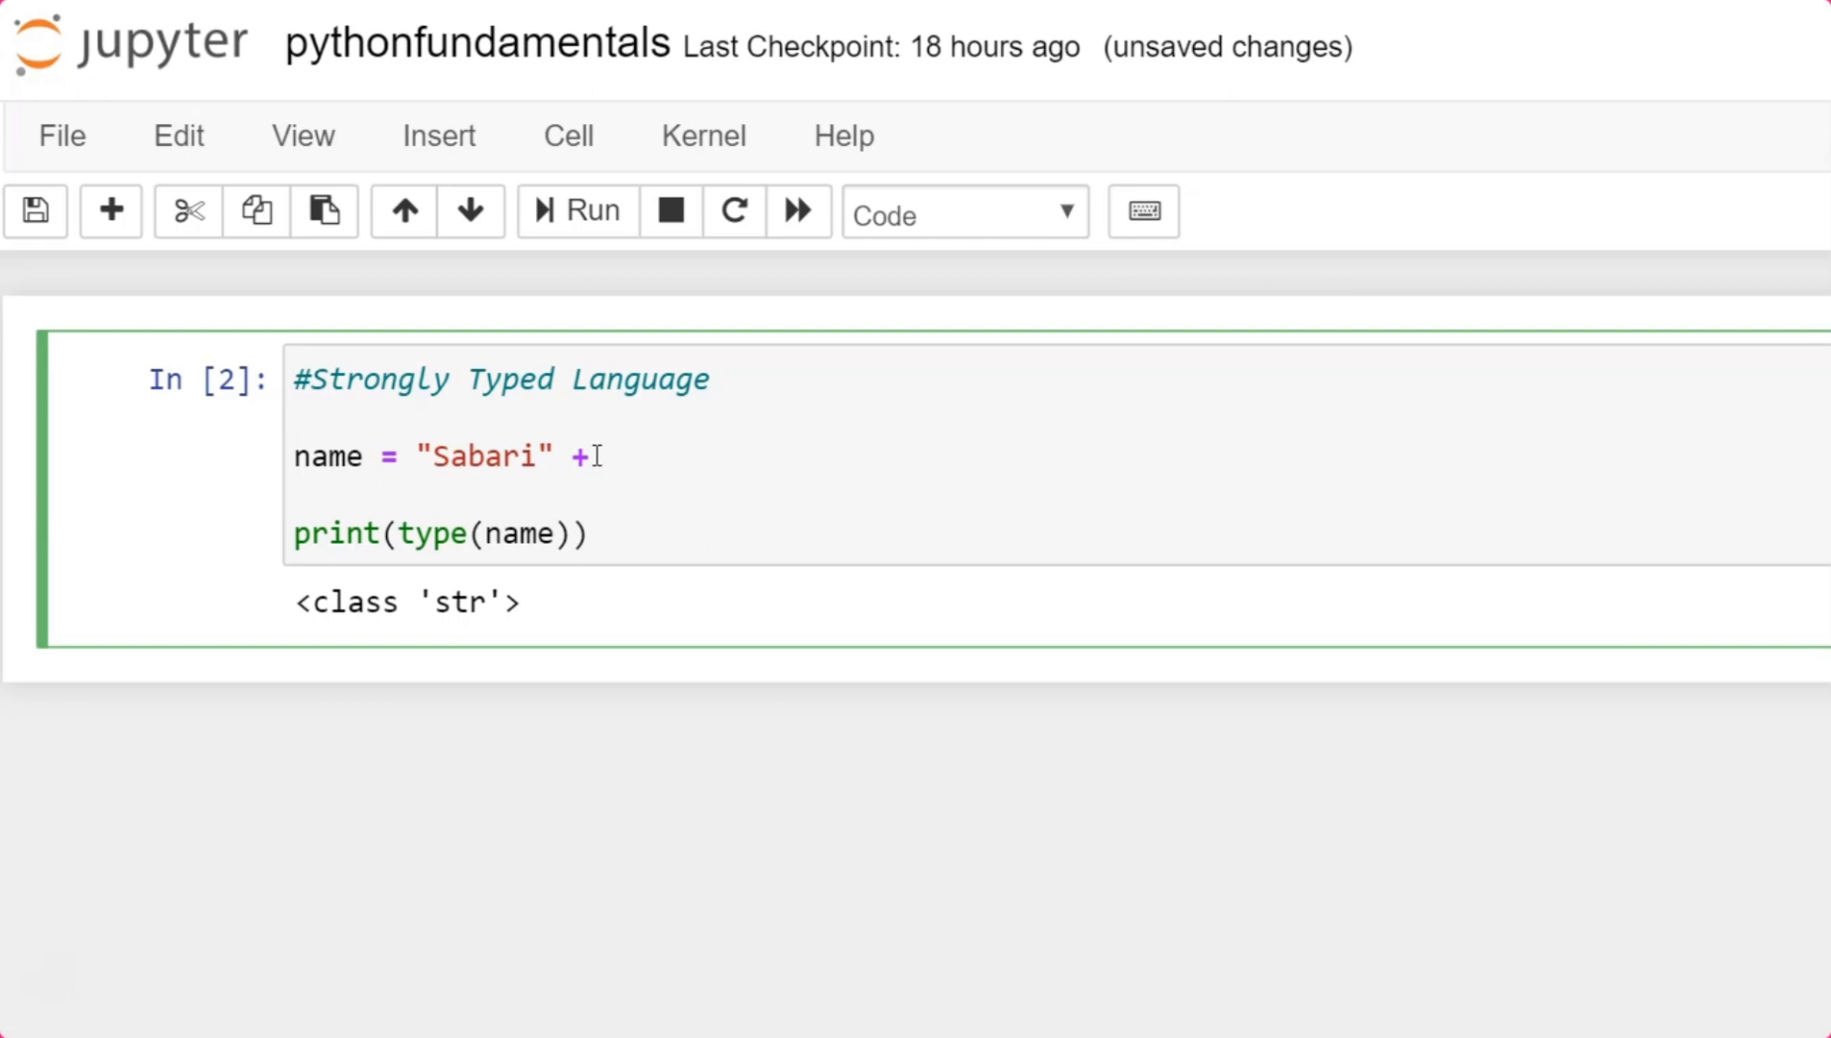
pyautogui.click(605, 455)
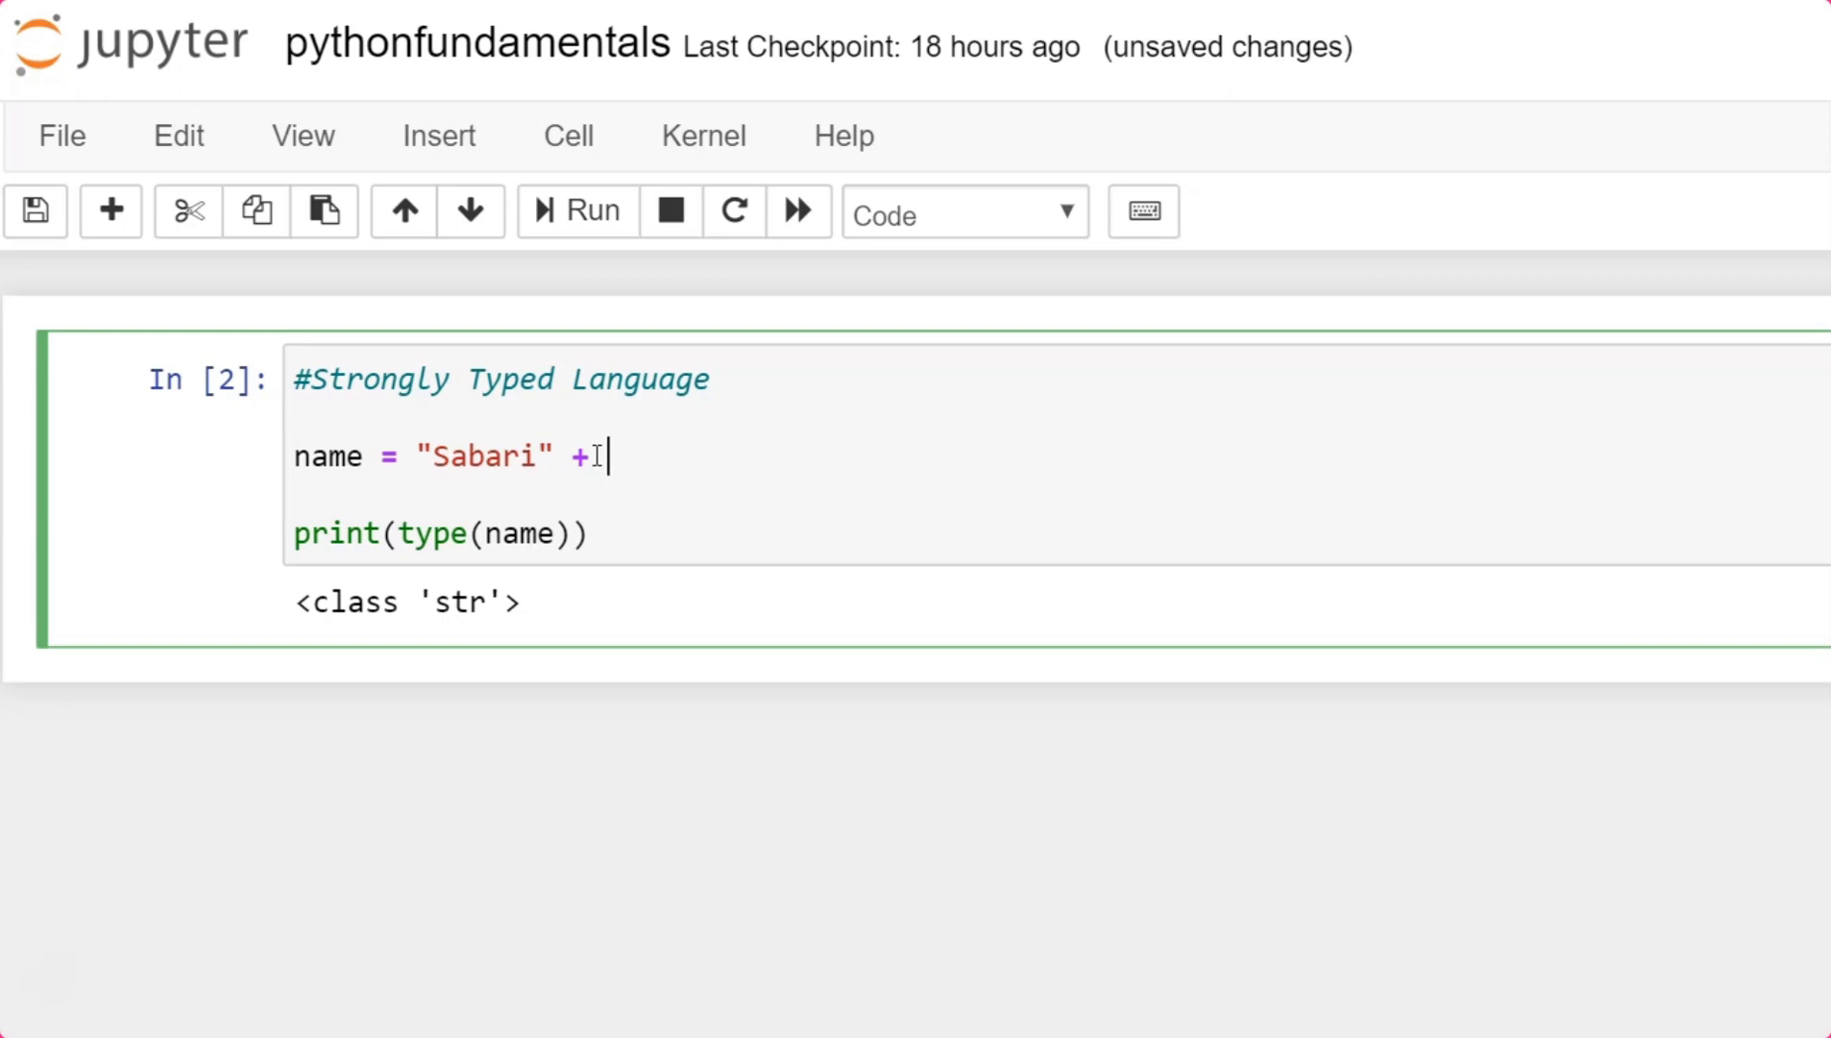
pyautogui.write('20')
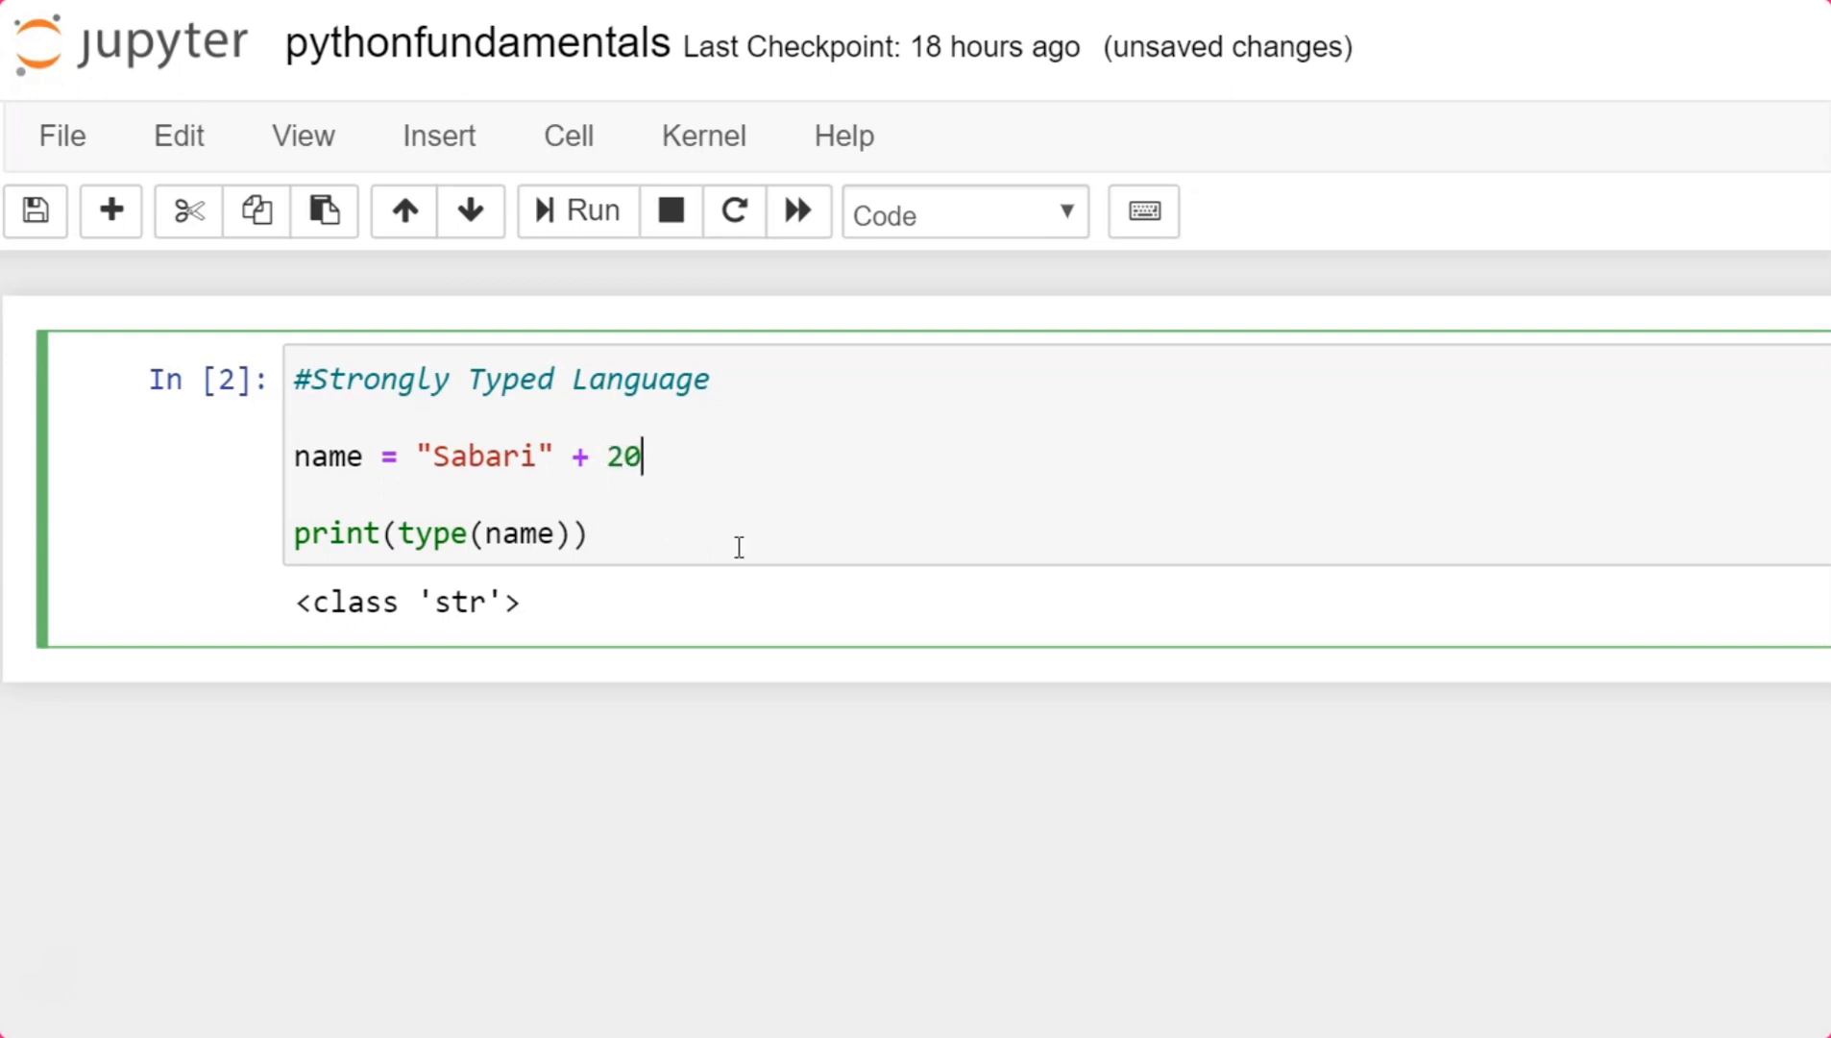
pyautogui.moveTo(759, 602)
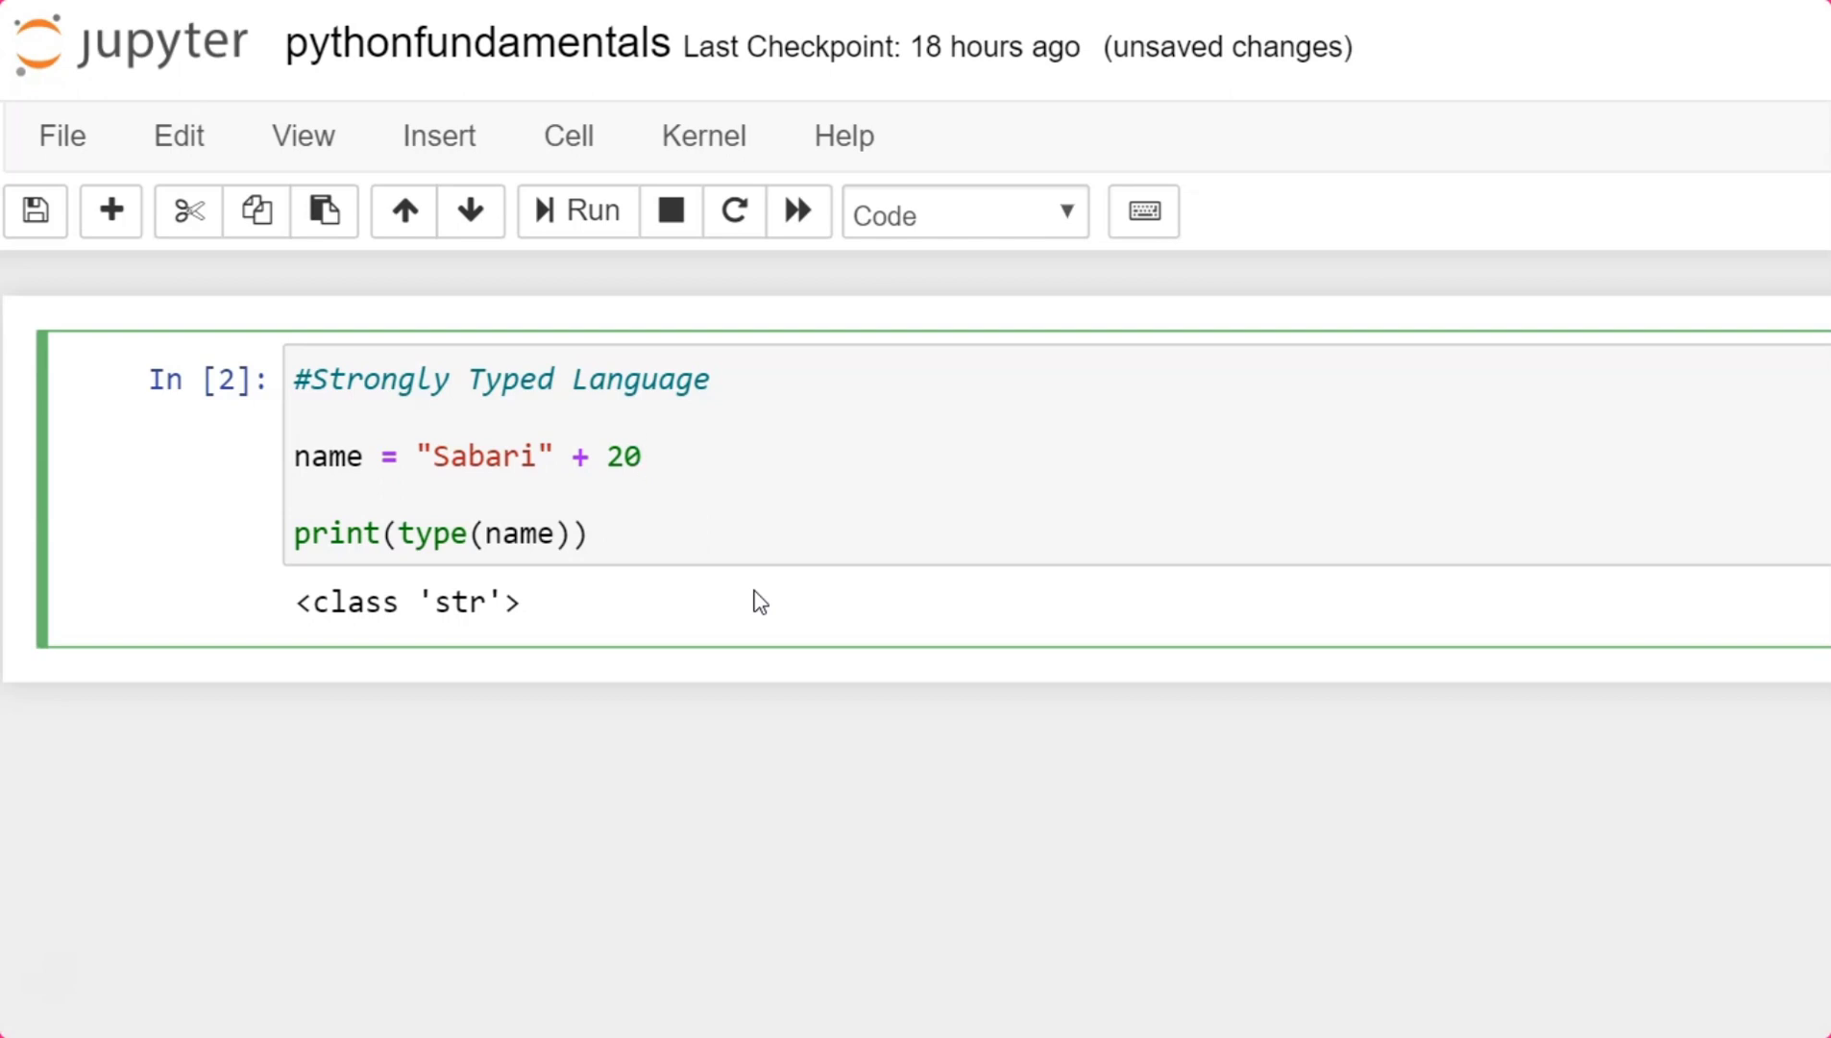
pyautogui.click(573, 212)
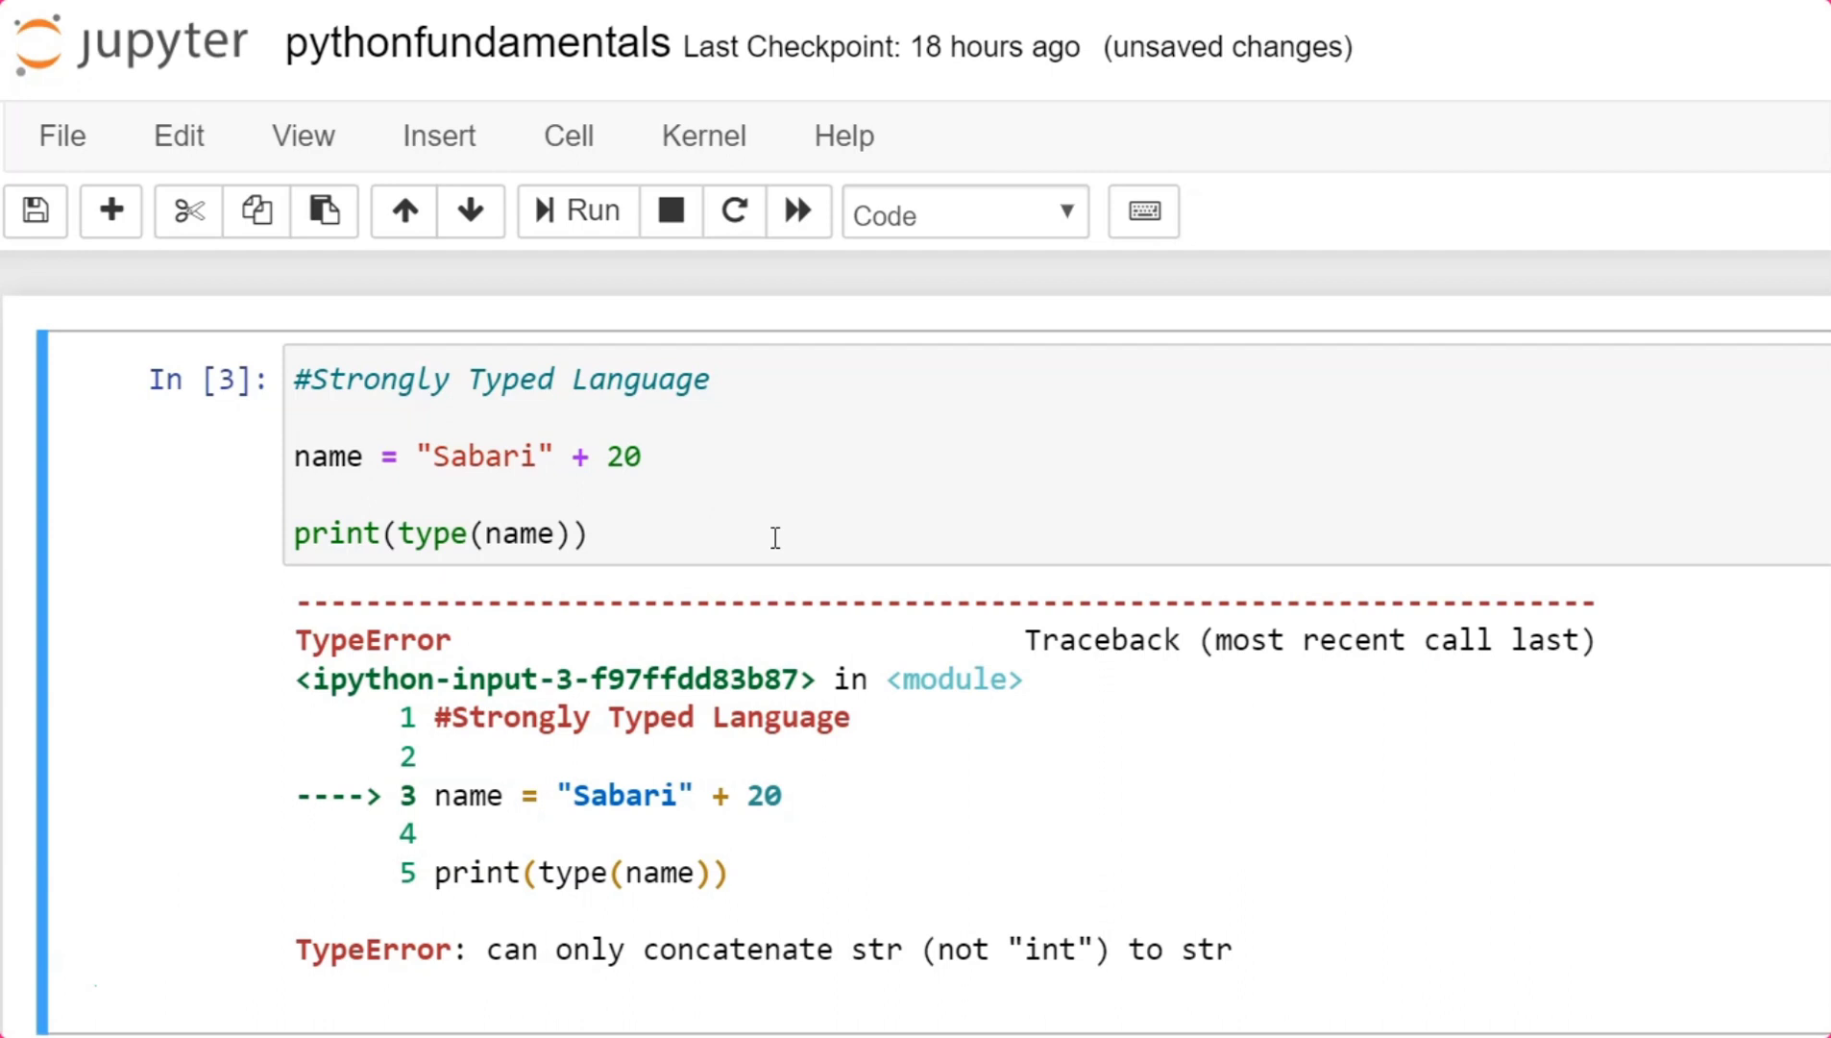
# Wrap 20 in str() in the name line and rerun, printing <class 'str'> without error.
pyautogui.click(608, 455)
pyautogui.write('str(')
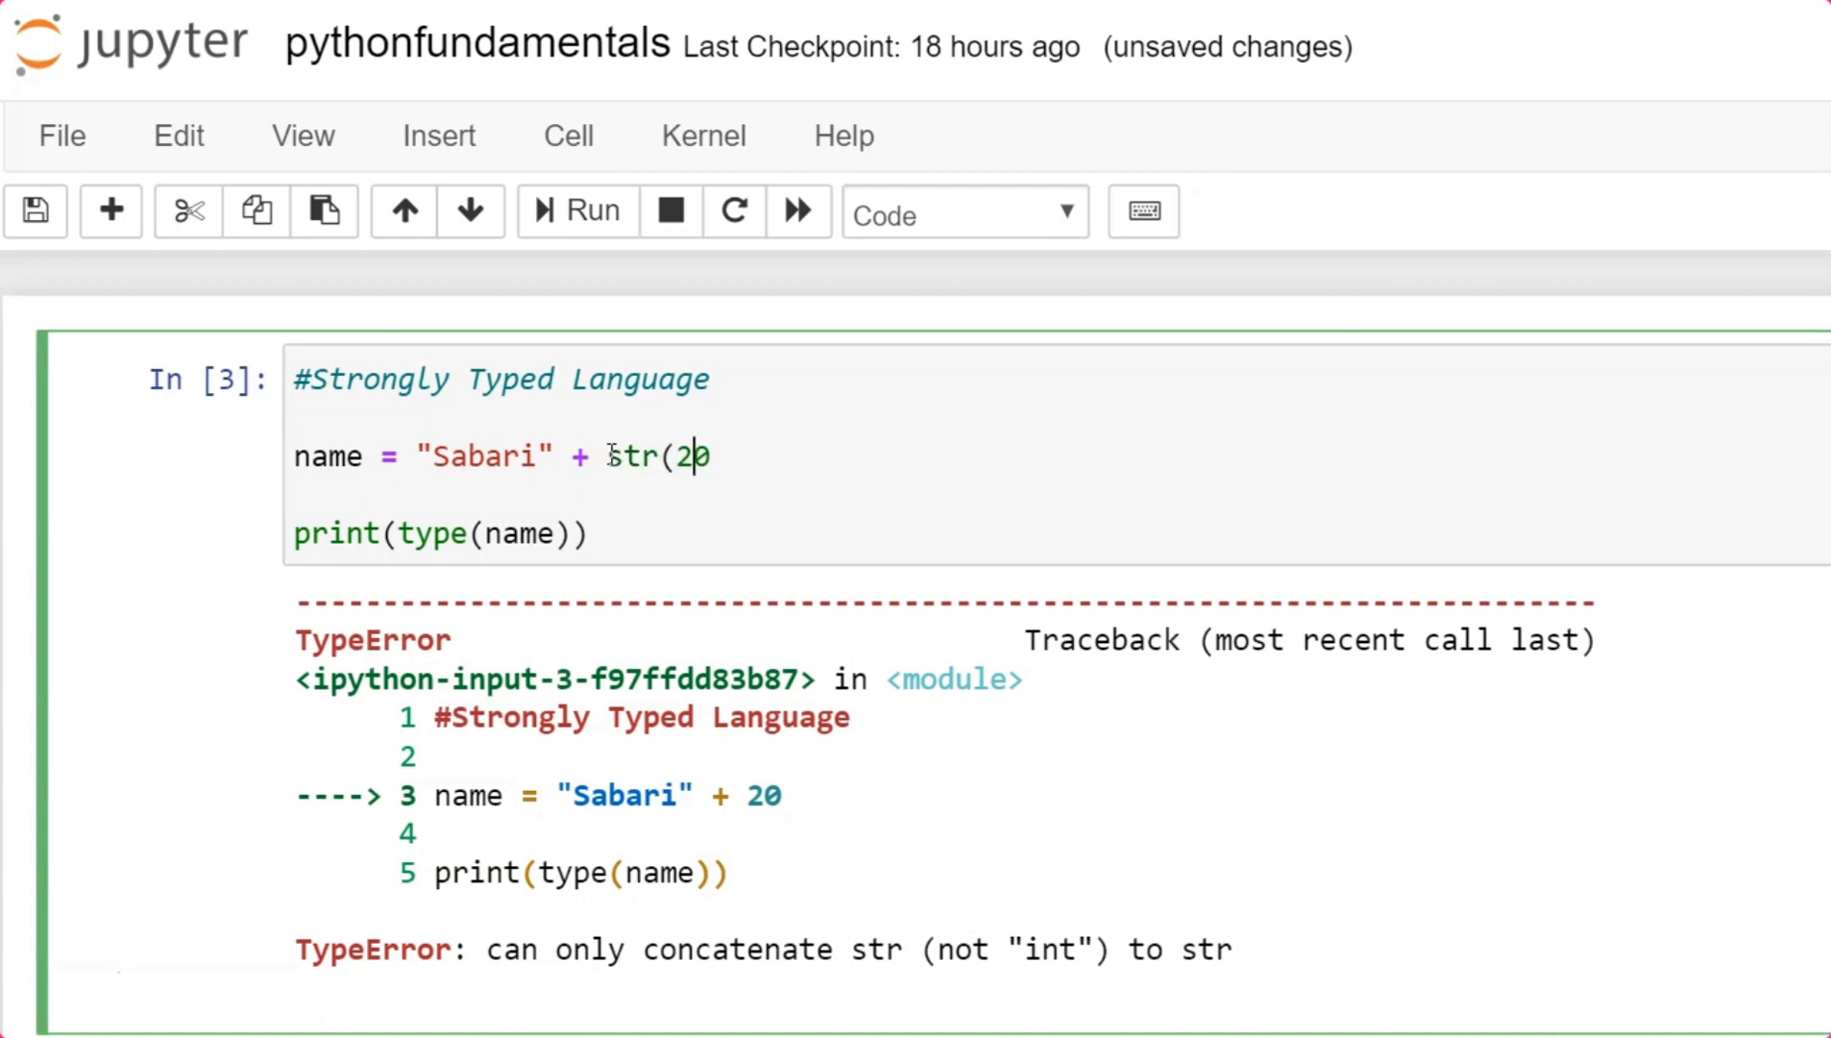
pyautogui.write(')')
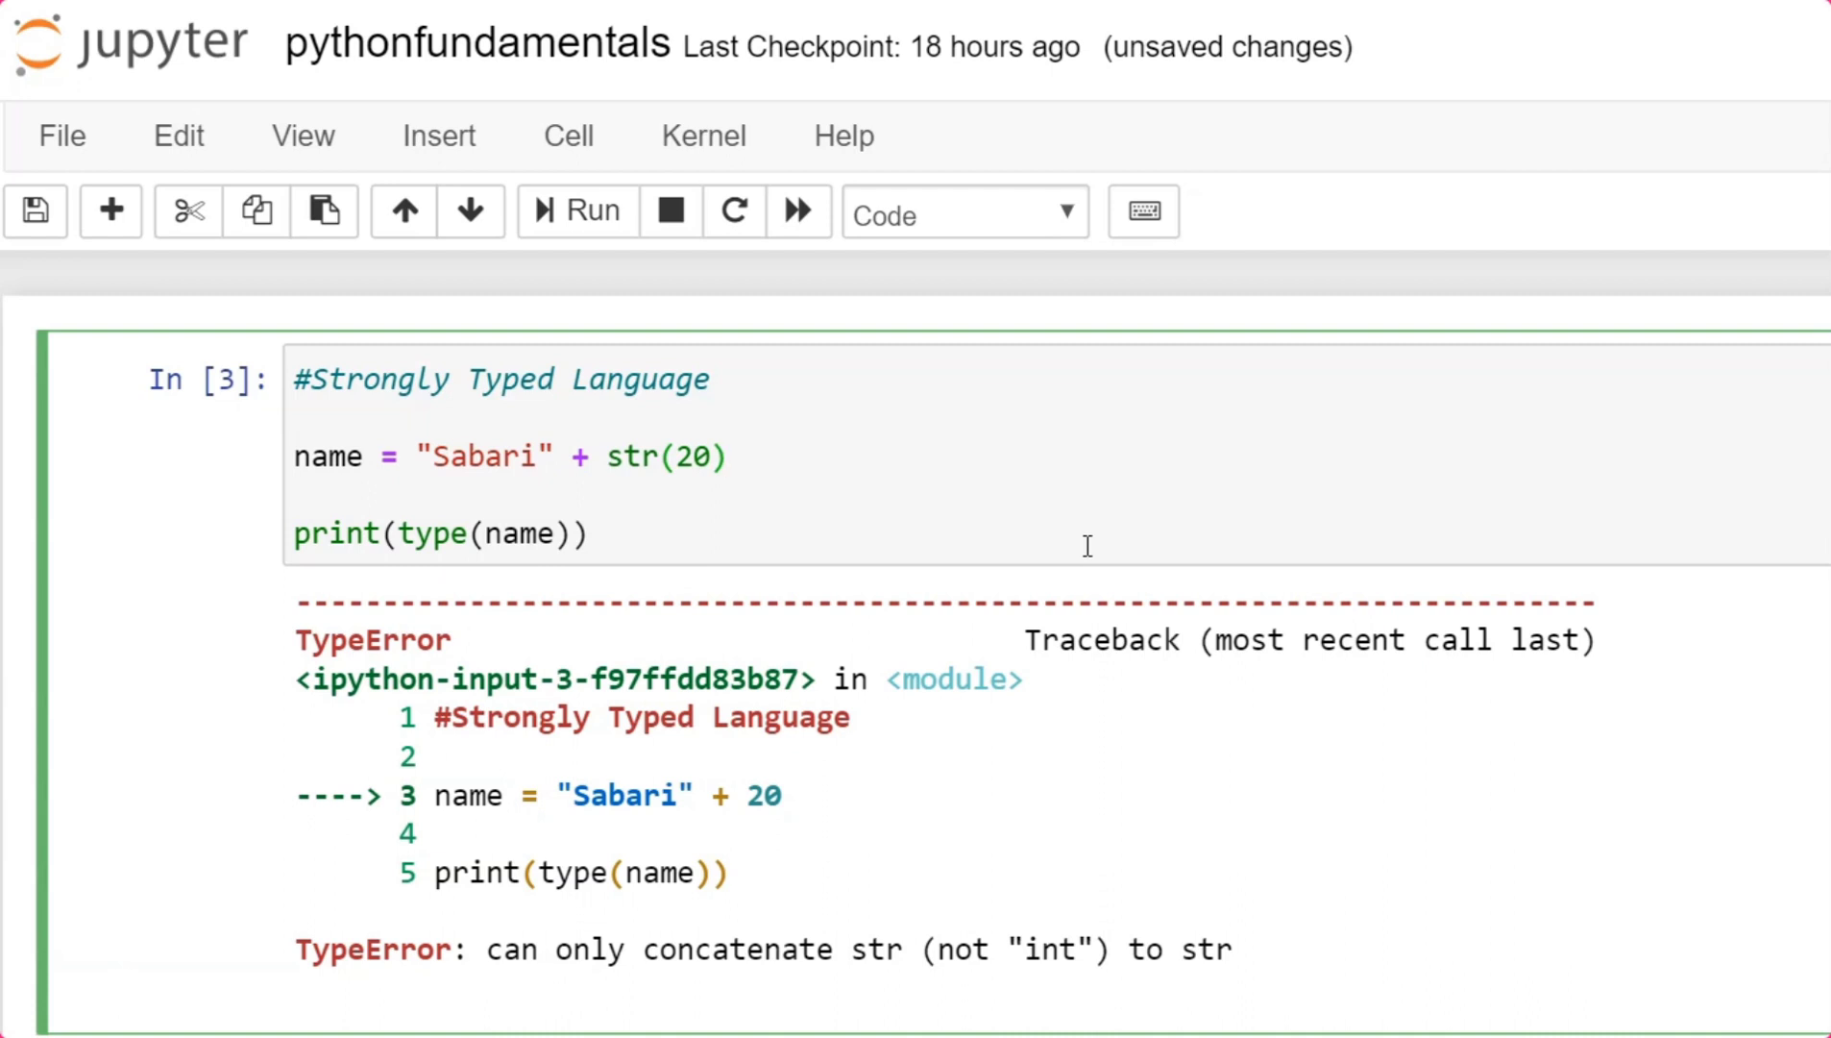
pyautogui.click(575, 212)
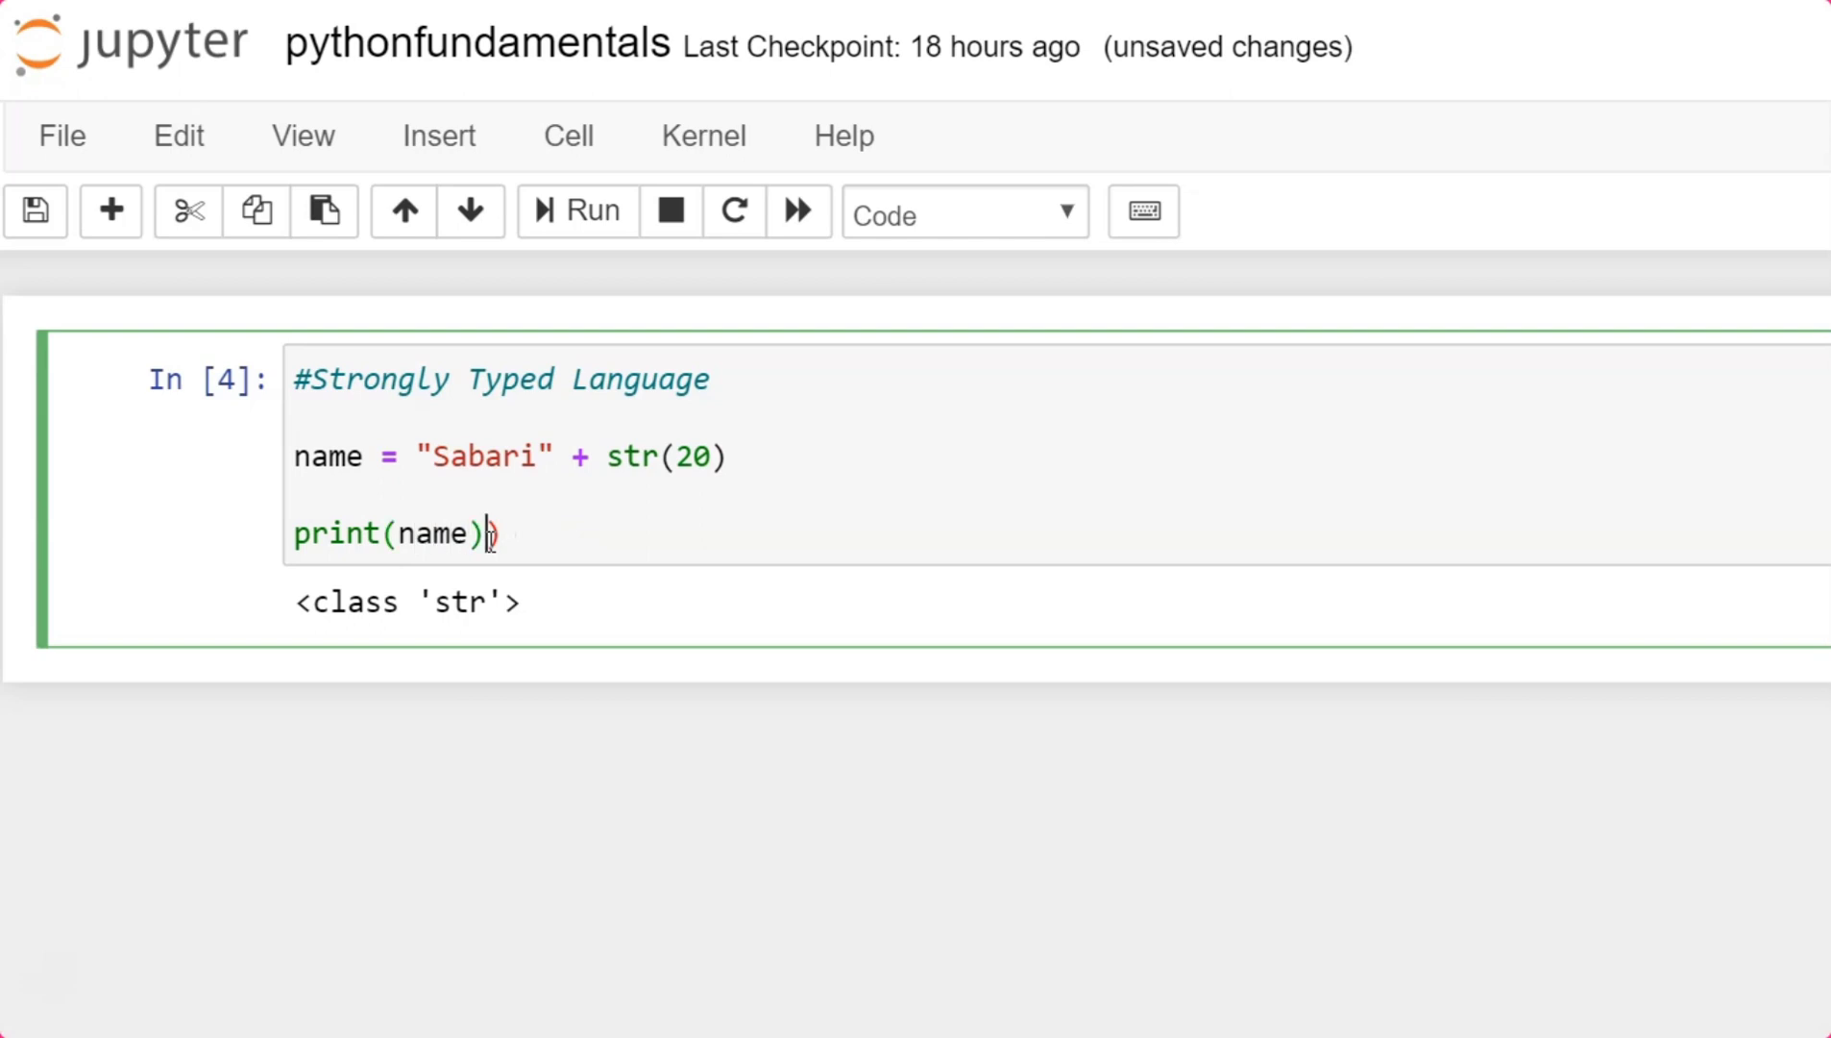
# Run the name cell so it prints Sabari20 and add a new empty cell below.
pyautogui.click(574, 211)
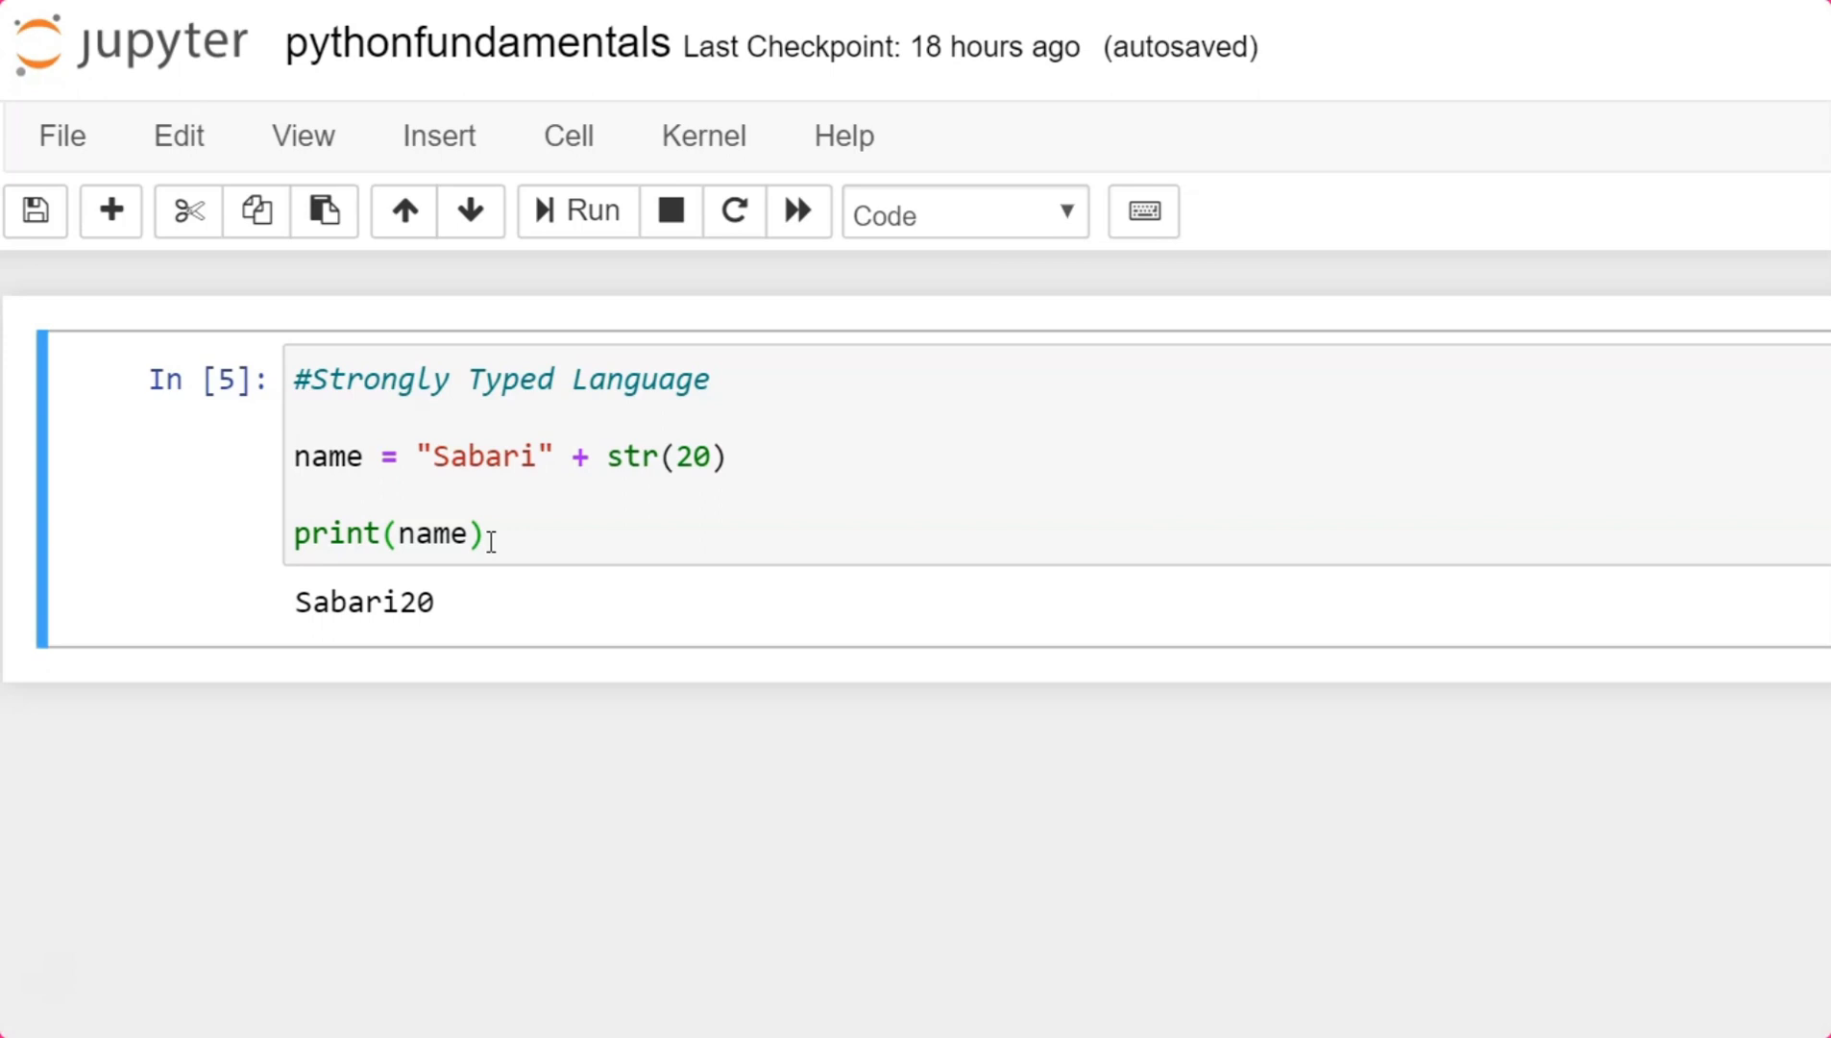
pyautogui.click(765, 535)
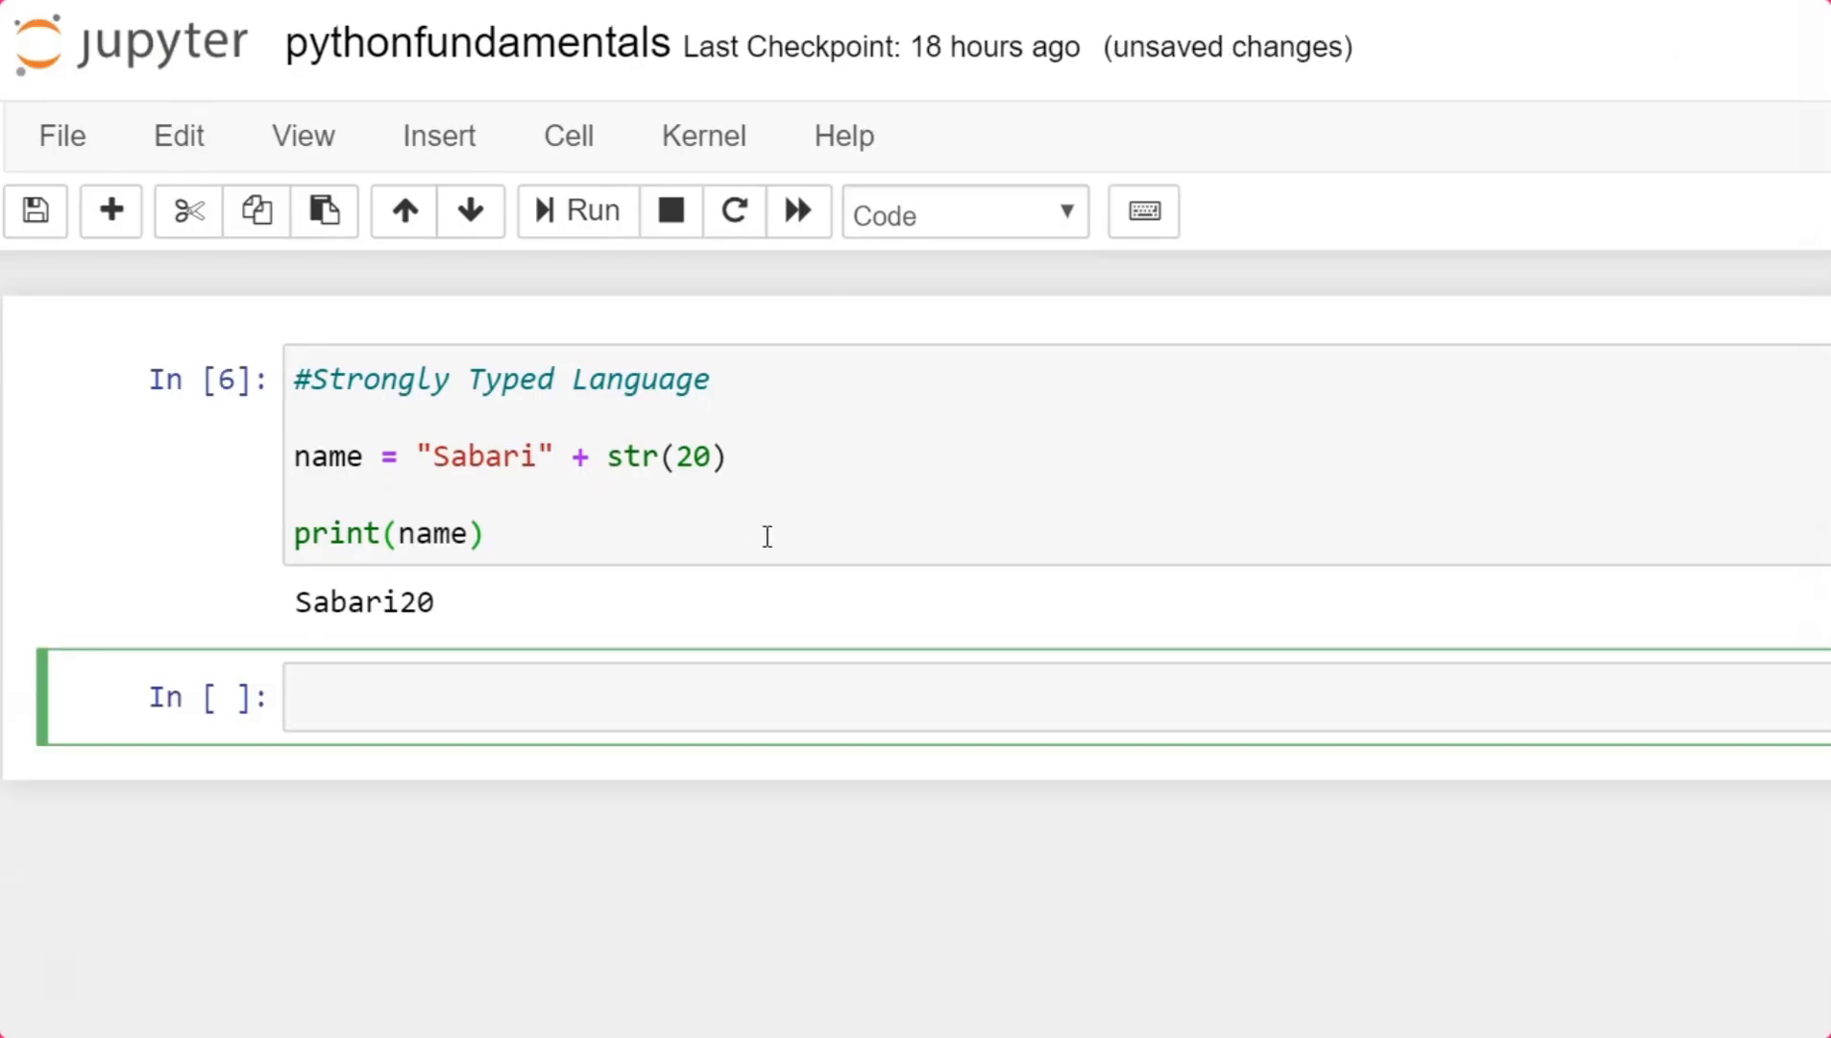
# Write age = 10 with print(type(age)) in the new cell and run it, showing <class 'int'>.
pyautogui.write('age =')
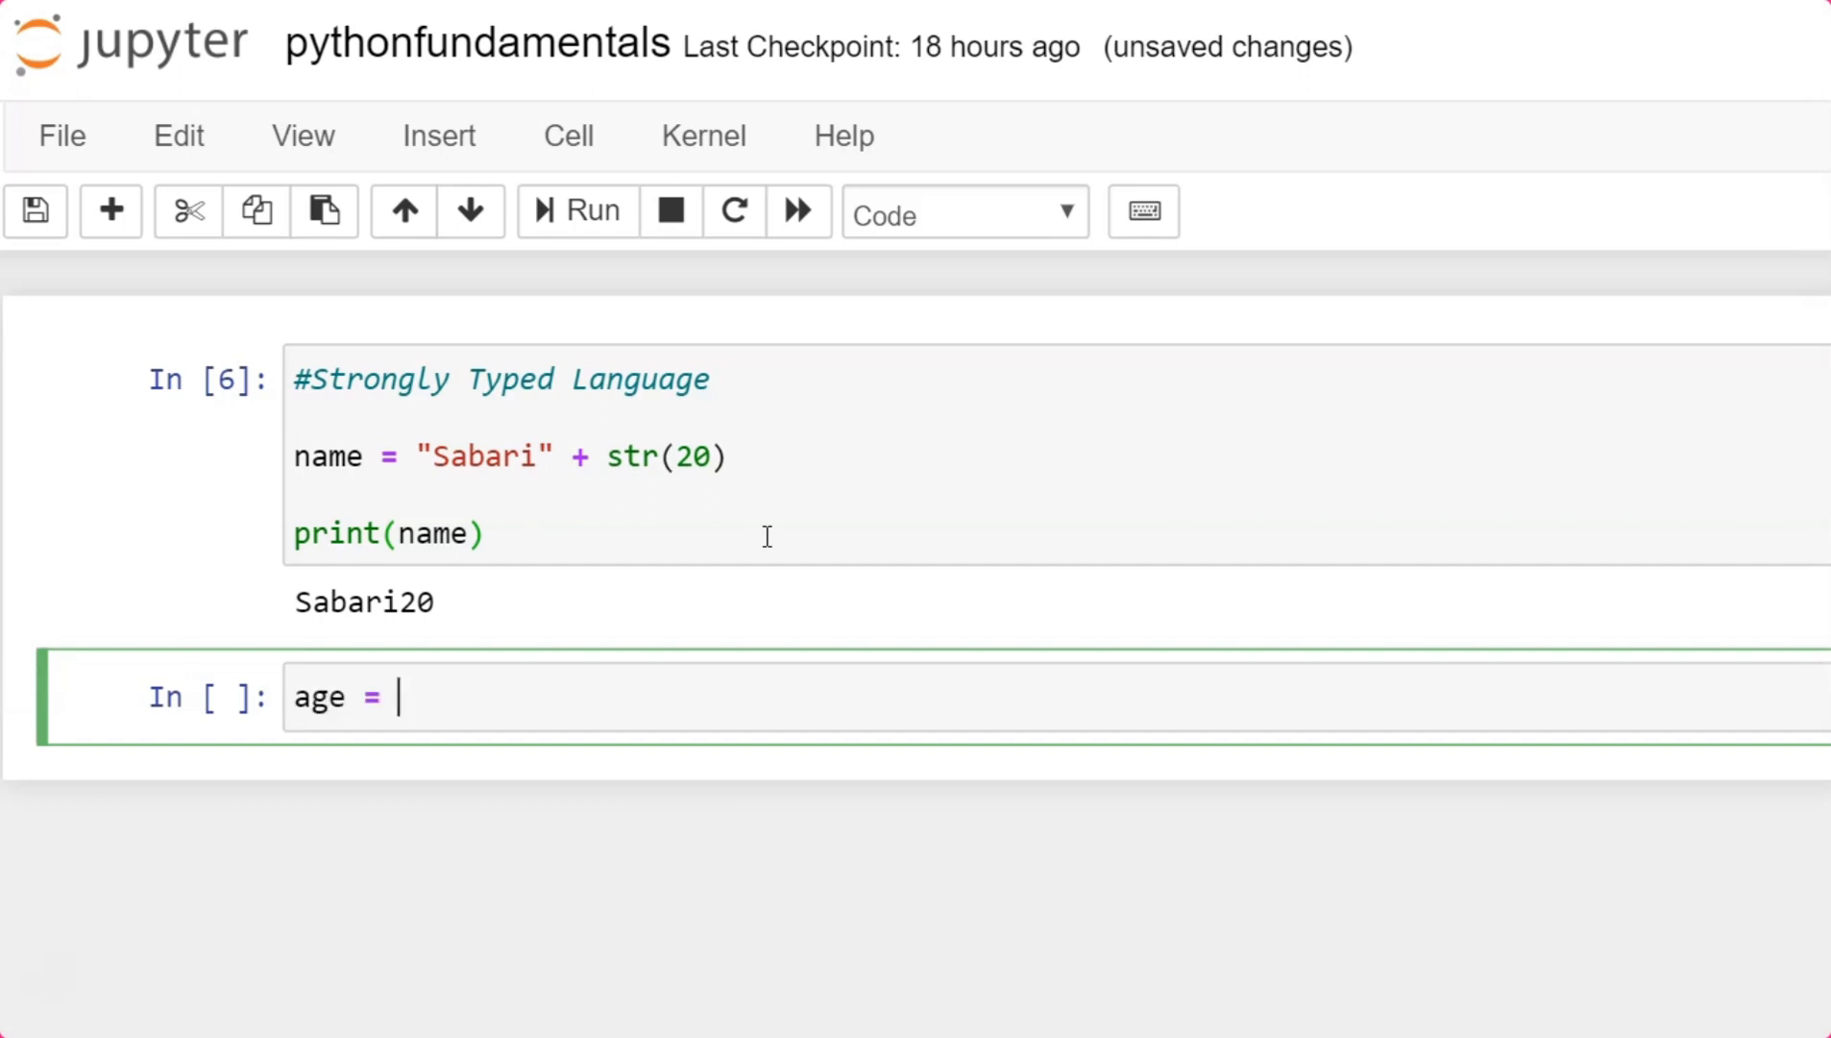
pyautogui.write('10')
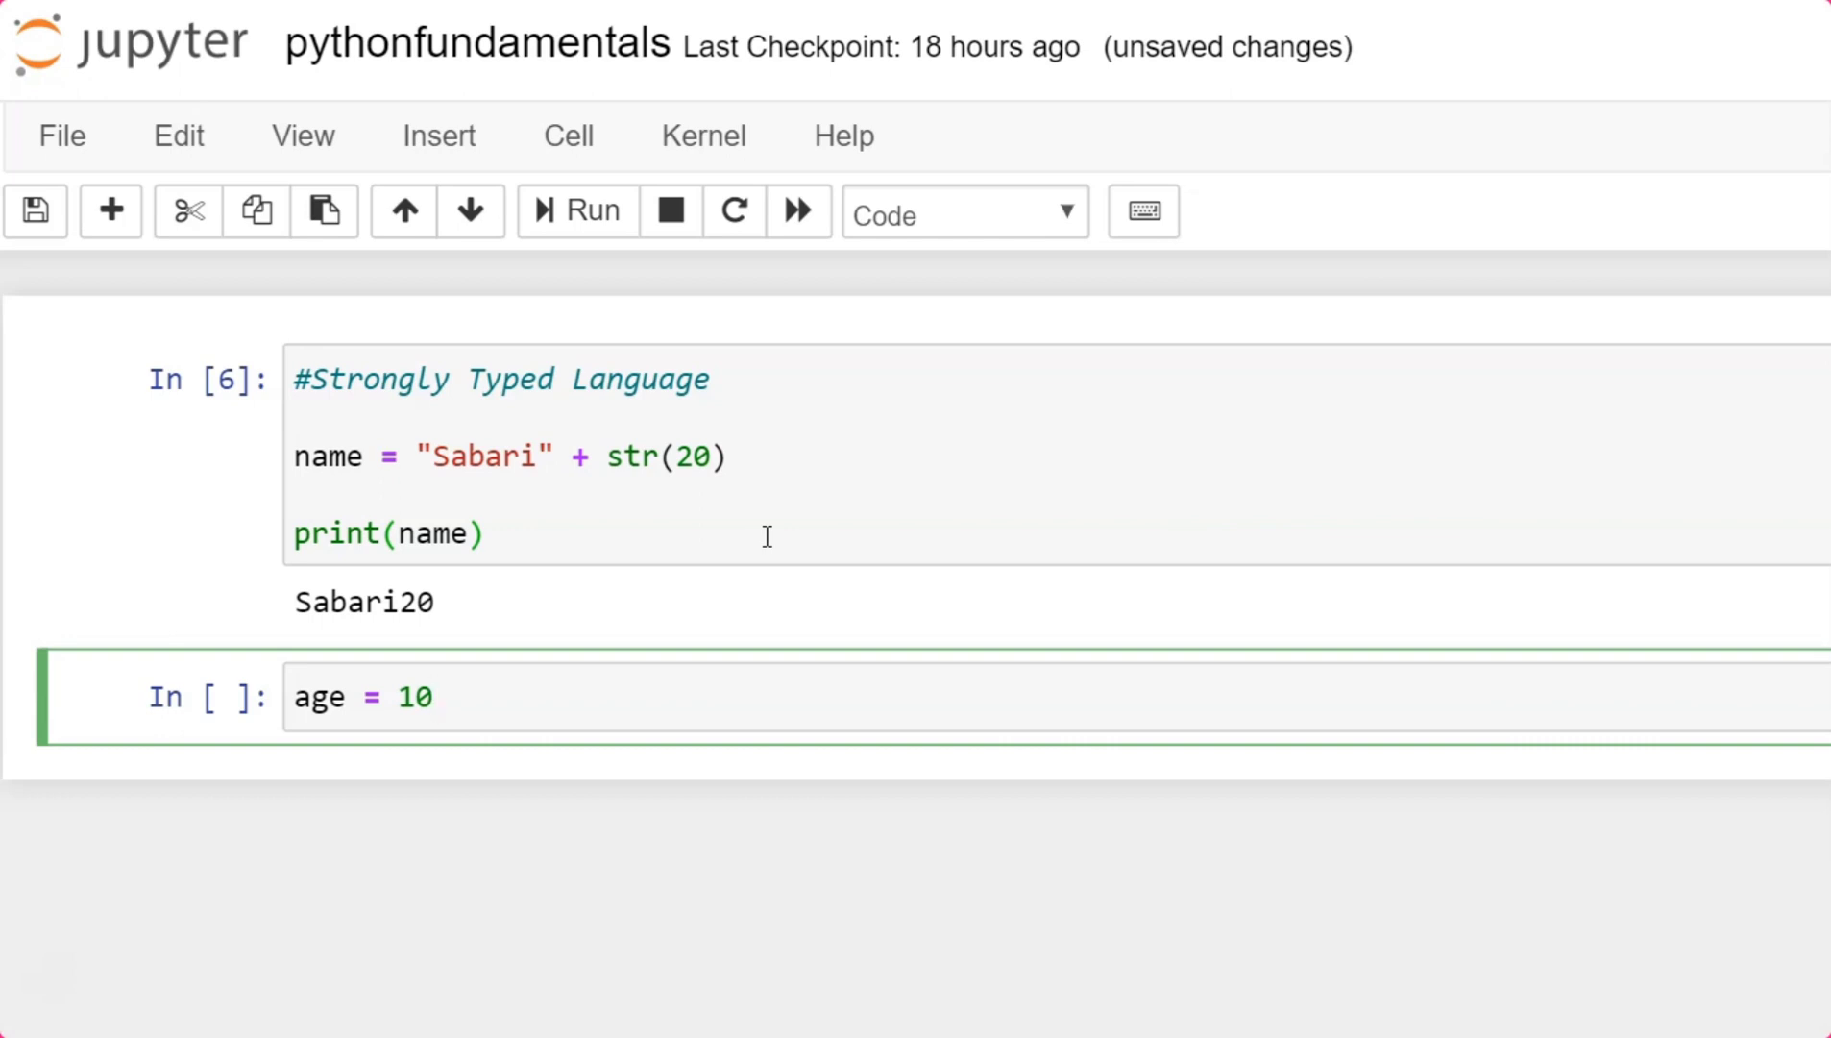
pyautogui.click(438, 697)
pyautogui.write('print()')
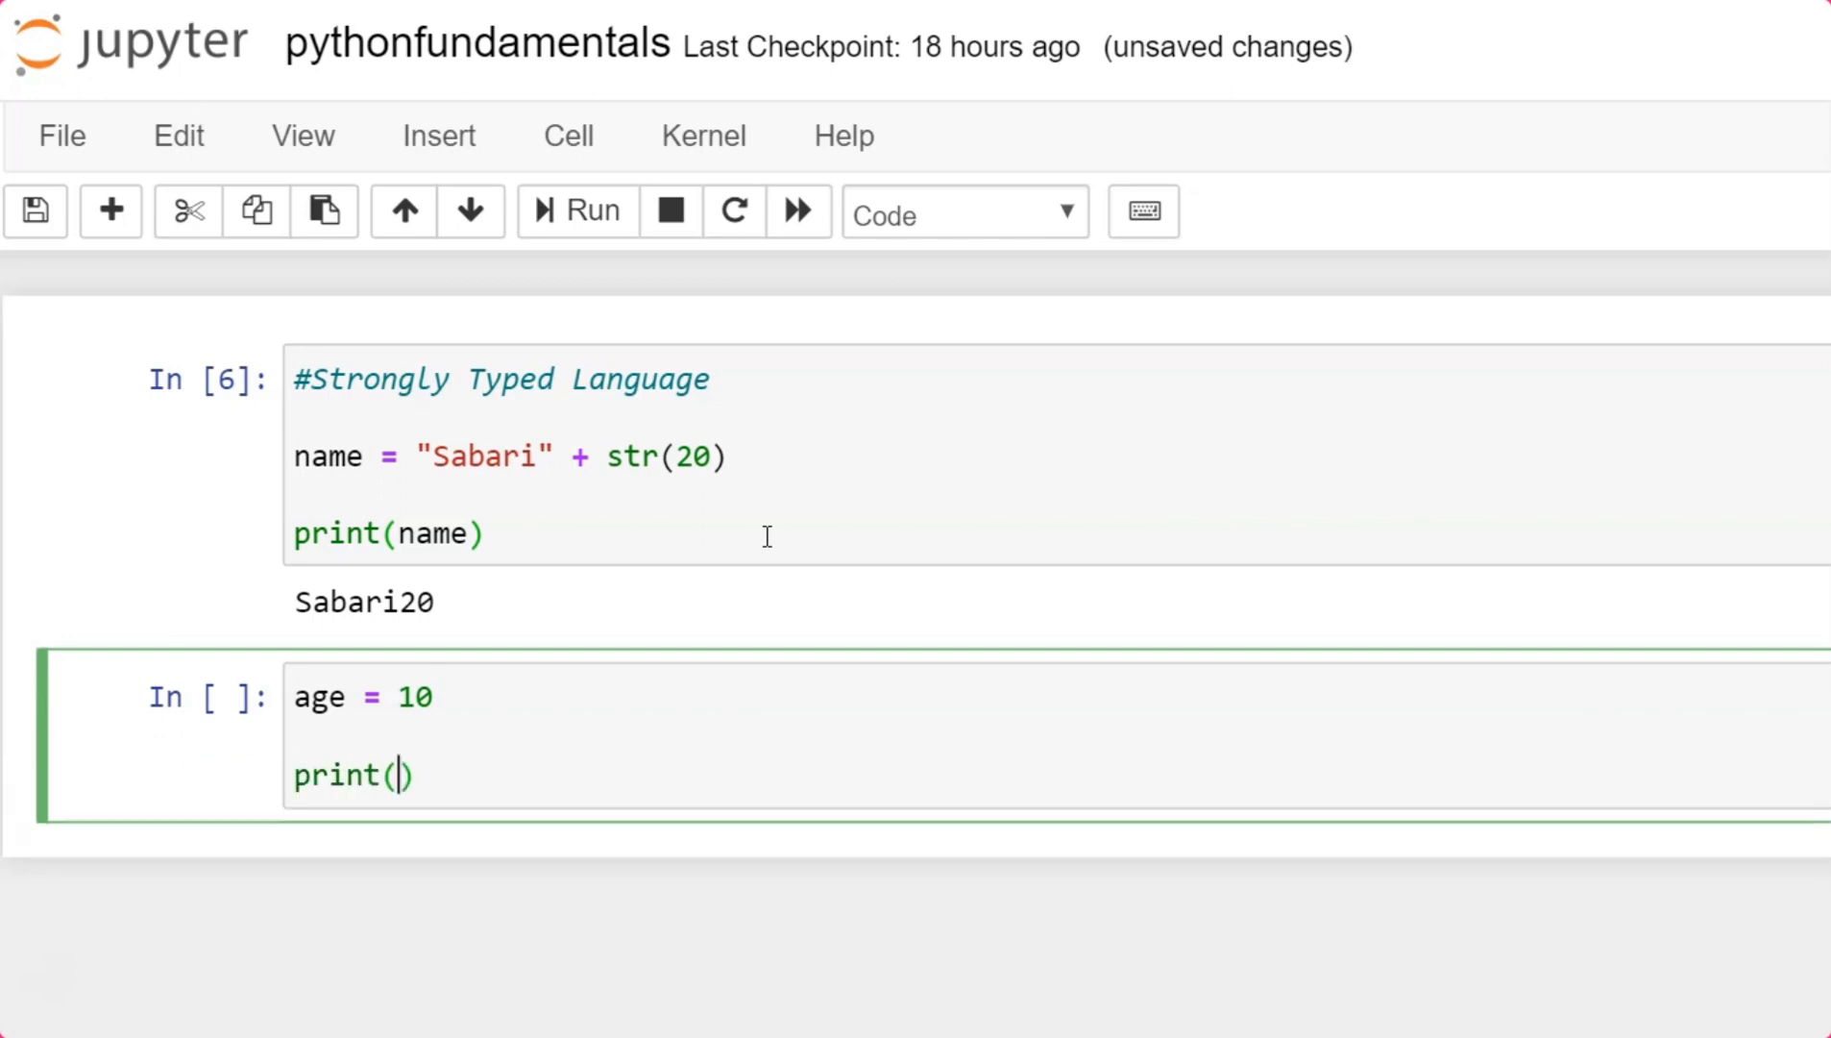
pyautogui.click(591, 211)
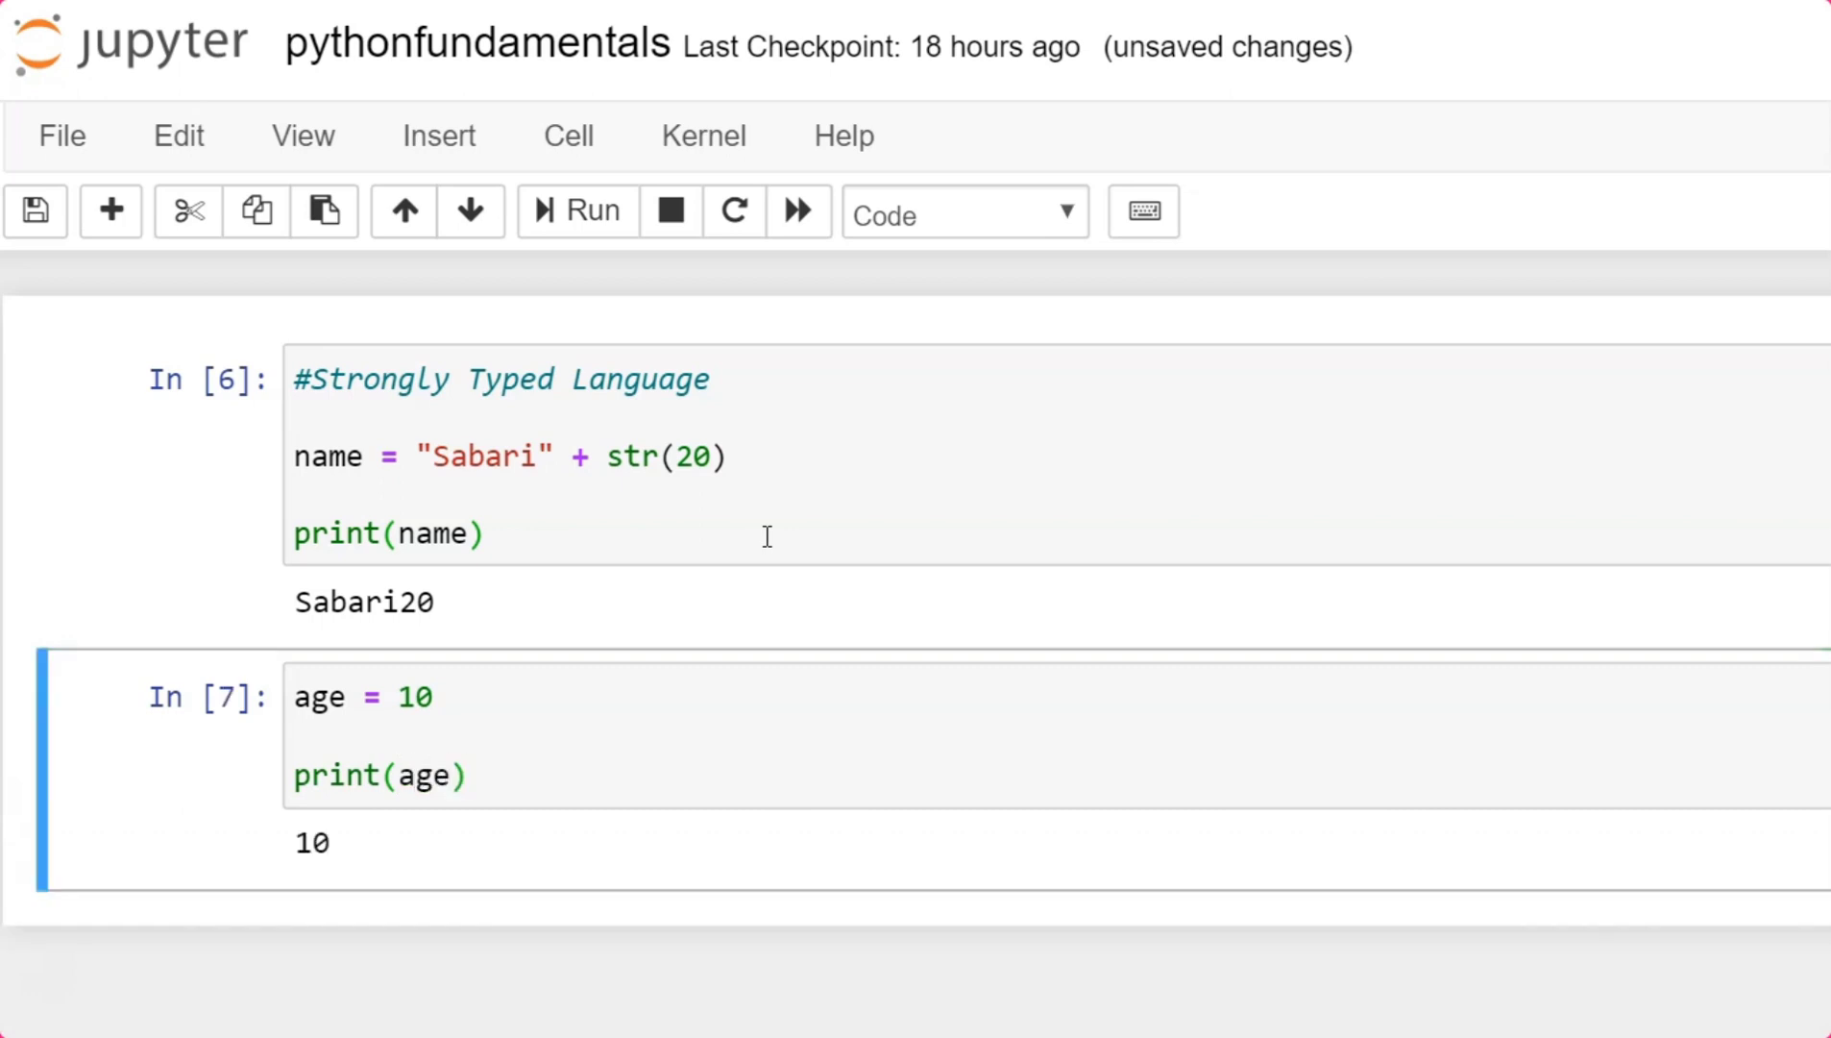
pyautogui.moveTo(401, 785)
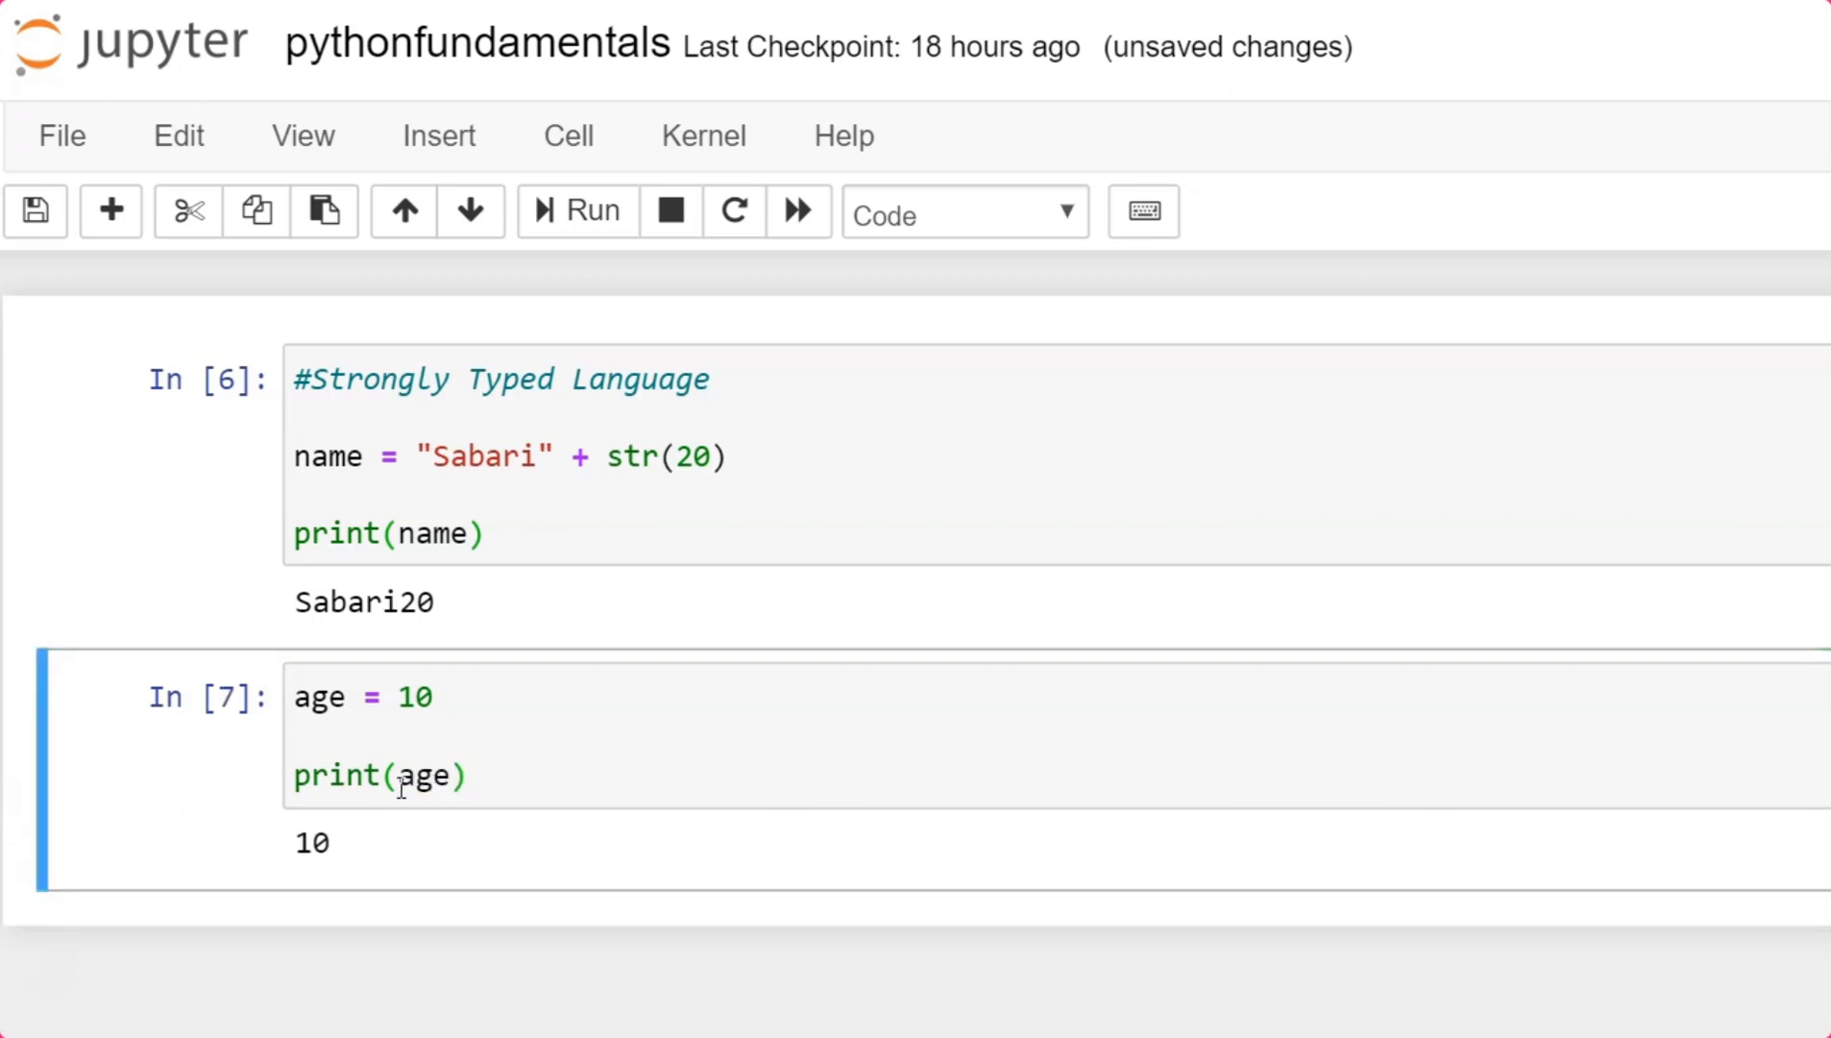
pyautogui.write('type(')
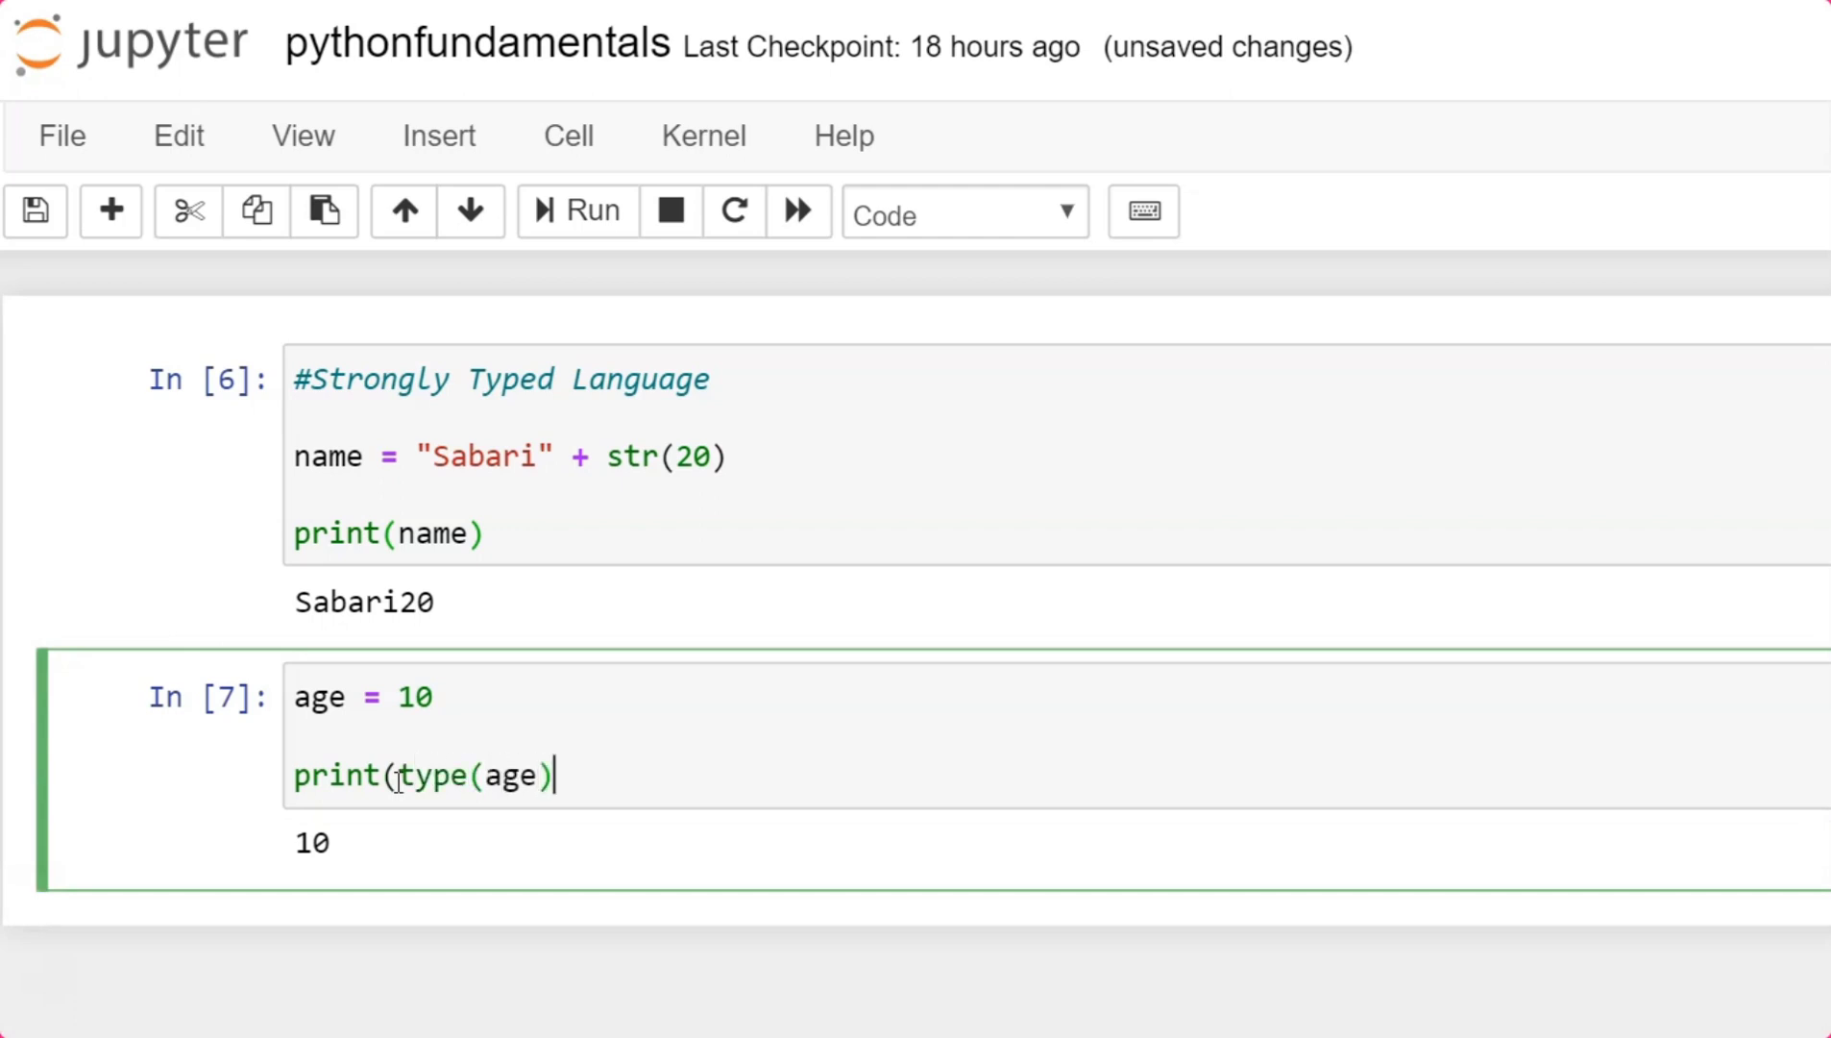
pyautogui.write(')')
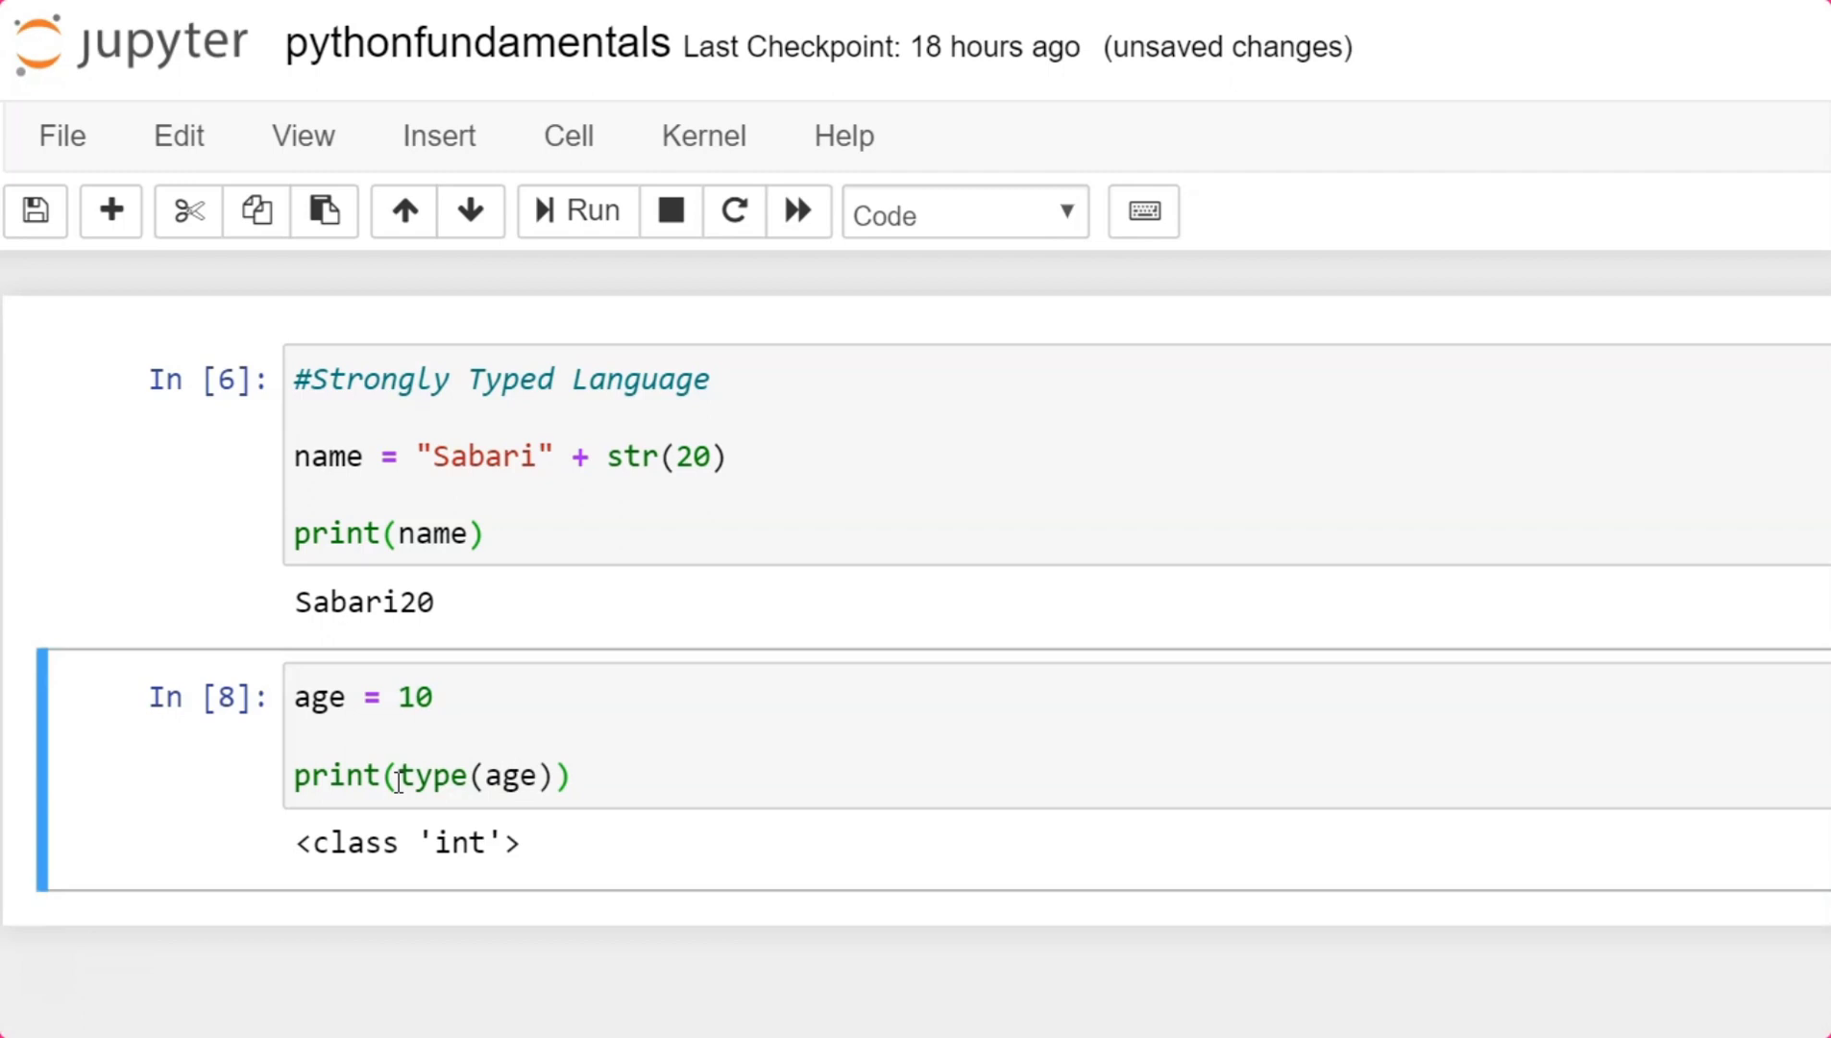
pyautogui.moveTo(806, 930)
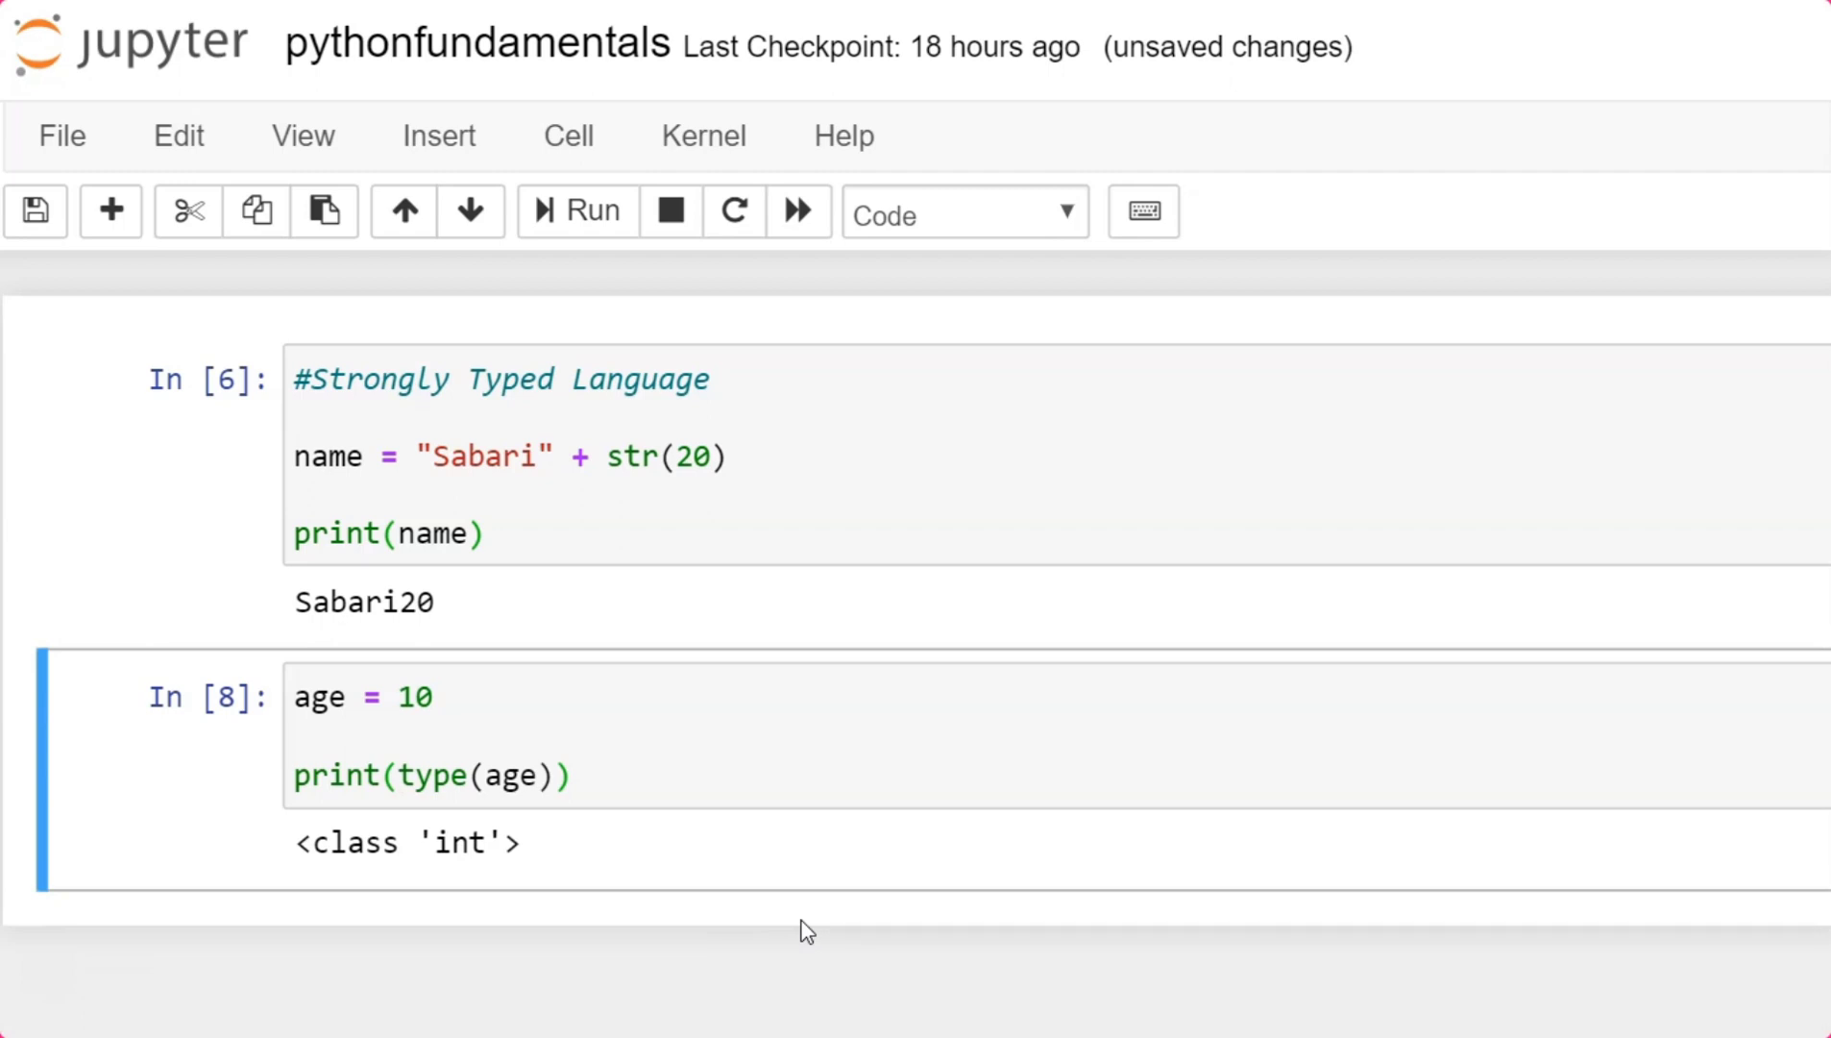
# Try an age:int type hint, remove it, rerun, and position an empty first line in the cell.
pyautogui.click(348, 696)
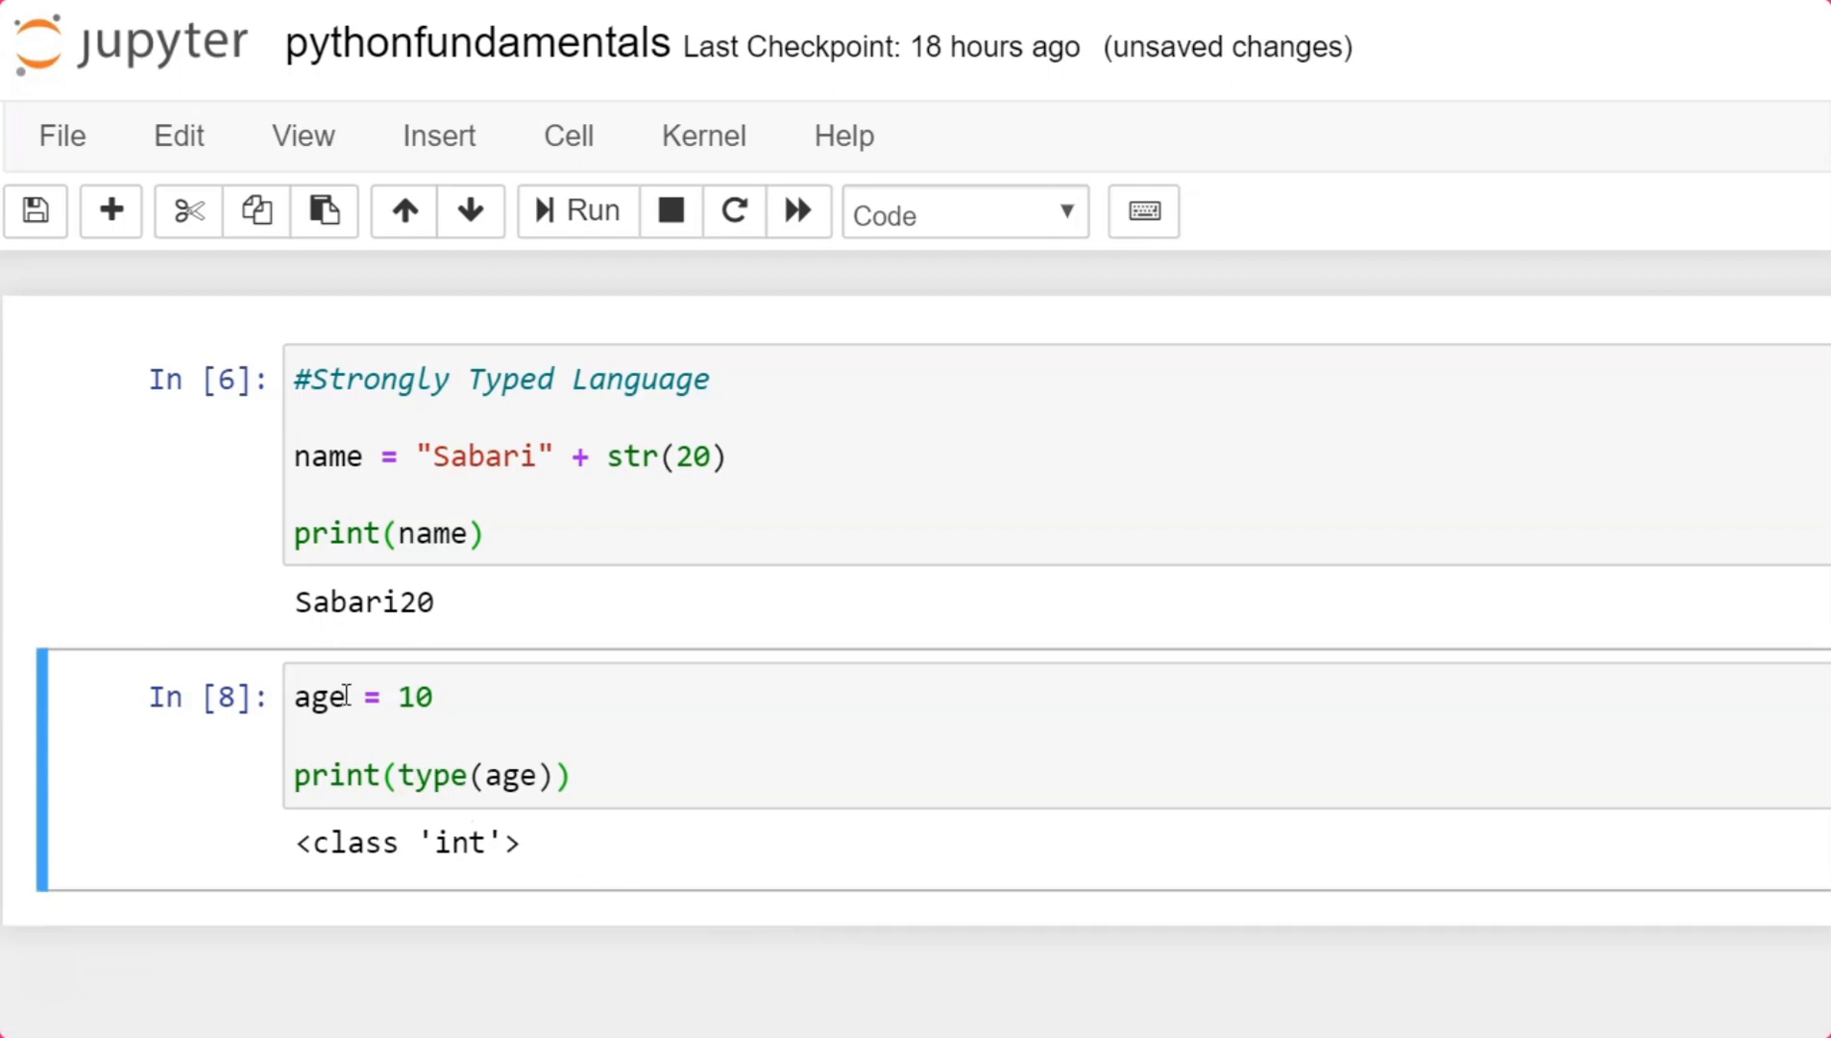
pyautogui.write(':')
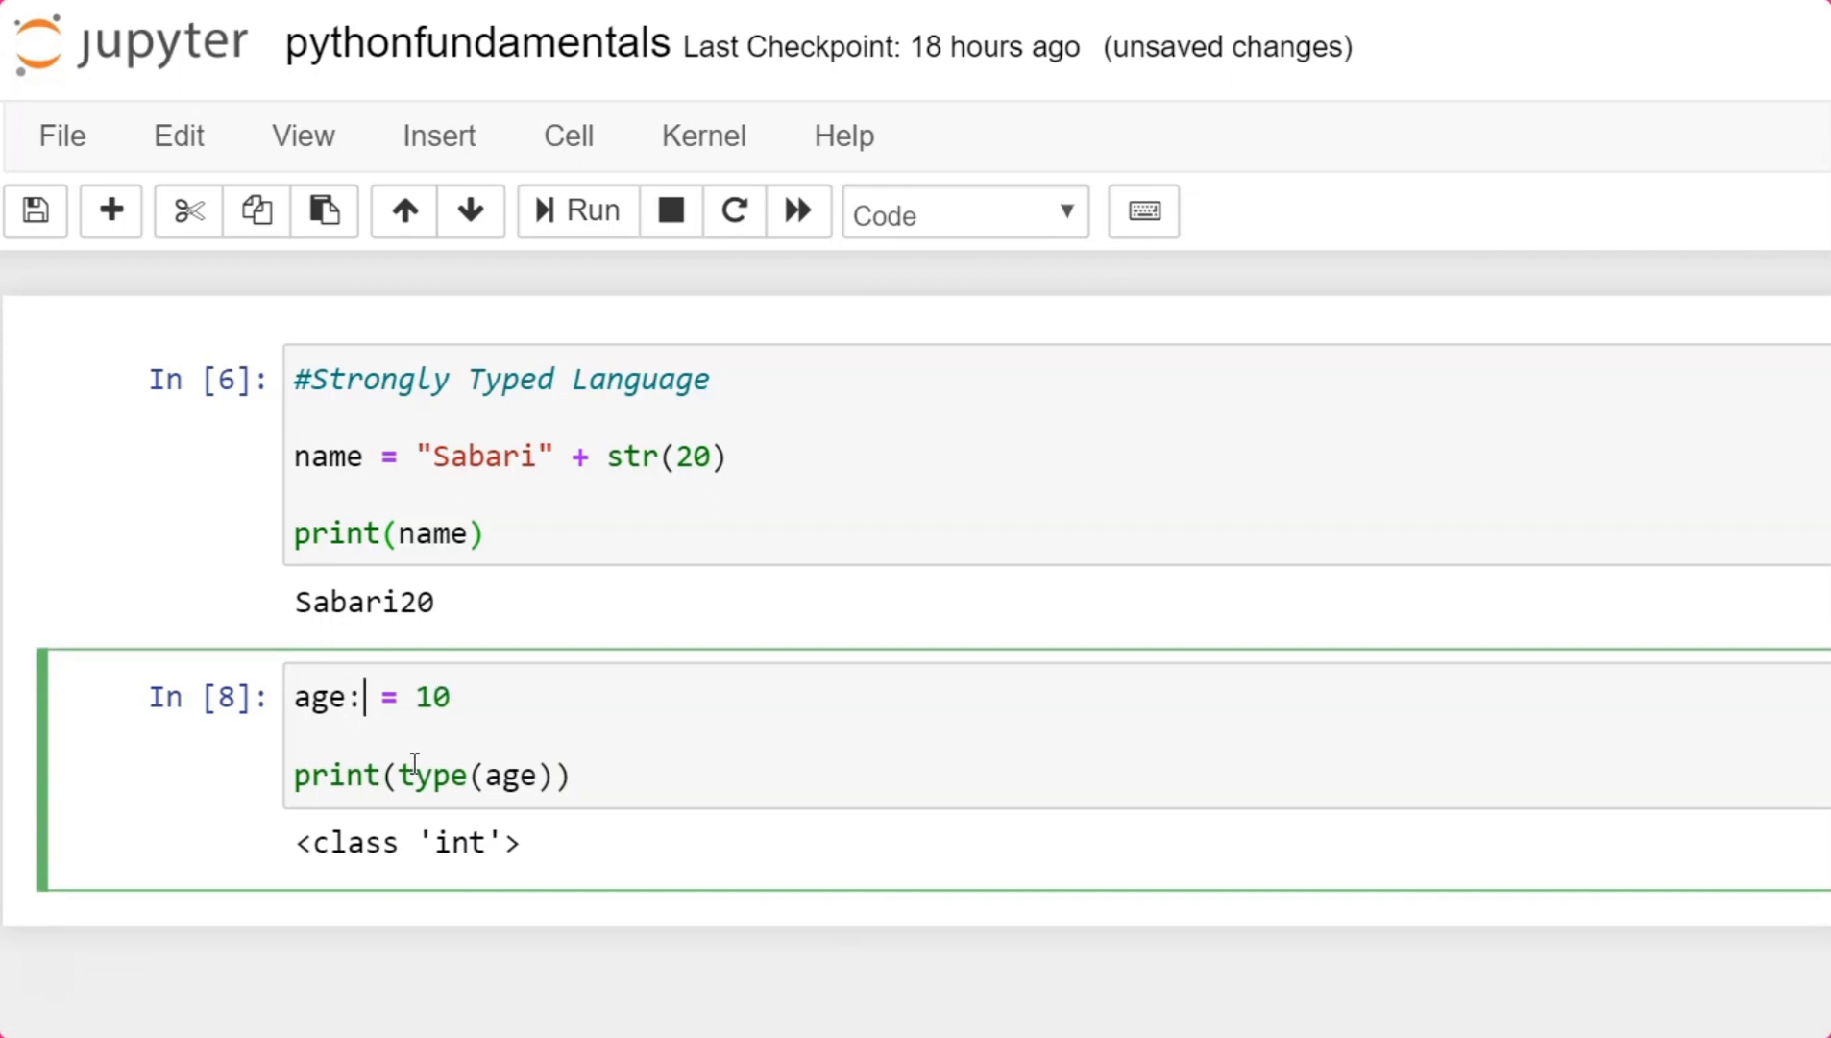
pyautogui.write('int')
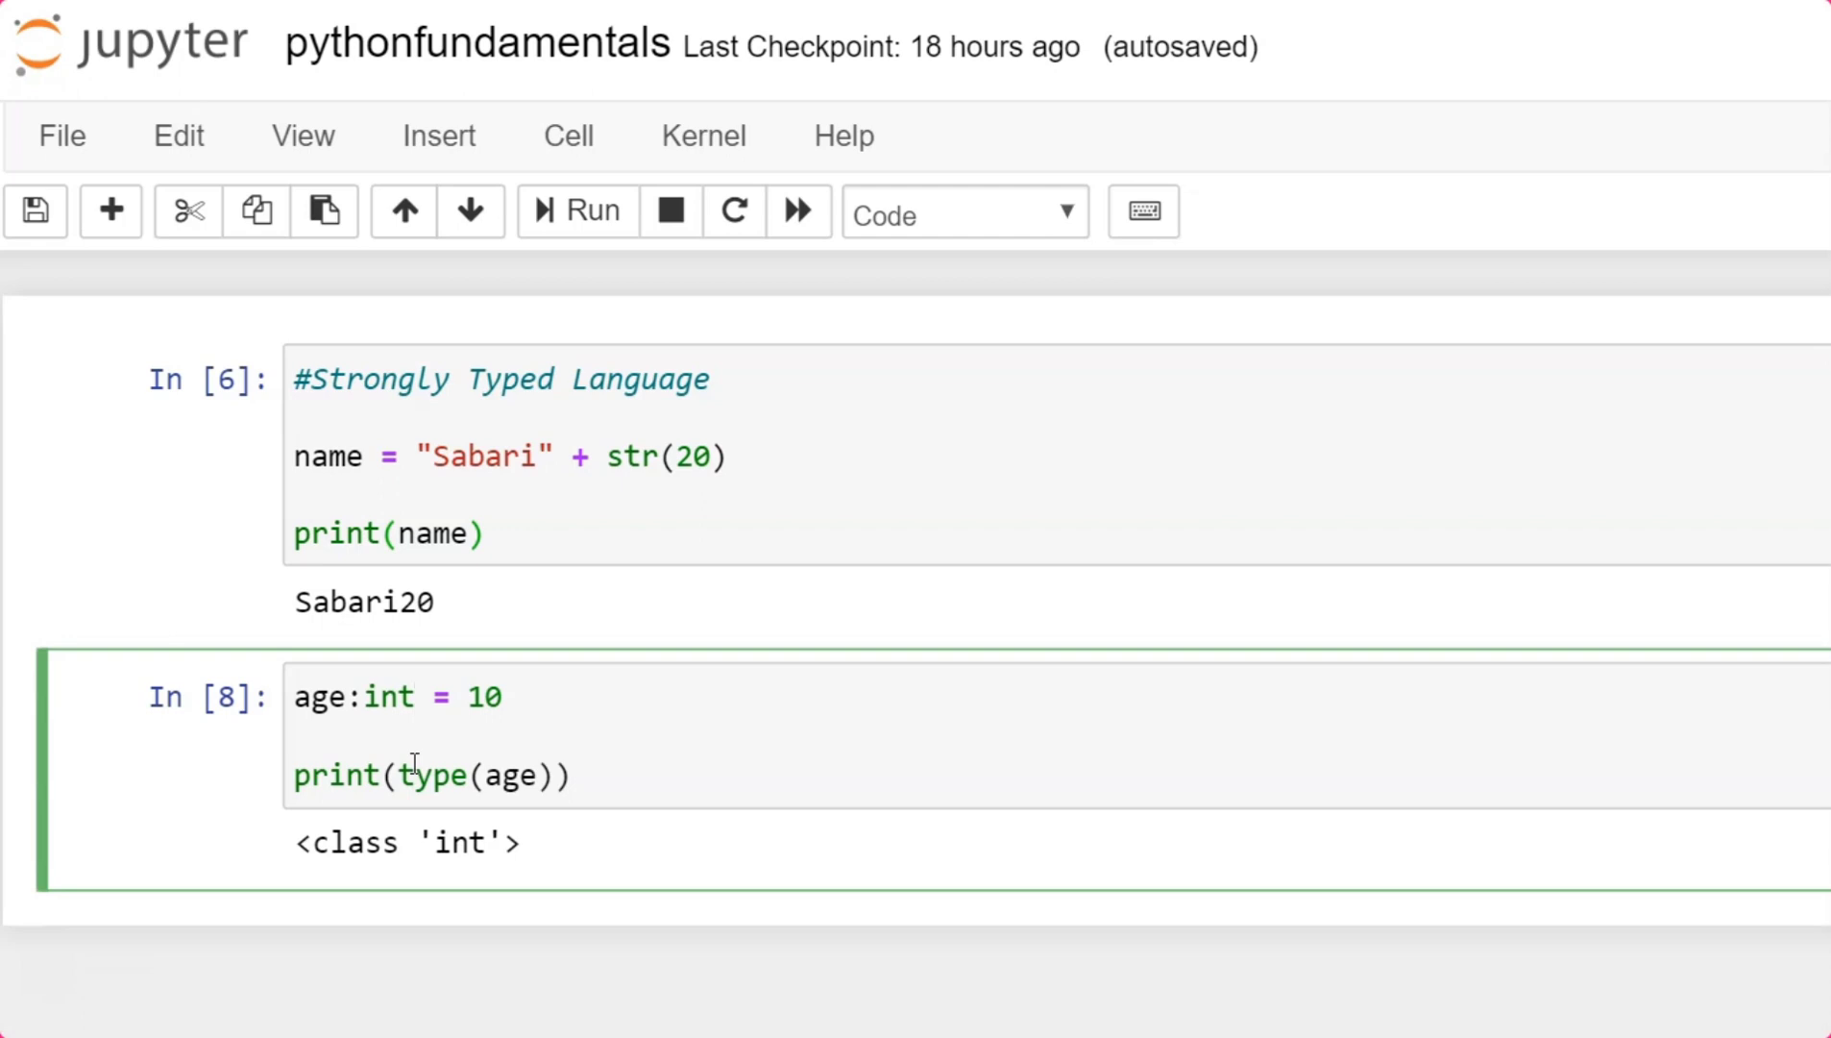
pyautogui.moveTo(670, 806)
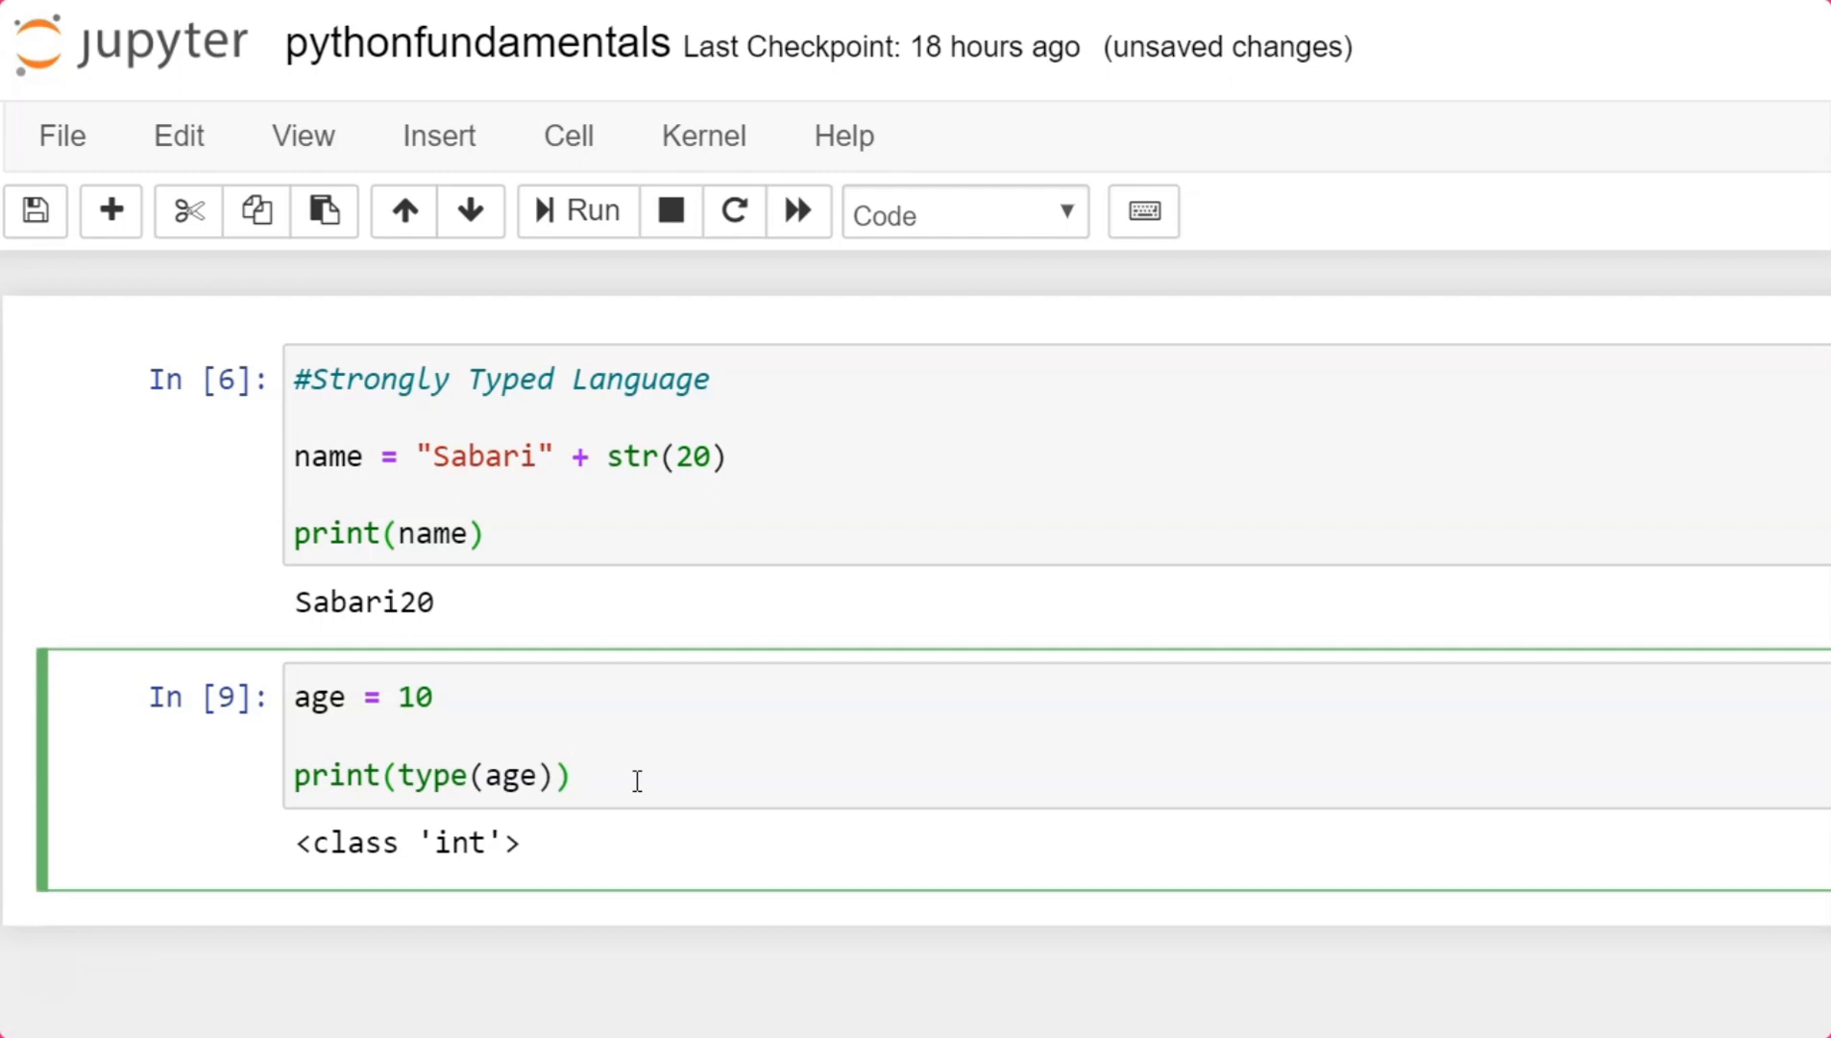
pyautogui.click(573, 774)
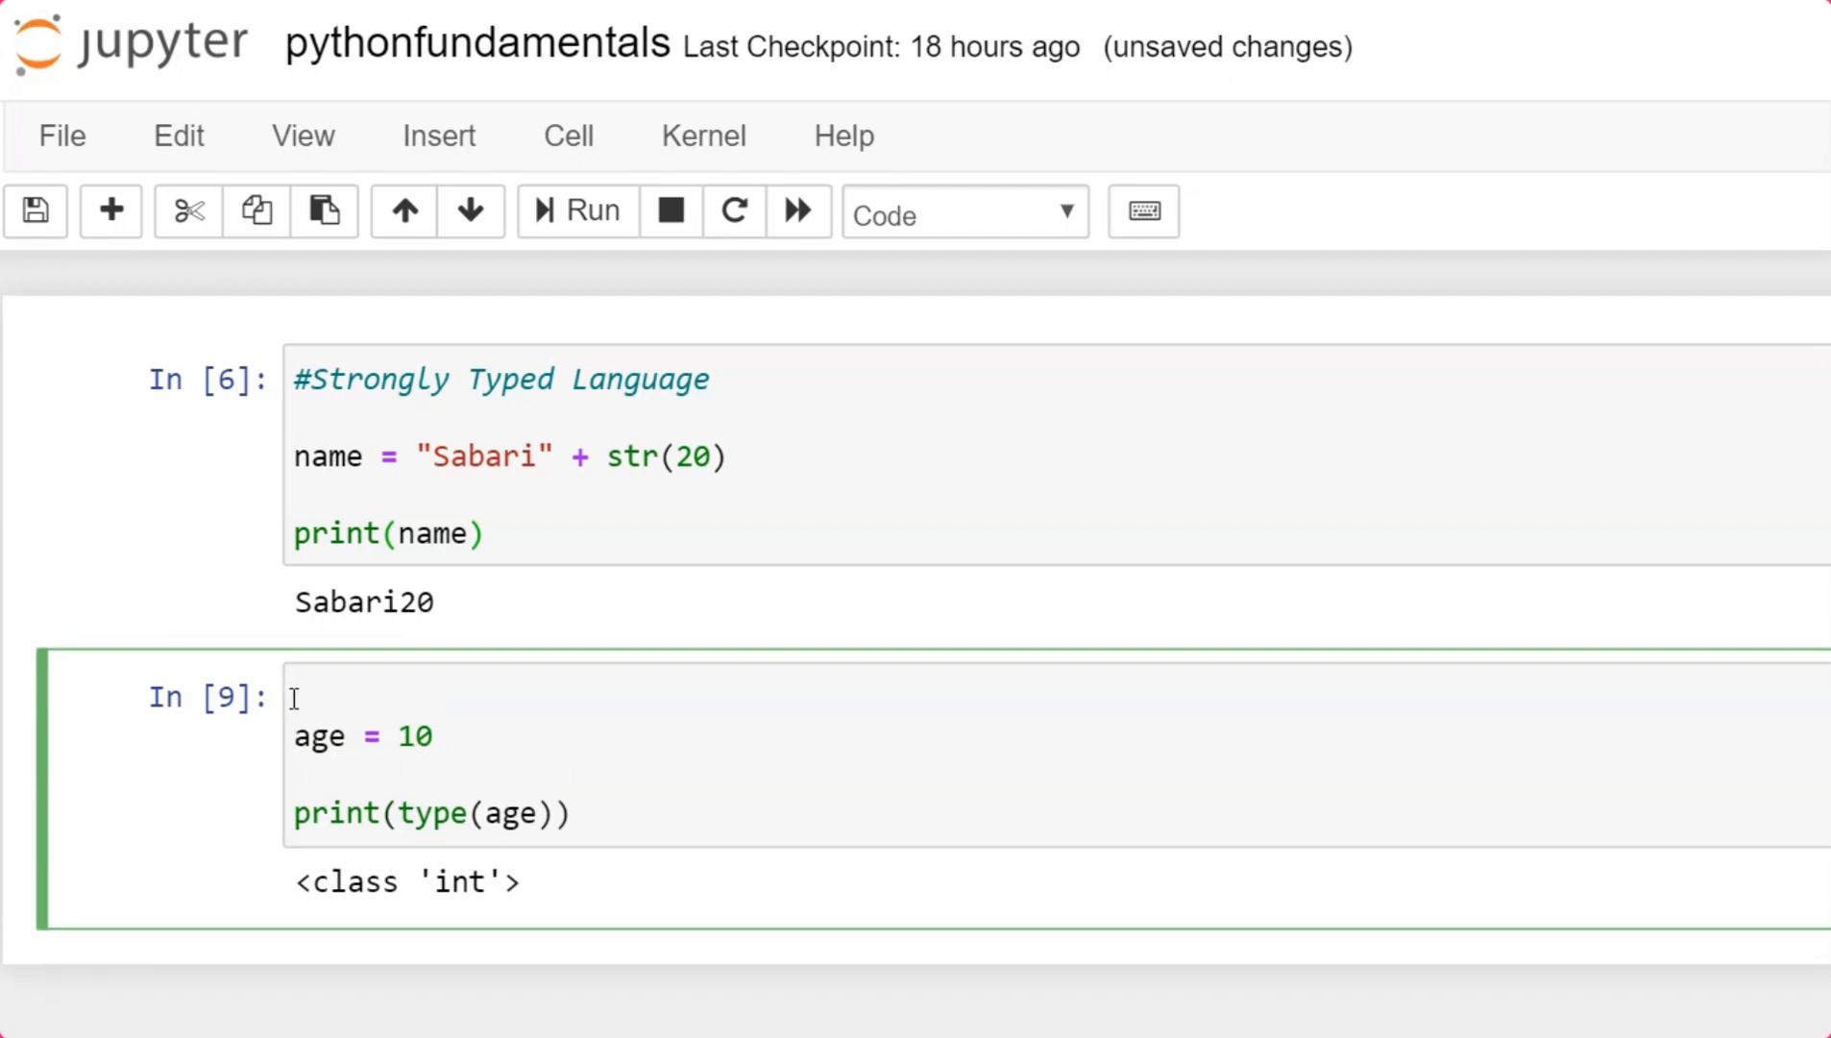
# Label the cell #Dynamically Language, reassign age = "Ten", and rerun to print <class 'str'>.
pyautogui.write('#Dynamically Langua')
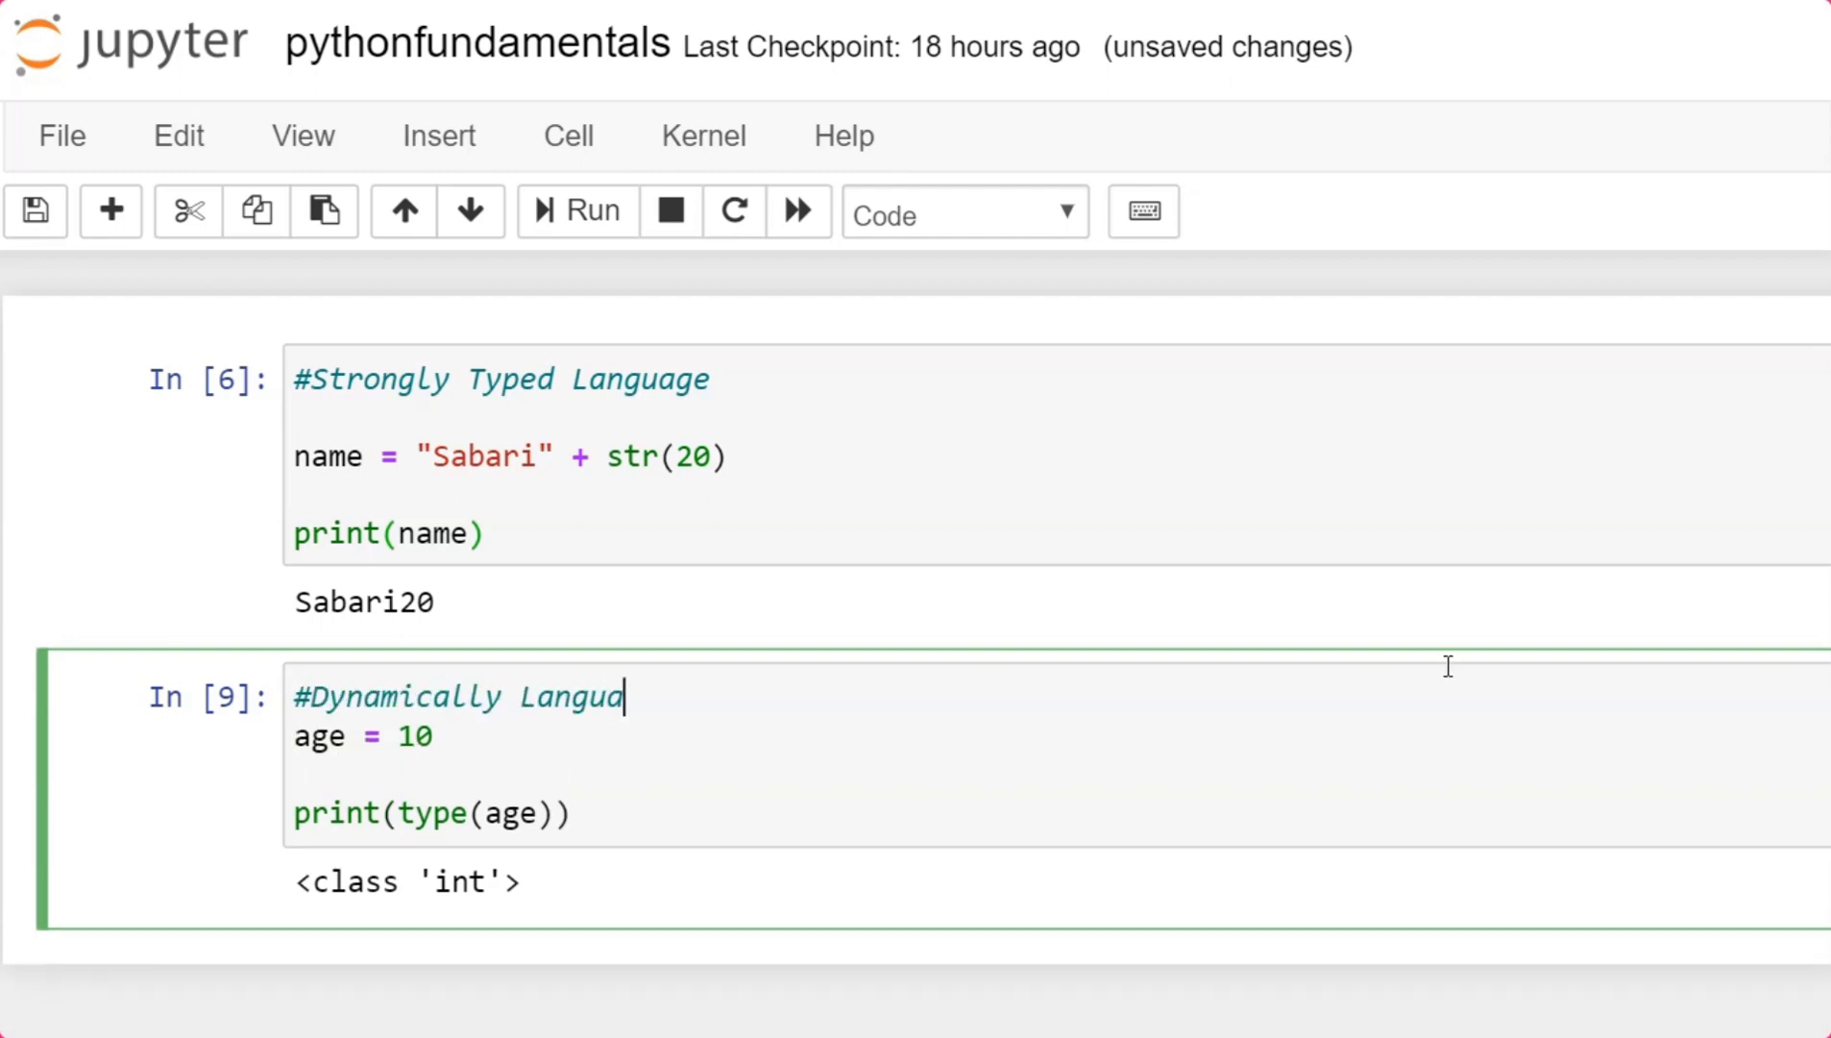
pyautogui.write('ge')
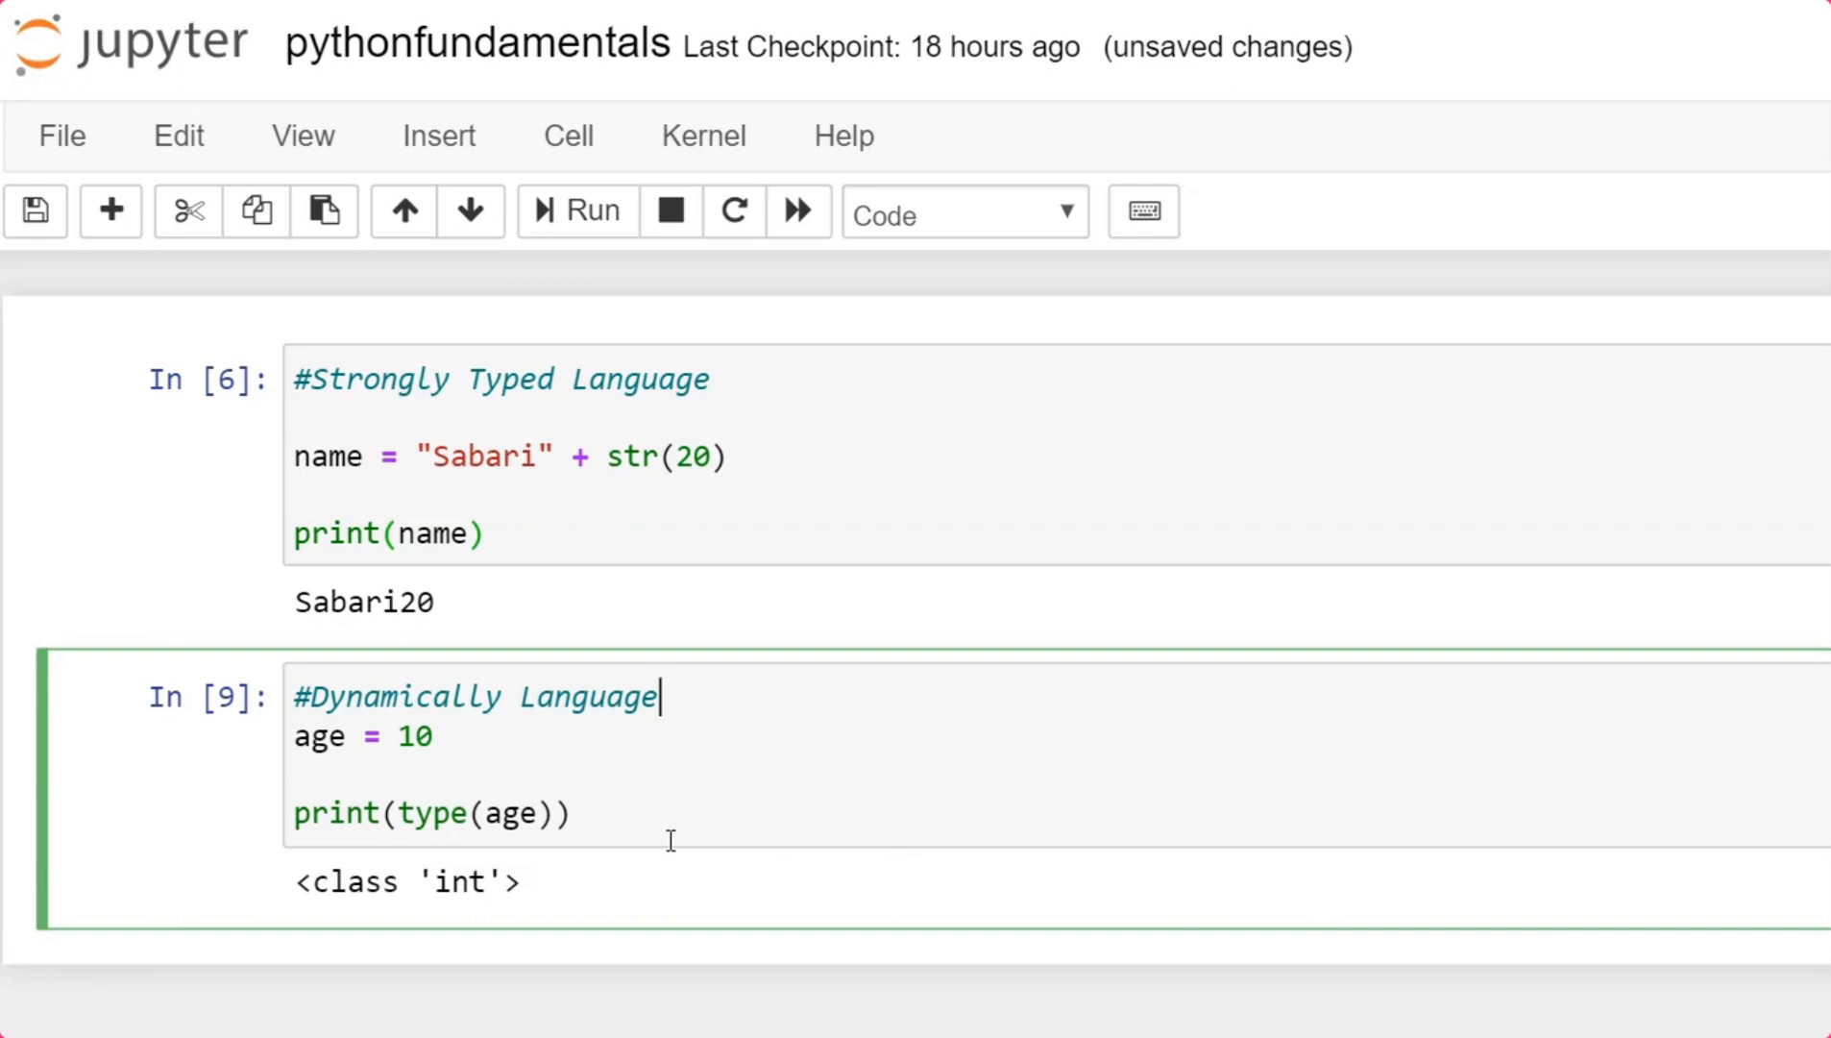
pyautogui.moveTo(546, 780)
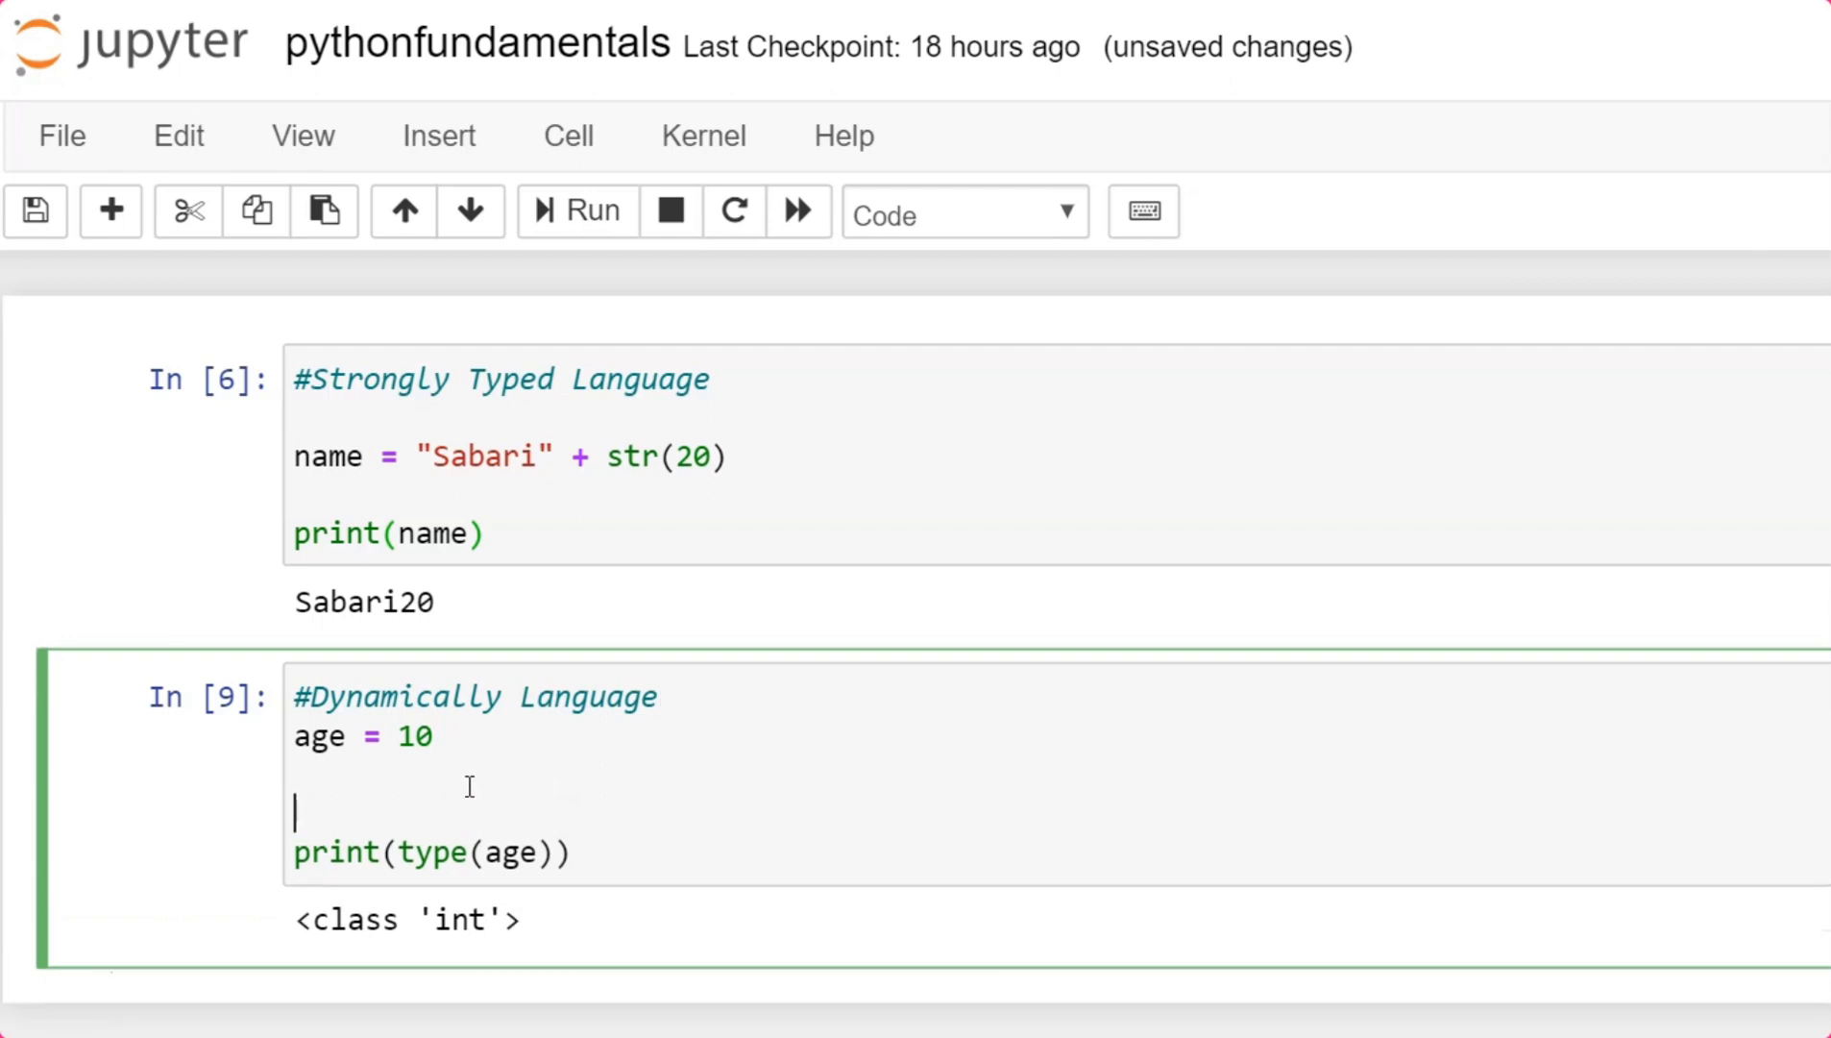
pyautogui.write('a')
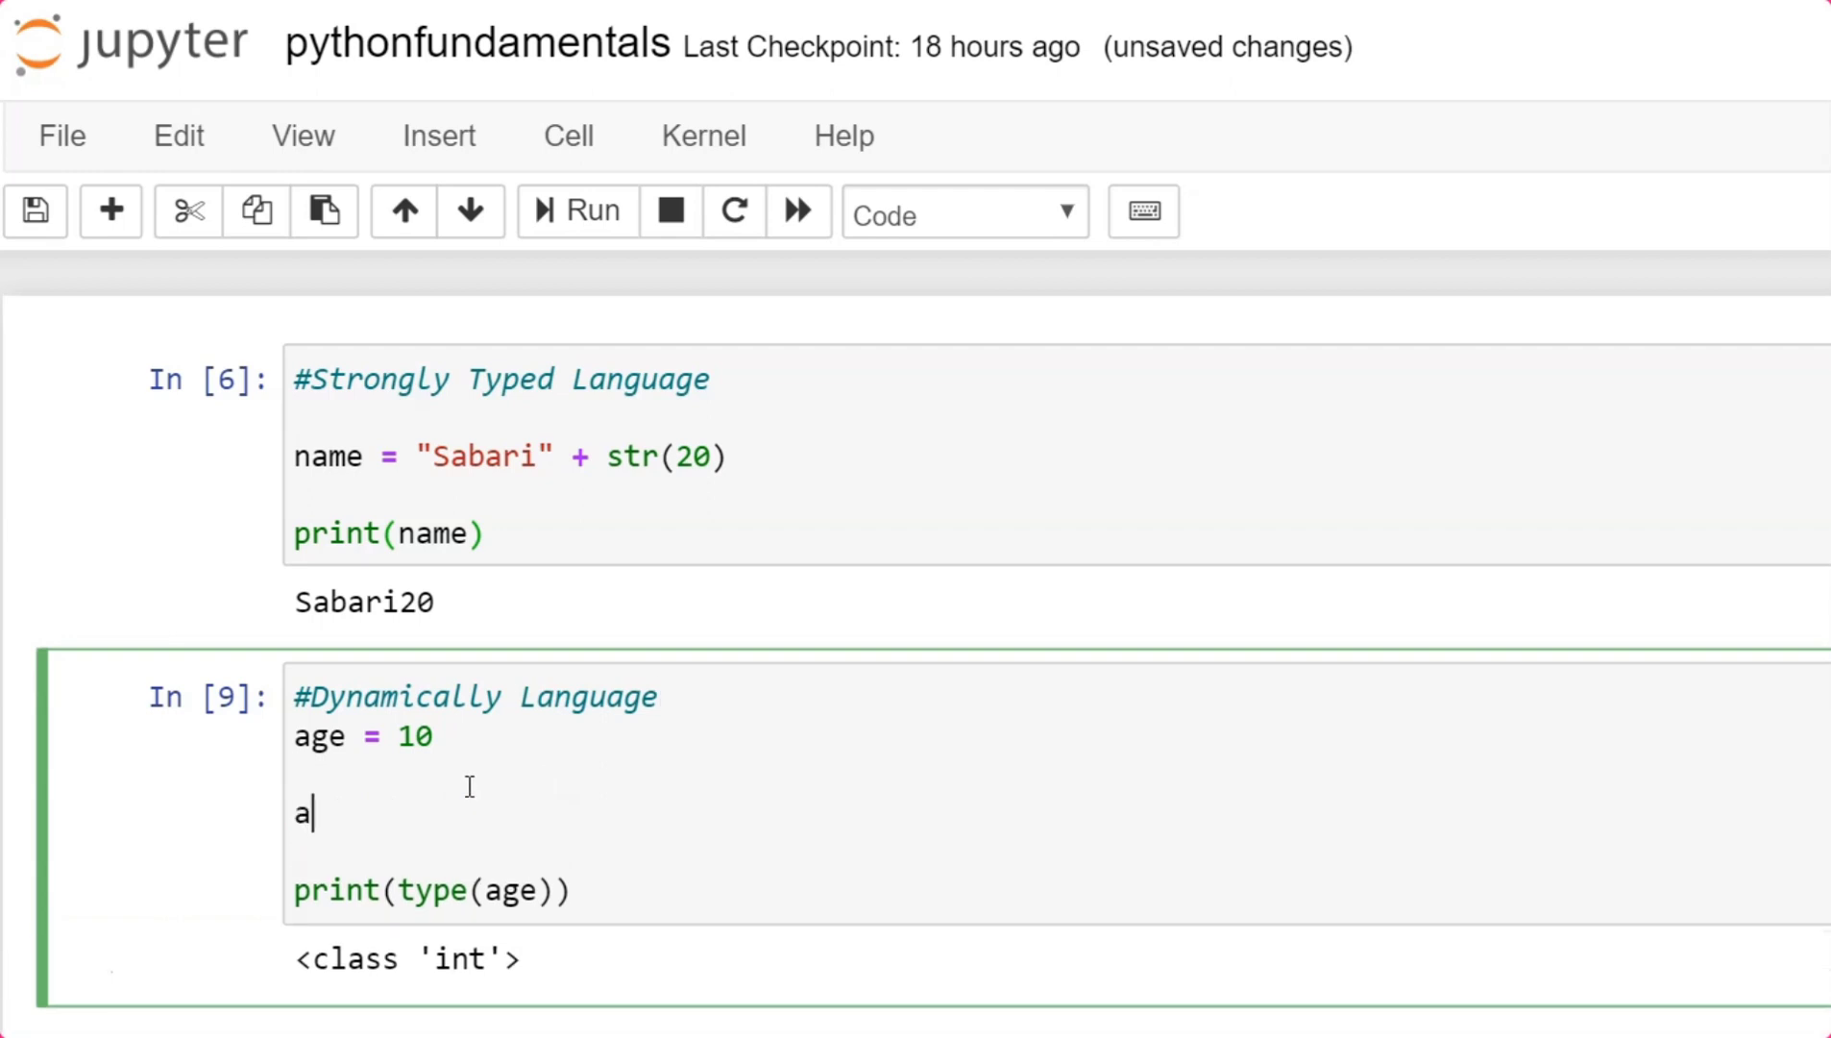
pyautogui.write('ge =')
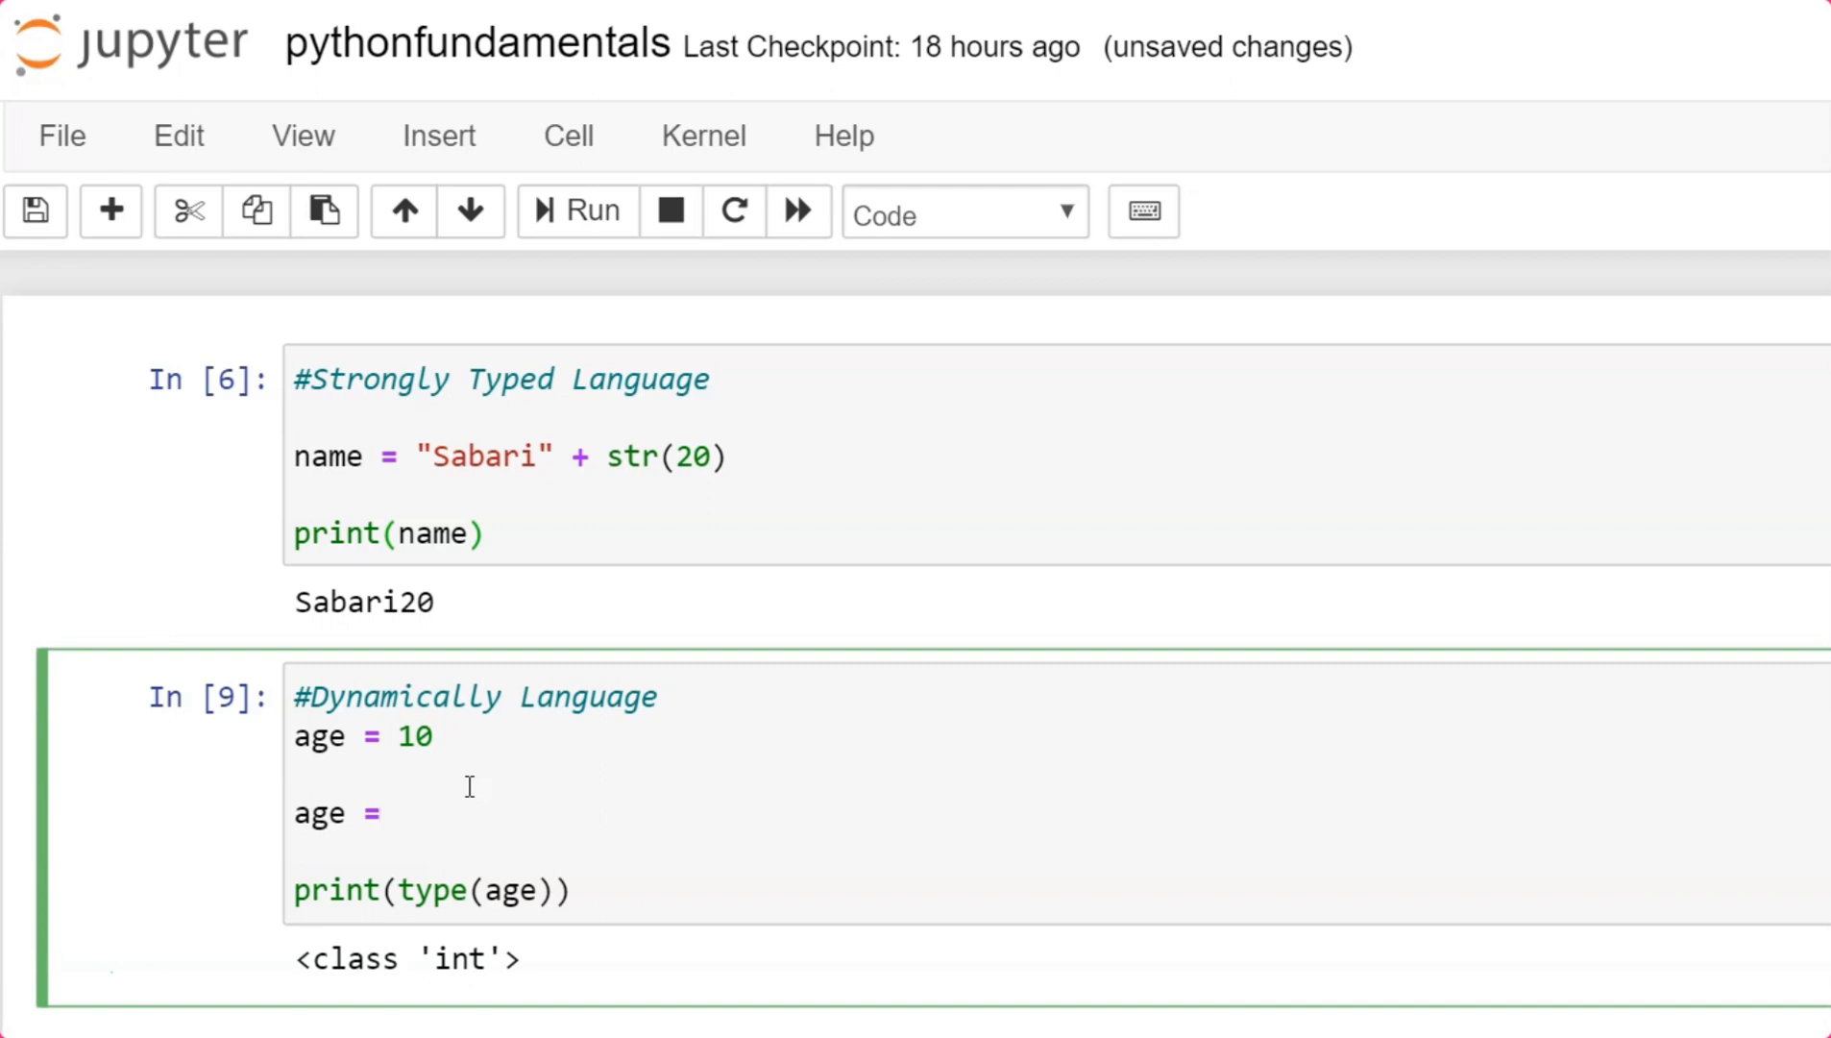
pyautogui.write('""')
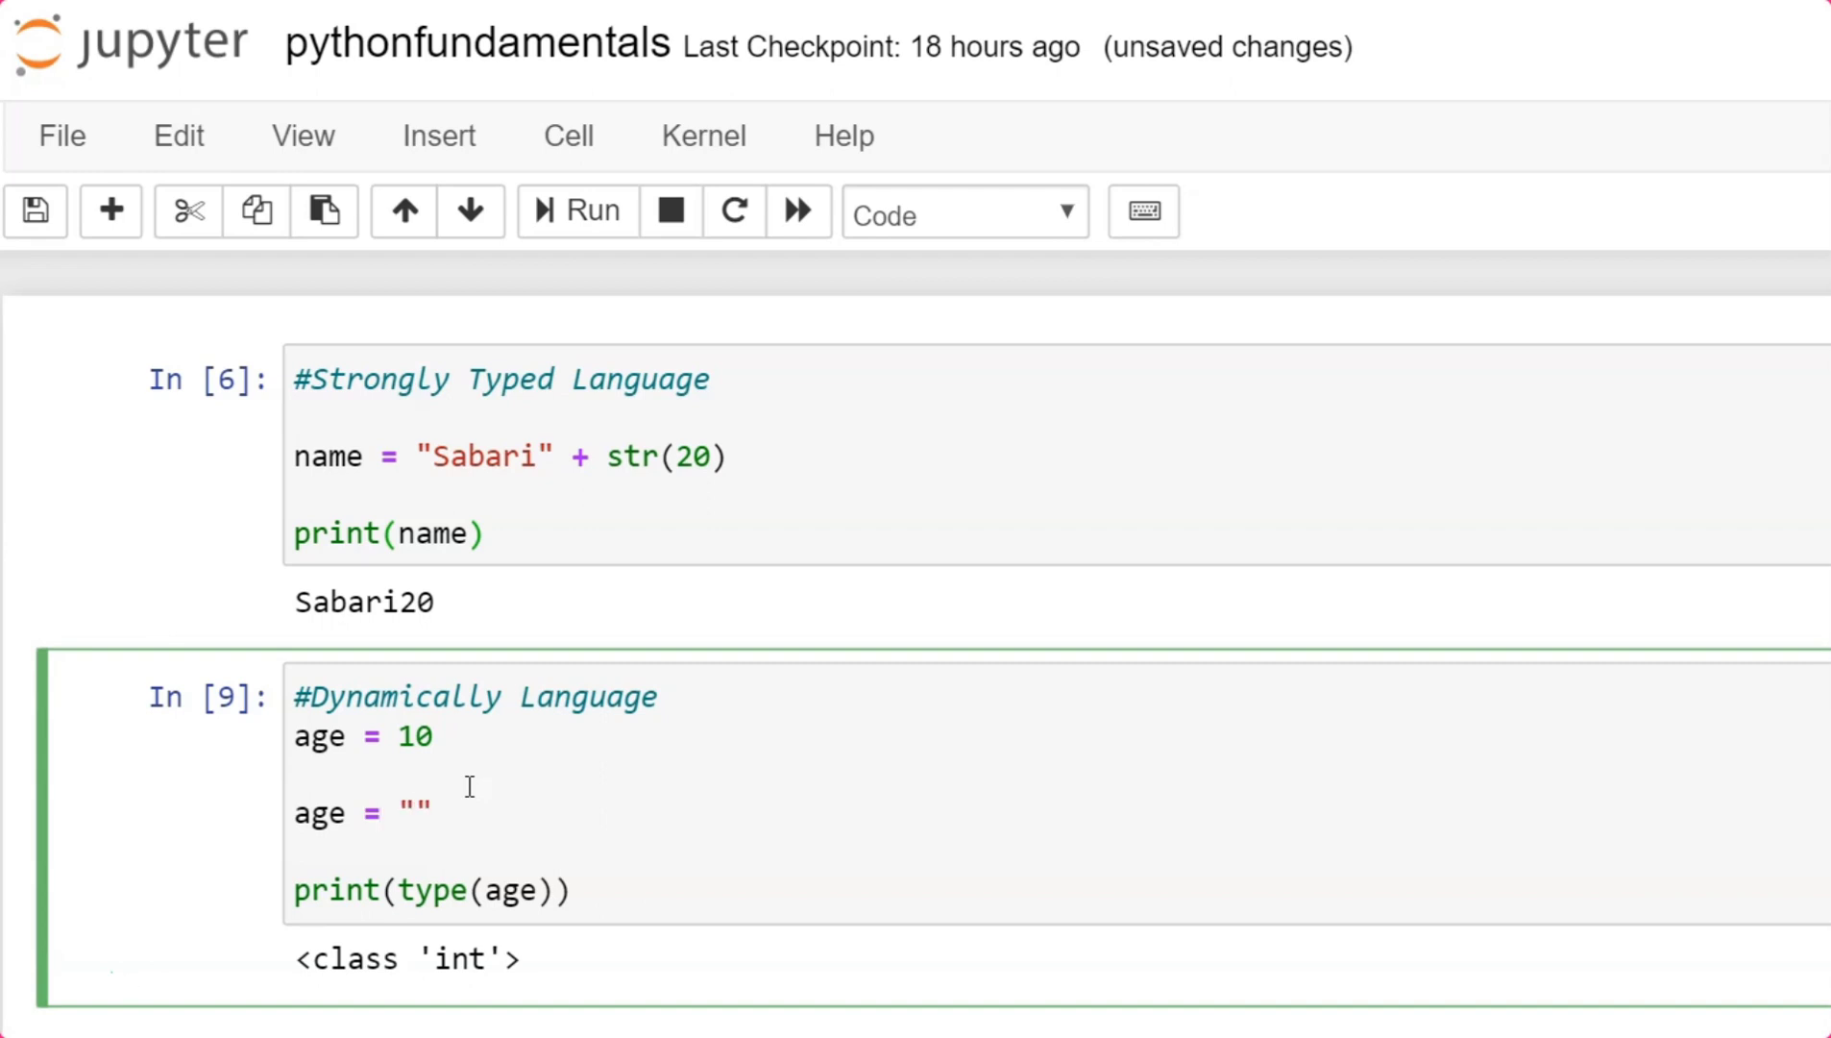
pyautogui.write('Ten')
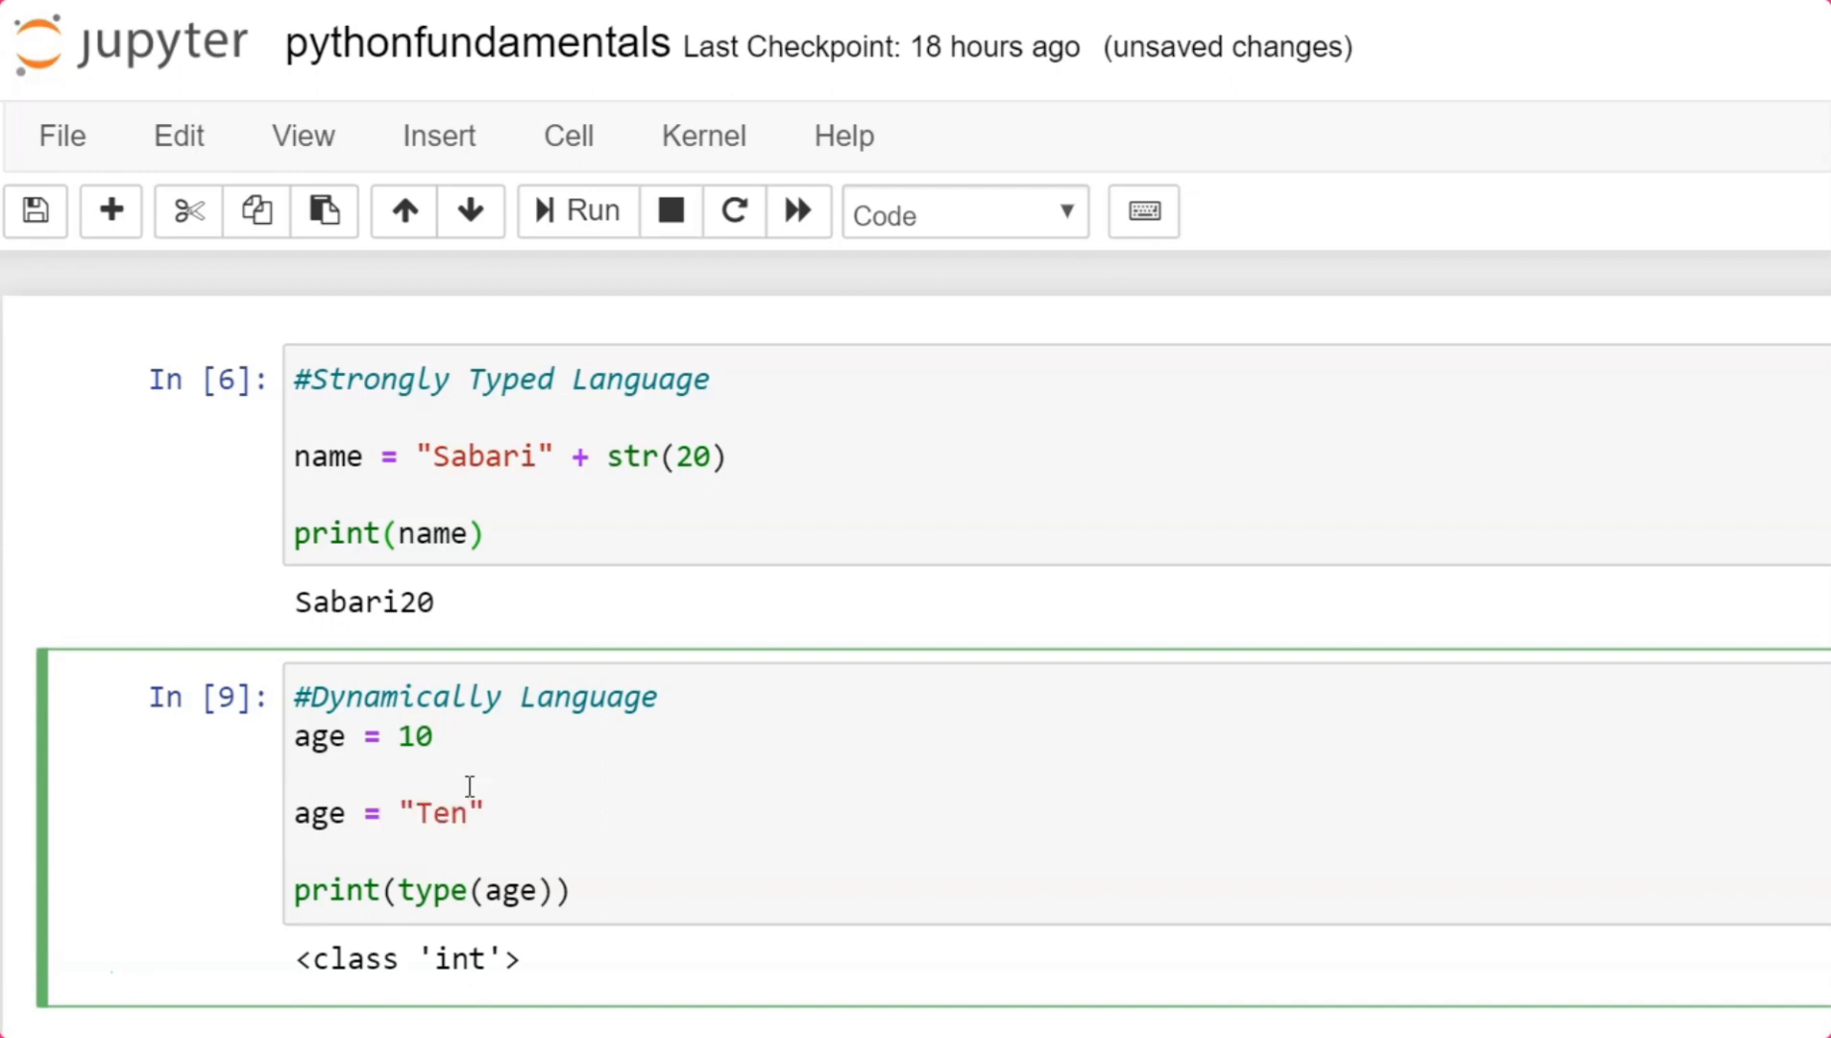
pyautogui.click(575, 212)
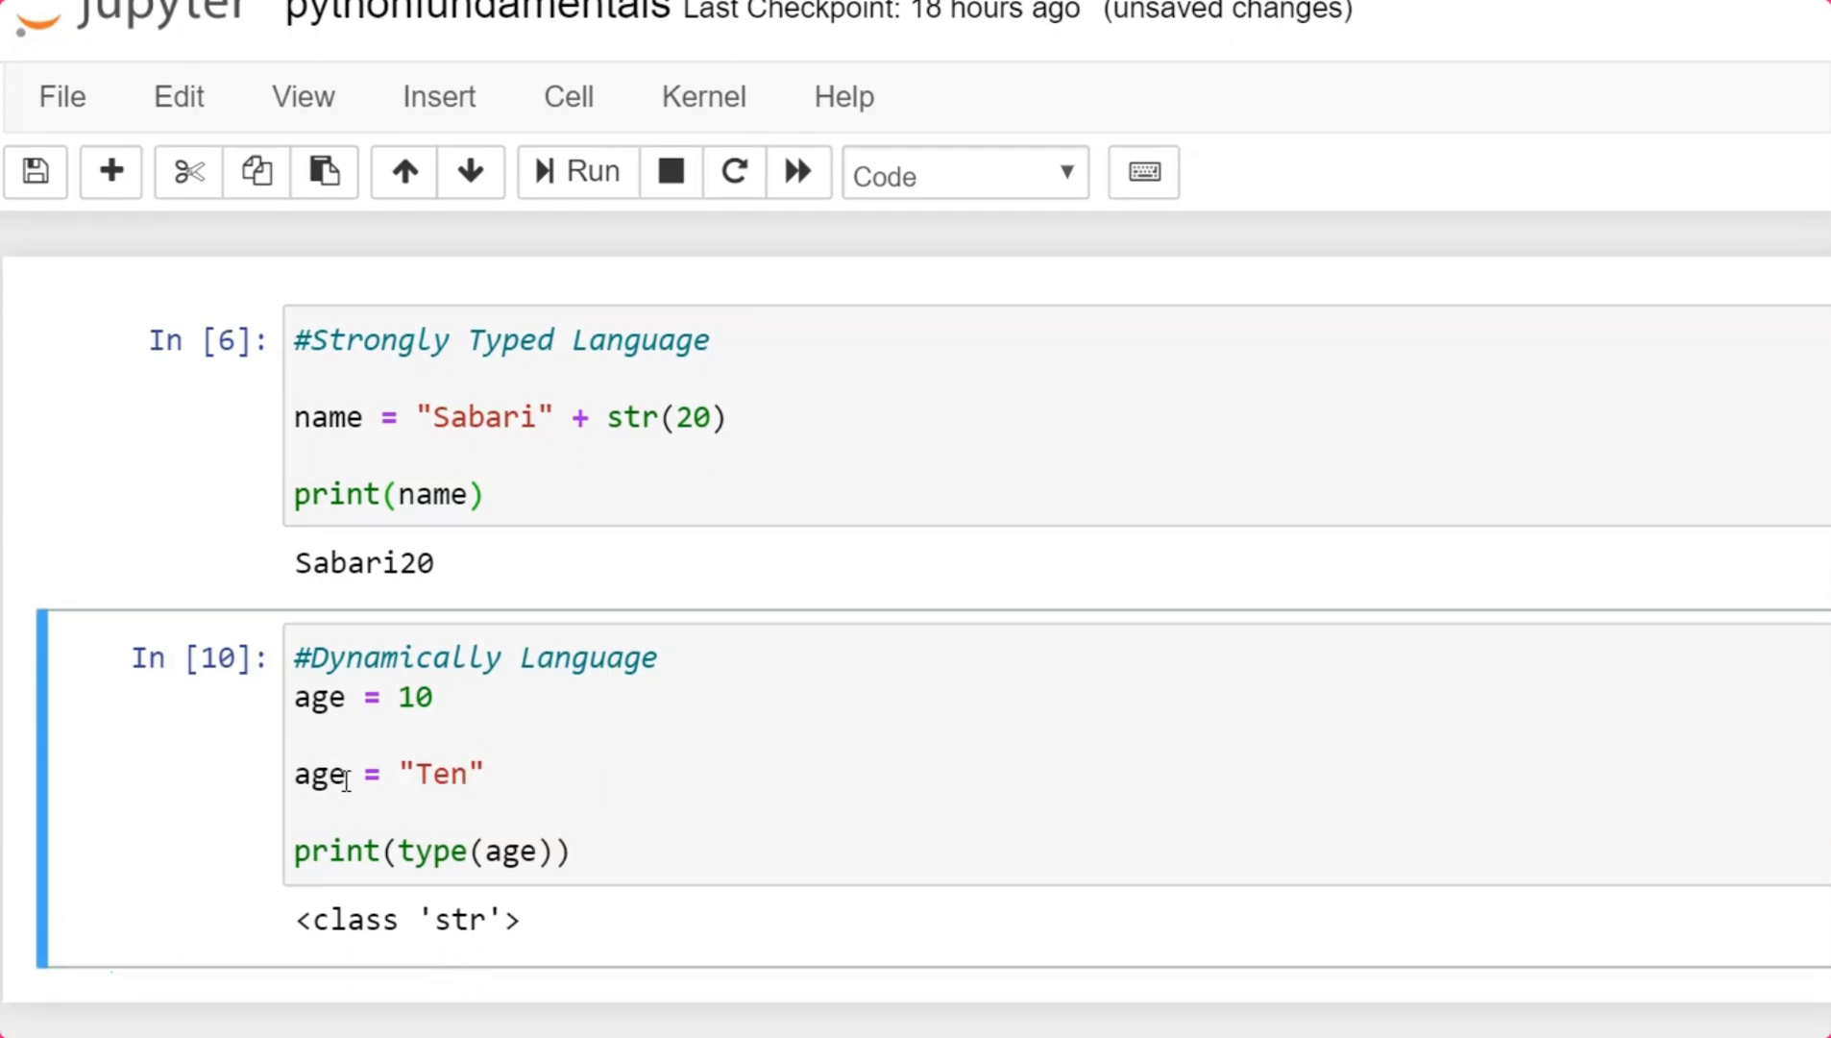
pyautogui.moveTo(1024, 850)
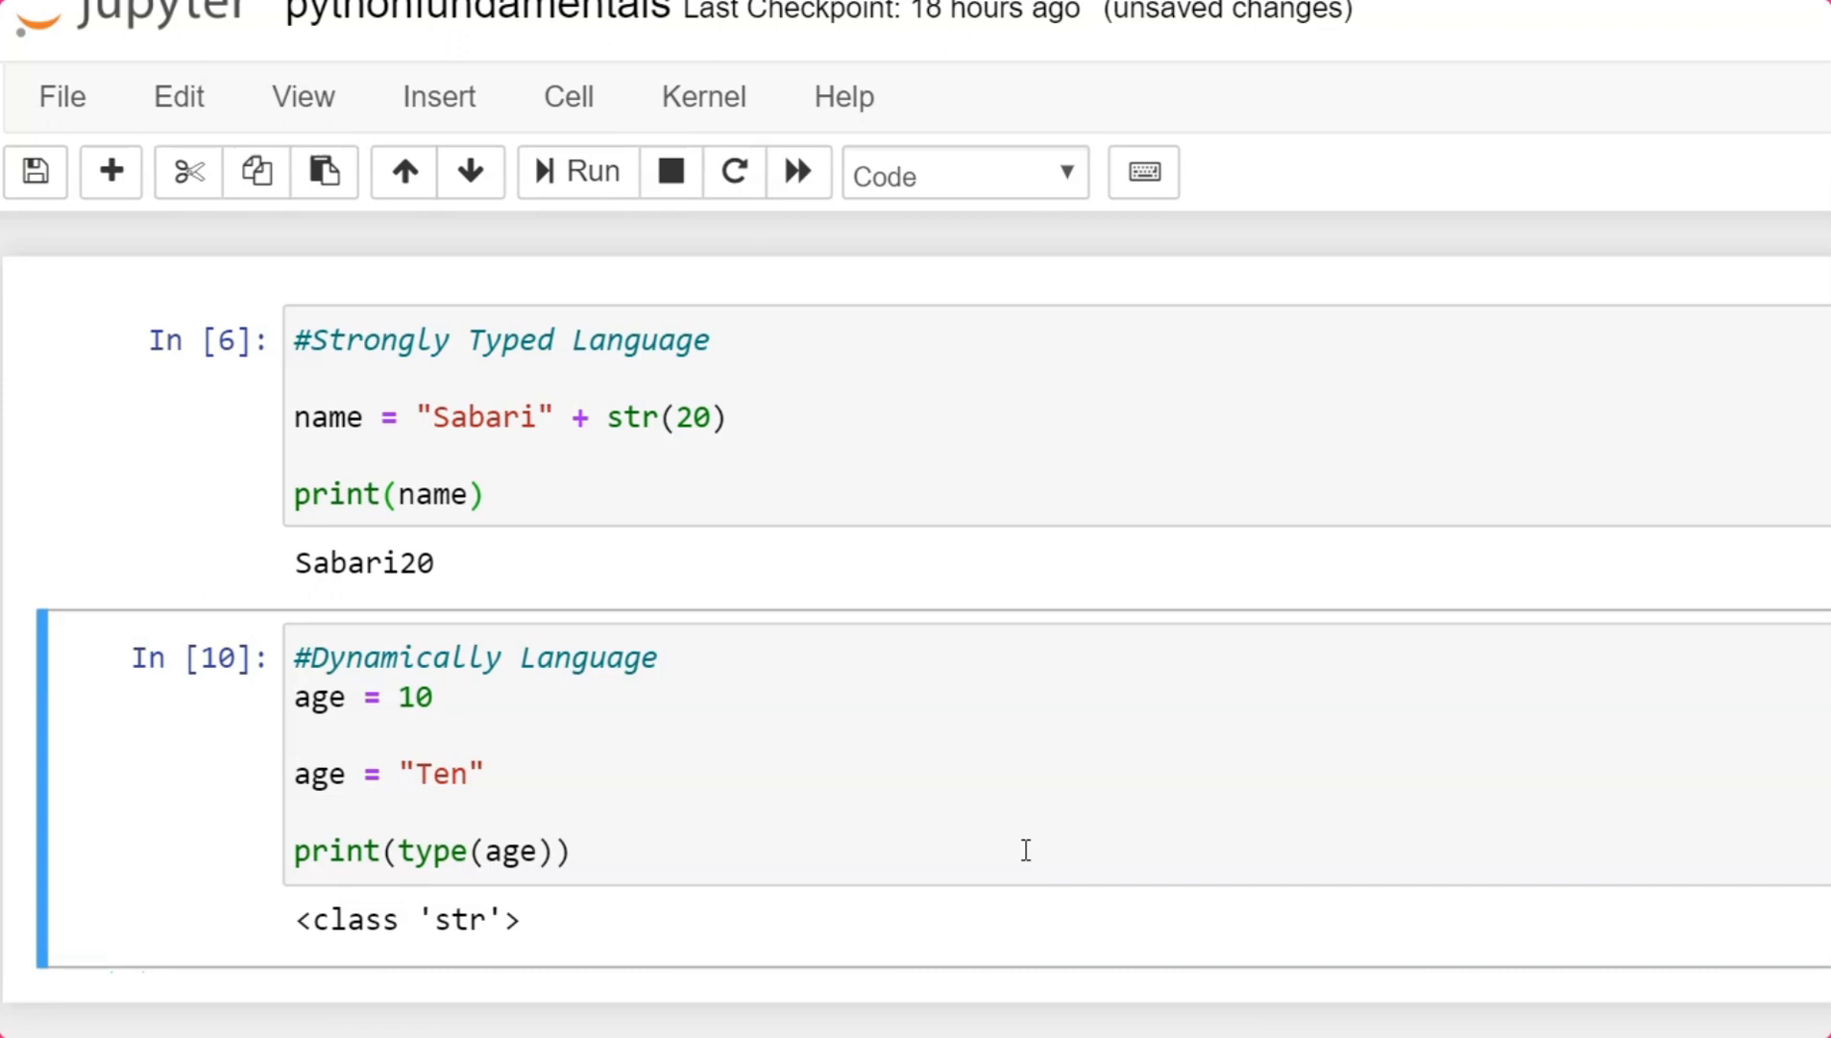
pyautogui.moveTo(818, 897)
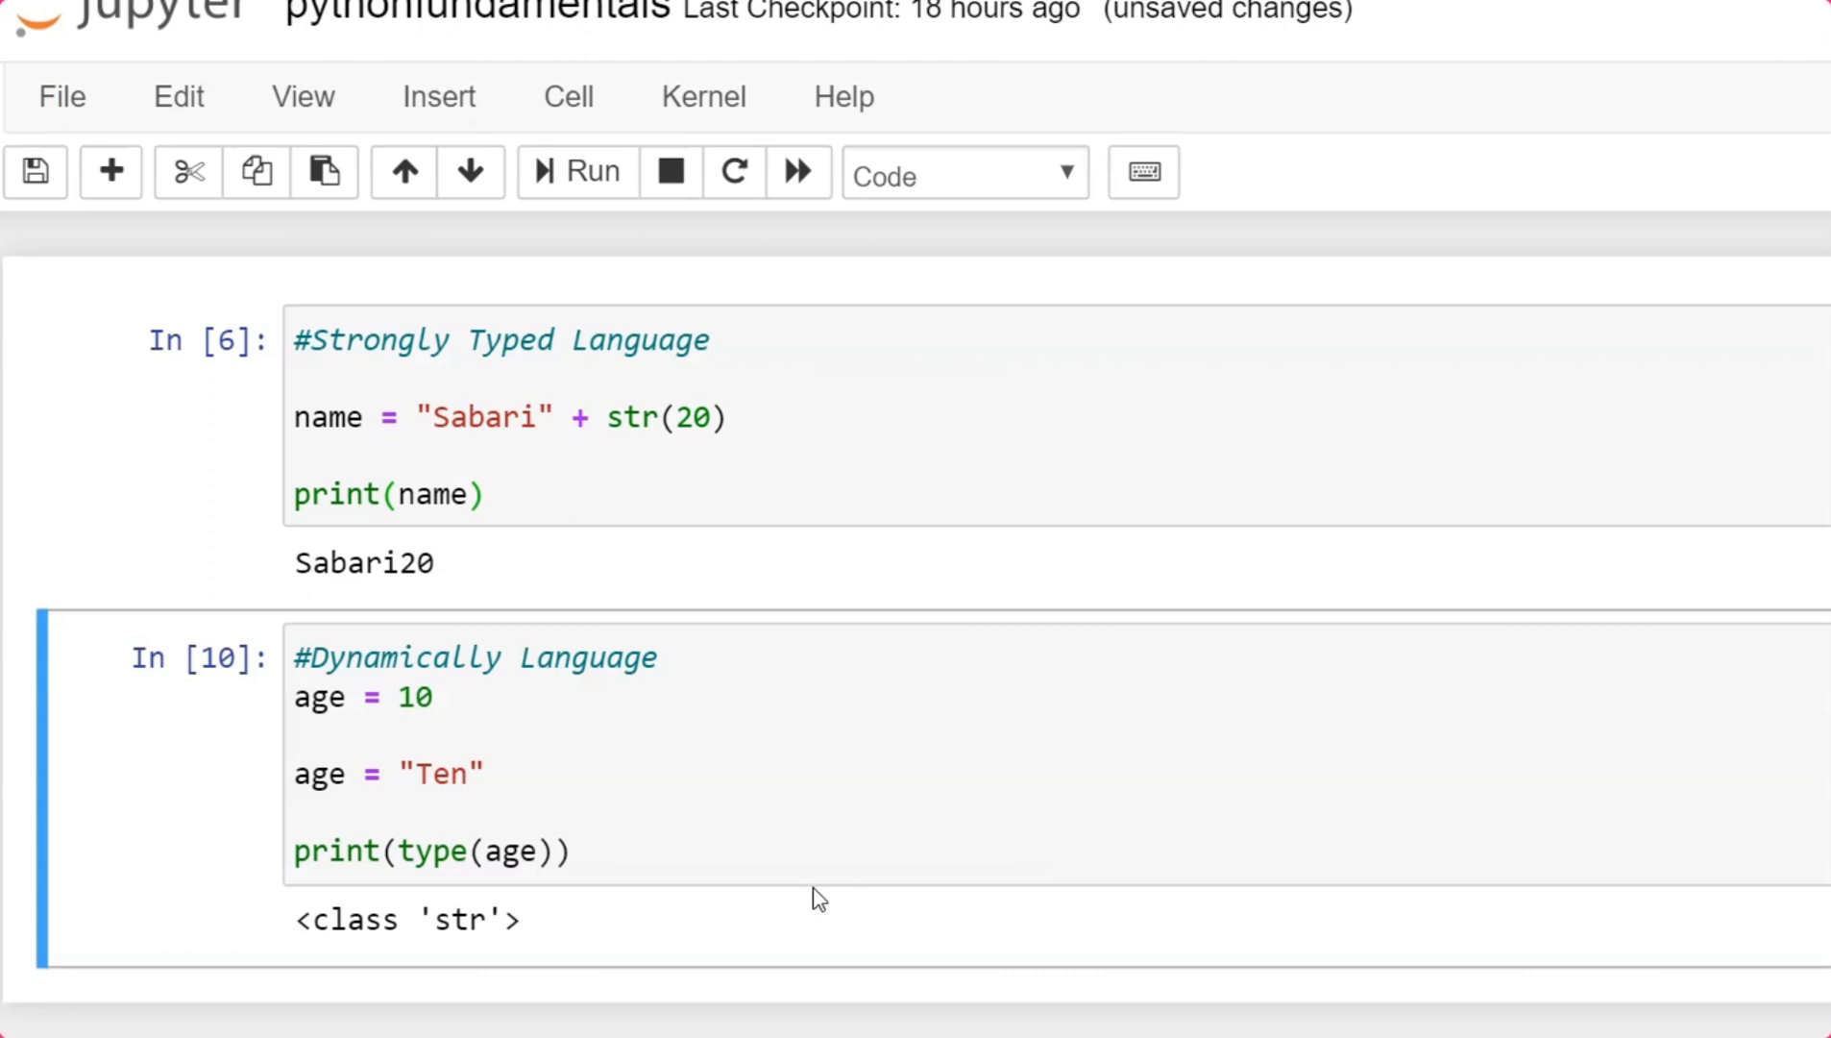
pyautogui.click(818, 850)
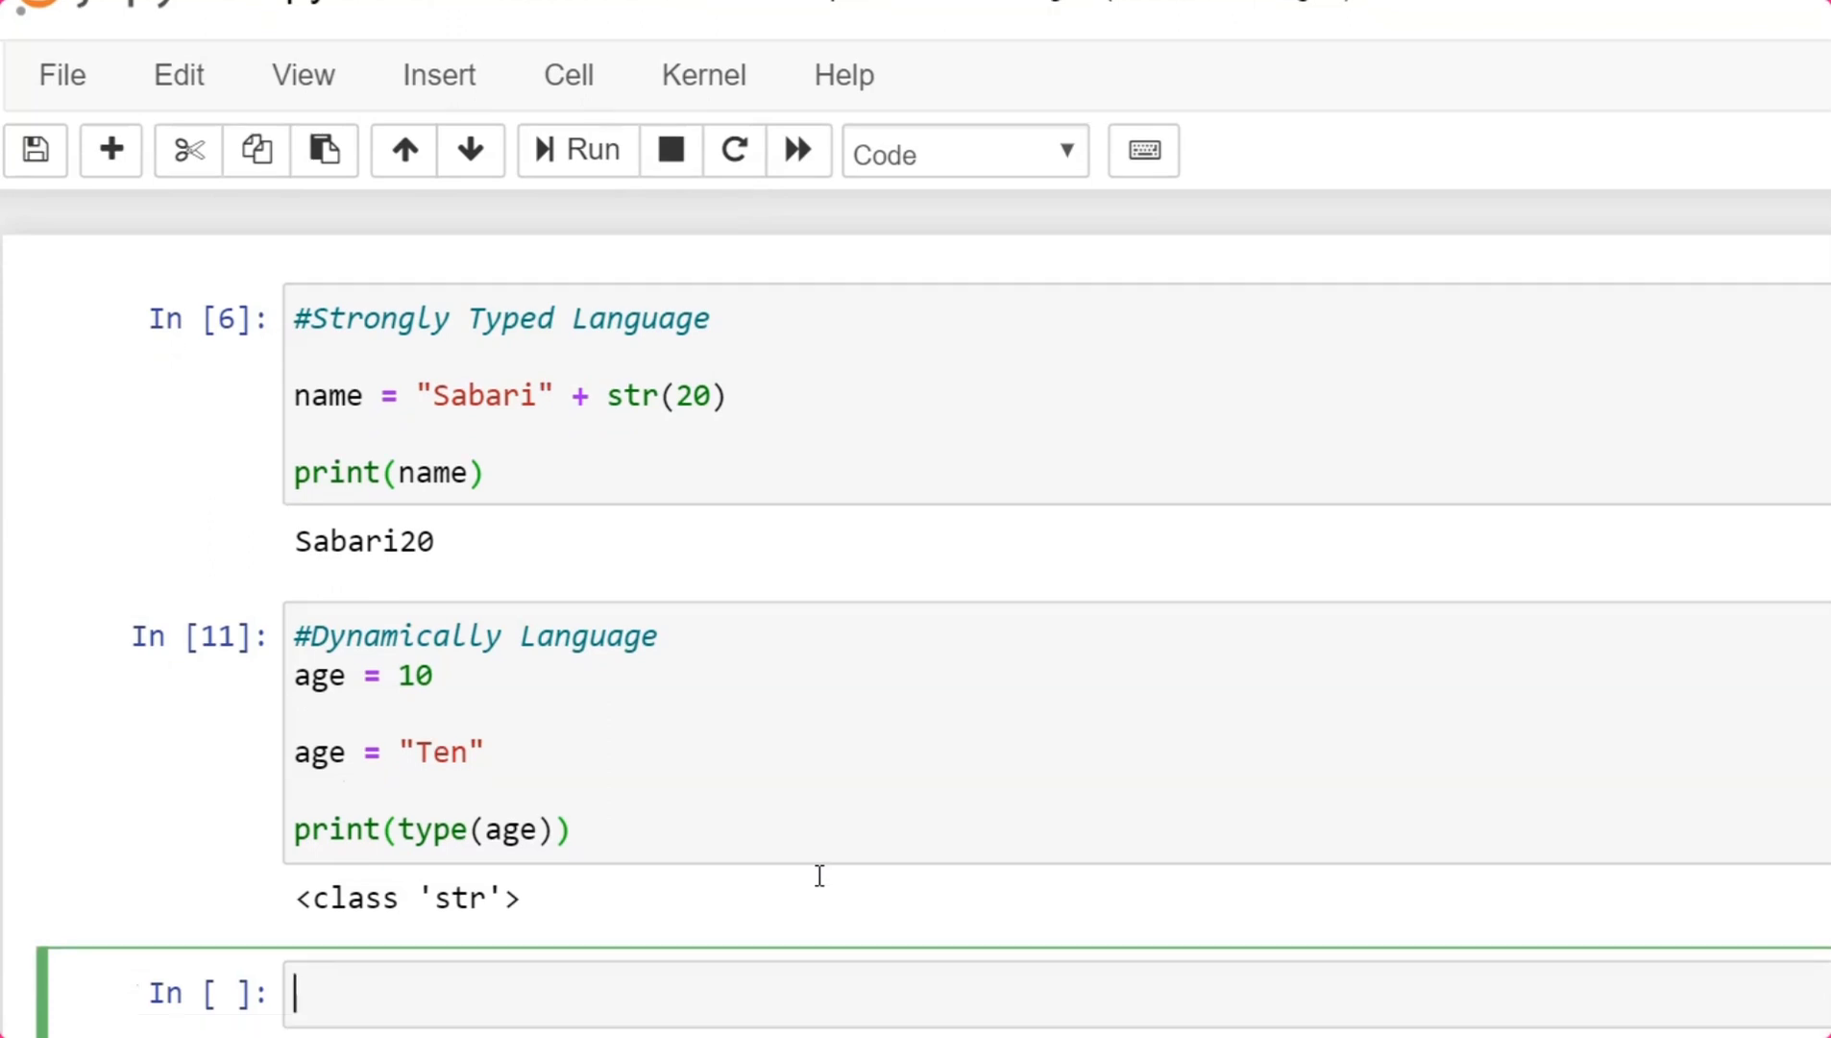
# Write salary = 34.56 with print(salary) in a new cell and run it to print the value.
pyautogui.scroll(-3)
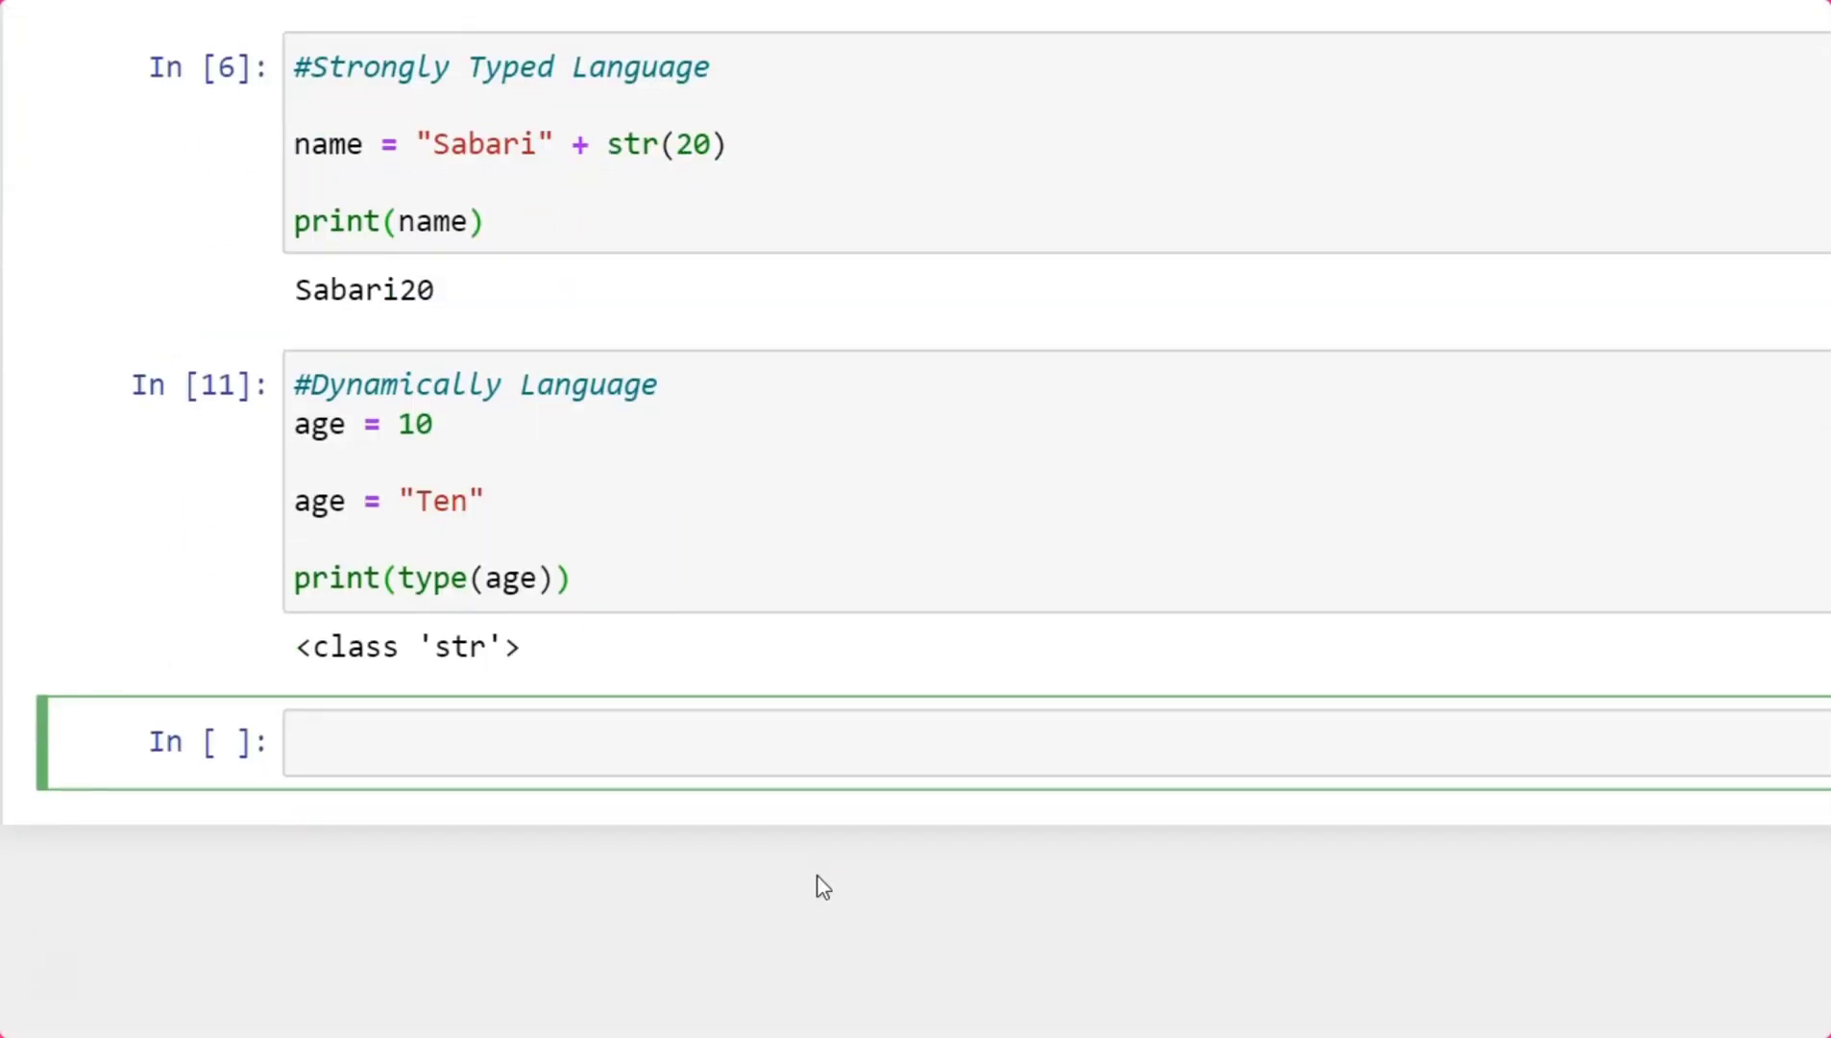
pyautogui.write('salary =')
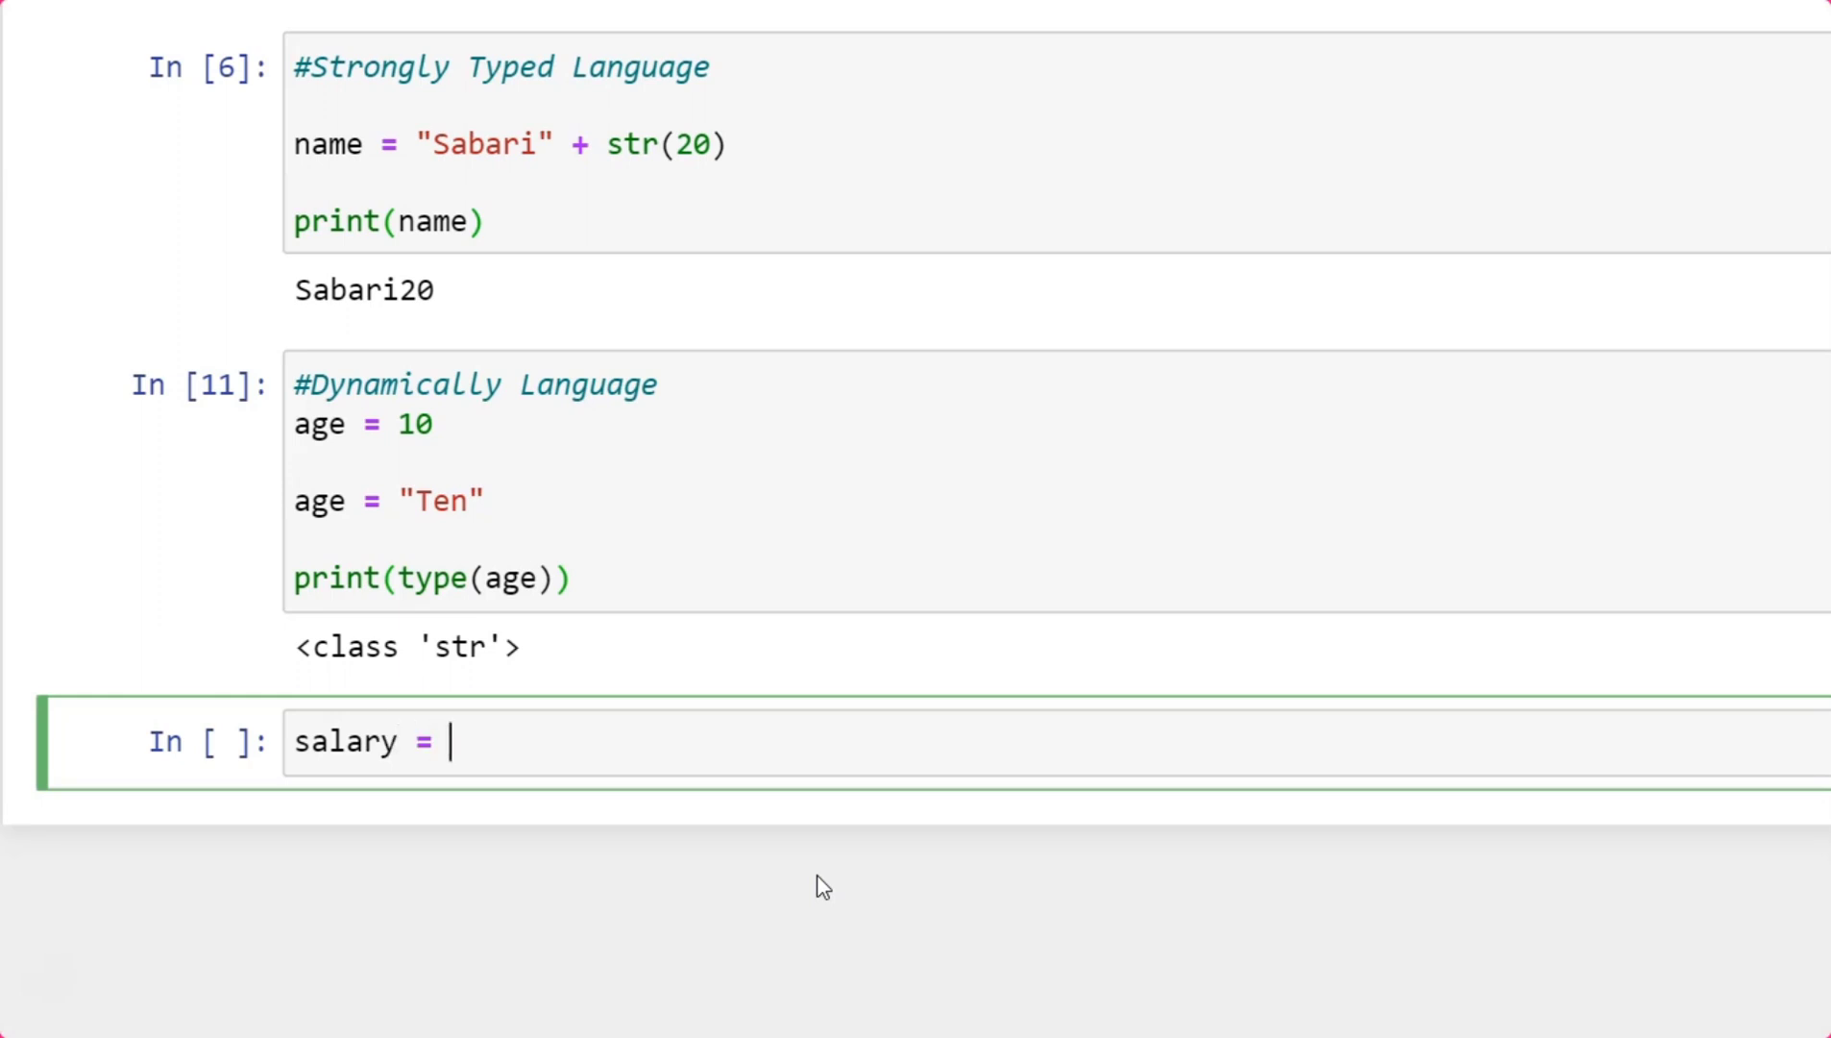
pyautogui.write('34.56')
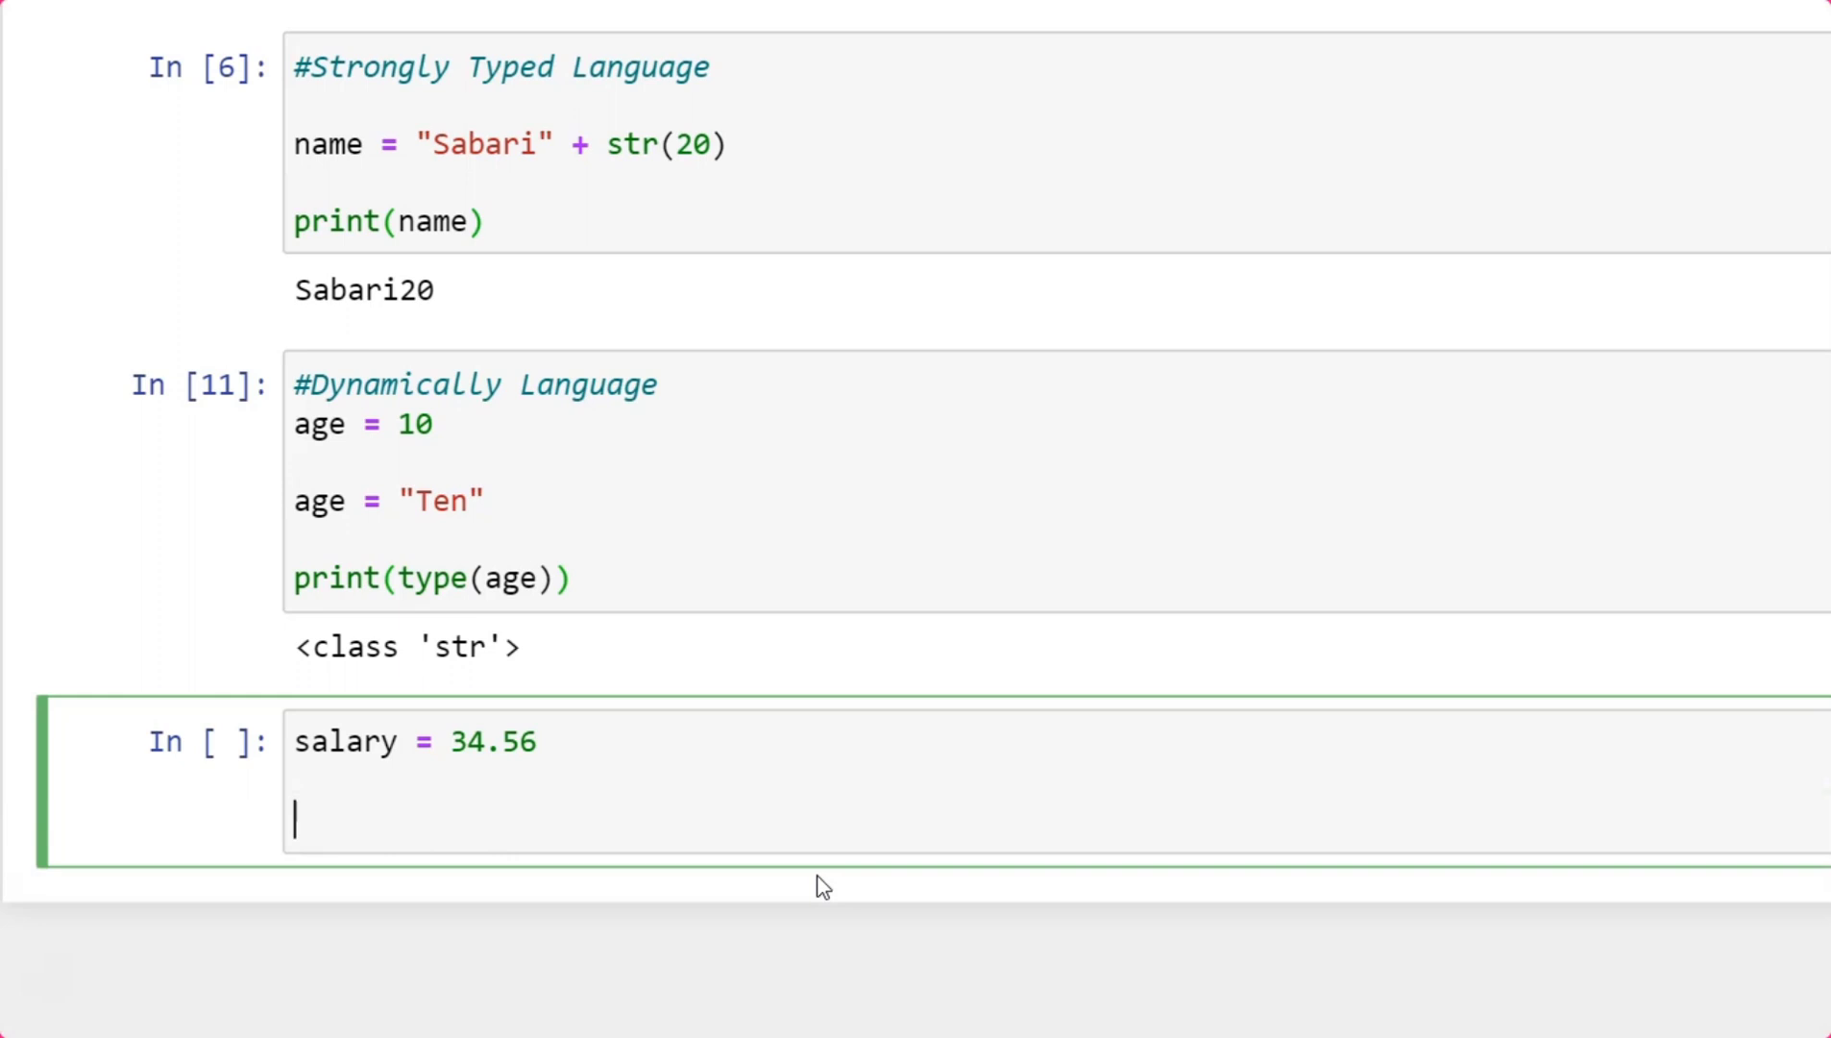
pyautogui.write('print(sa')
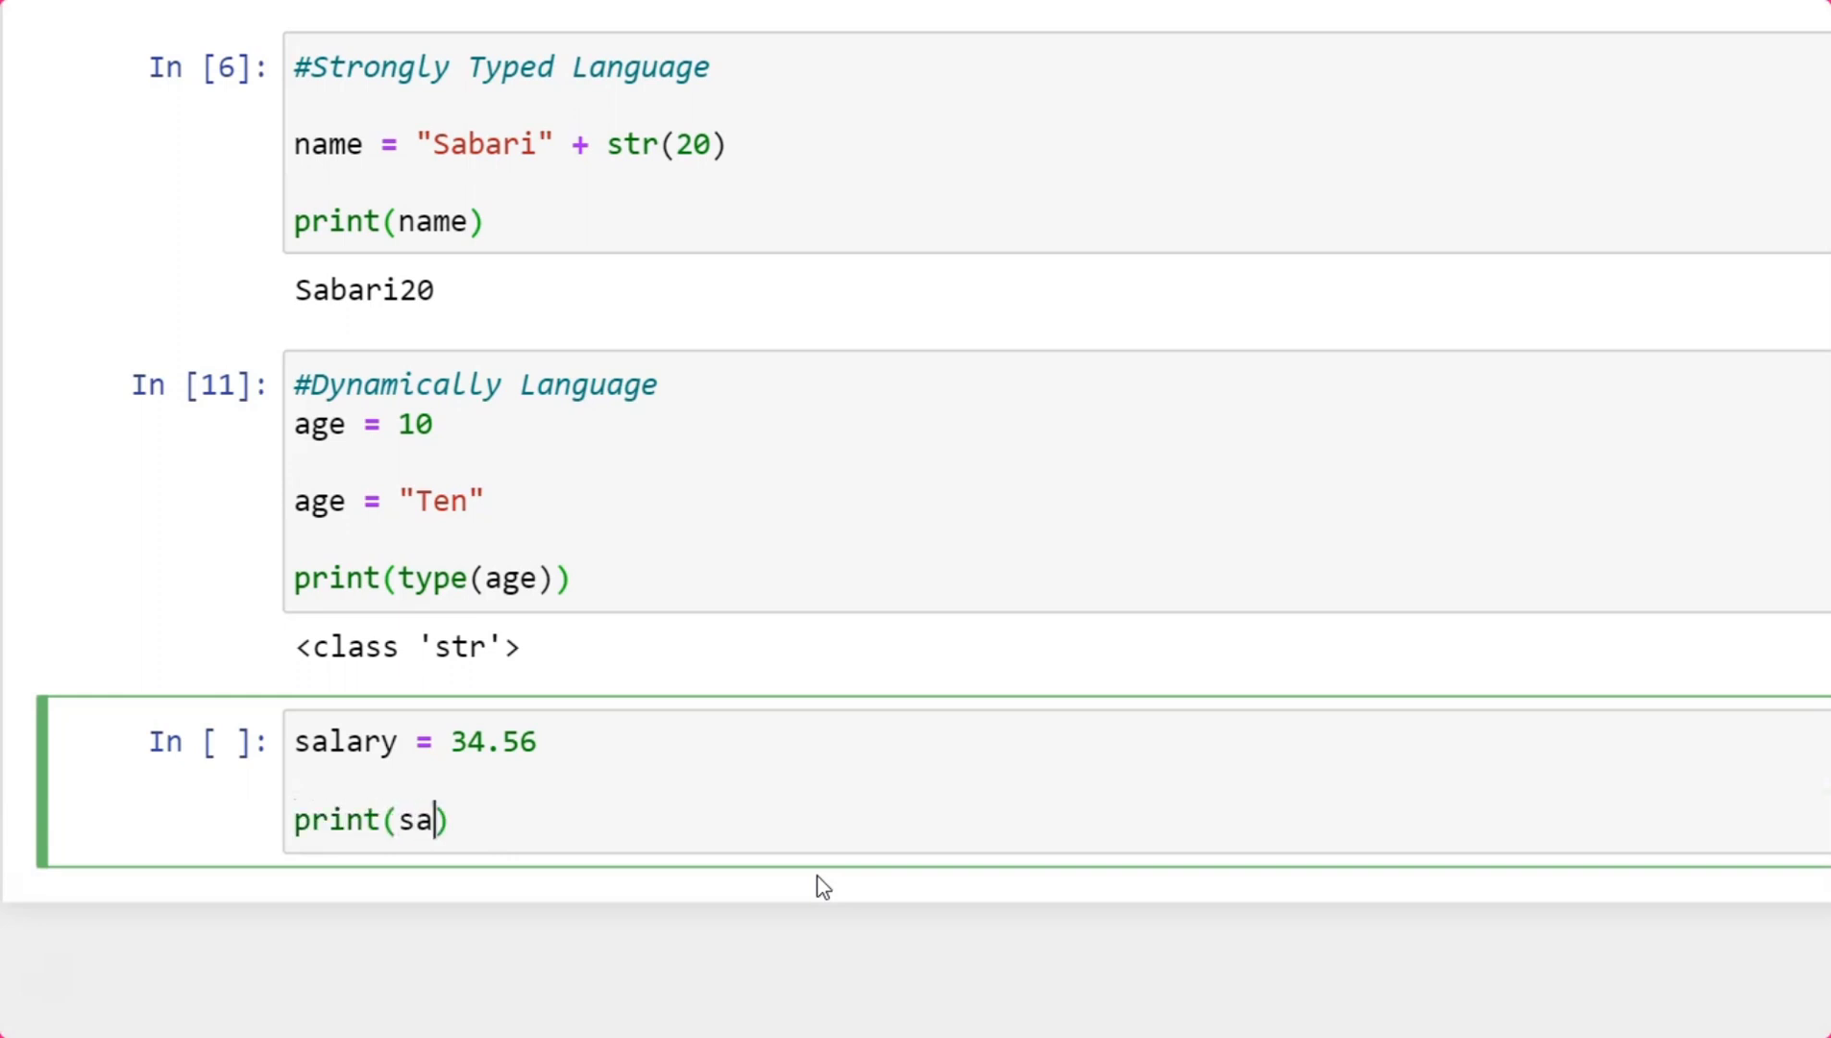
pyautogui.press('shift+enter')
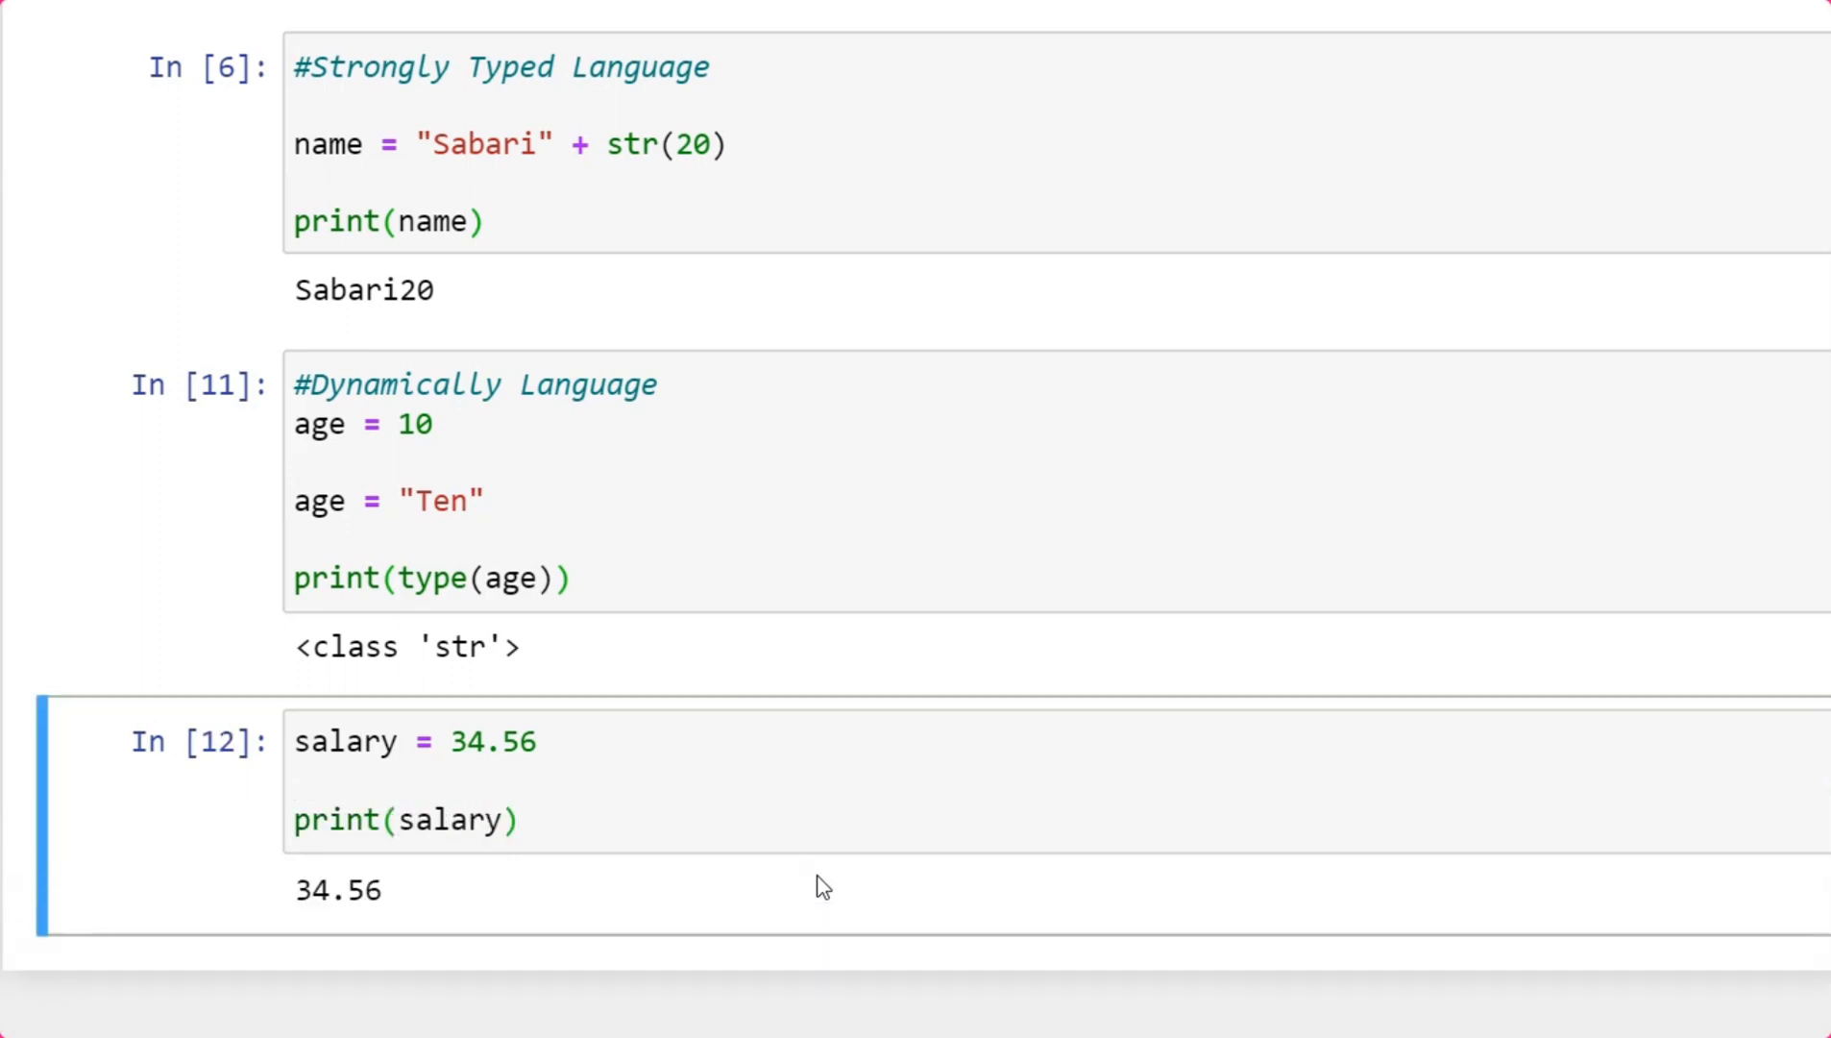
# Capitalize the printed name to Salary and rerun, raising a NameError.
pyautogui.click(415, 818)
pyautogui.write('S')
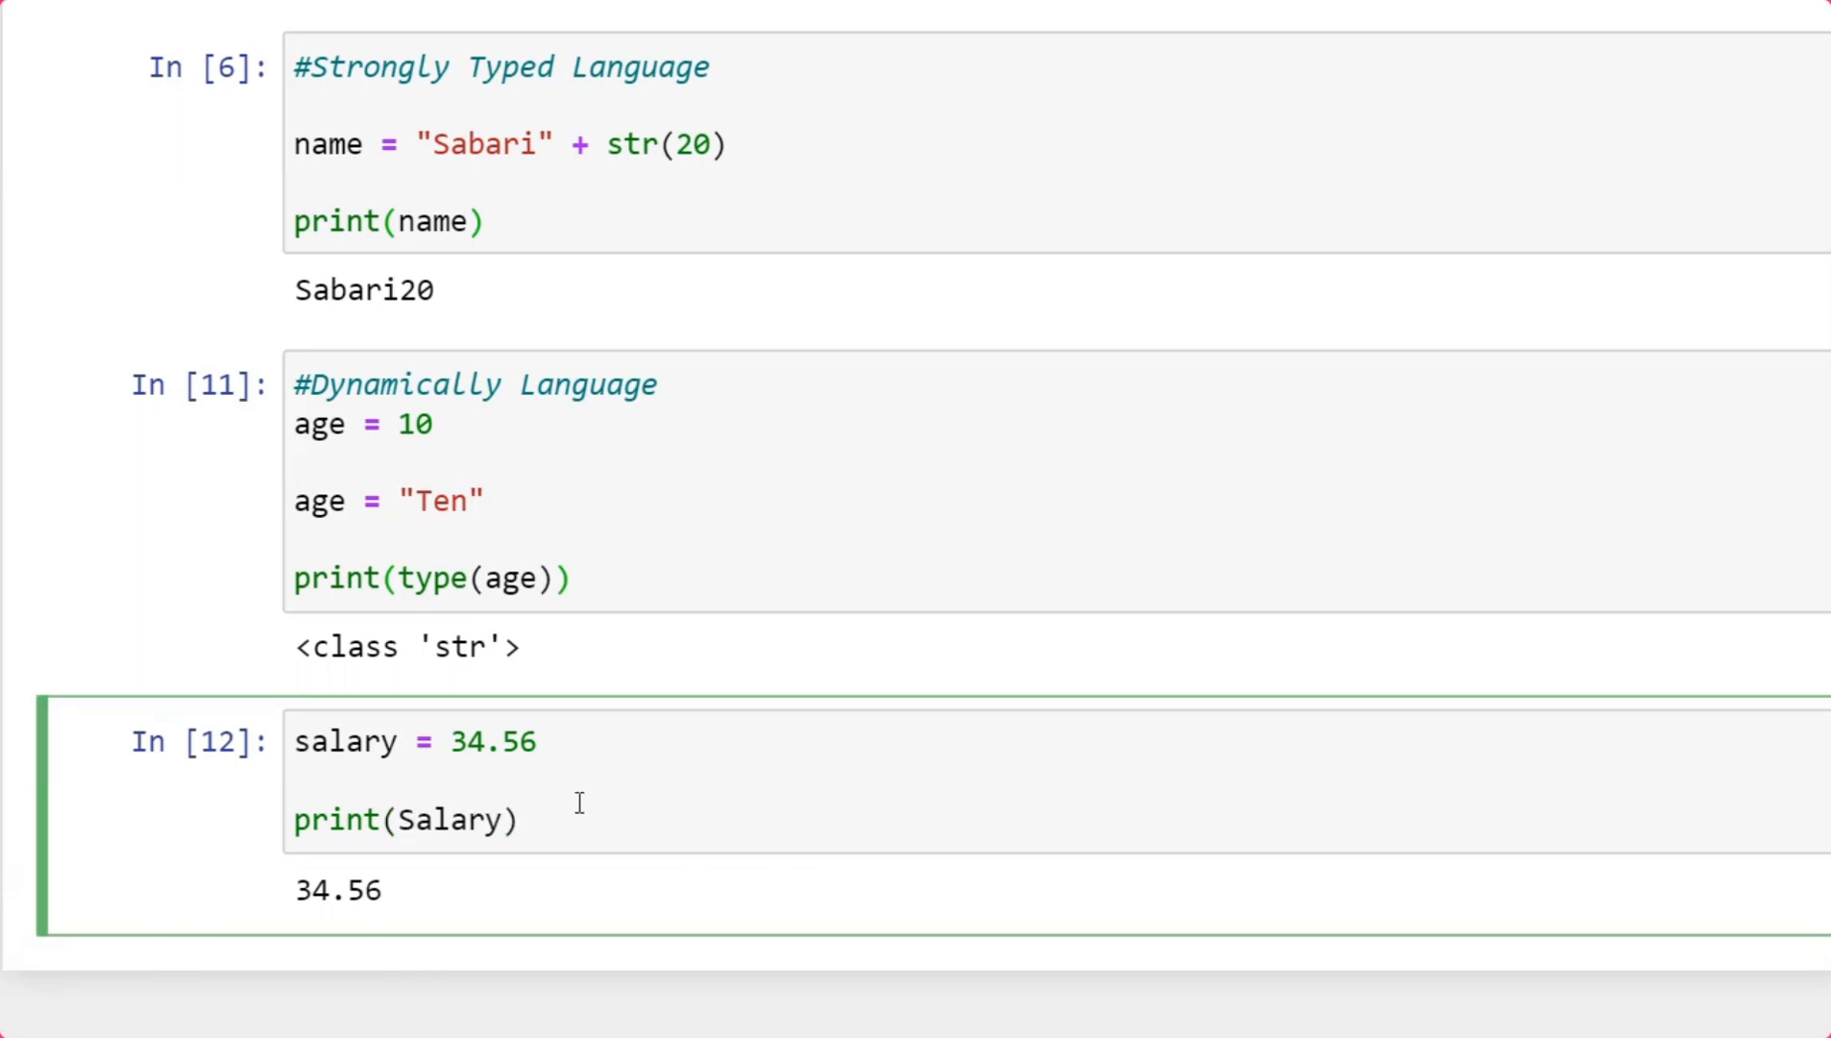
pyautogui.press('shift+enter')
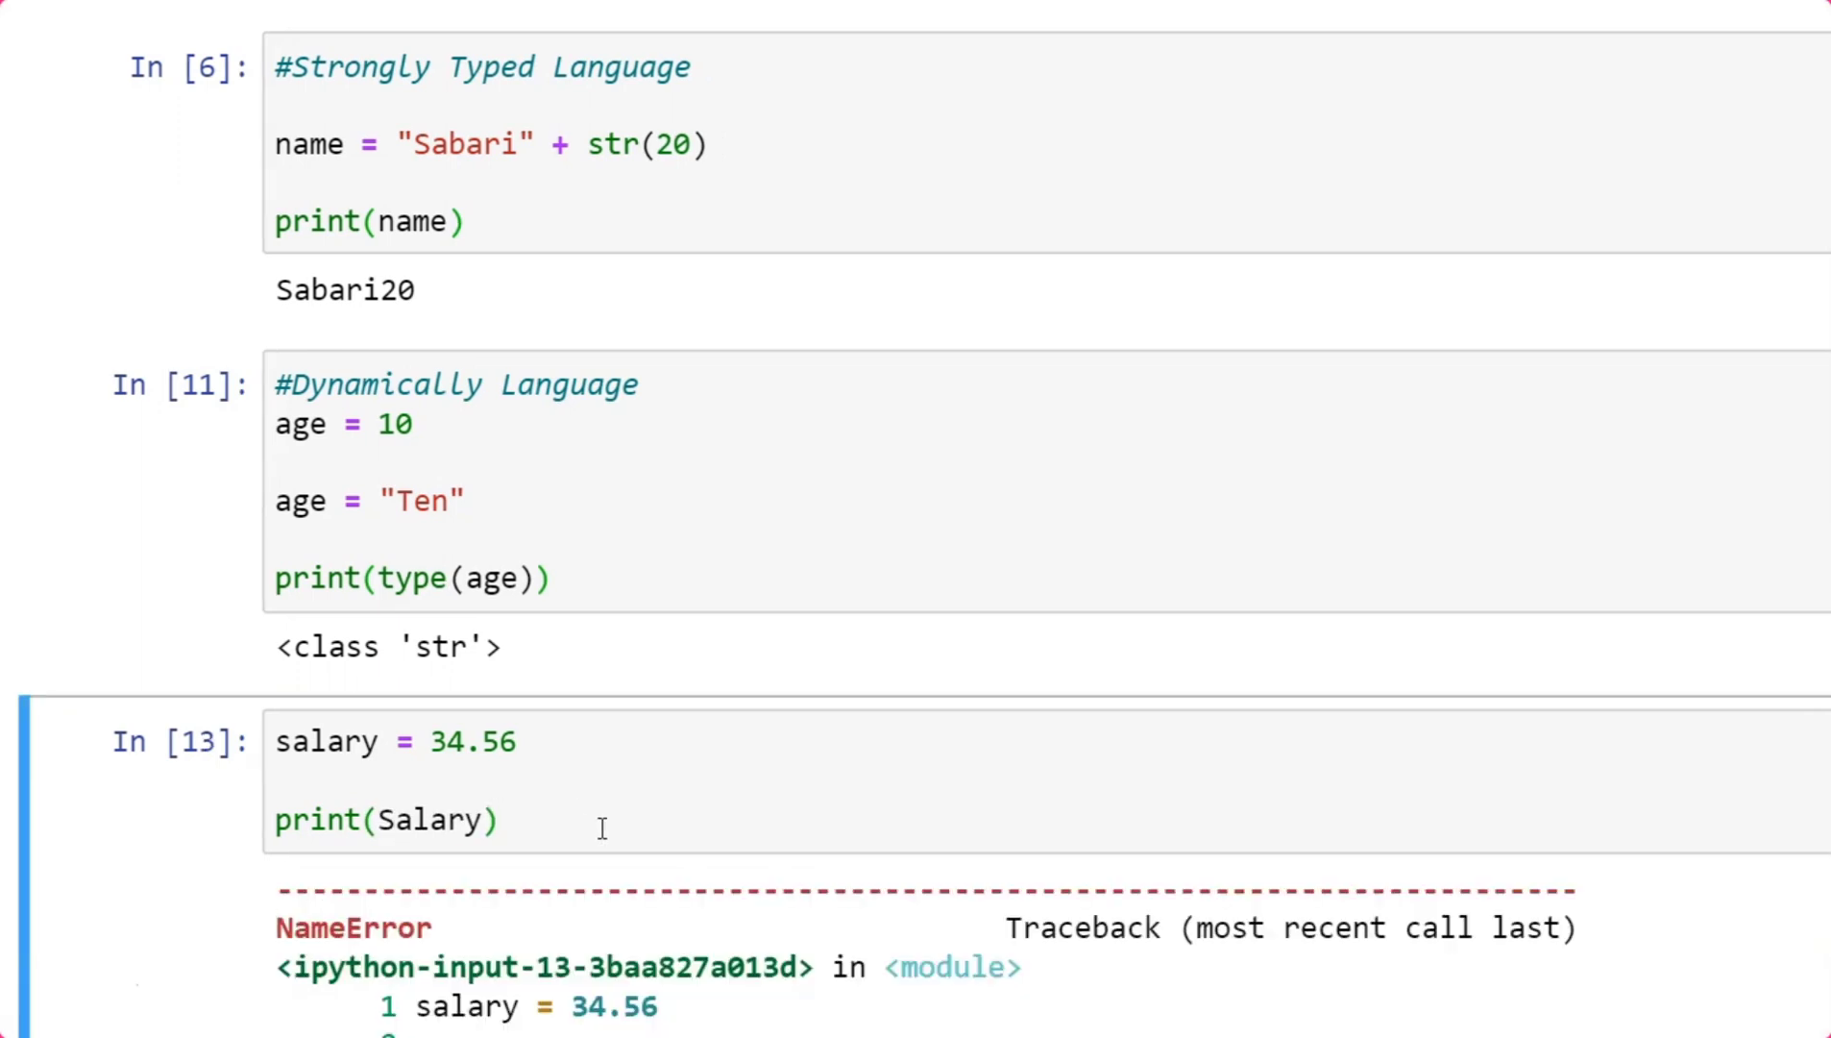
# Read the NameError 'Salary' is not defined and start a new Salary line in that cell.
pyautogui.scroll(-3)
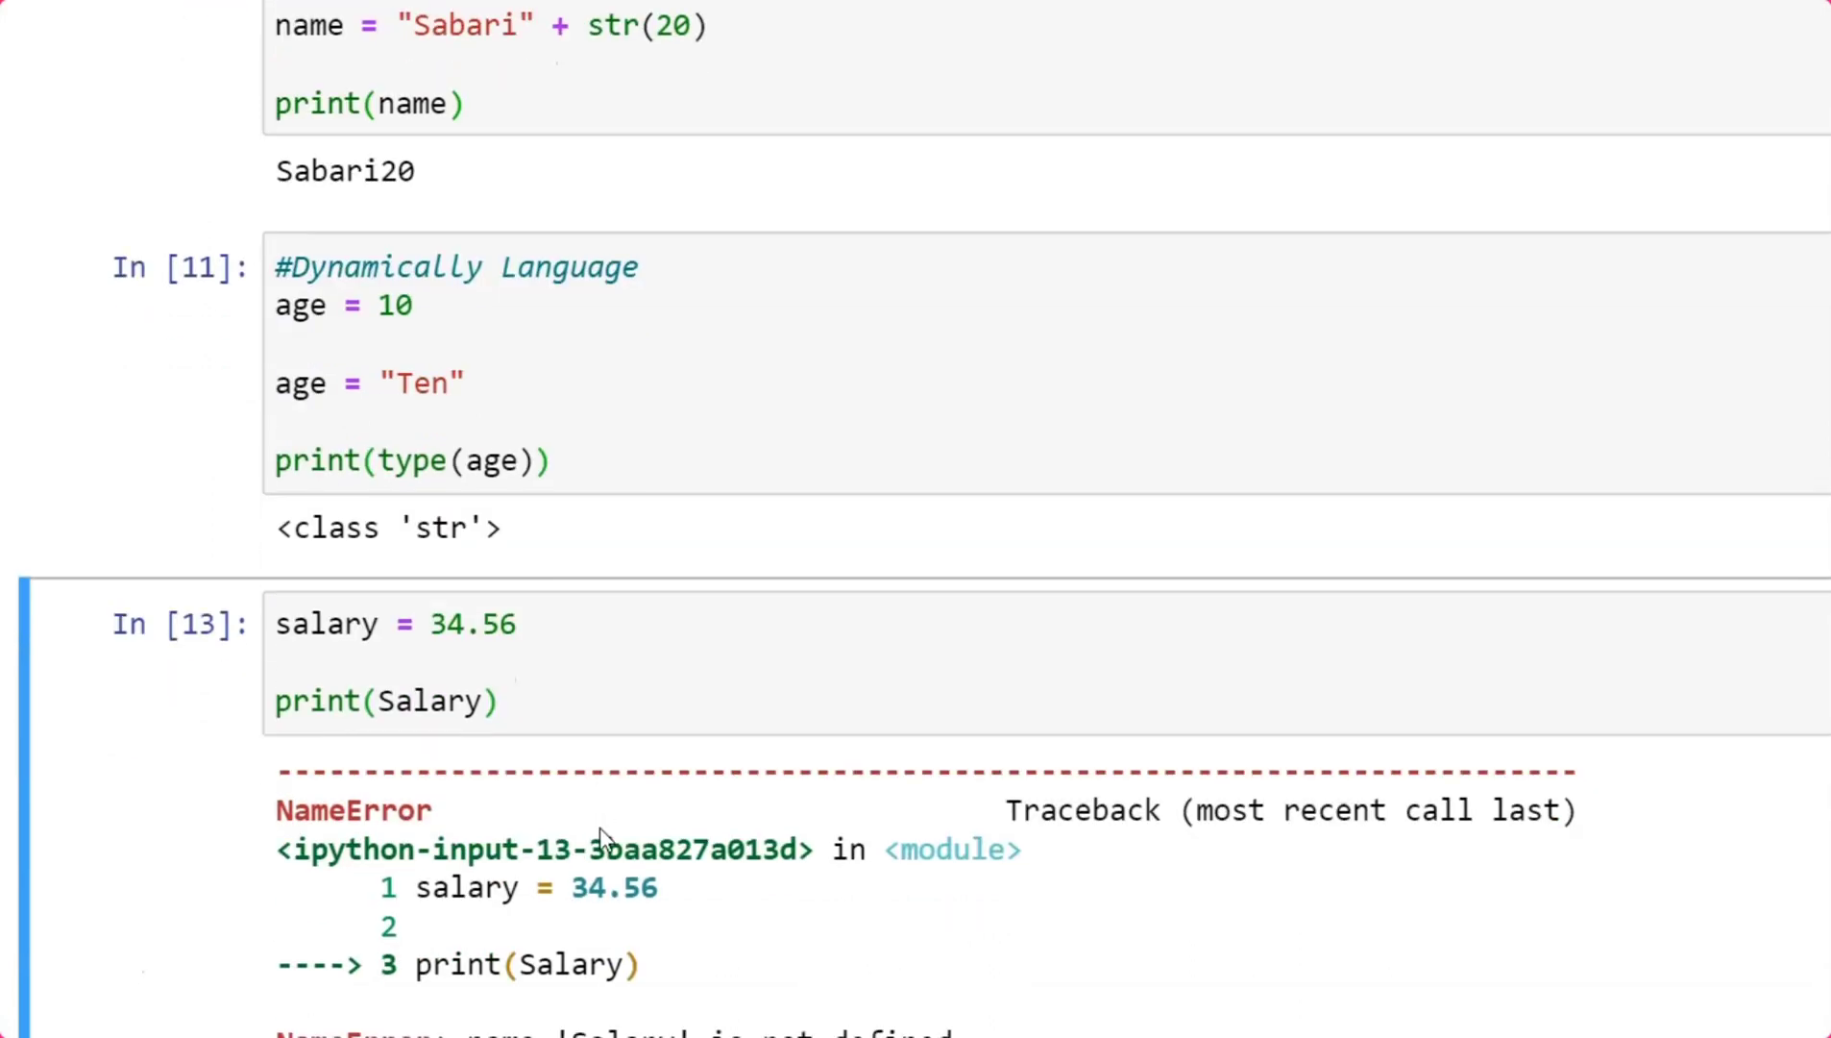
pyautogui.scroll(-3)
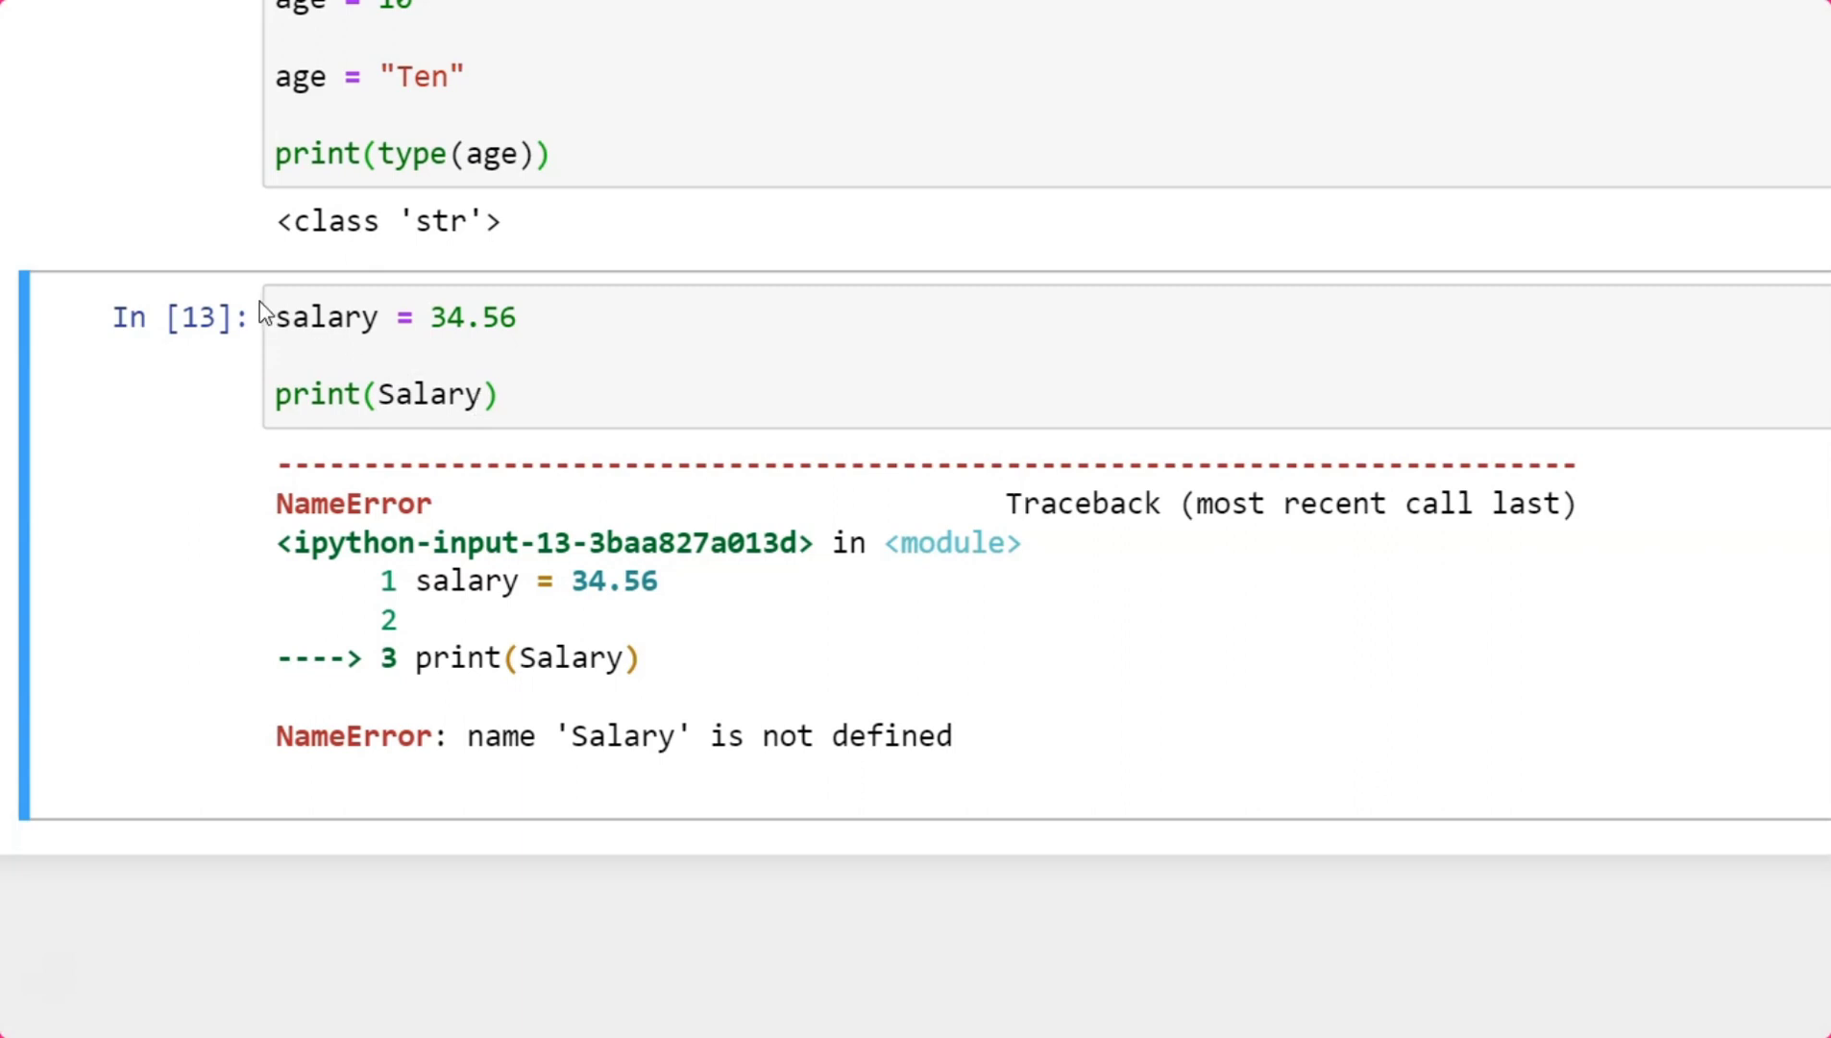
pyautogui.doubleClick(327, 317)
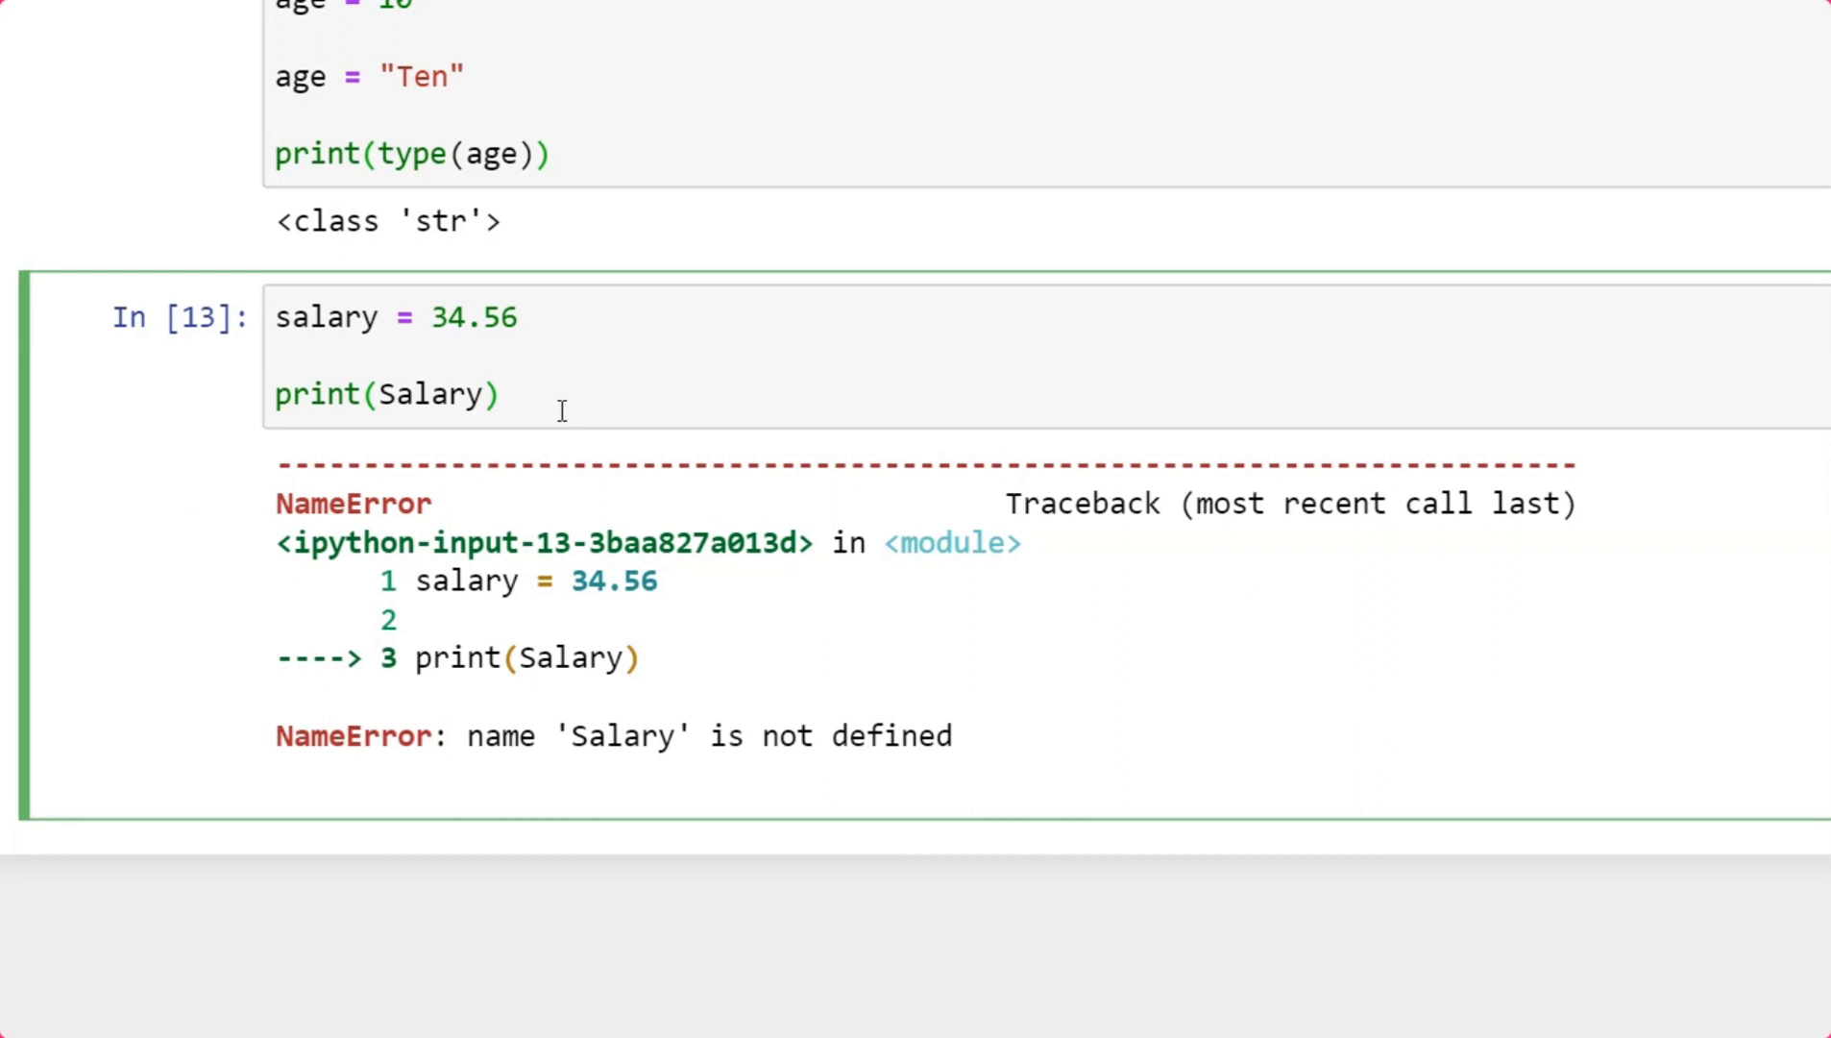
pyautogui.click(505, 394)
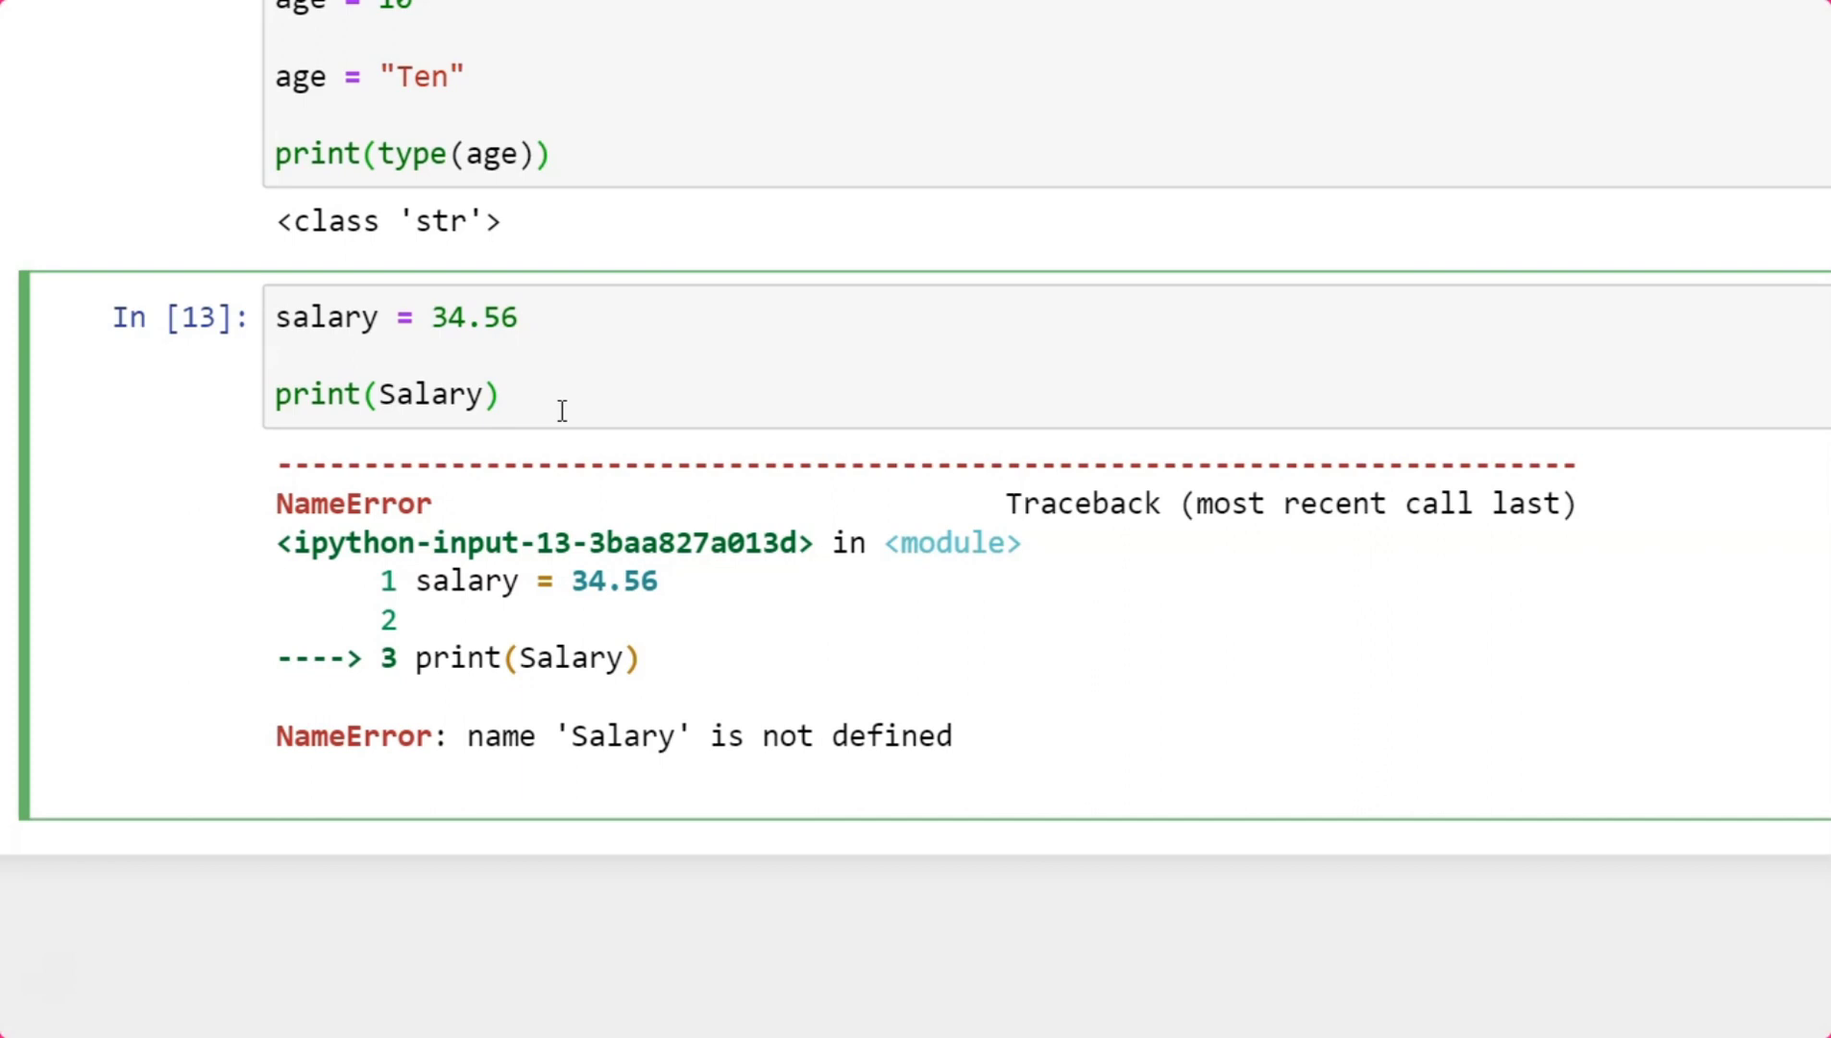
pyautogui.write('Sa')
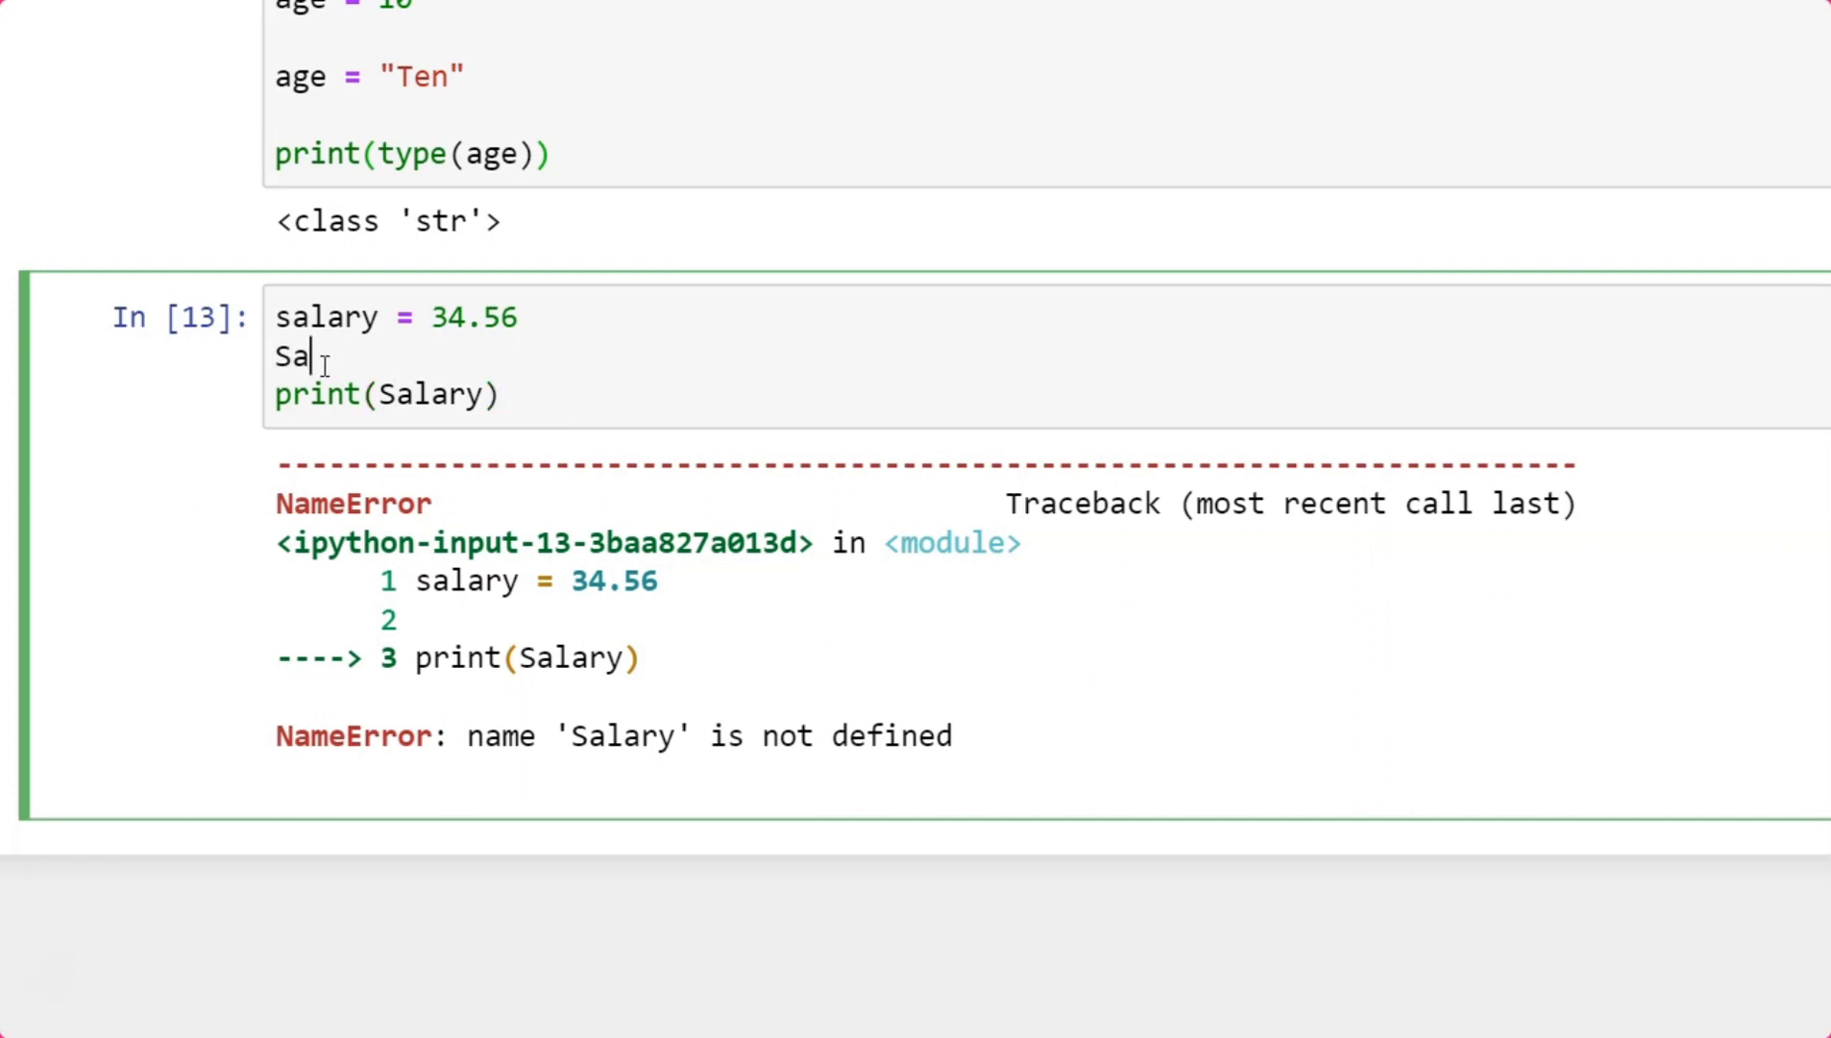
# Complete Salary = 2000 below salary and rerun so the cell prints 2000.
pyautogui.write('lary =')
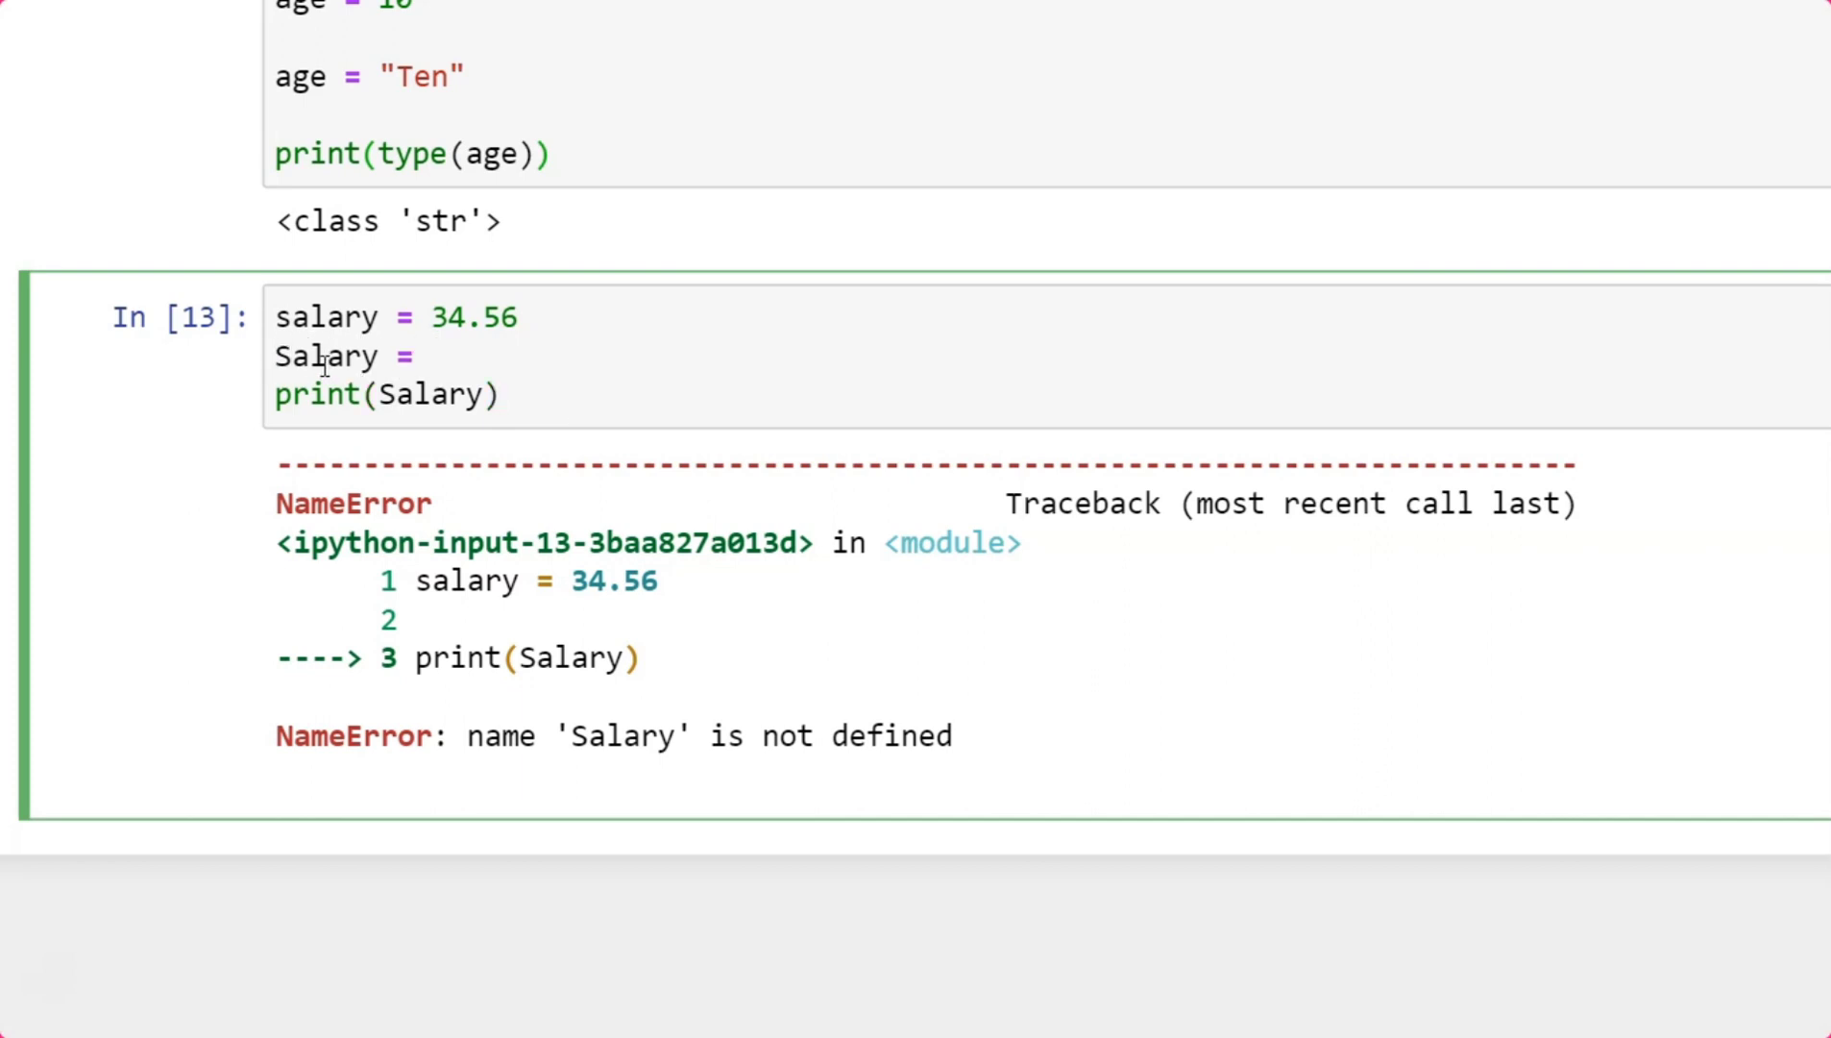
pyautogui.write('2000')
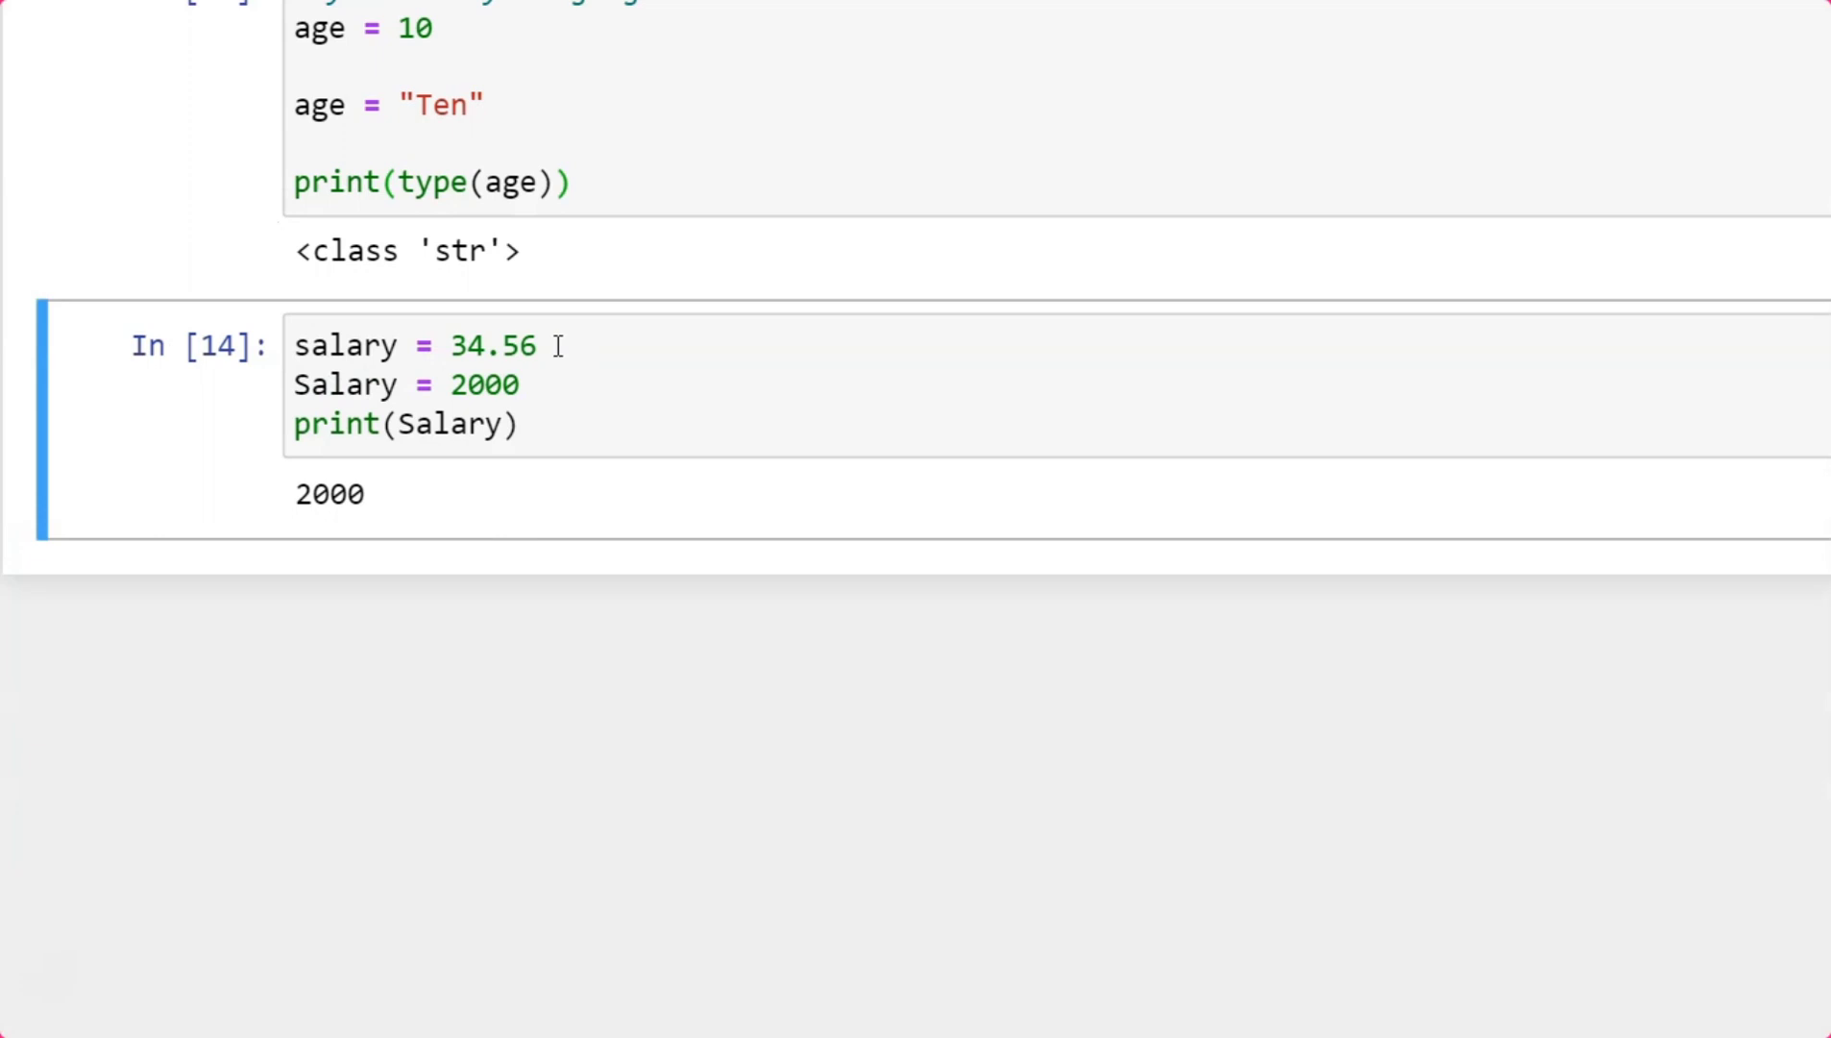
pyautogui.moveTo(606, 404)
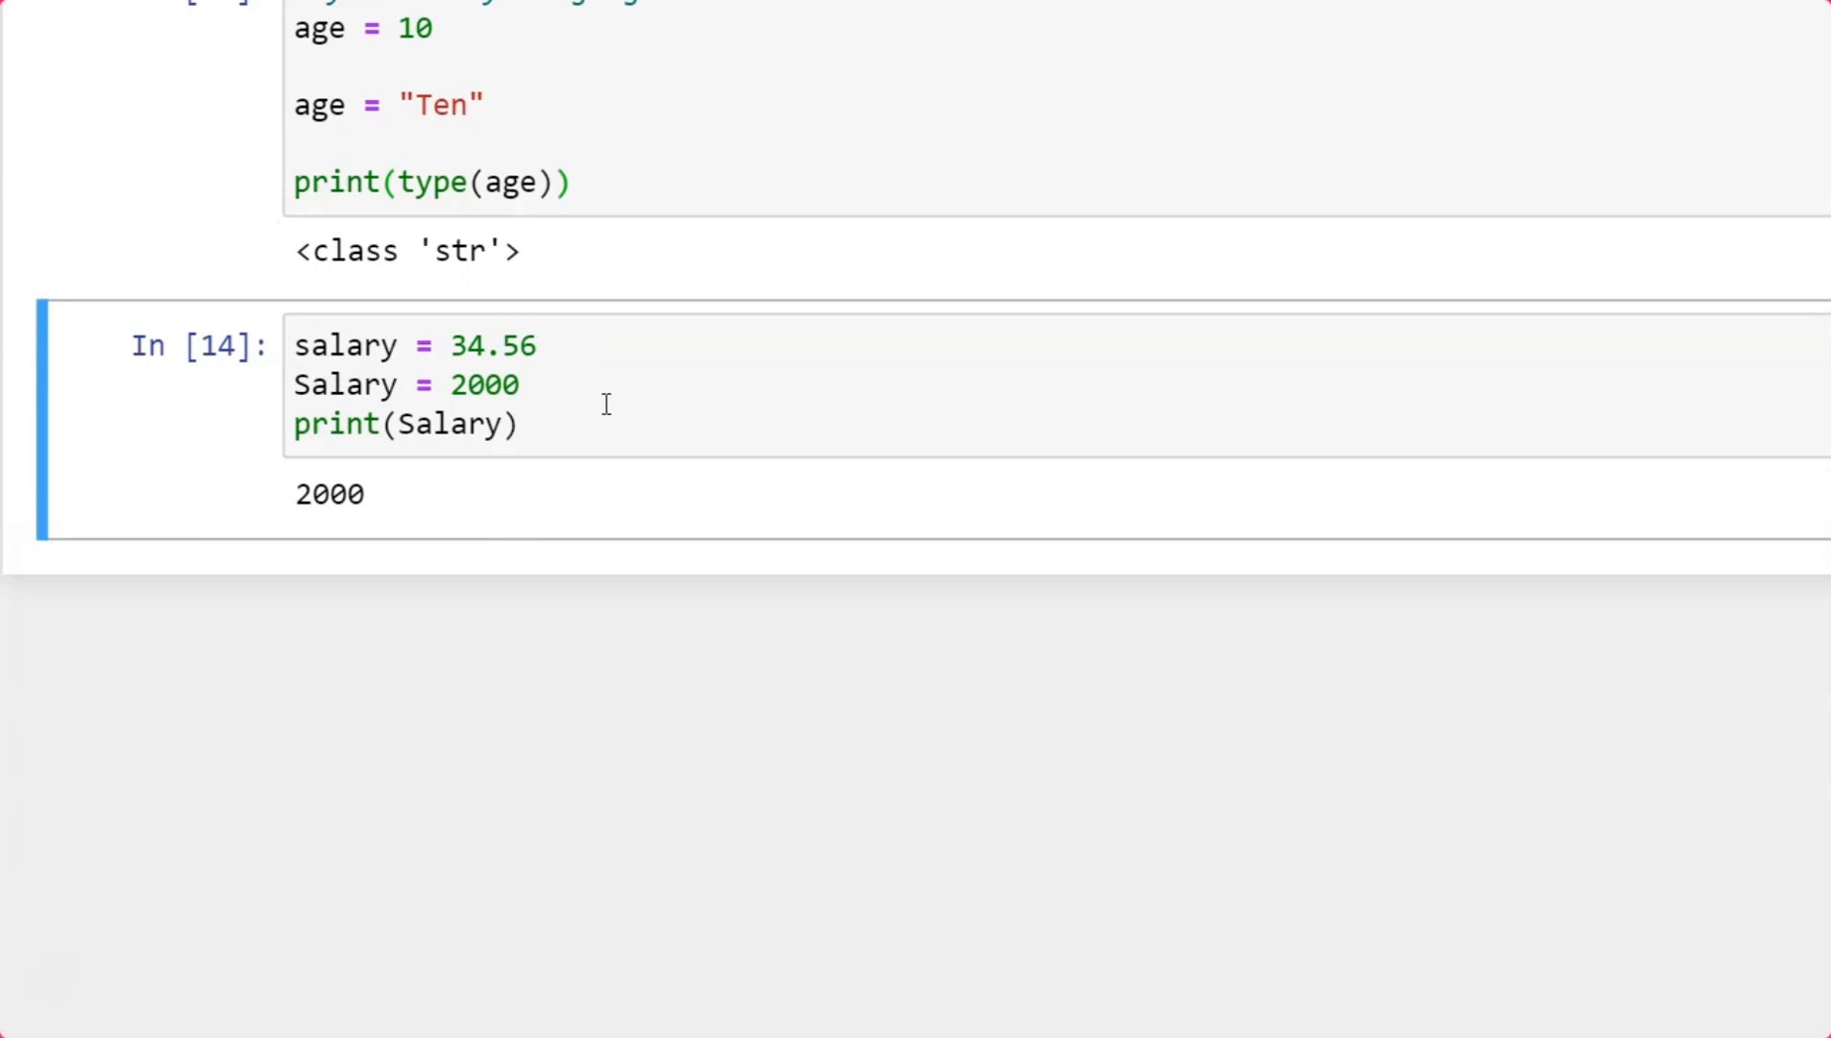
pyautogui.click(297, 384)
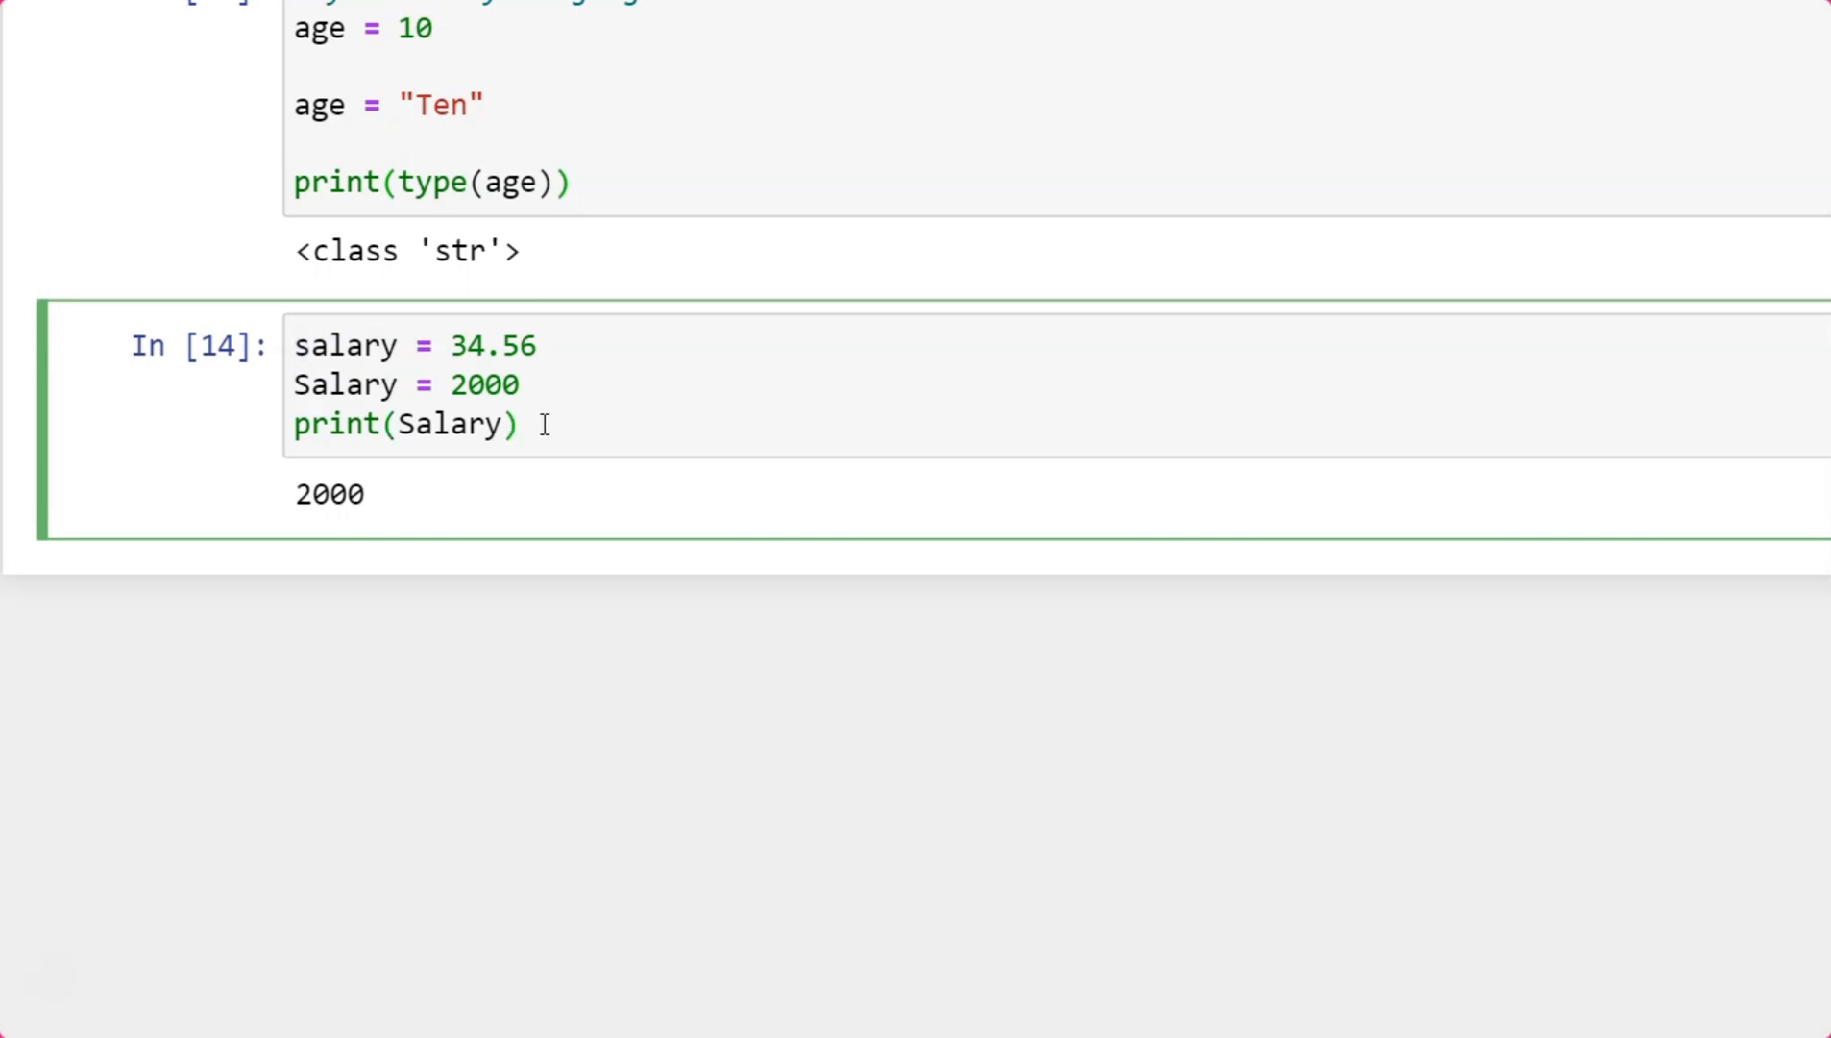
pyautogui.click(520, 422)
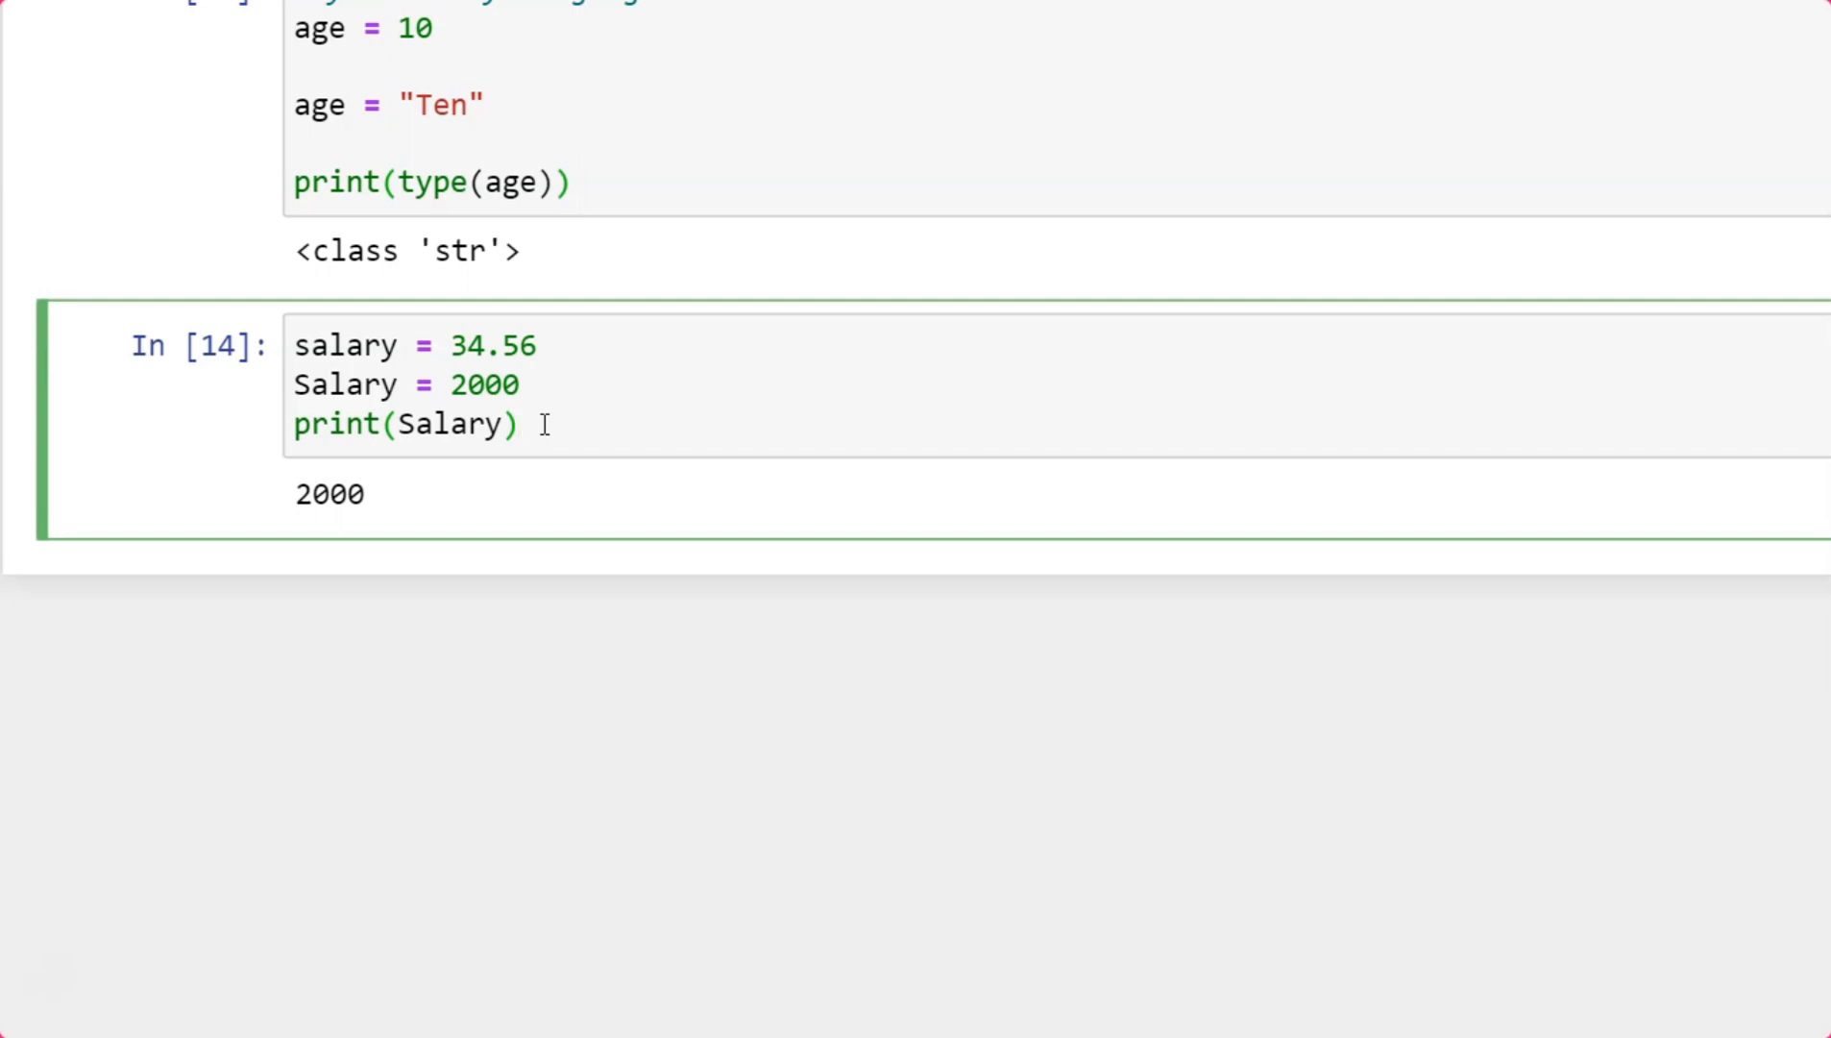
pyautogui.click(517, 423)
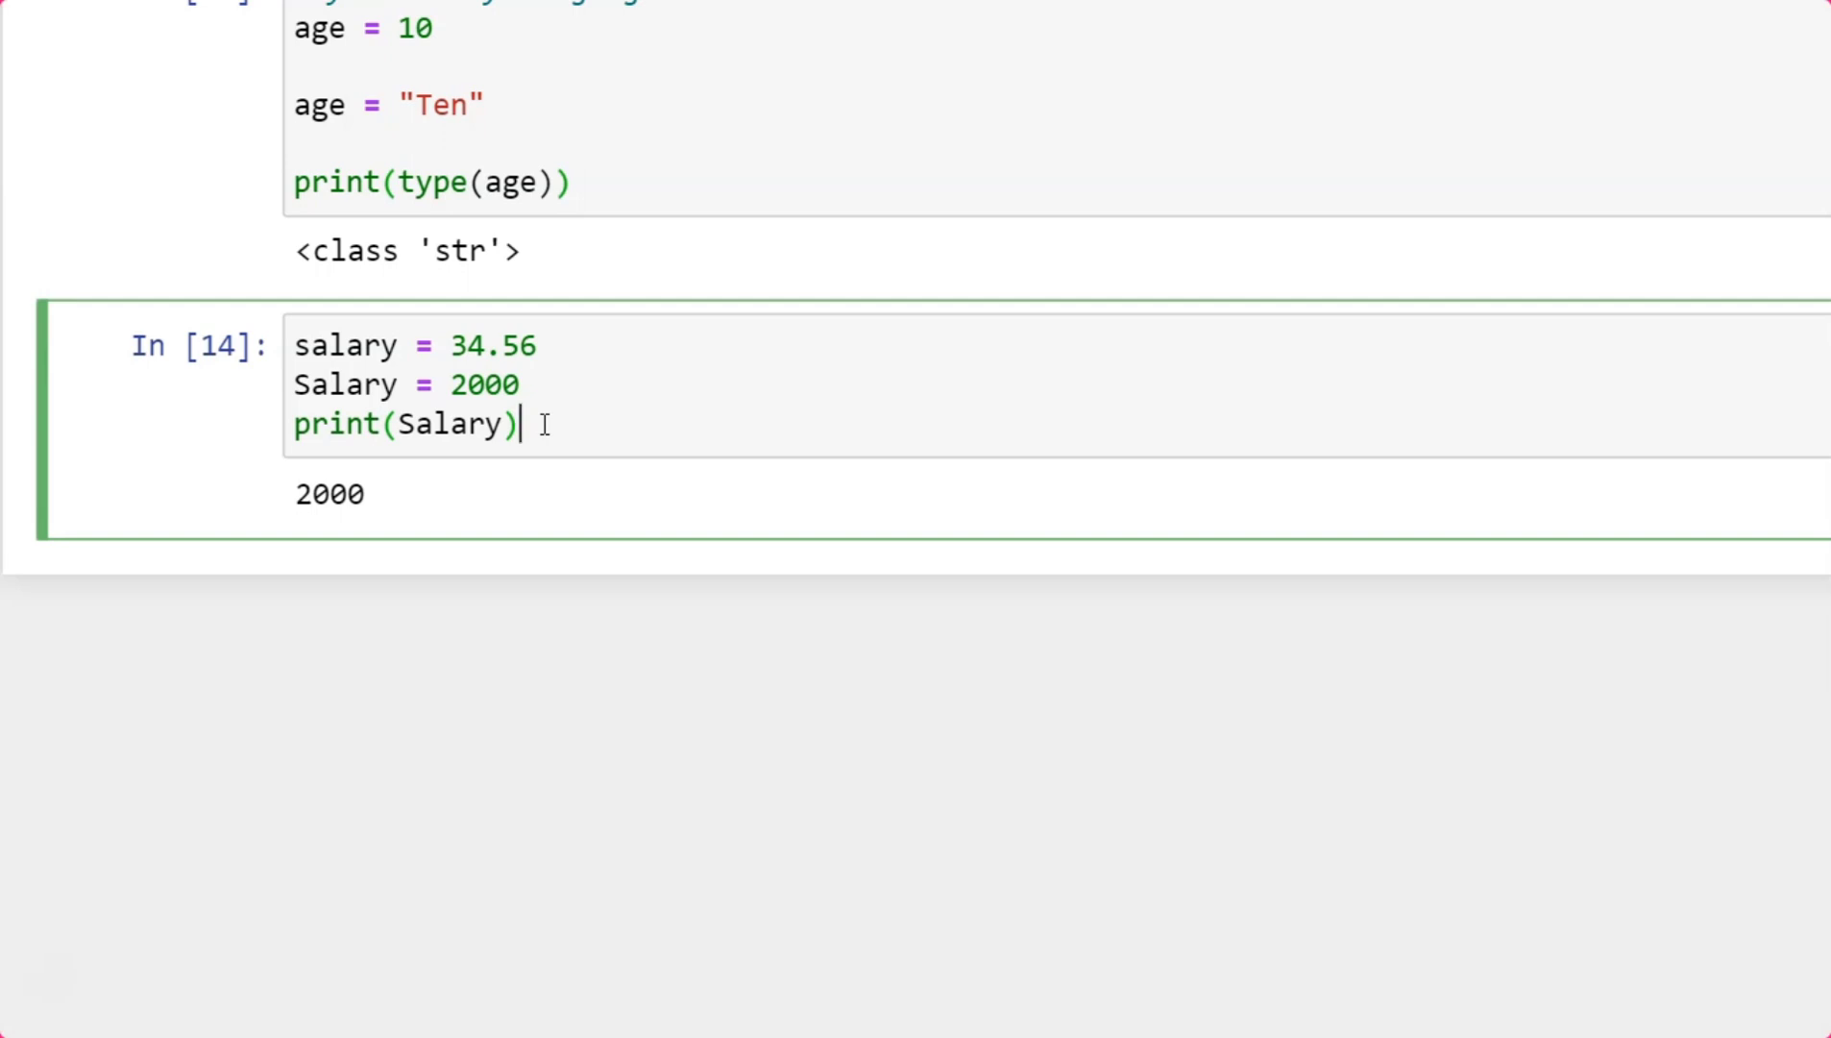
pyautogui.scroll(3)
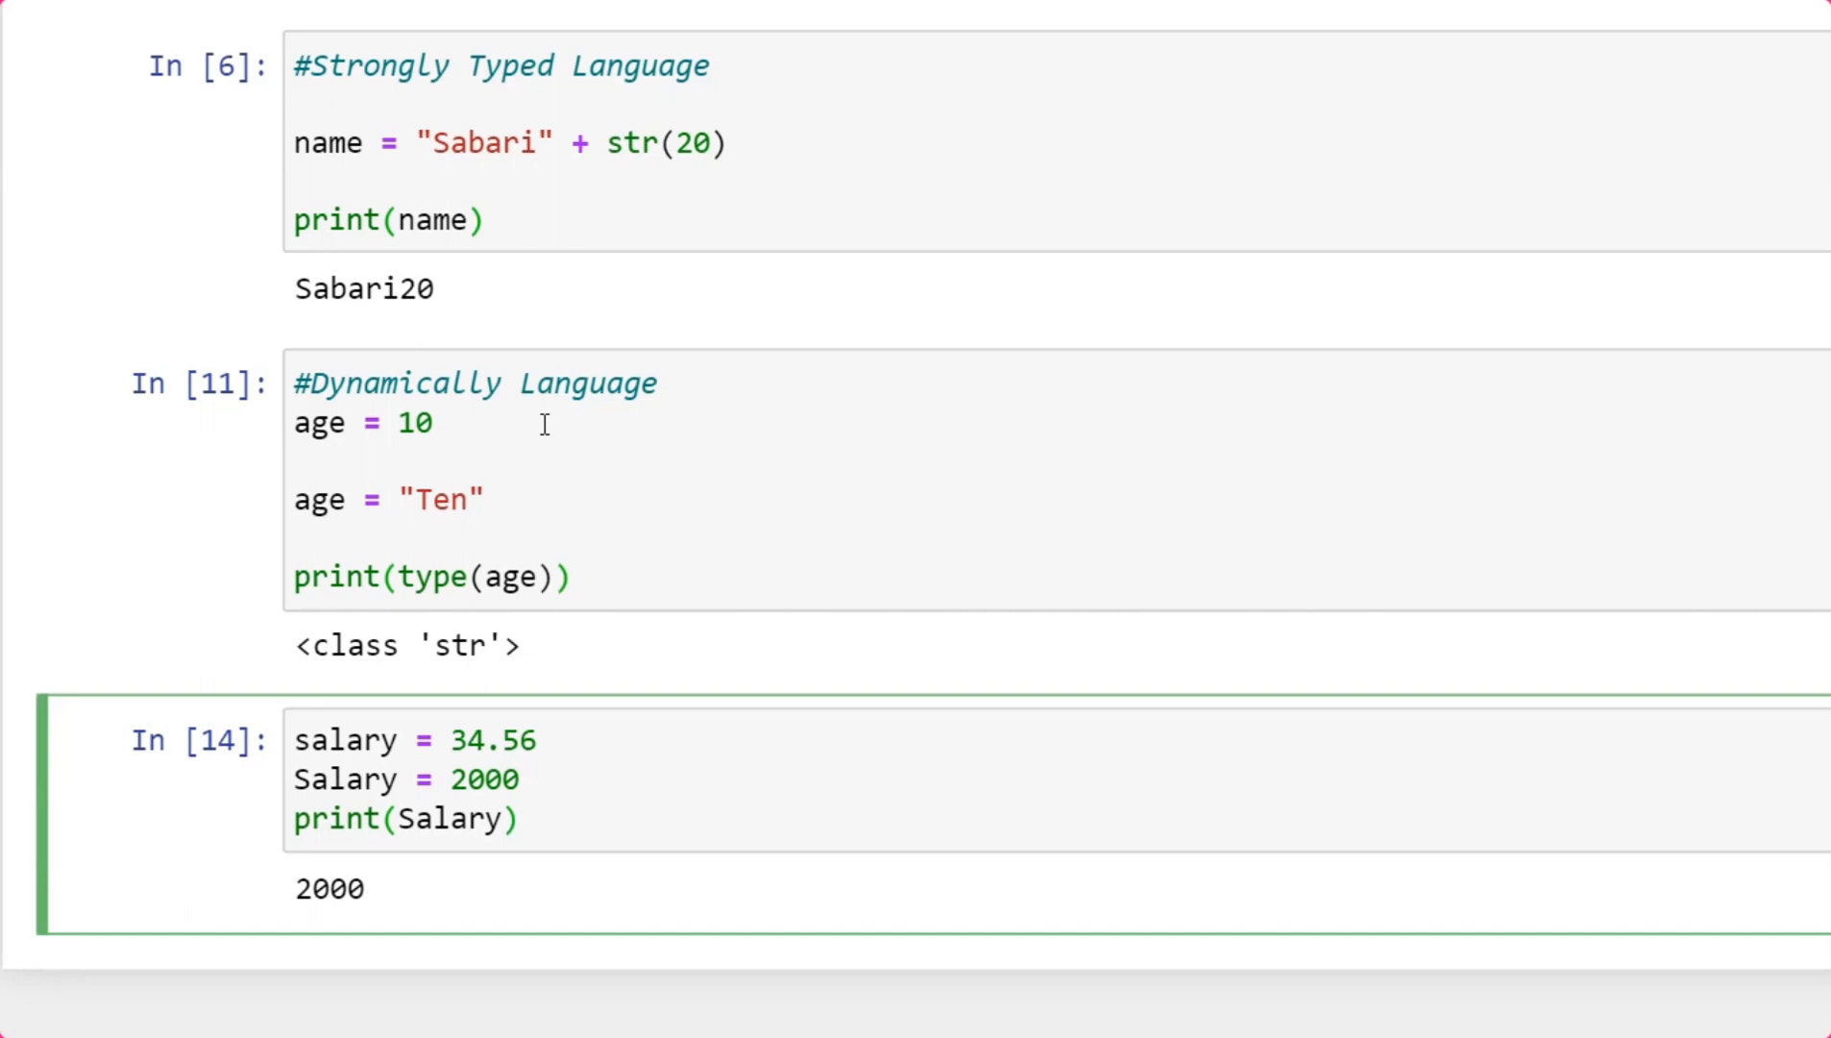
# Add '#Case Sensitive' as the first line of the salary cell.
pyautogui.click(519, 817)
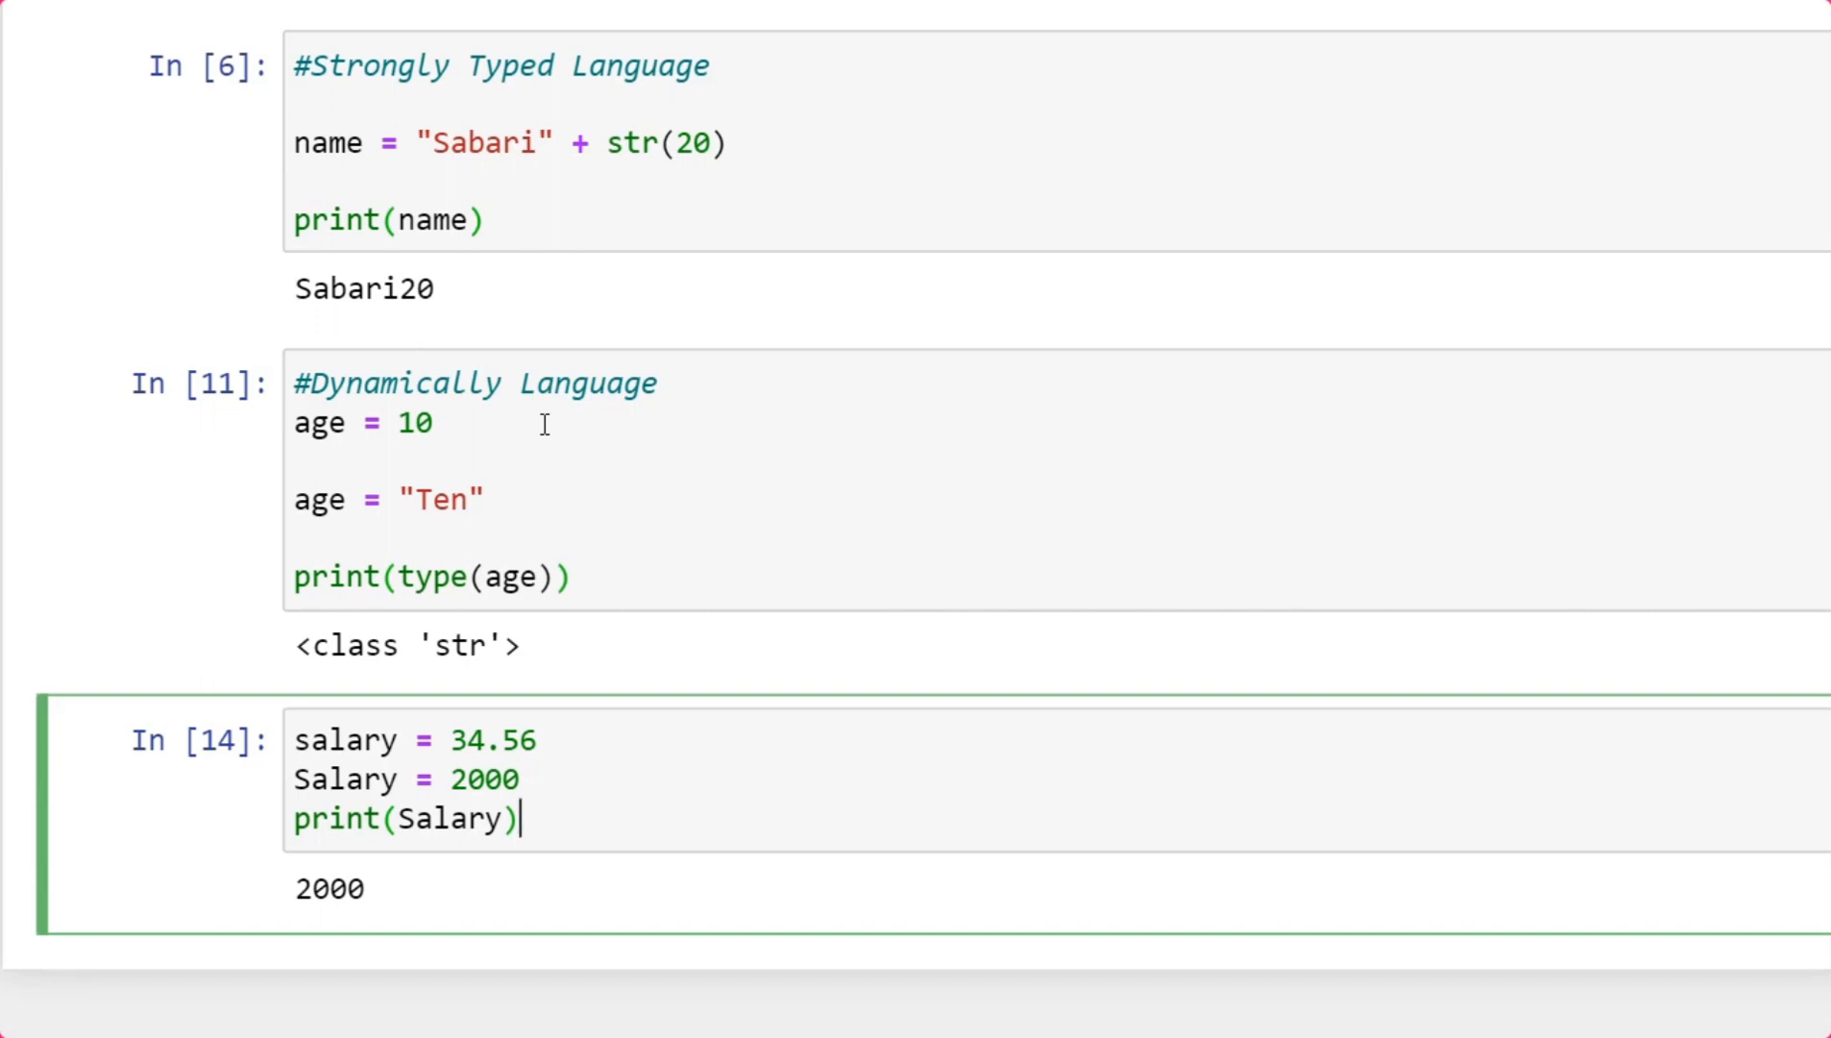
pyautogui.click(296, 740)
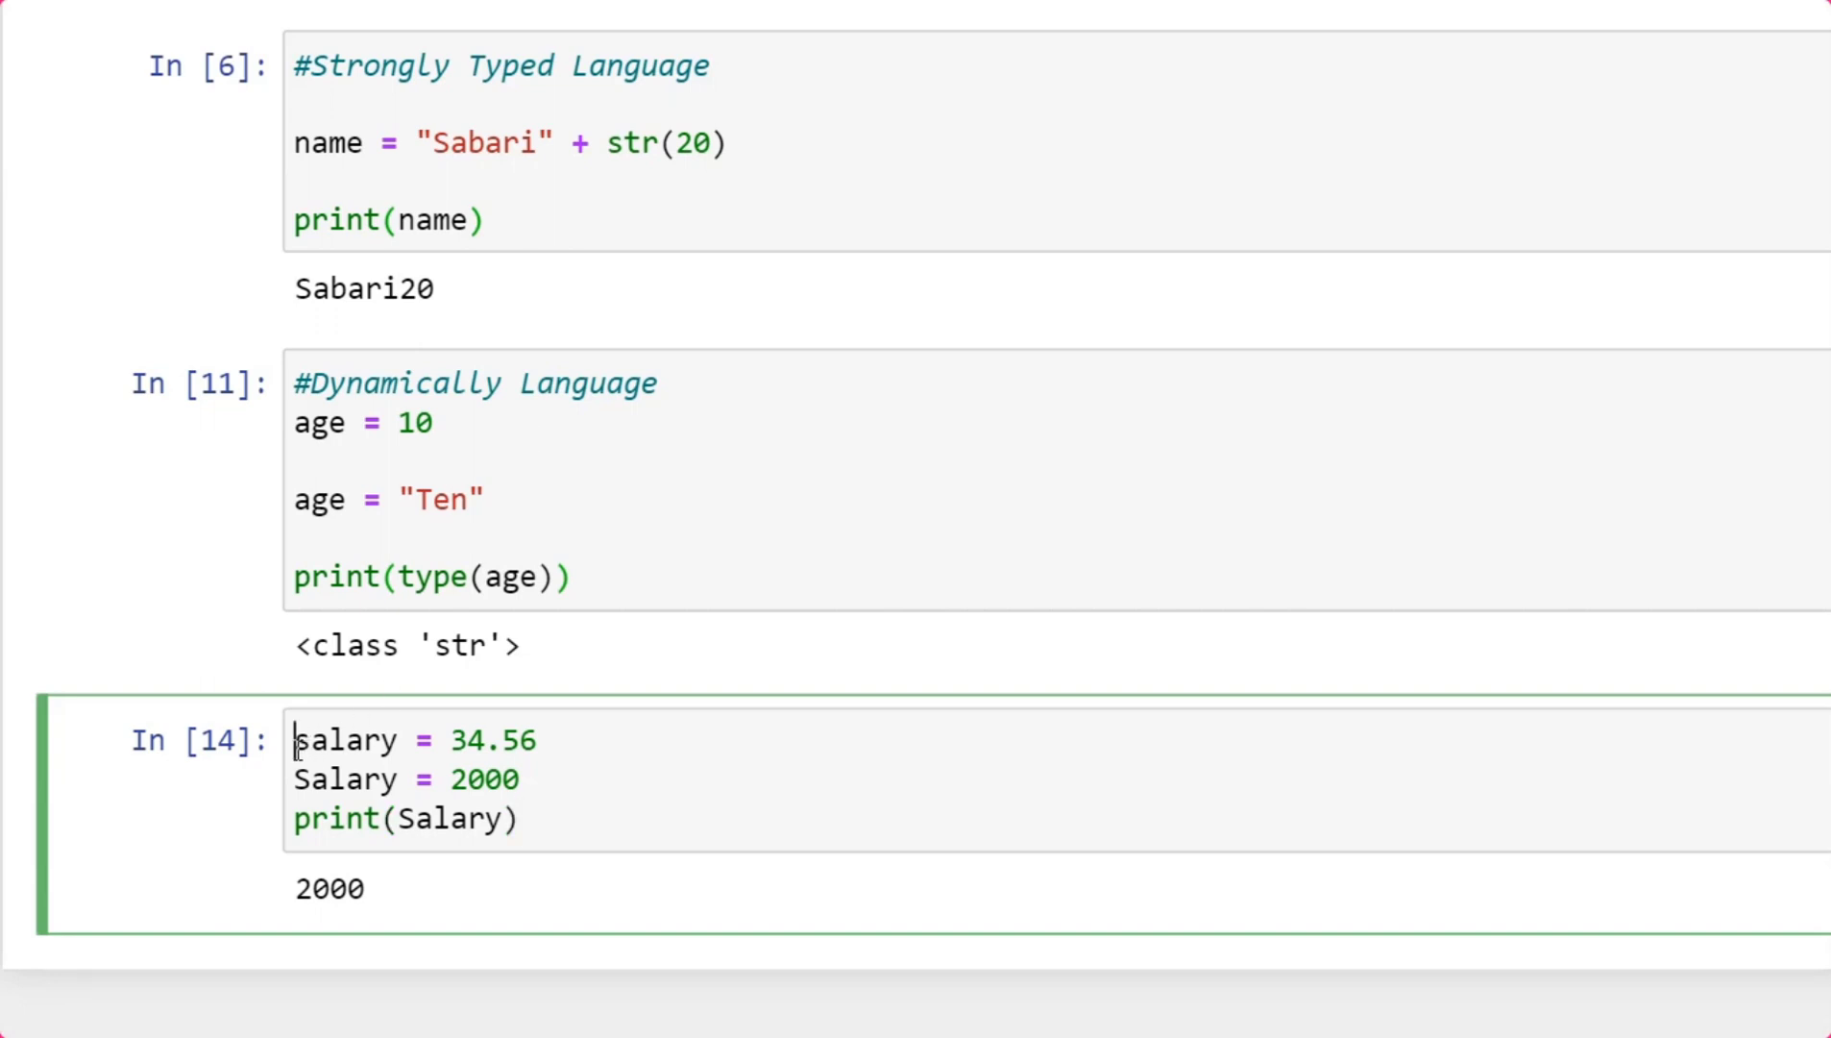
pyautogui.write('#')
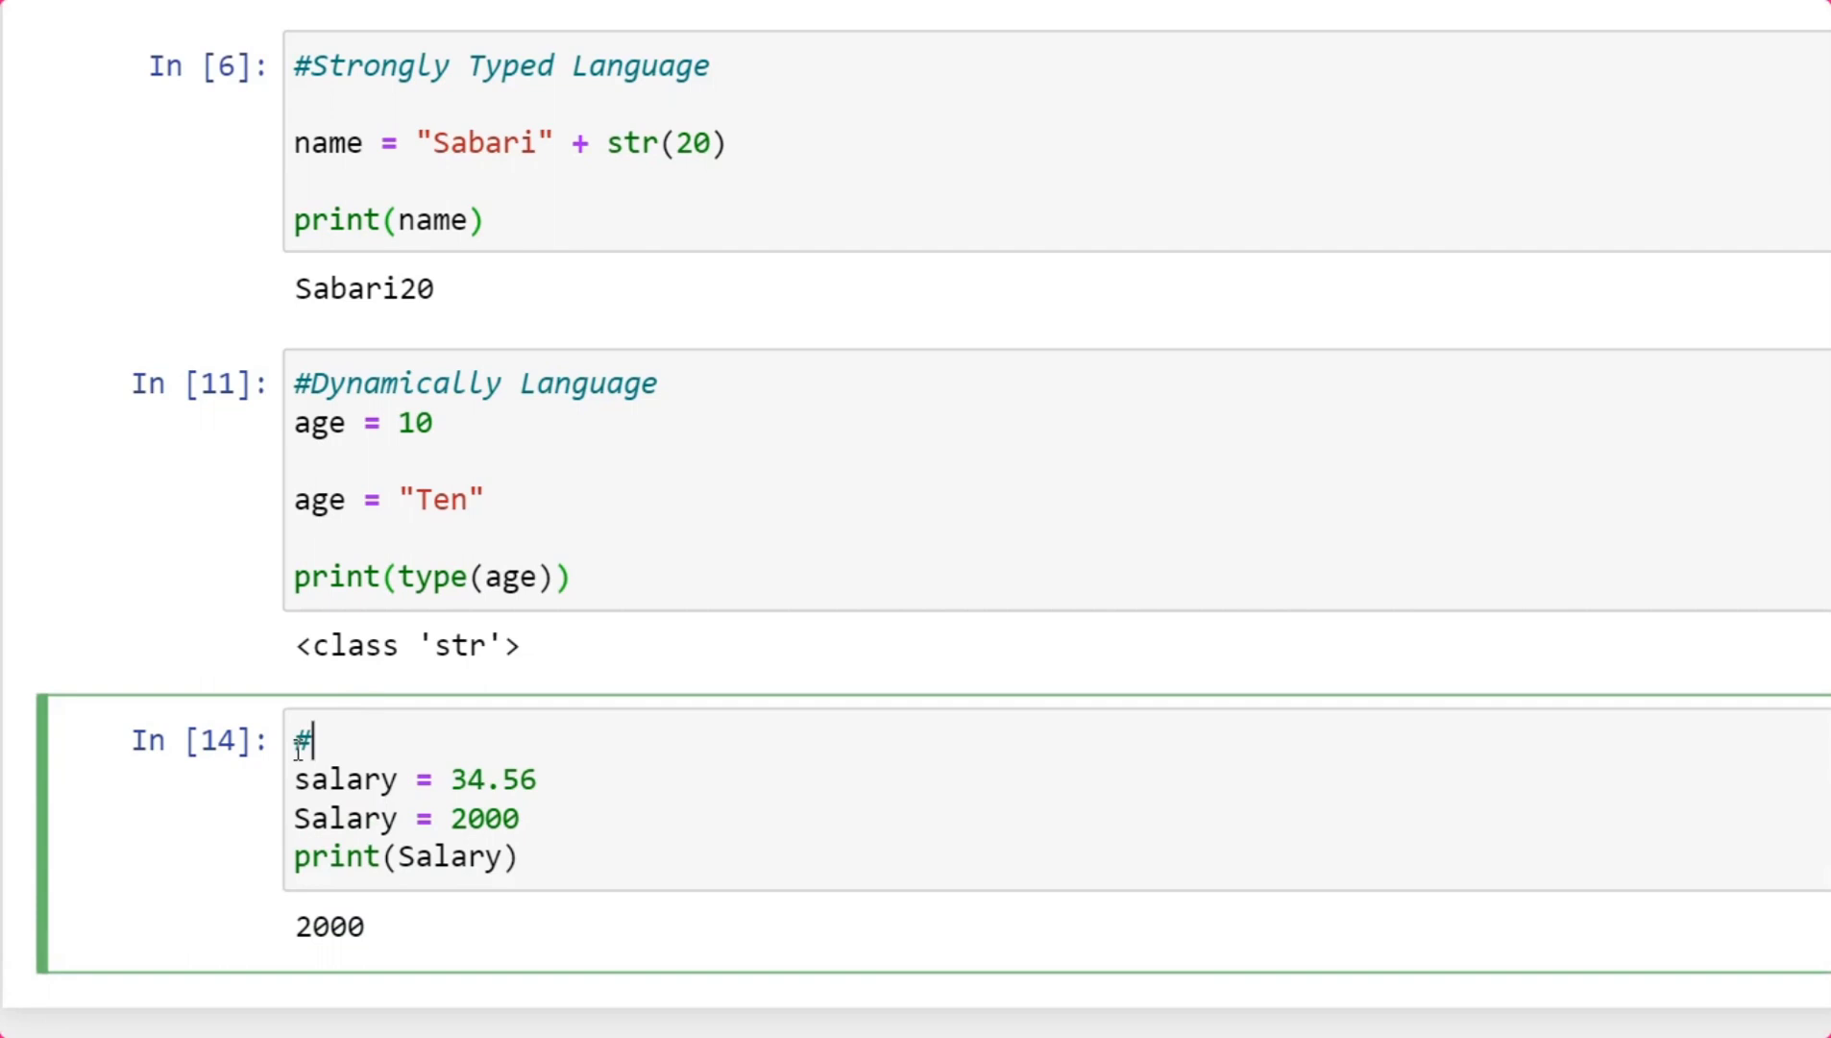
pyautogui.write('Case Sensitive')
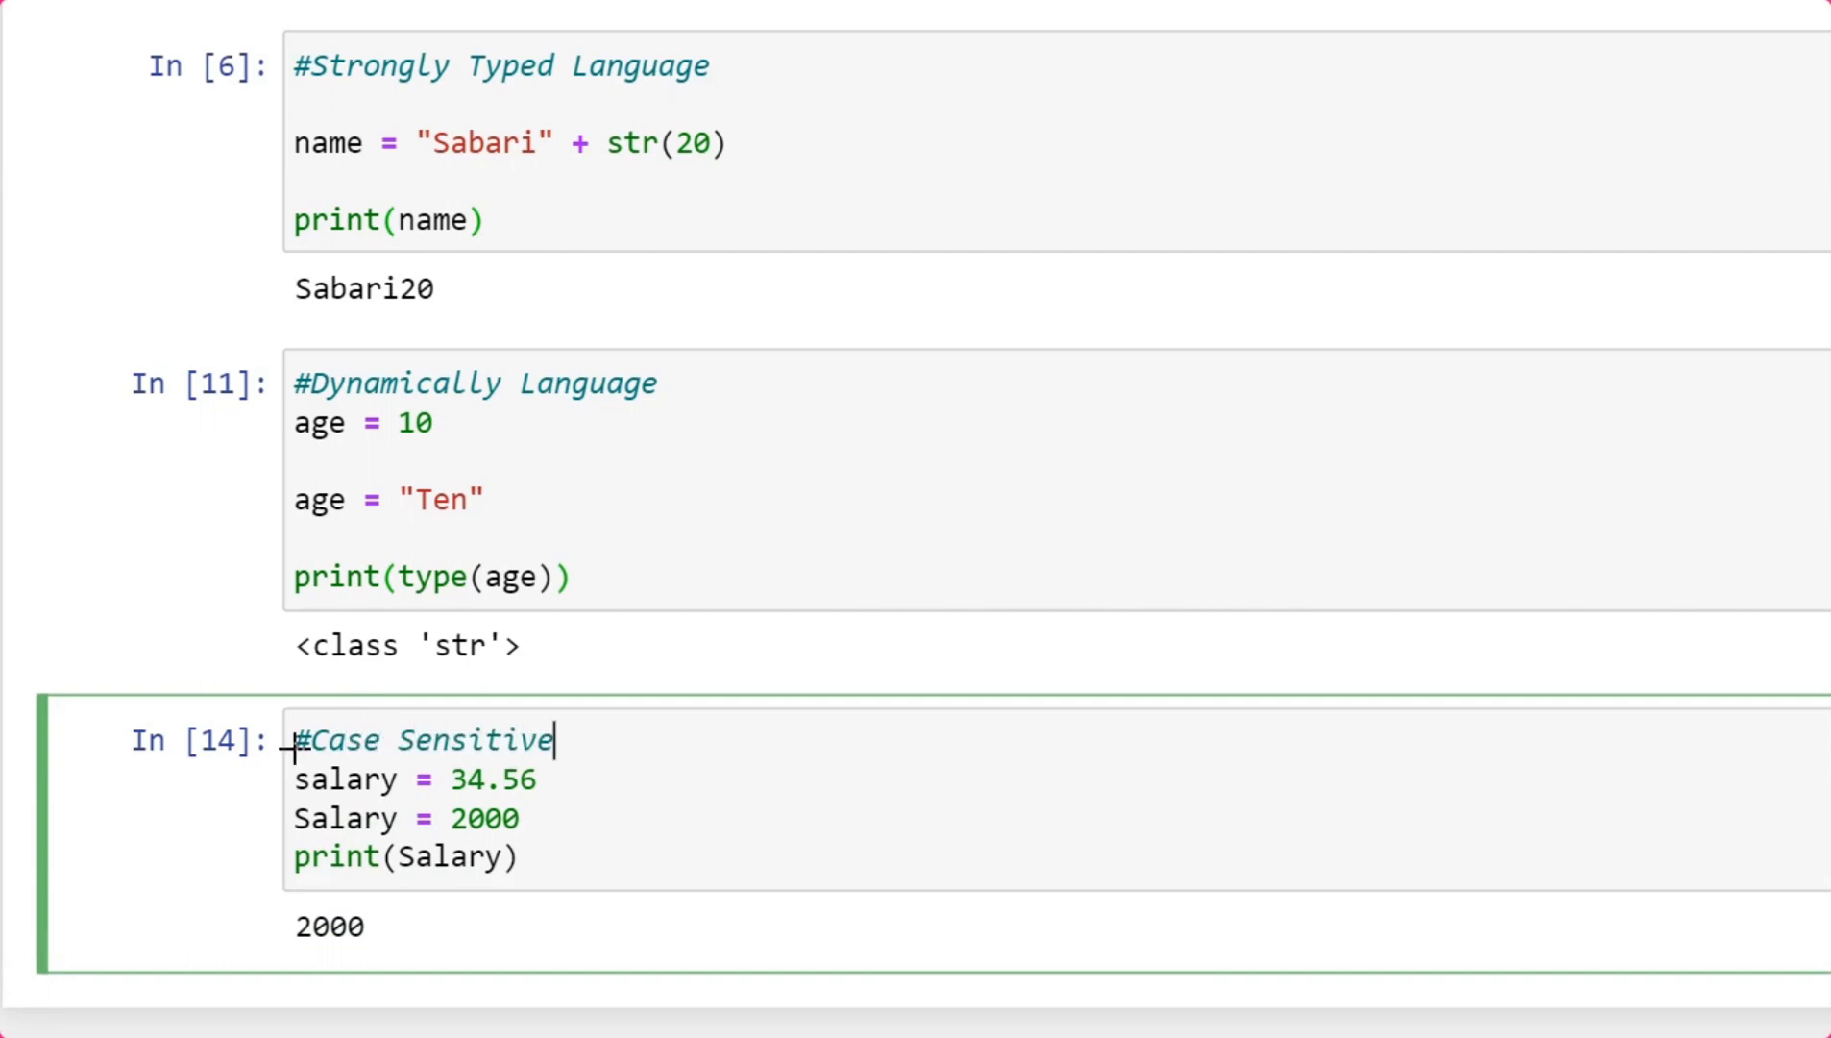